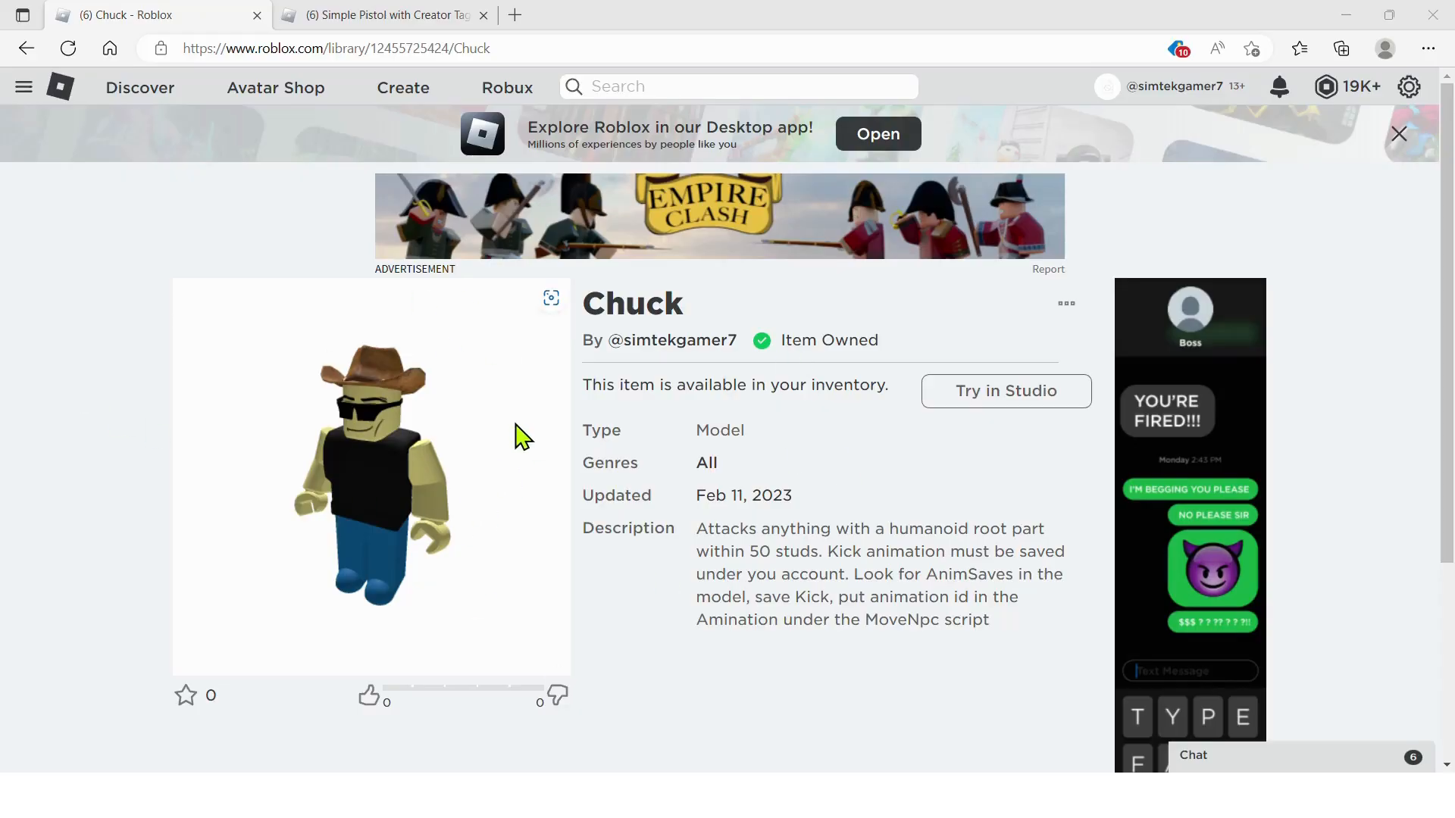
mouse_move(547, 334)
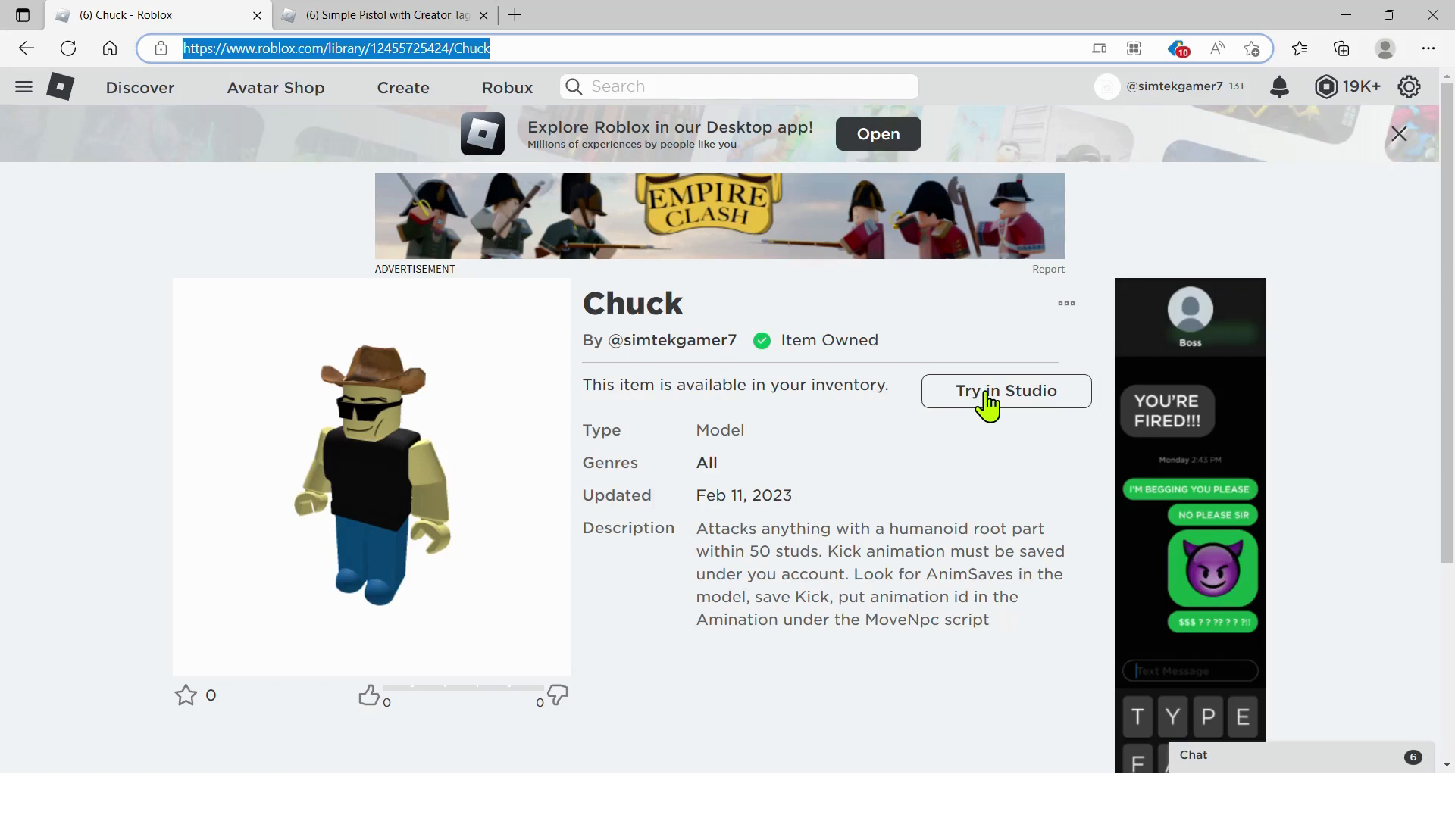
mouse_move(834, 550)
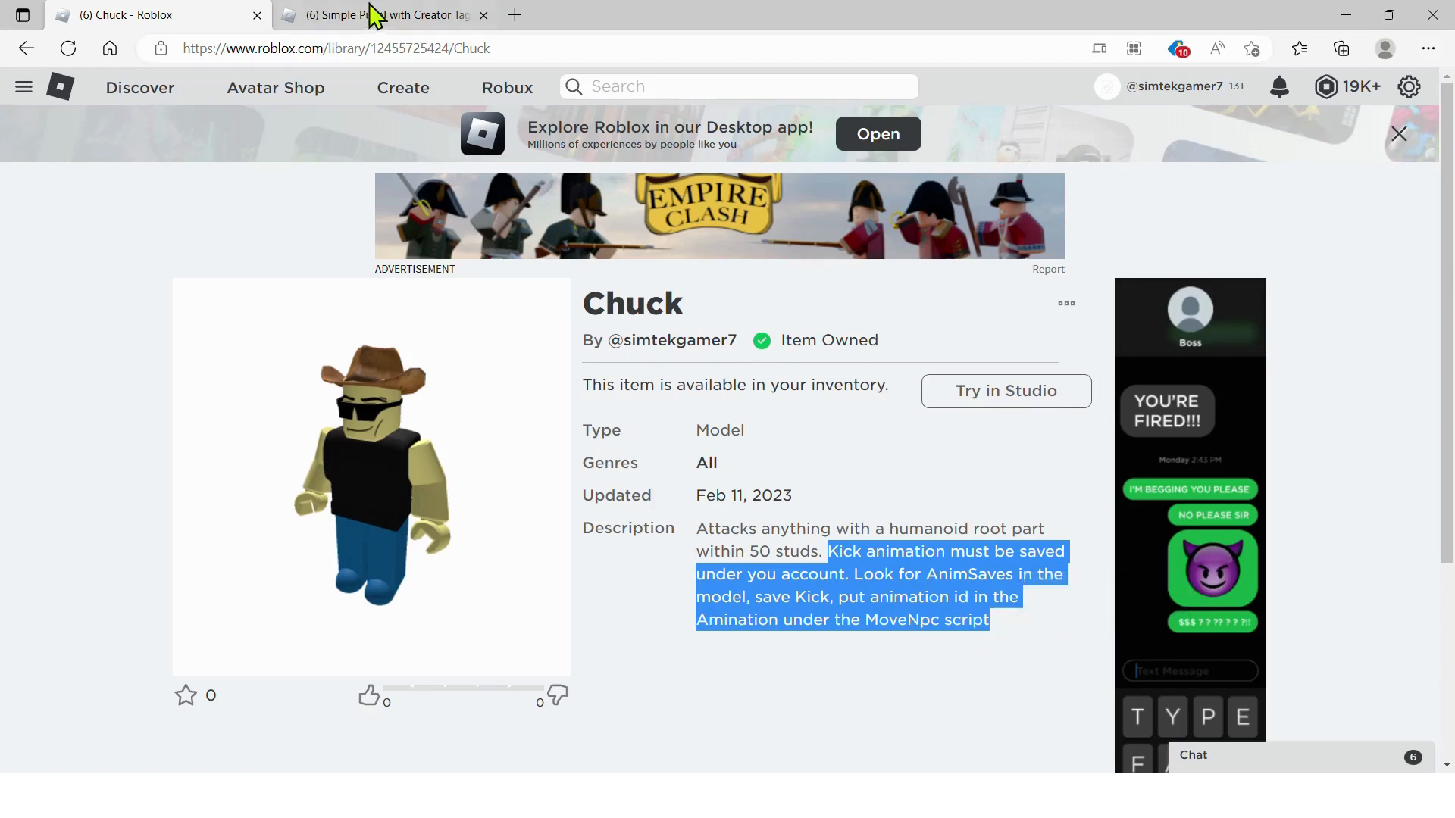
Switch from the Chuck model page to the Simple Pistol with Creator Tag page.
left_click(381, 15)
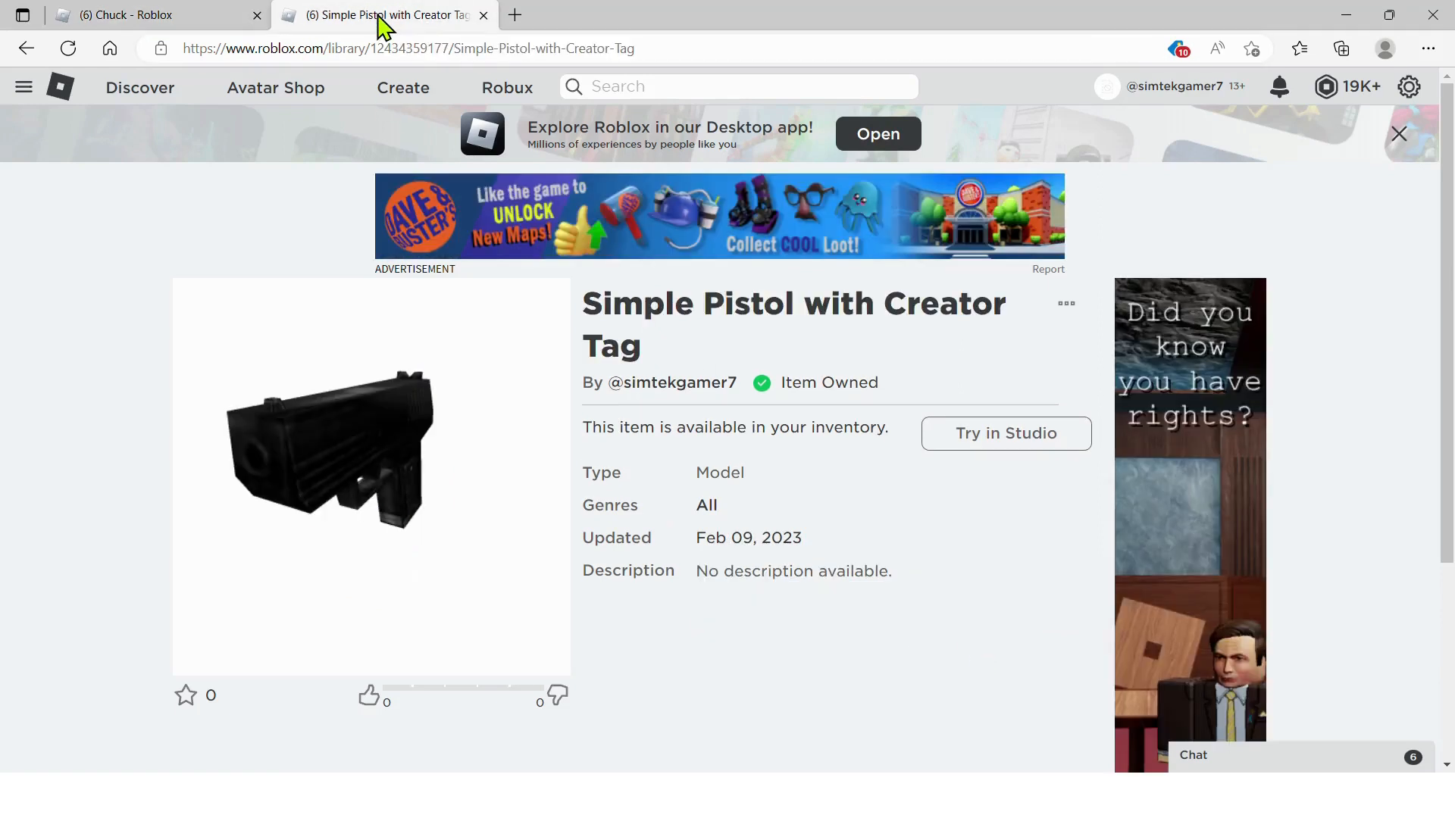
mouse_move(310, 408)
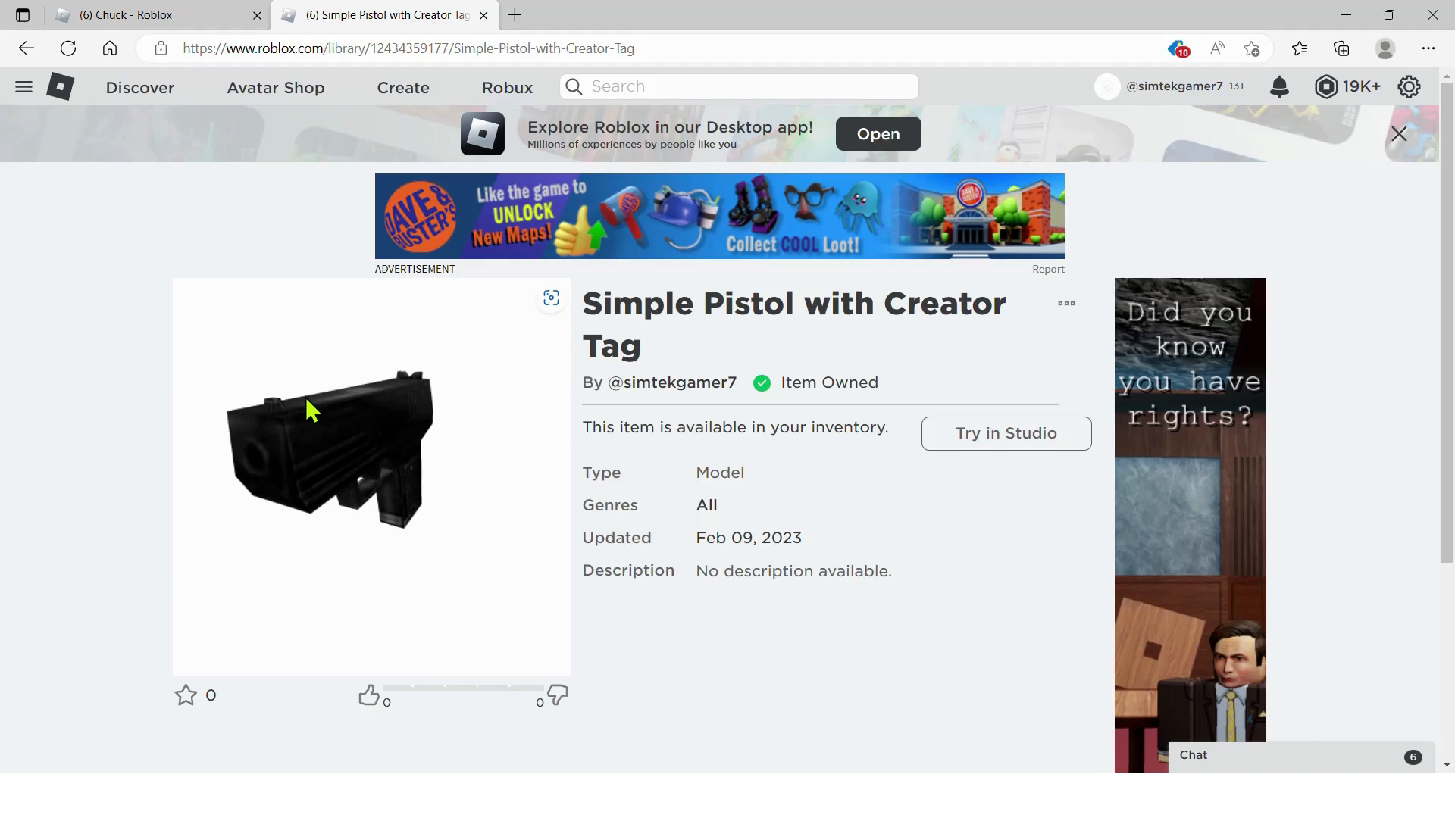
mouse_move(1006, 433)
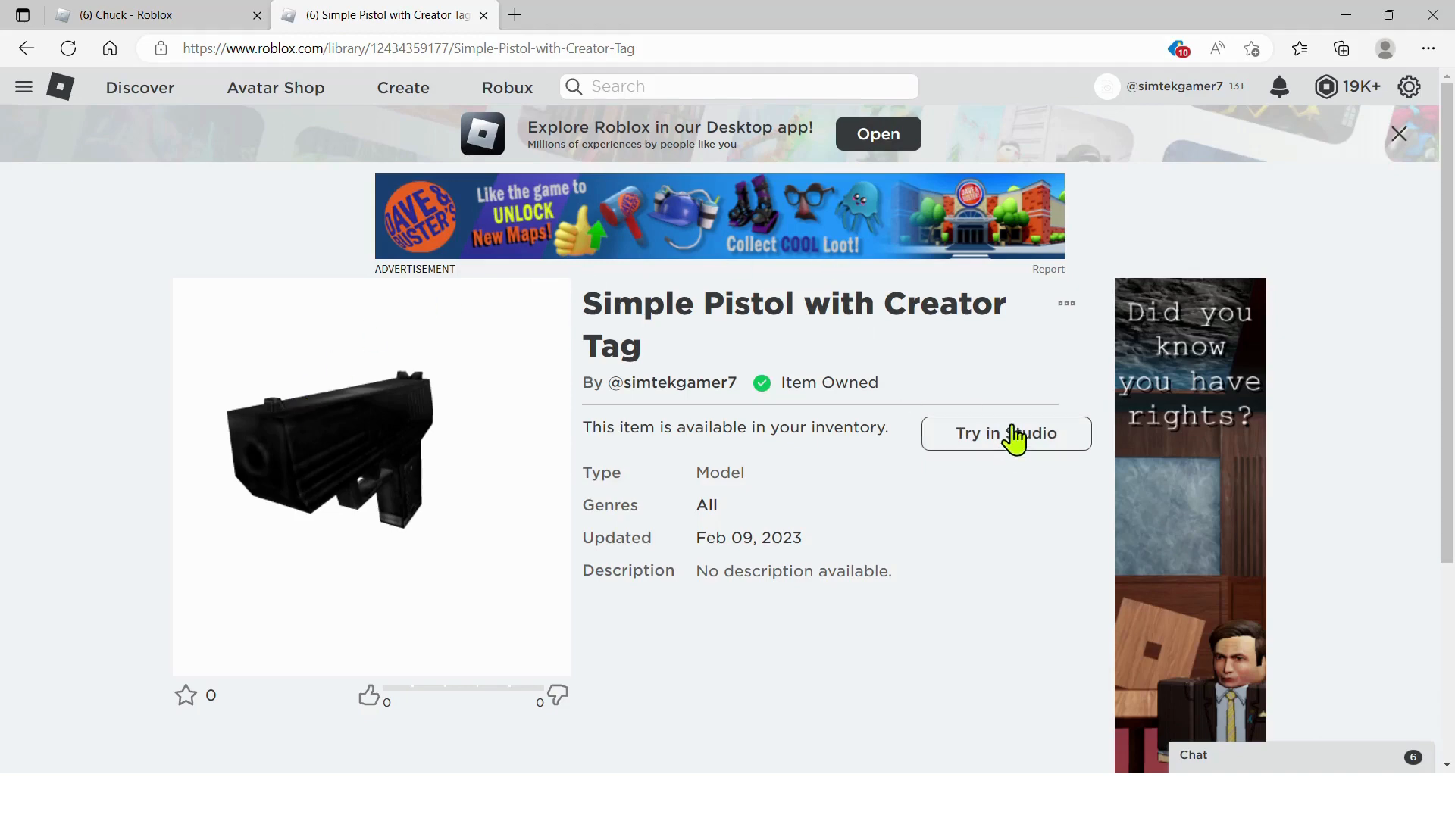
mouse_move(1008, 449)
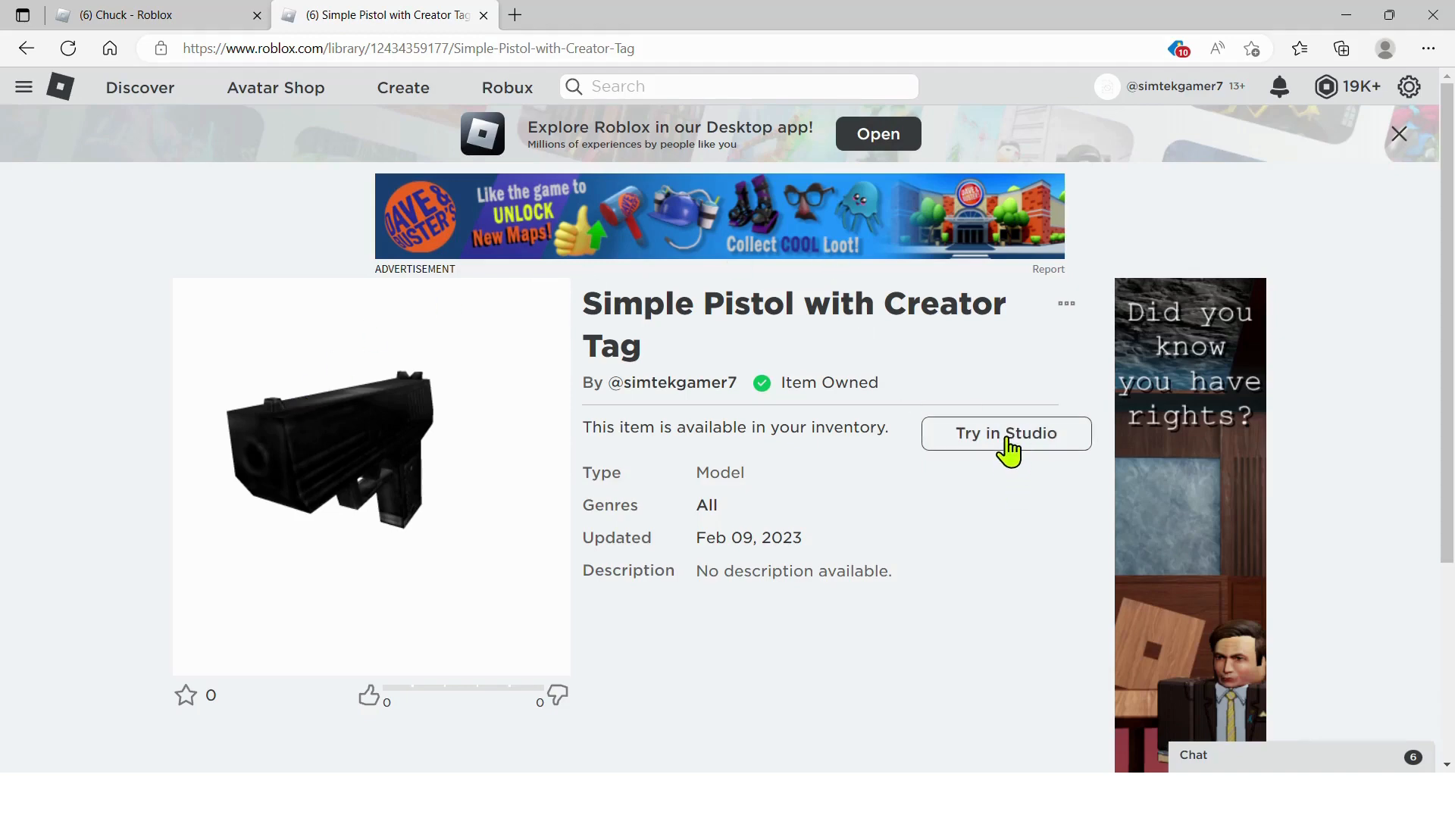
mouse_move(930, 503)
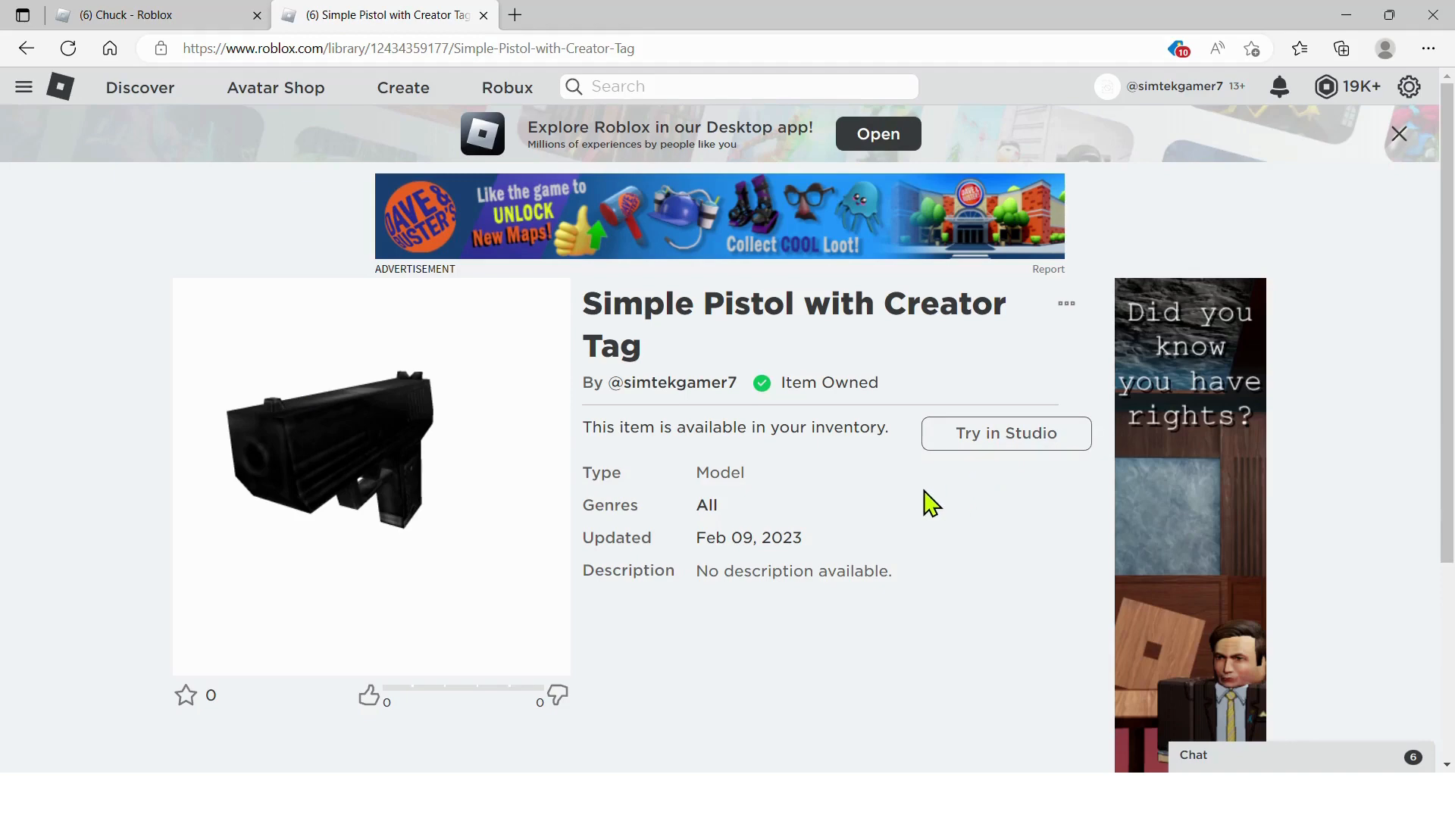
Insert Chuck and Simple Pistol from My Models, accepting script warnings, and move Pistol into StarterPack.
left_click(1005, 433)
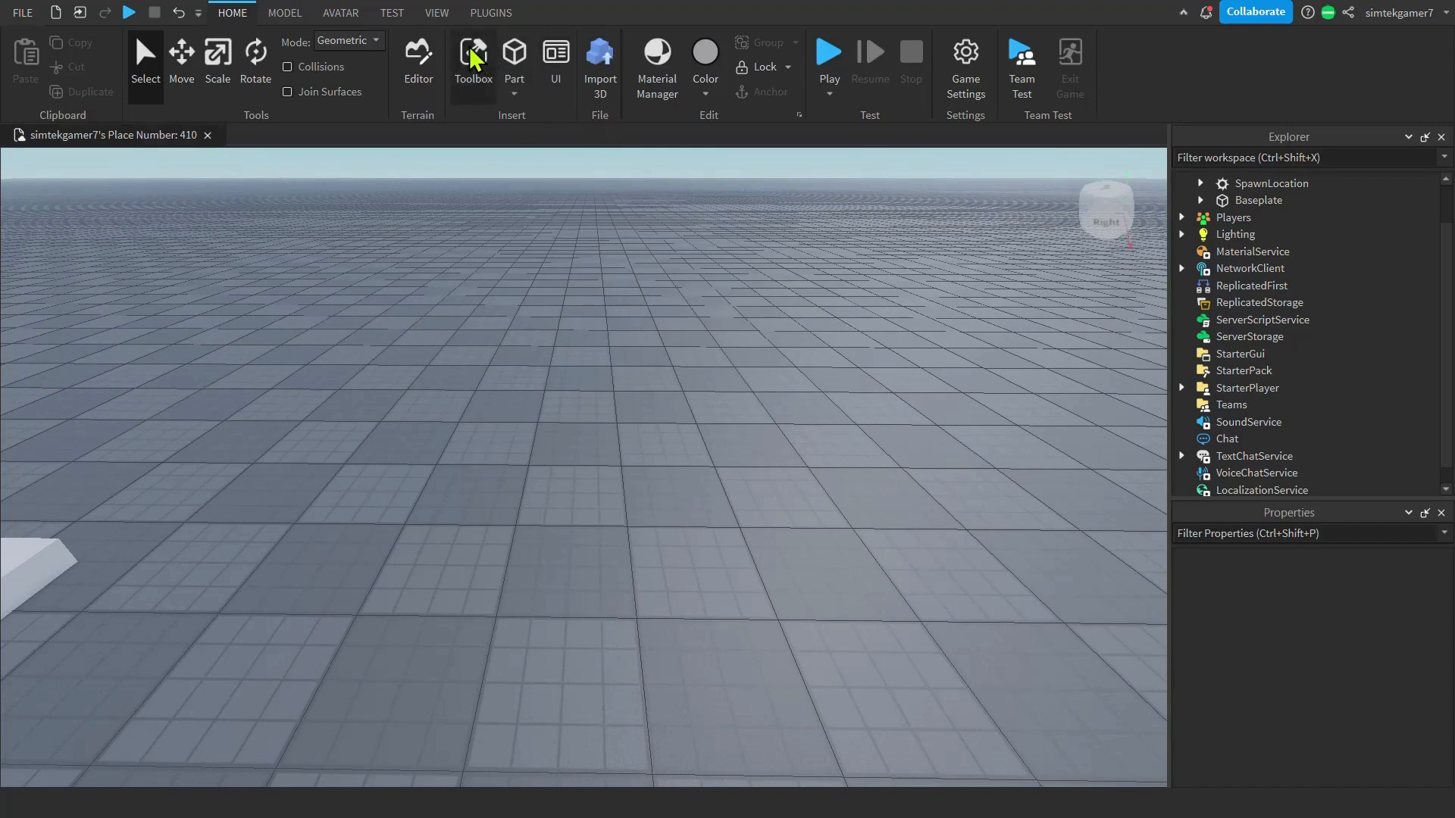
left_click(472, 58)
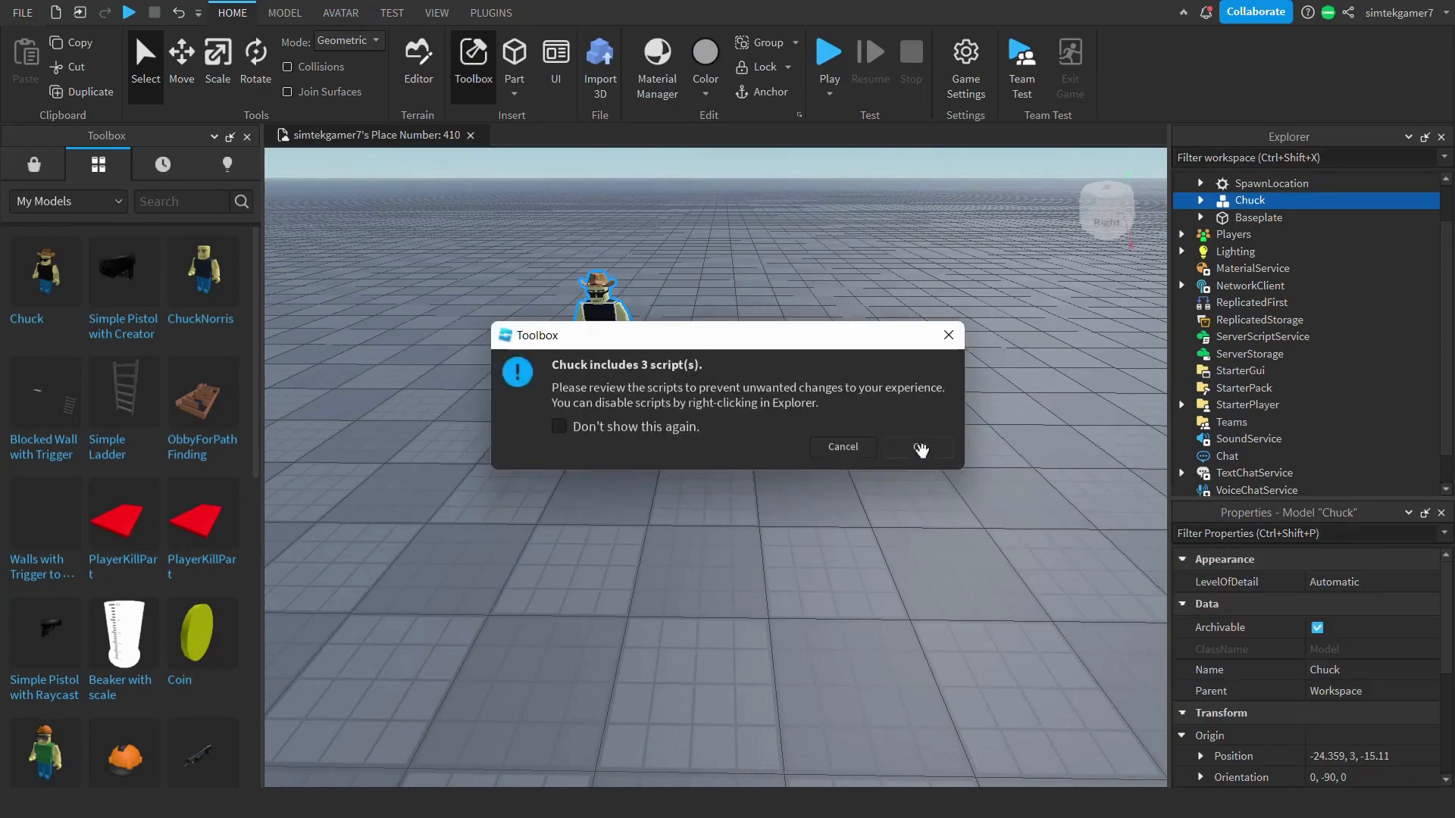
left_click(916, 447)
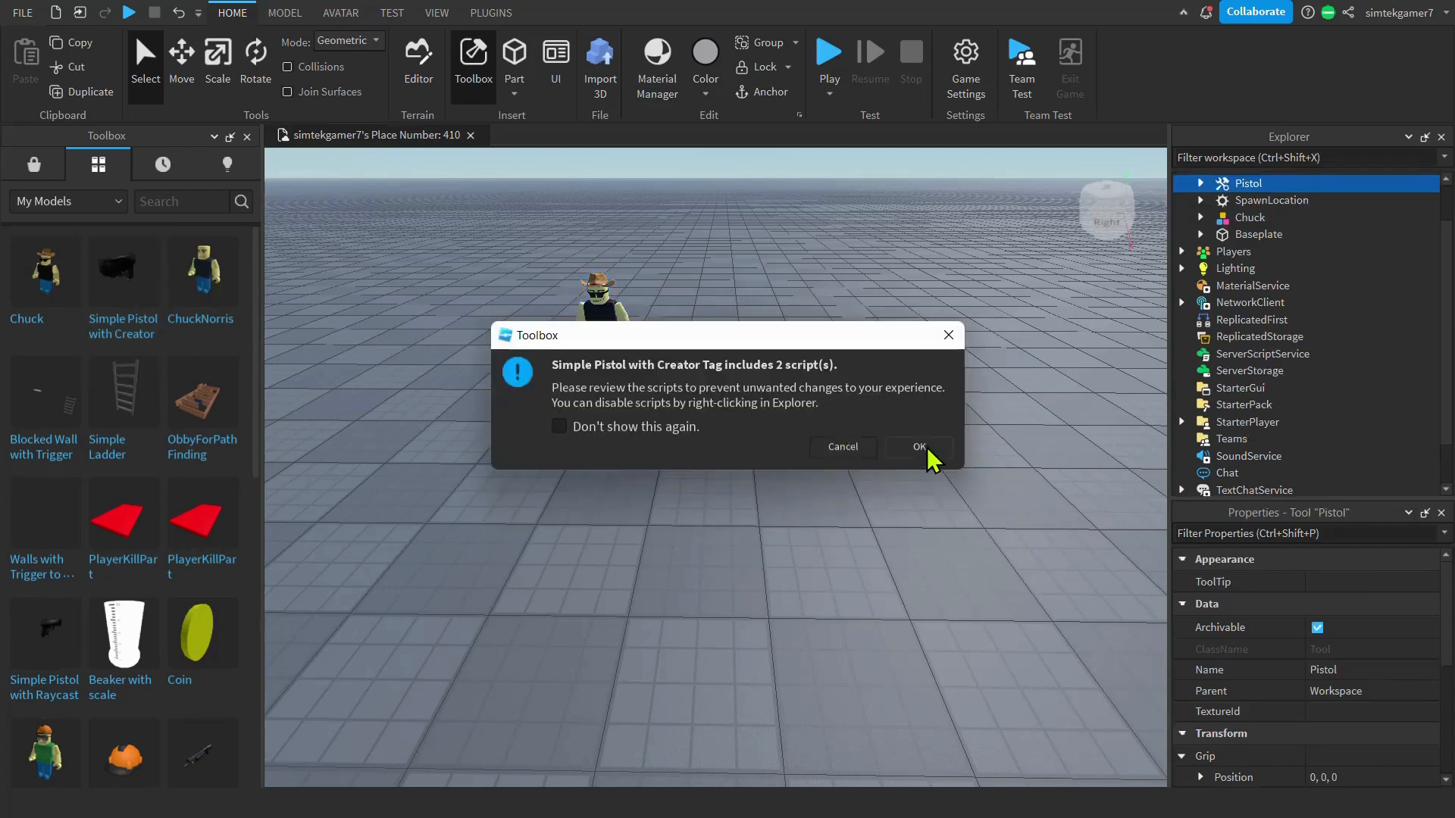
left_click(917, 446)
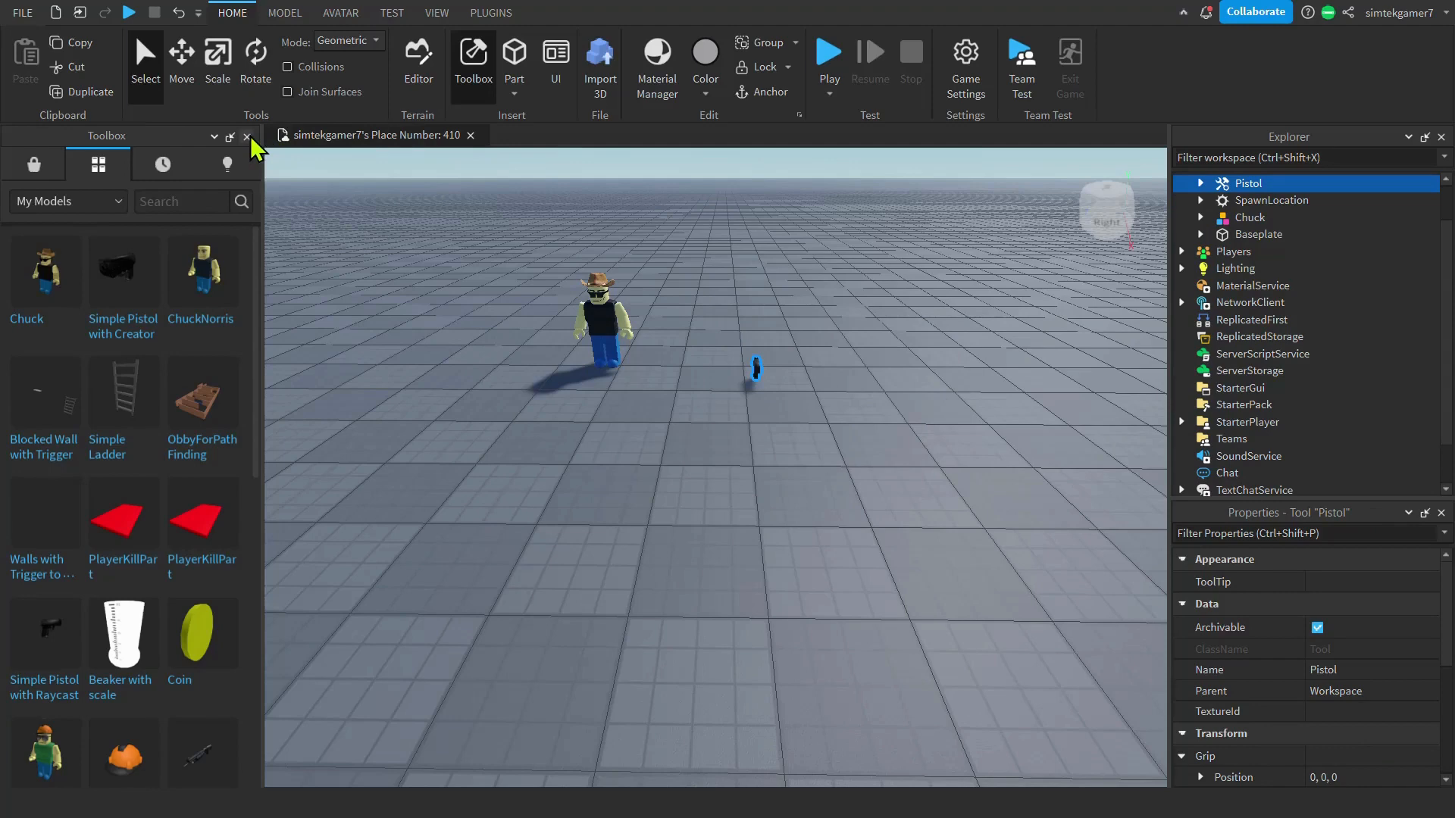
left_click(247, 135)
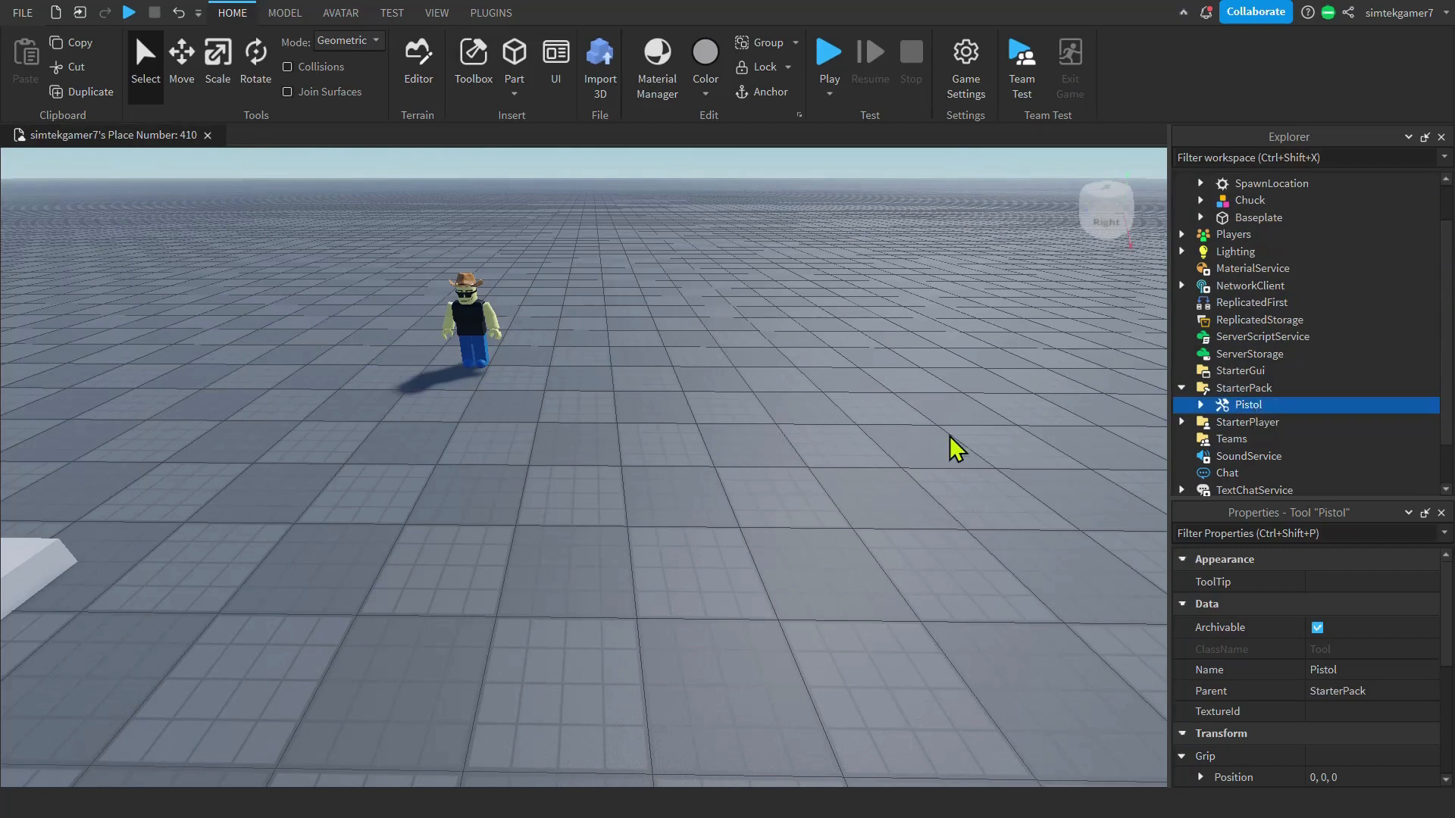
left_click(463, 334)
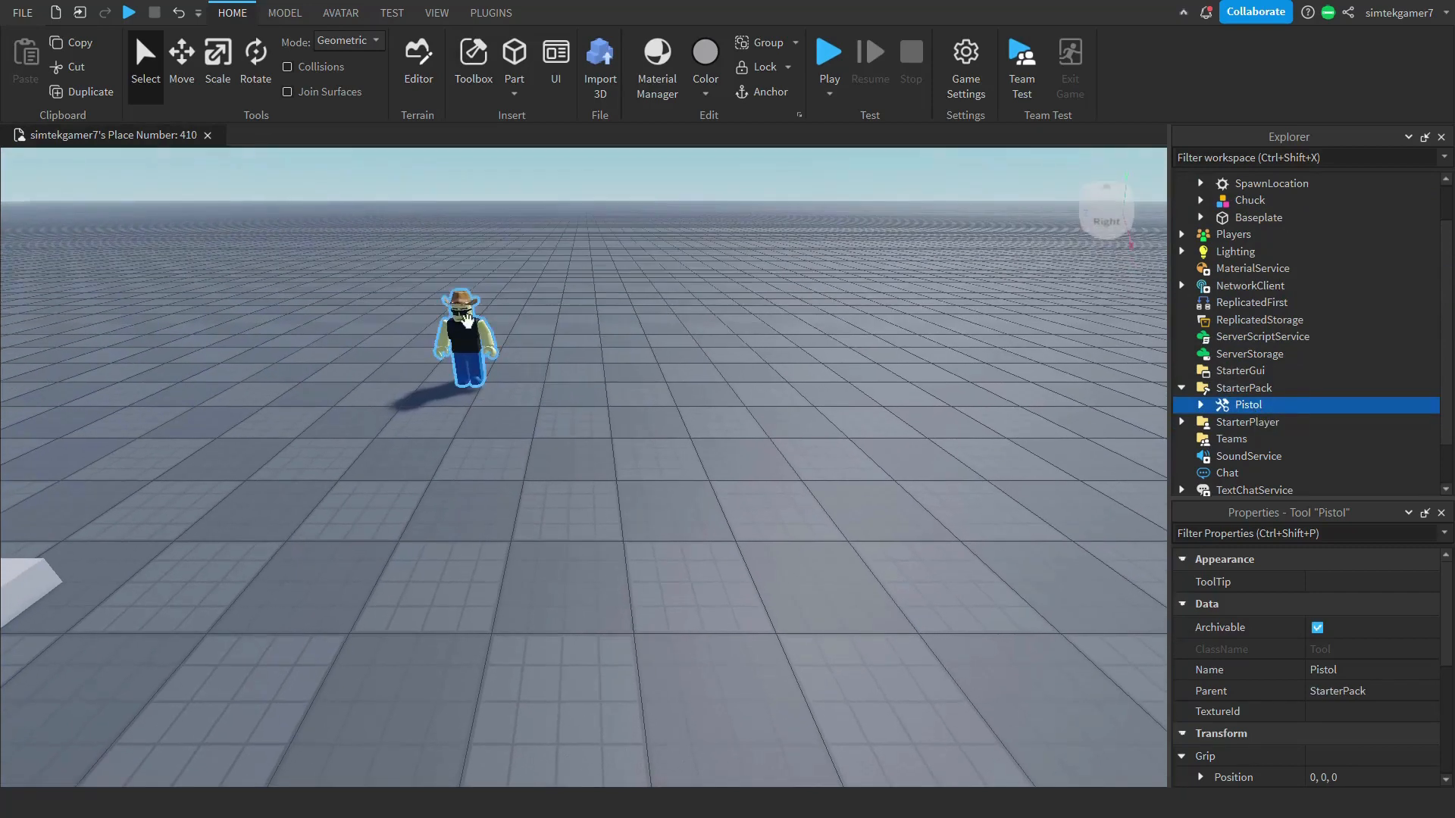
Expand Chuck and its AnimSaves folder in Explorer to reveal the Kick animation.
left_click(1251, 199)
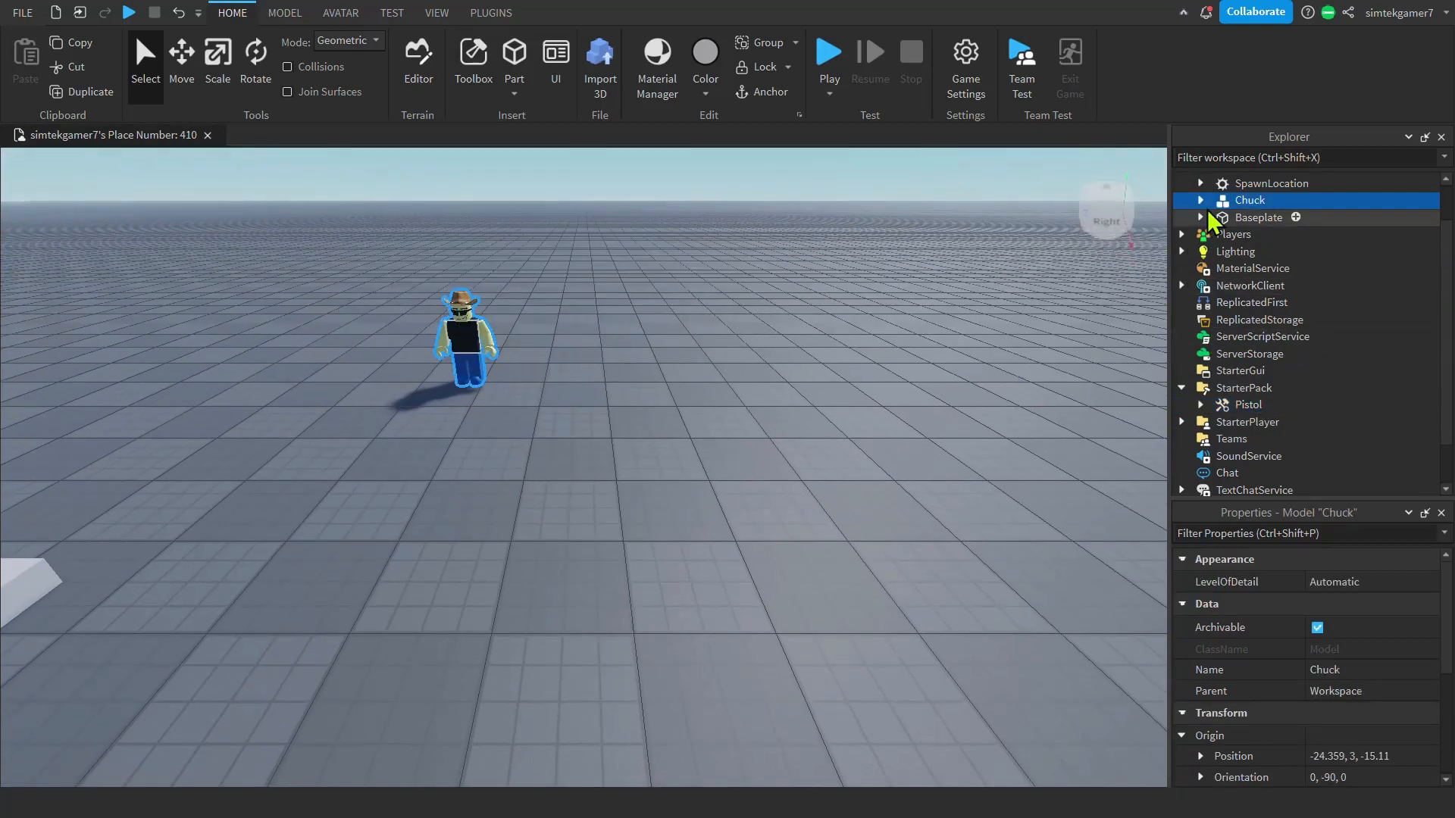
left_click(1201, 199)
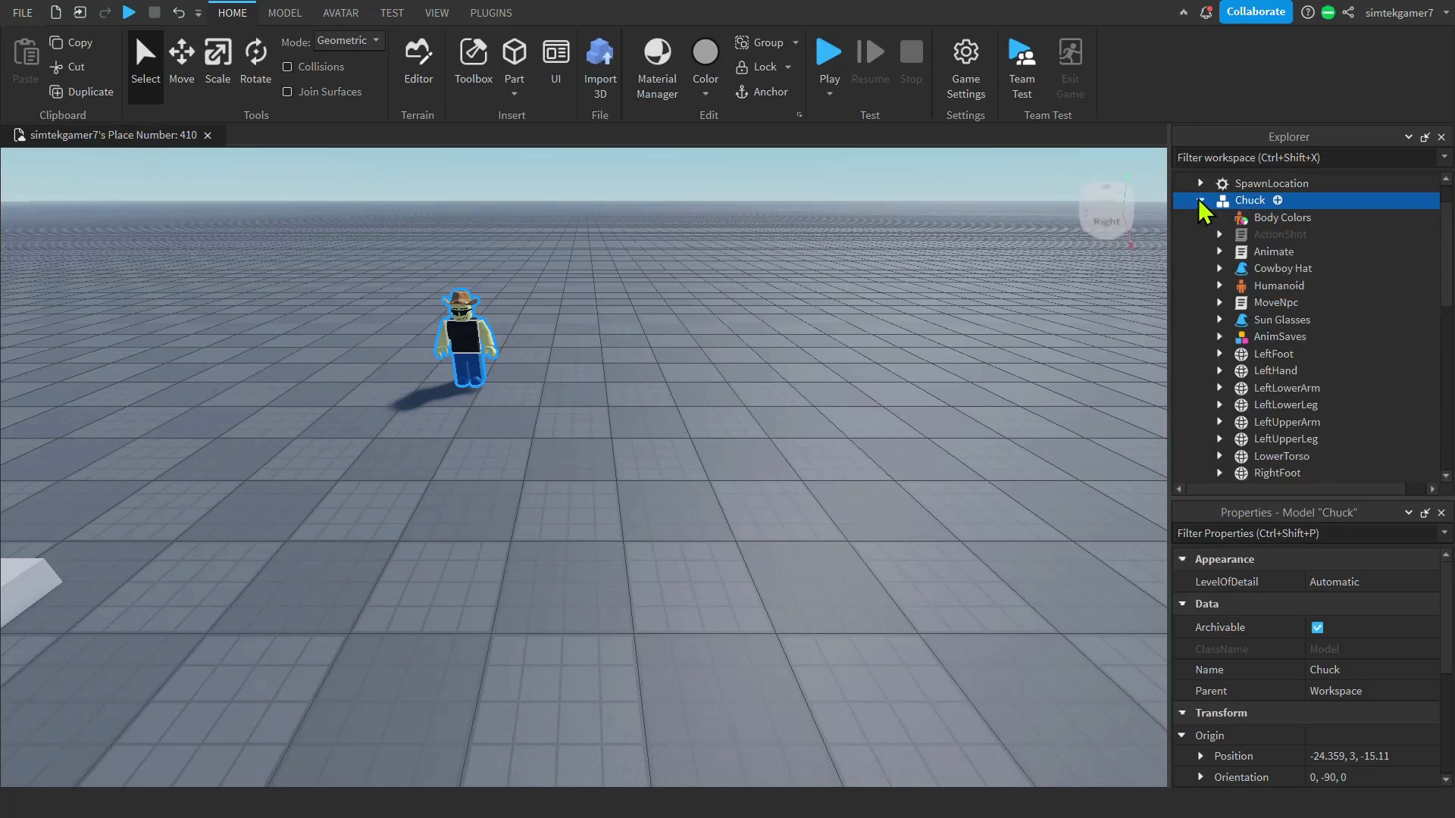
mouse_move(1234, 310)
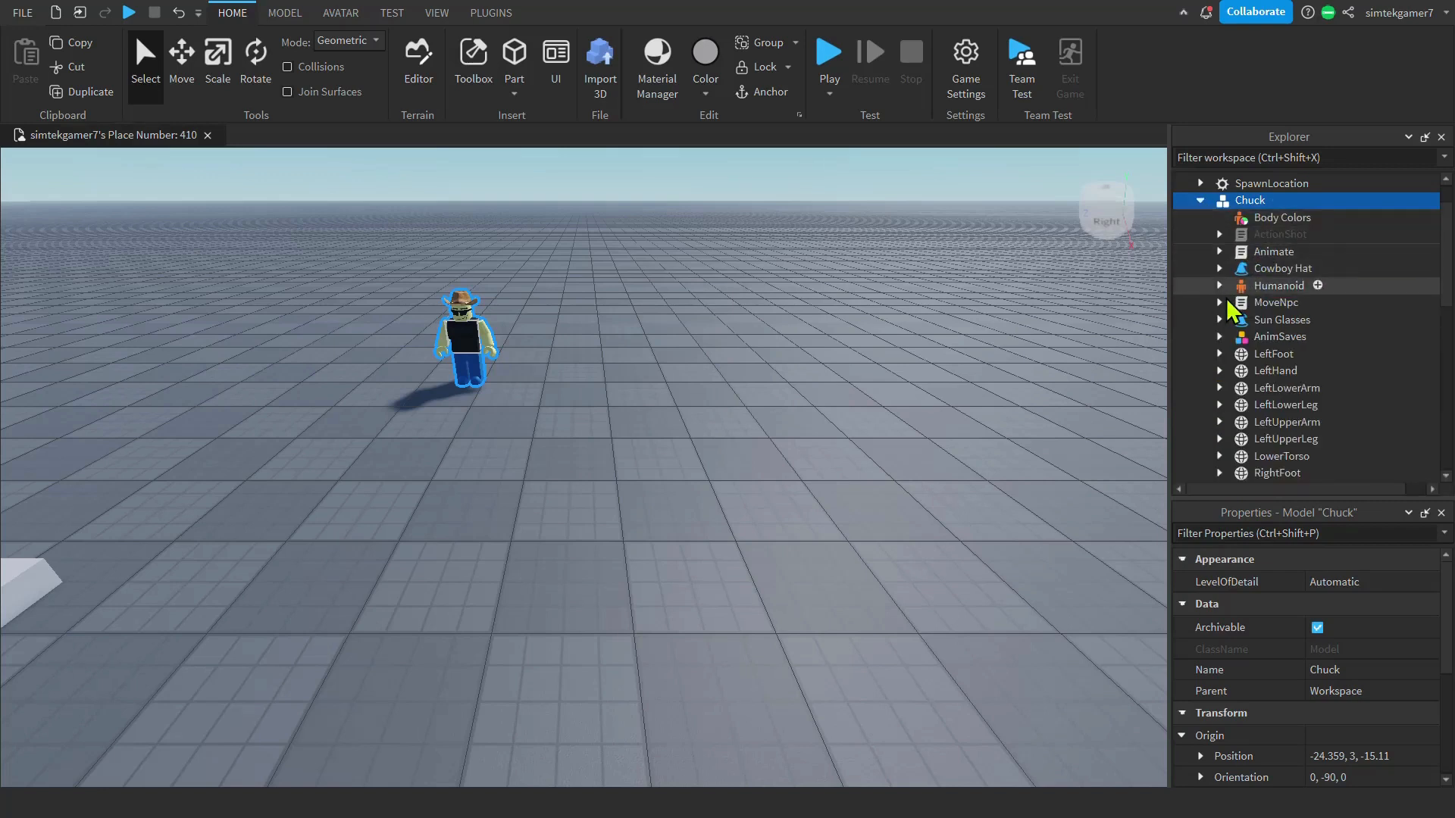
left_click(1221, 302)
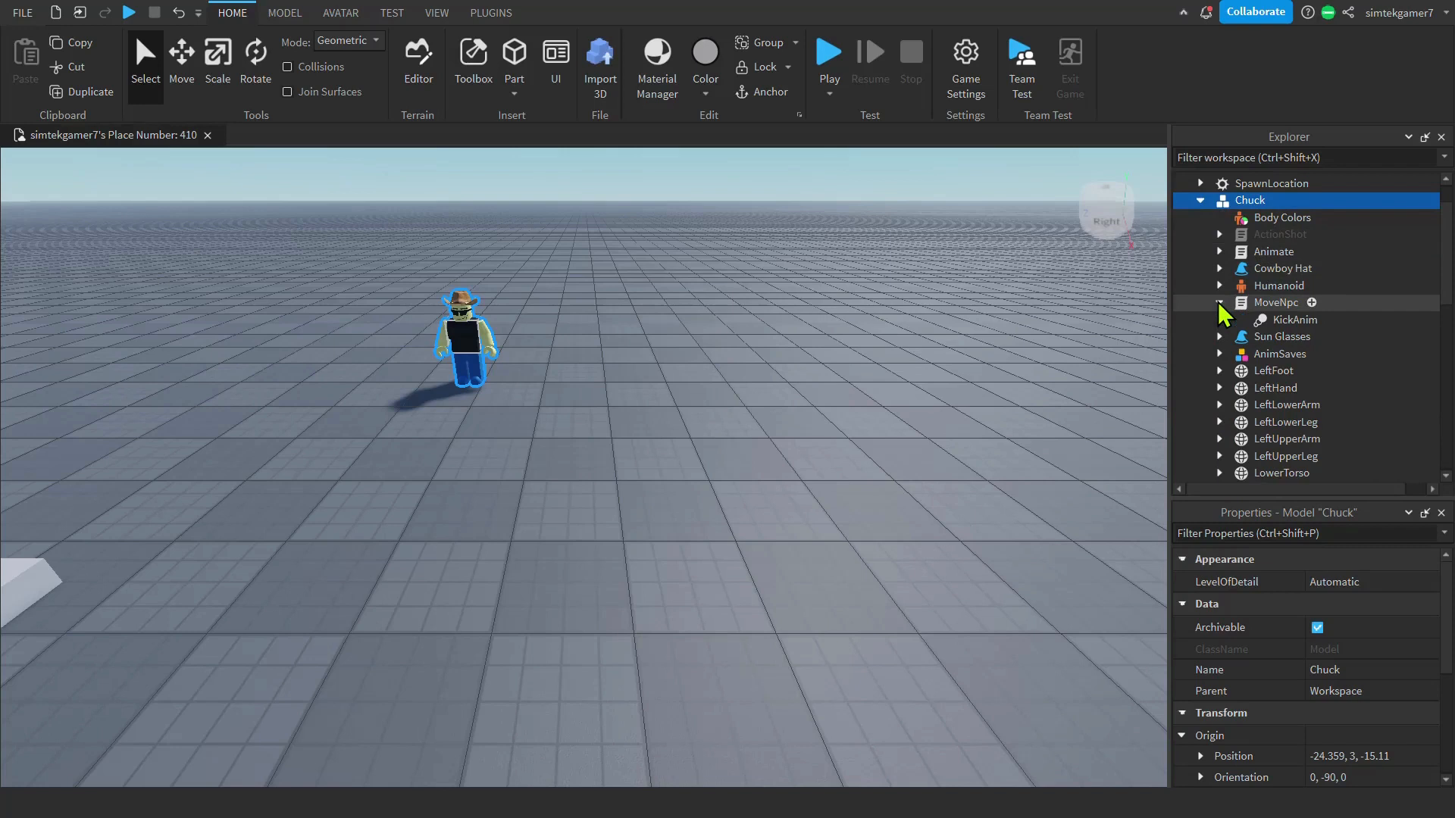
mouse_move(1278, 320)
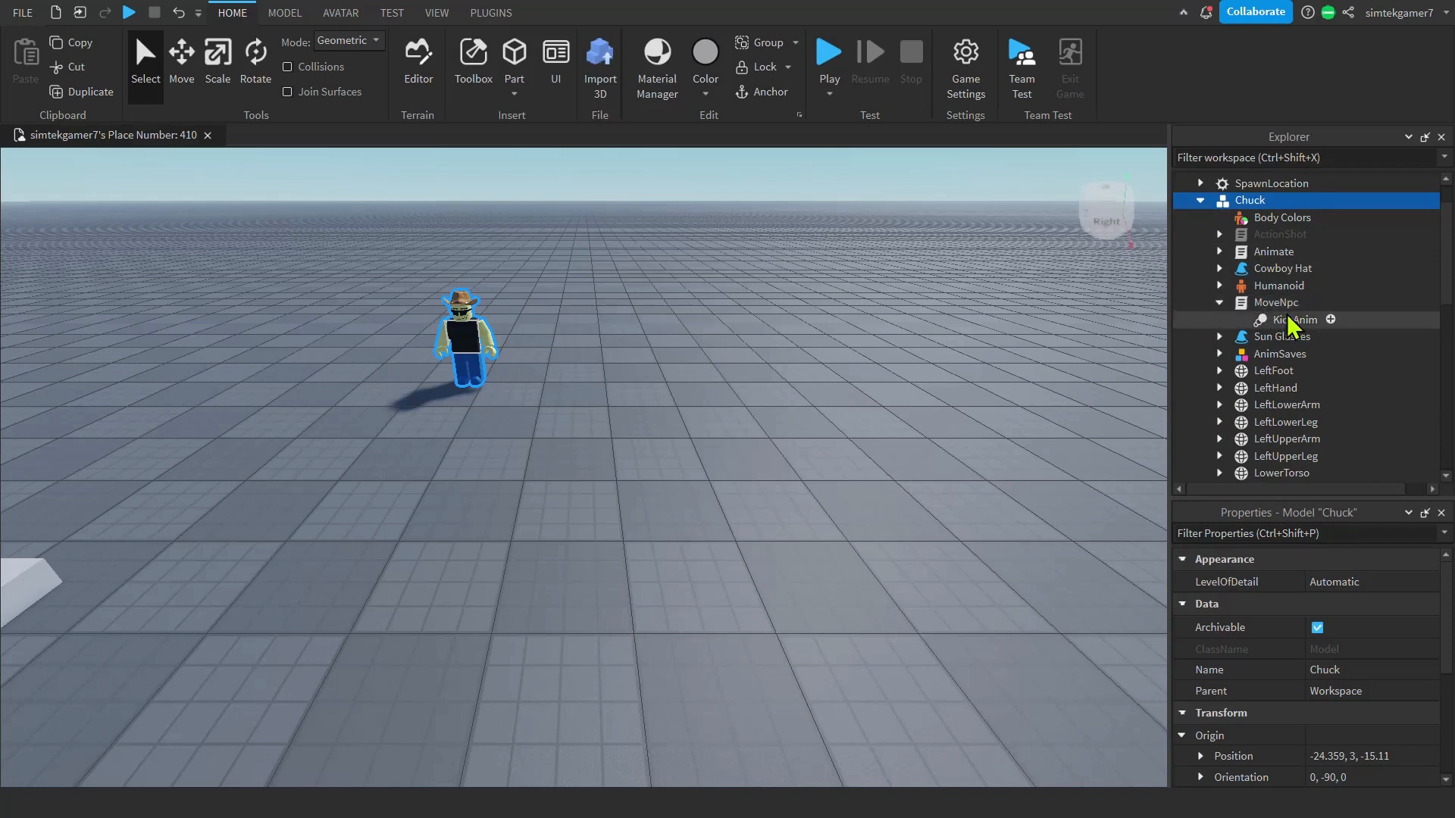
left_click(1281, 354)
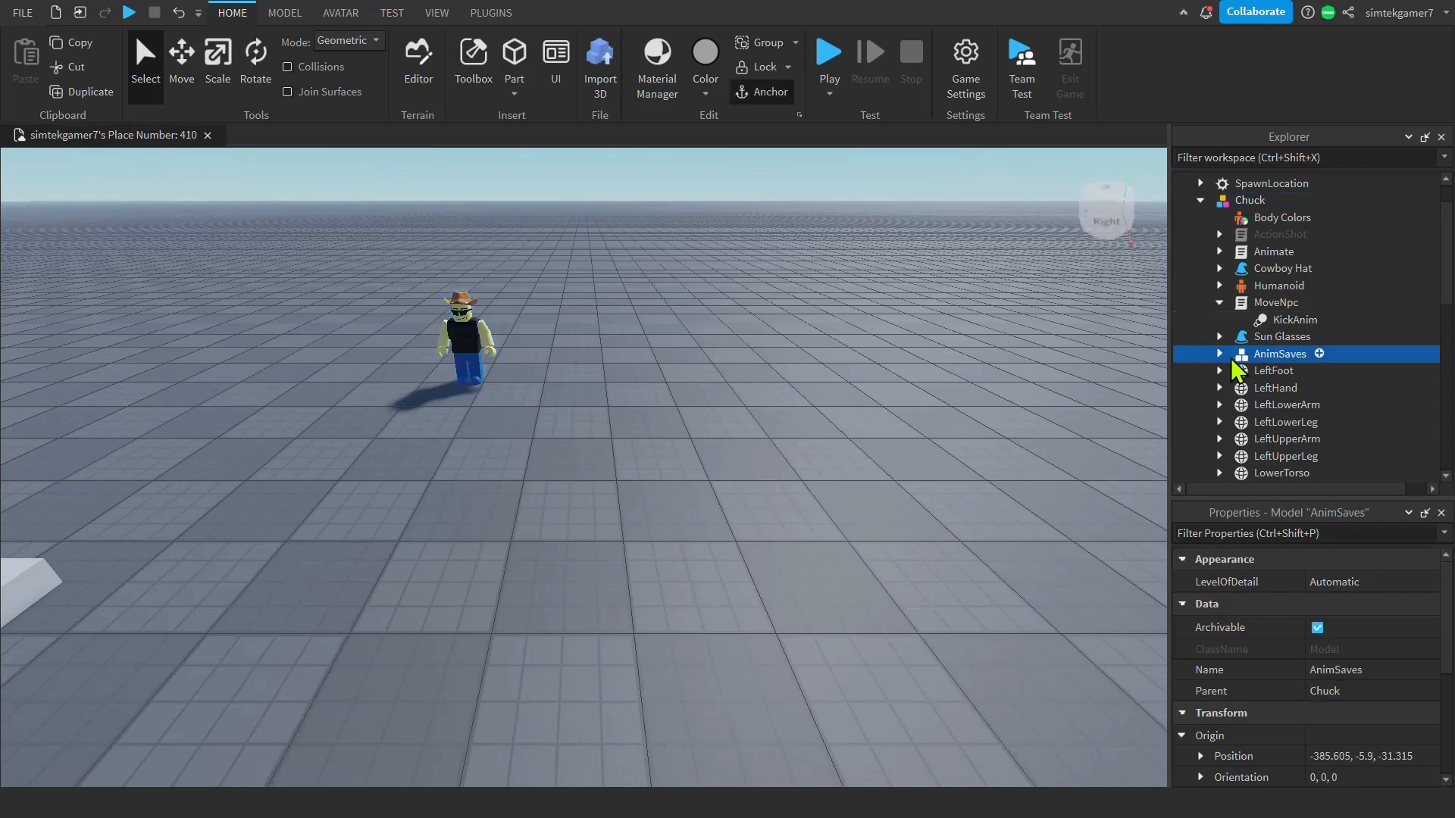
mouse_move(1227, 369)
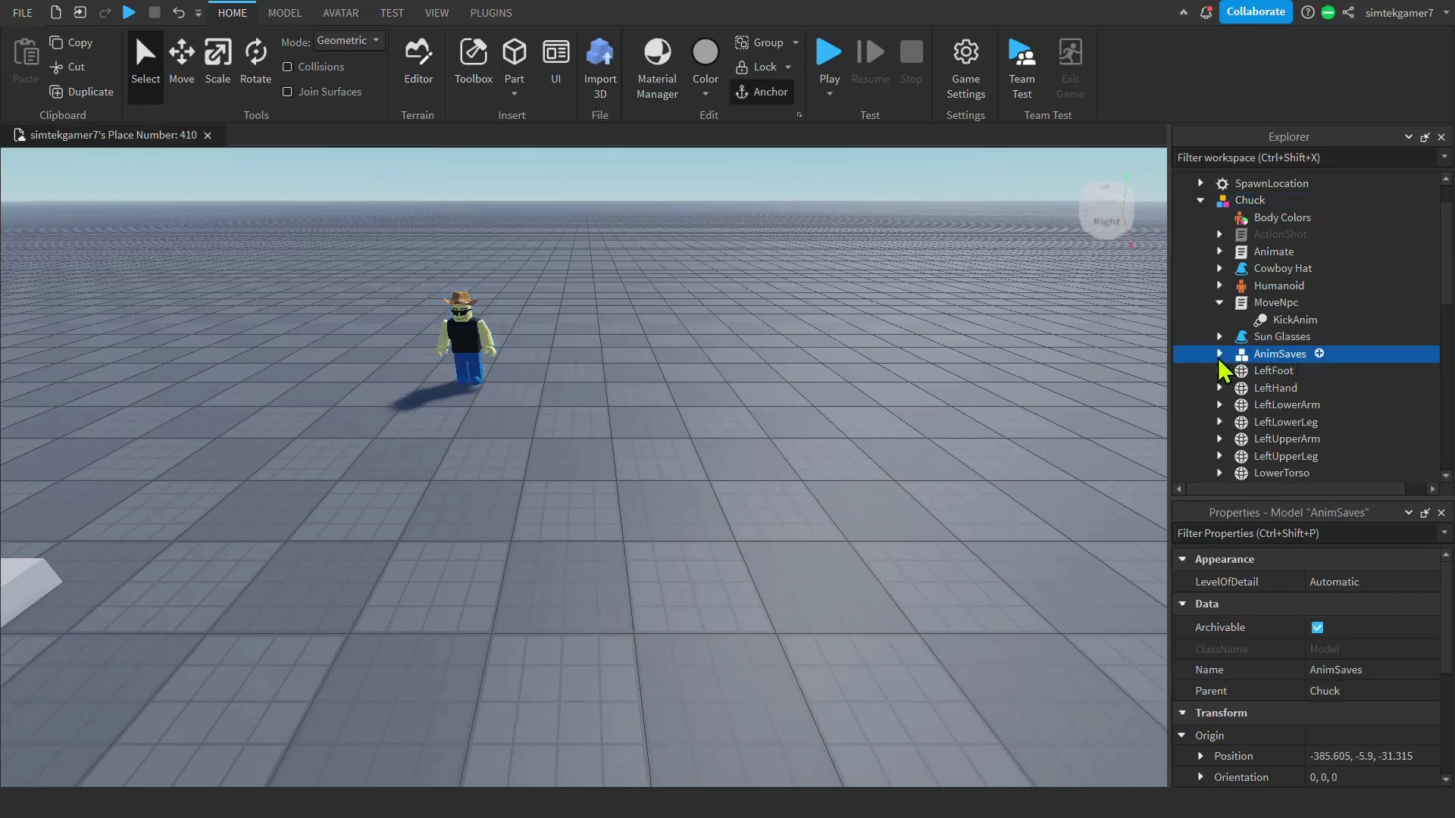
left_click(1219, 354)
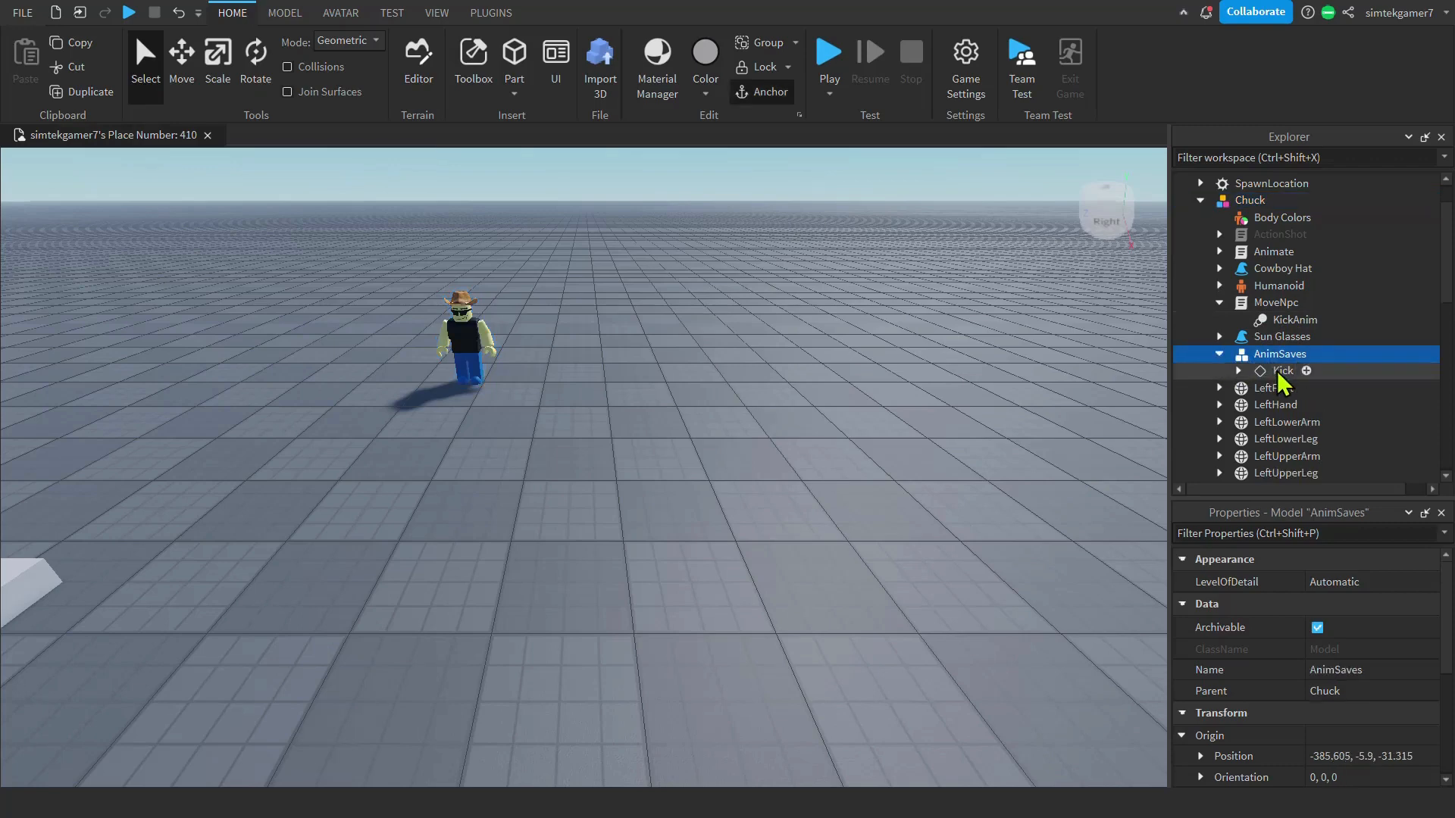
Save the Kick animation to Roblox and copy its new asset ID.
right_click(1278, 354)
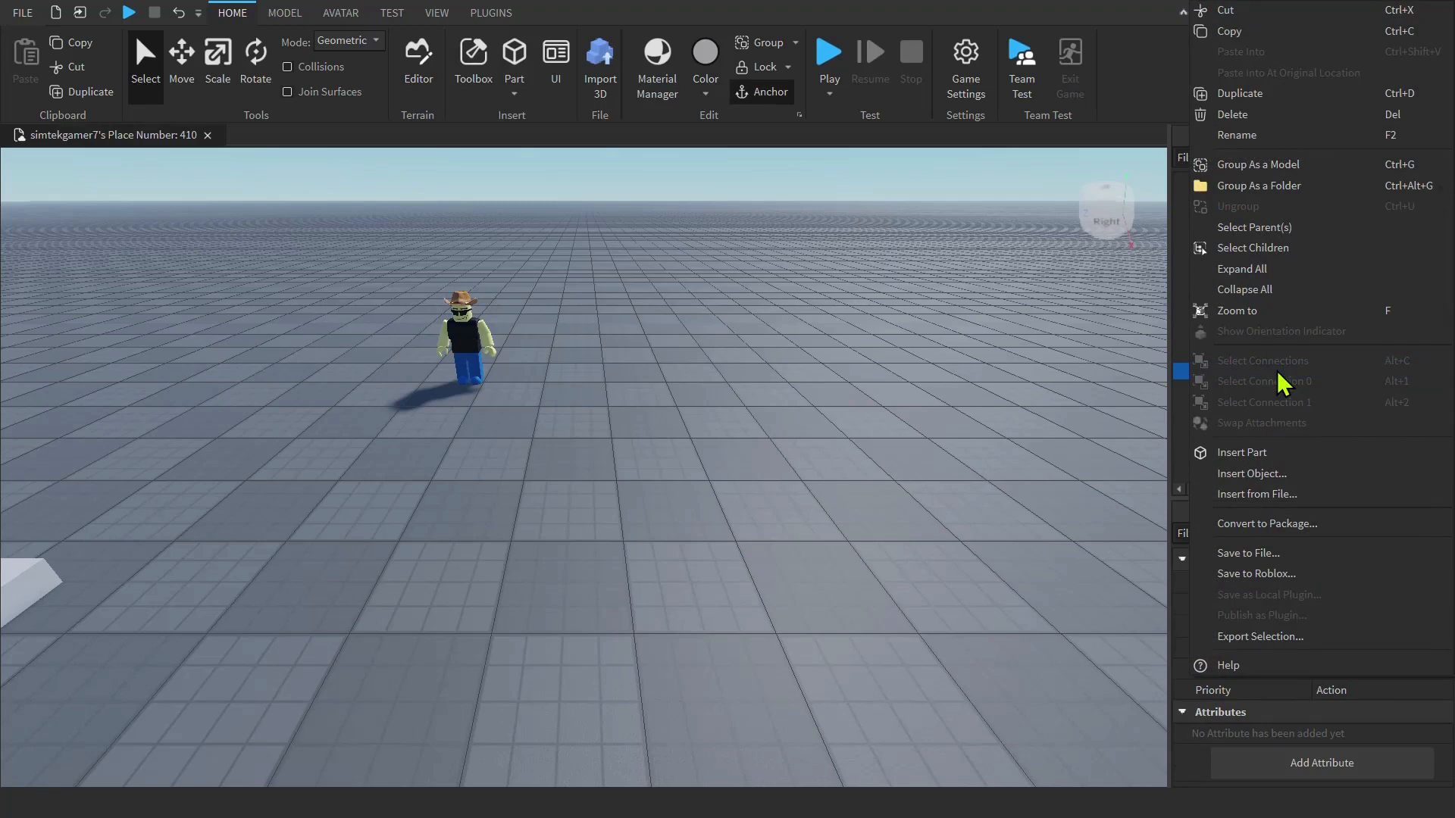
mouse_move(1256, 573)
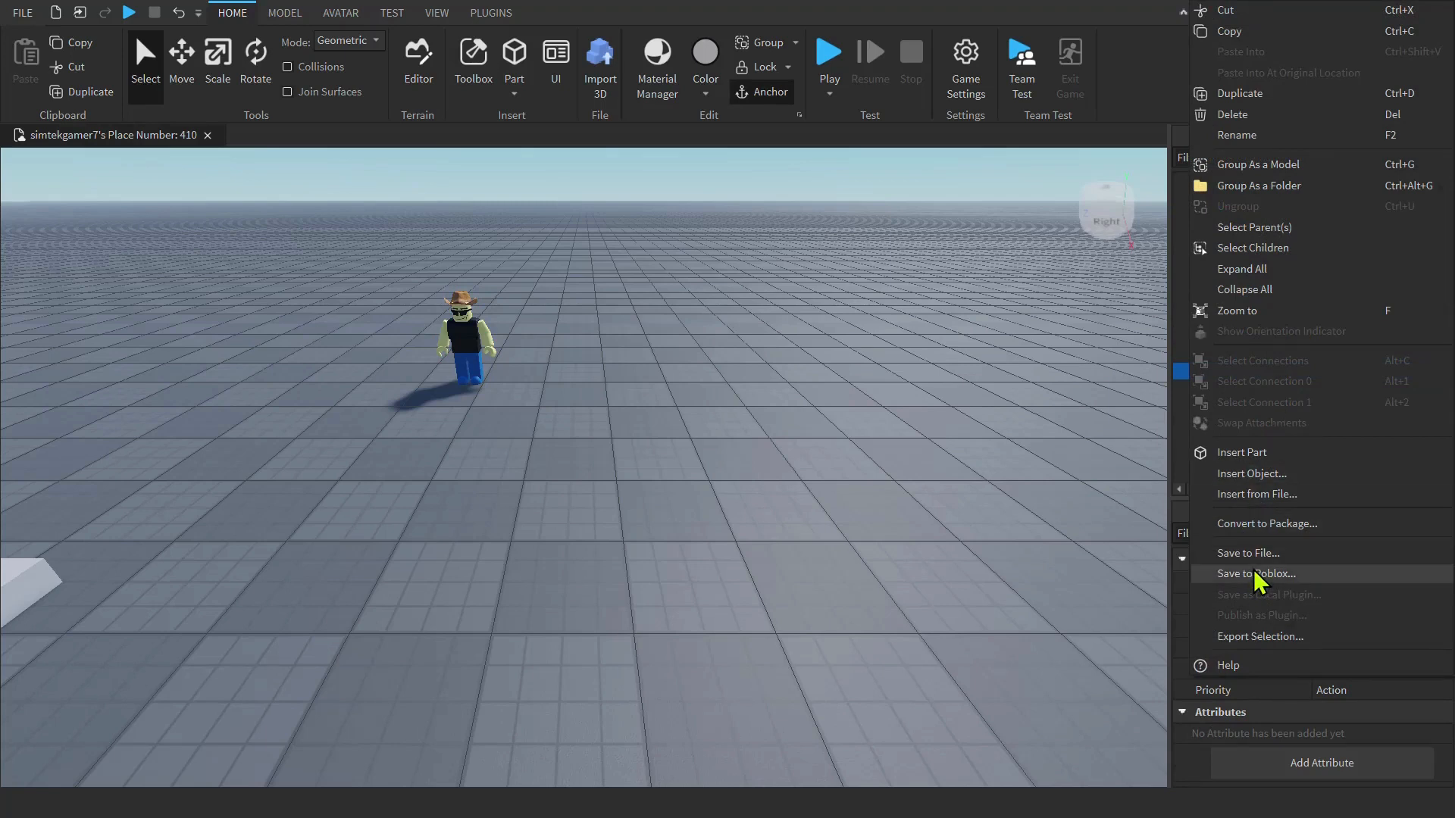
left_click(1256, 574)
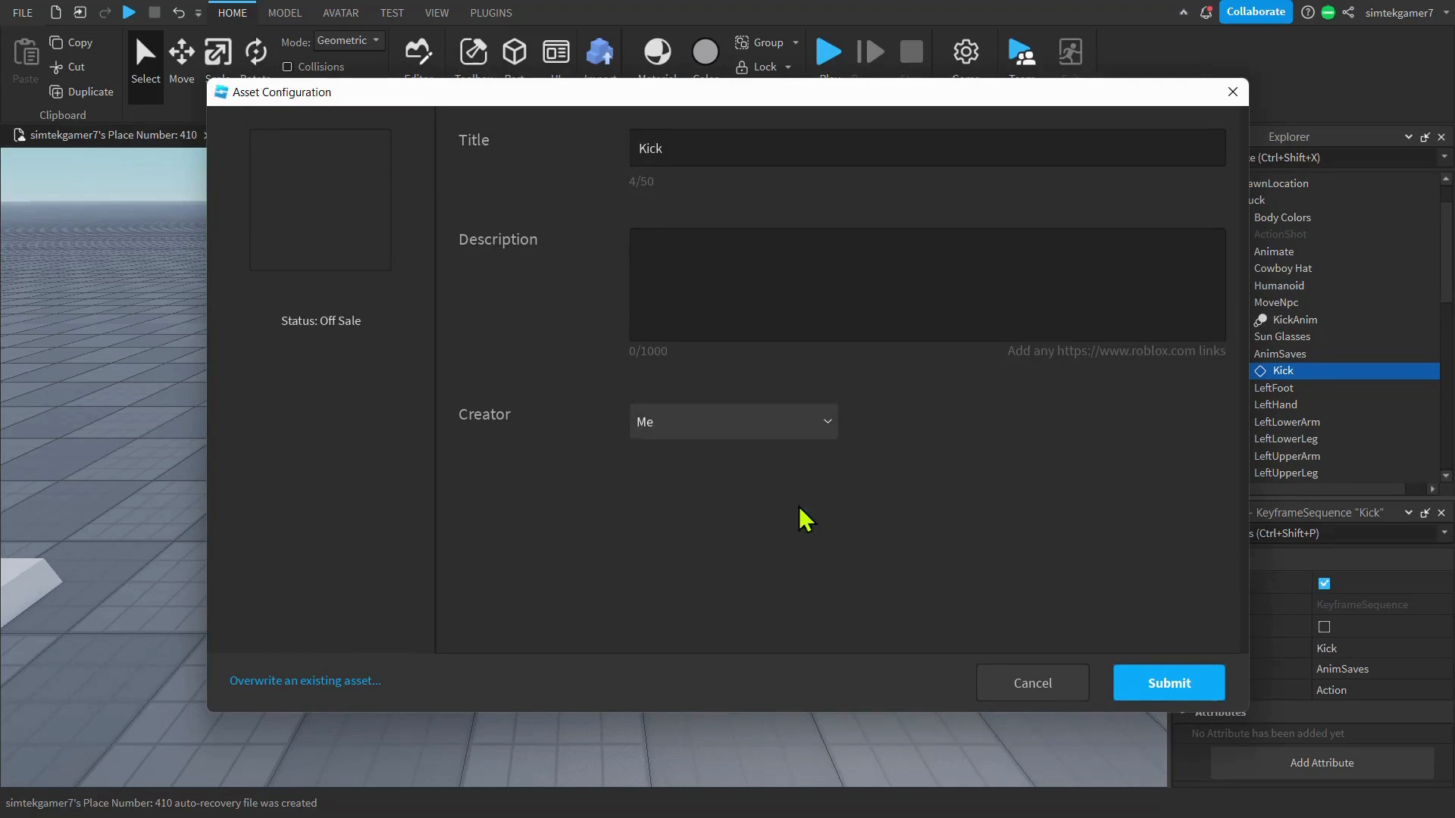
left_click(1166, 682)
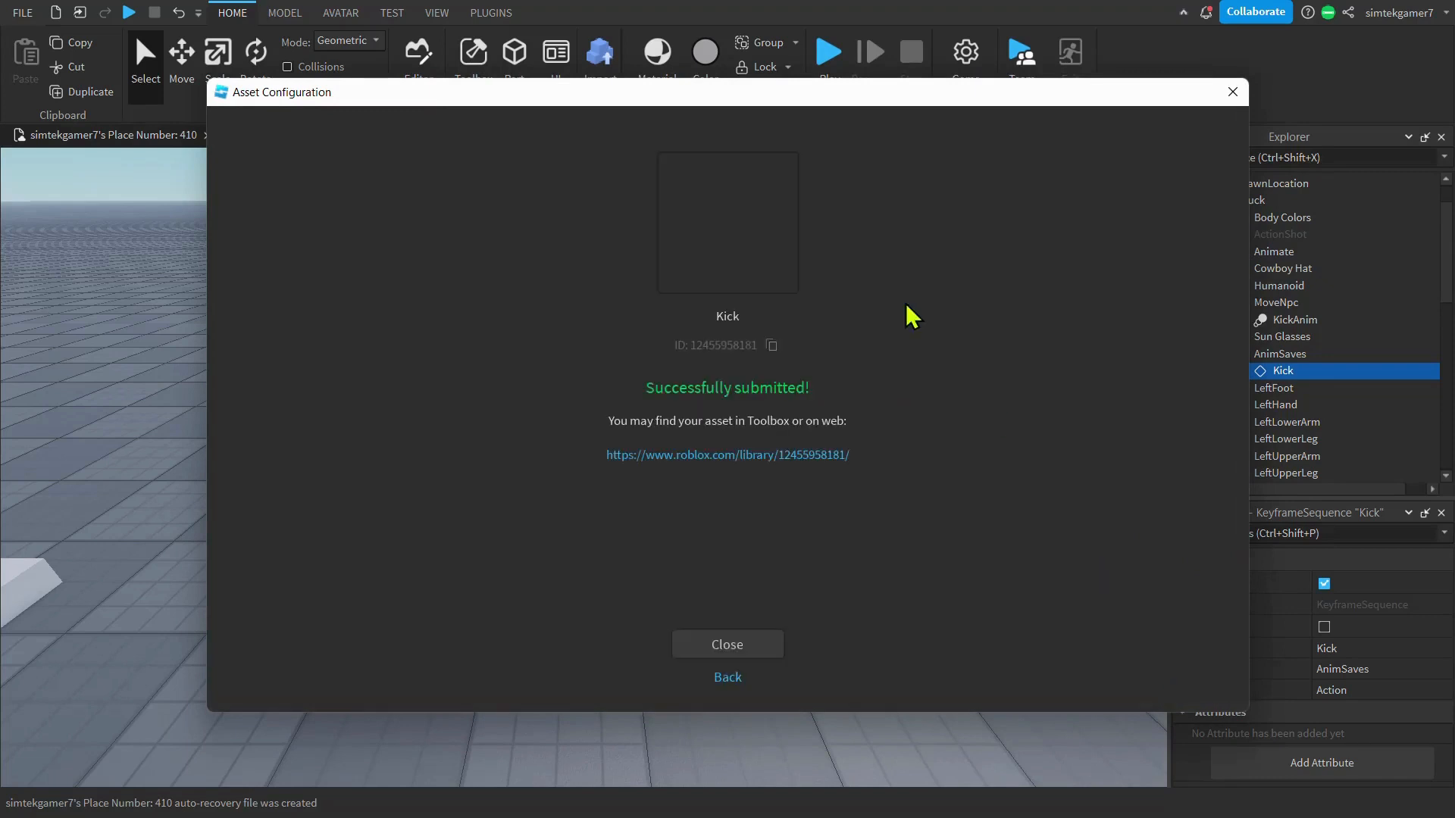
left_click(771, 346)
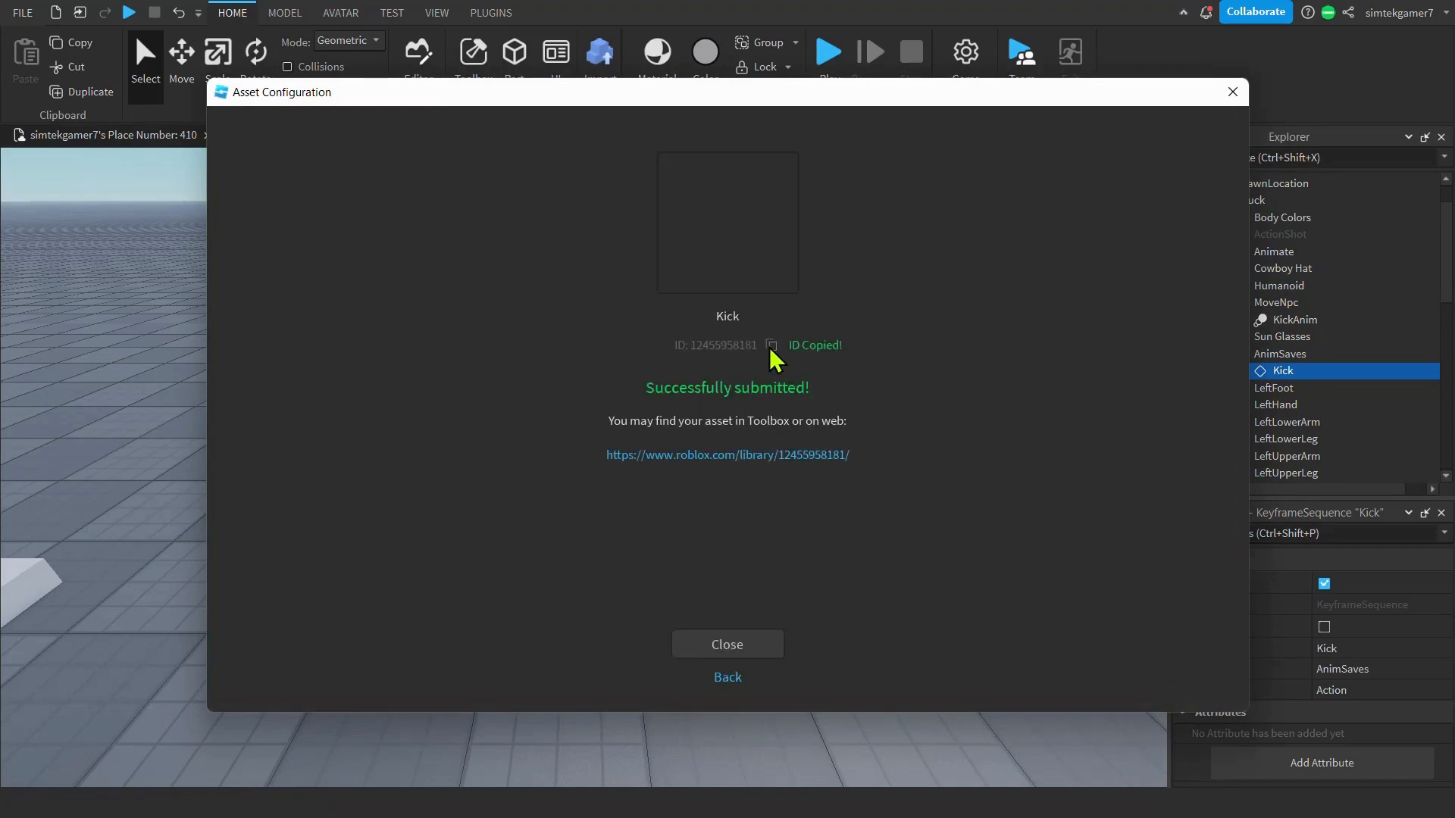
left_click(728, 644)
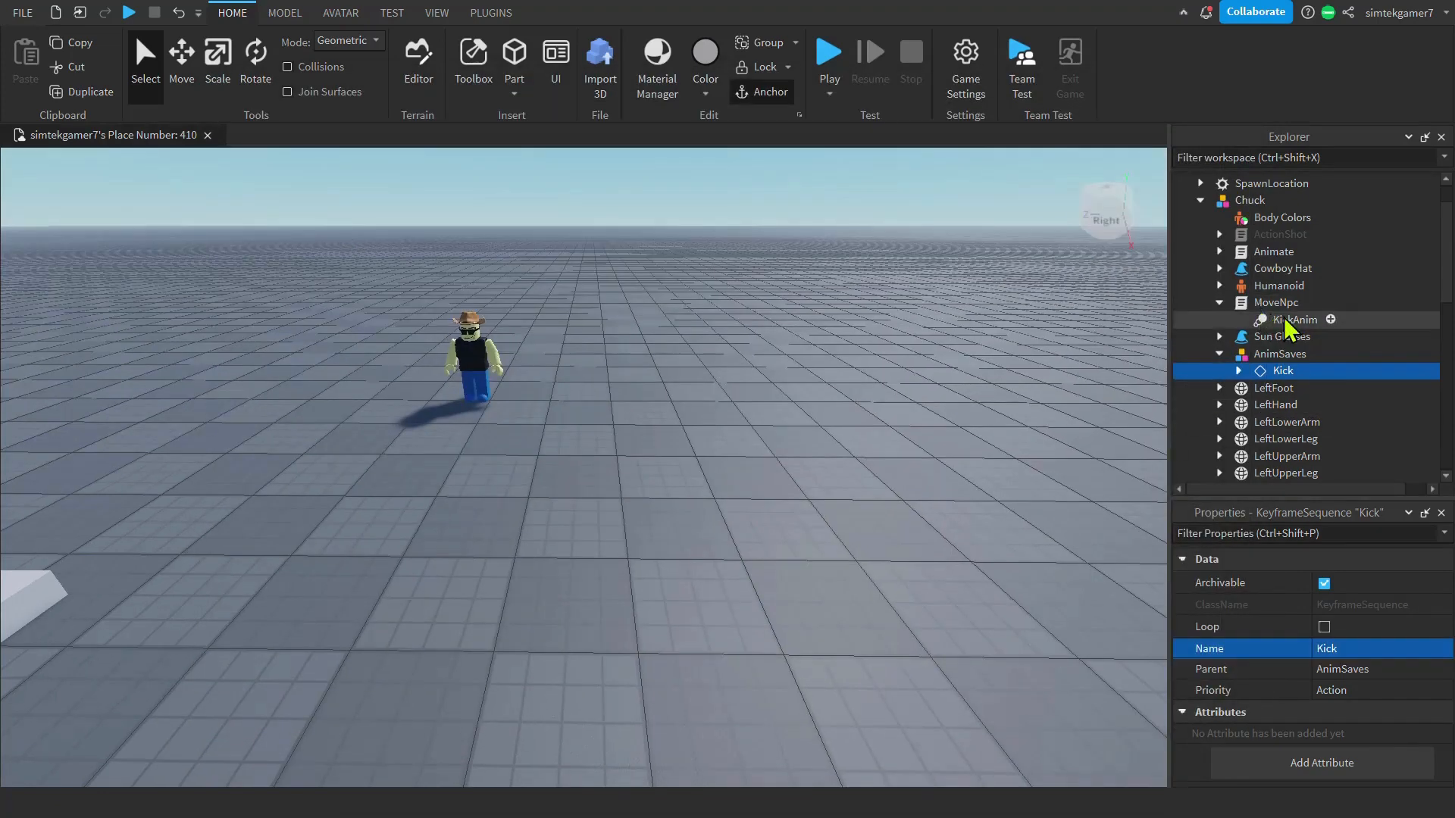
left_click(1287, 319)
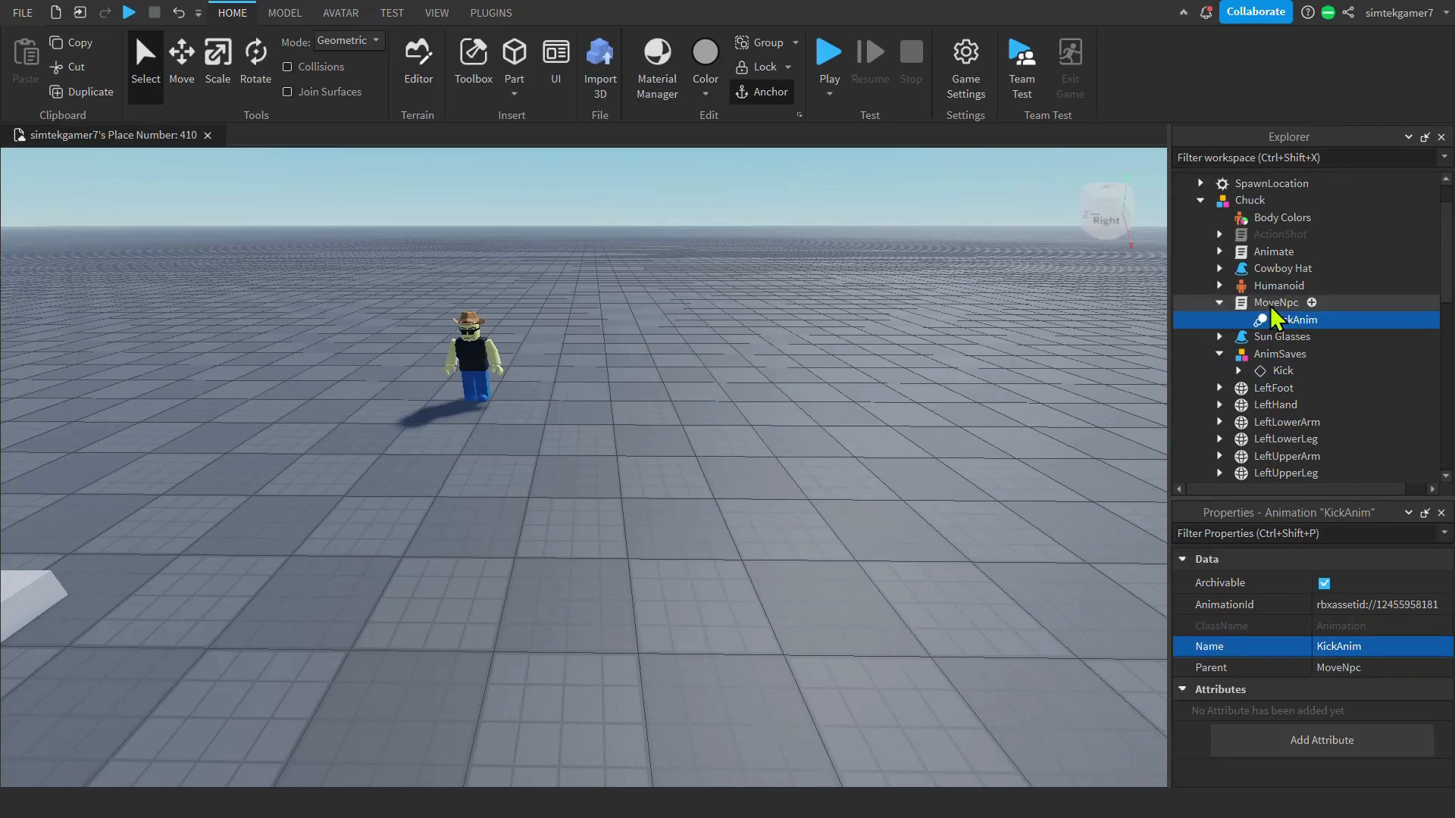
double_click(1377, 604)
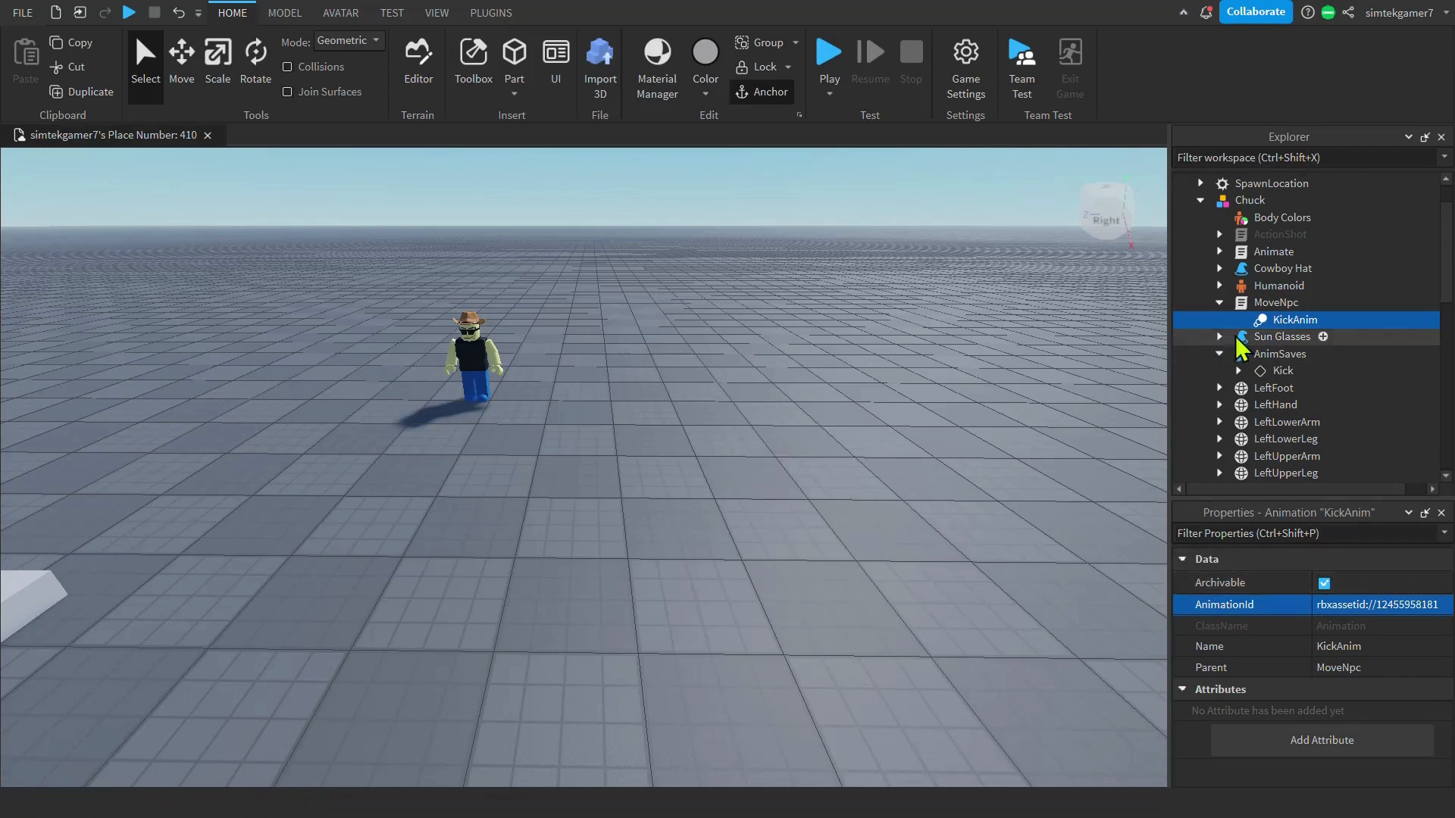
mouse_move(719, 429)
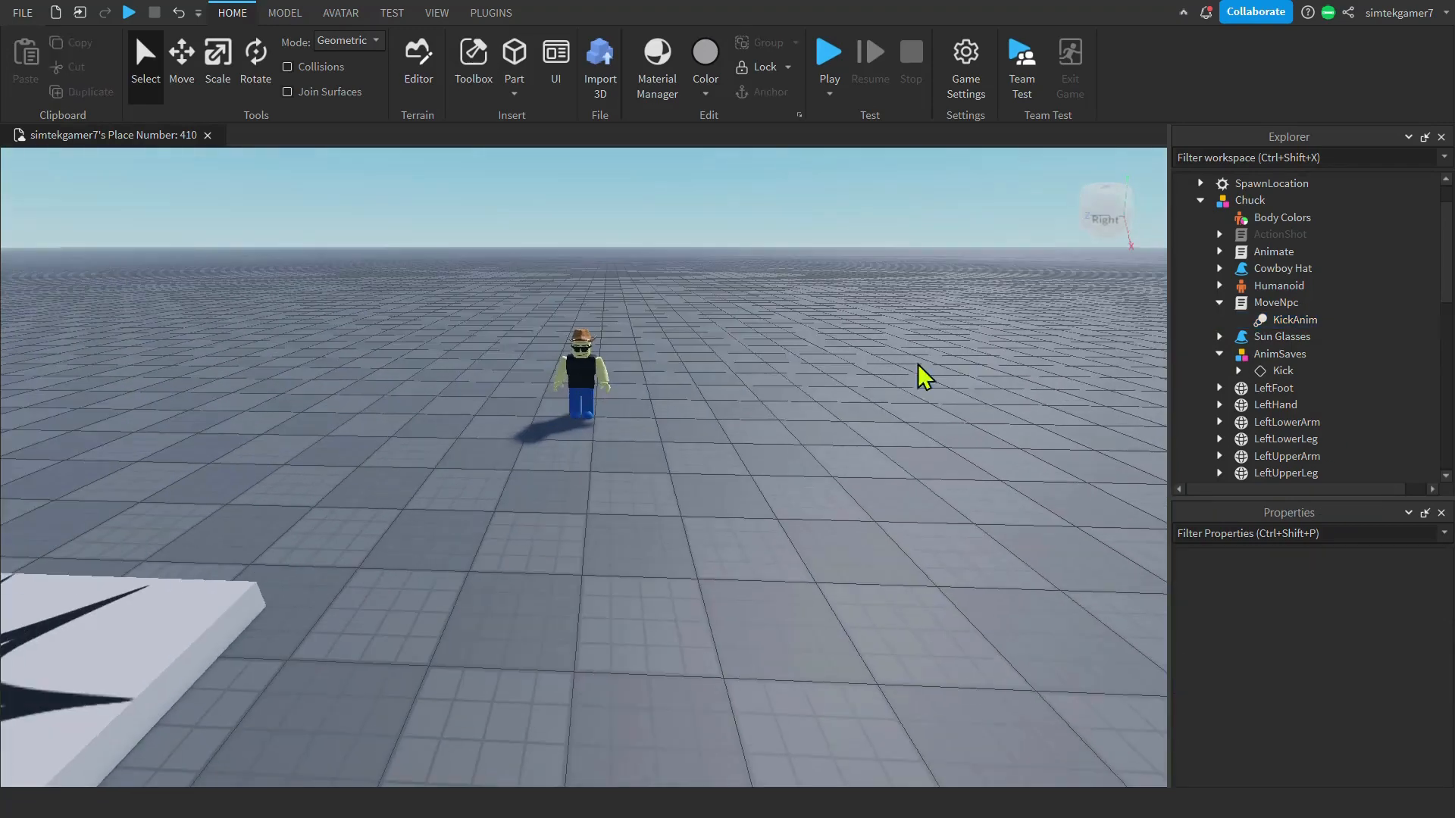
mouse_move(919, 362)
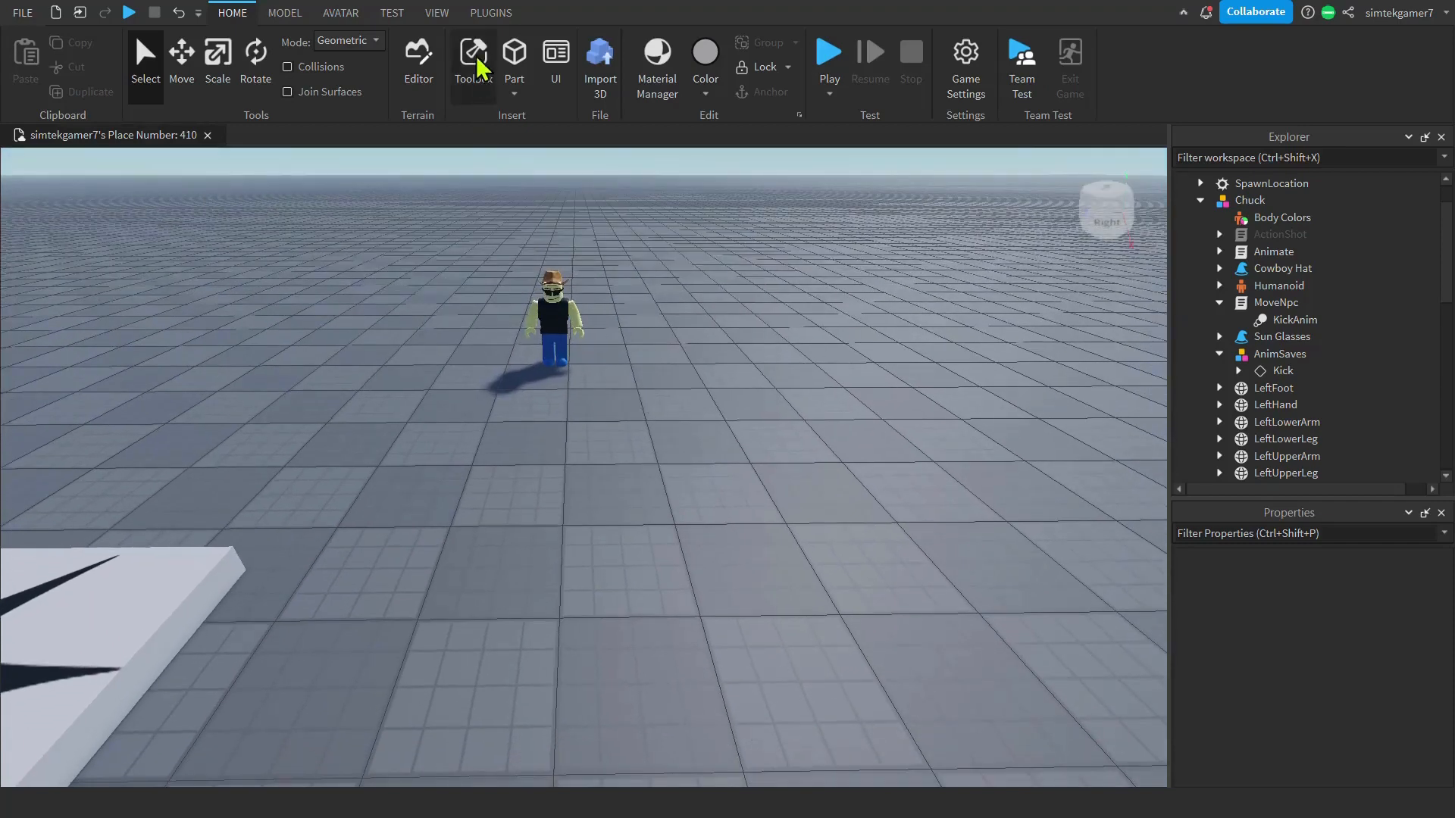
Search the Toolbox for 'drooling zombie' and insert the Drooling Zombie model, accepting its script warning.
left_click(473, 58)
type("dr")
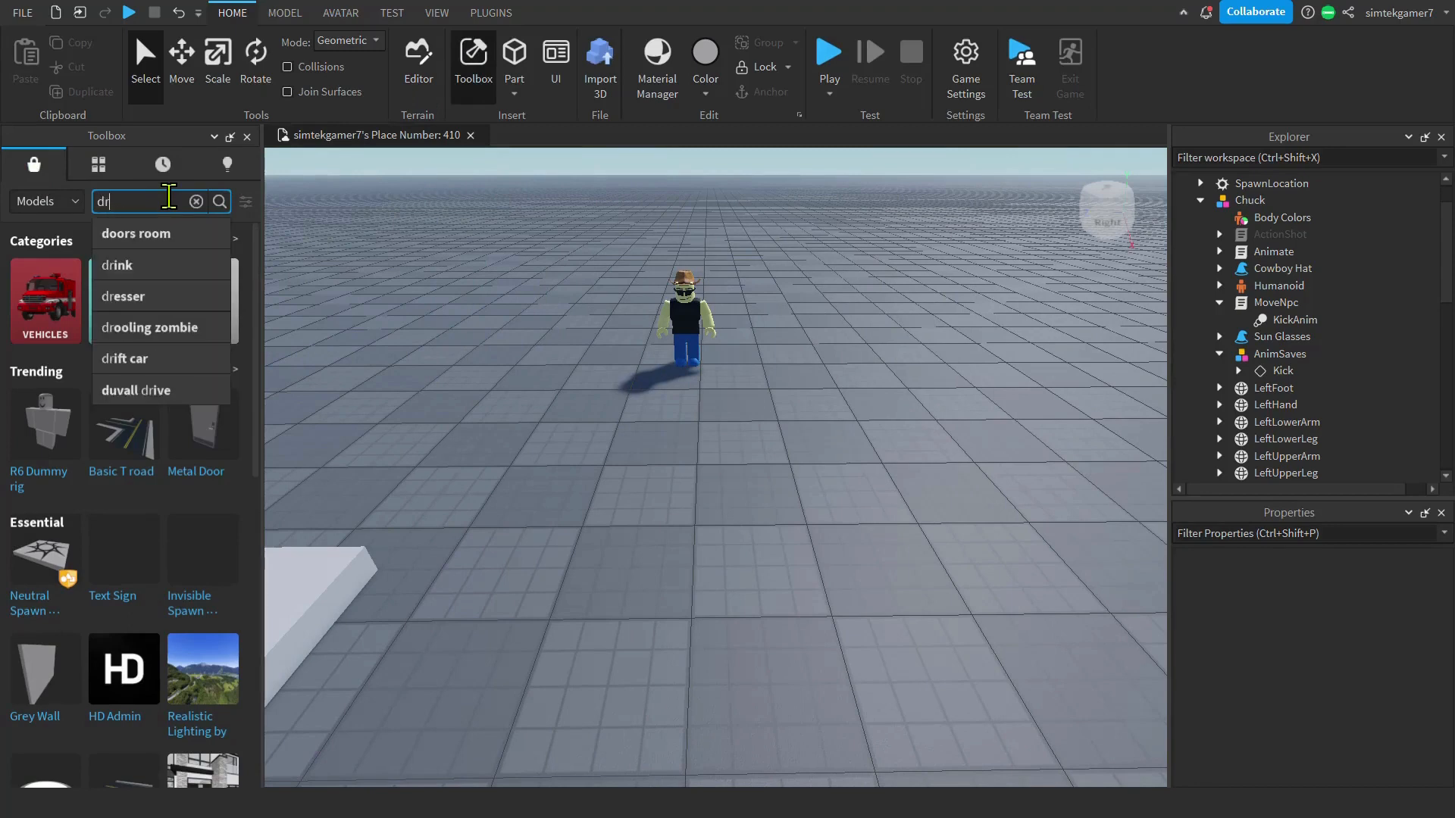
type("o")
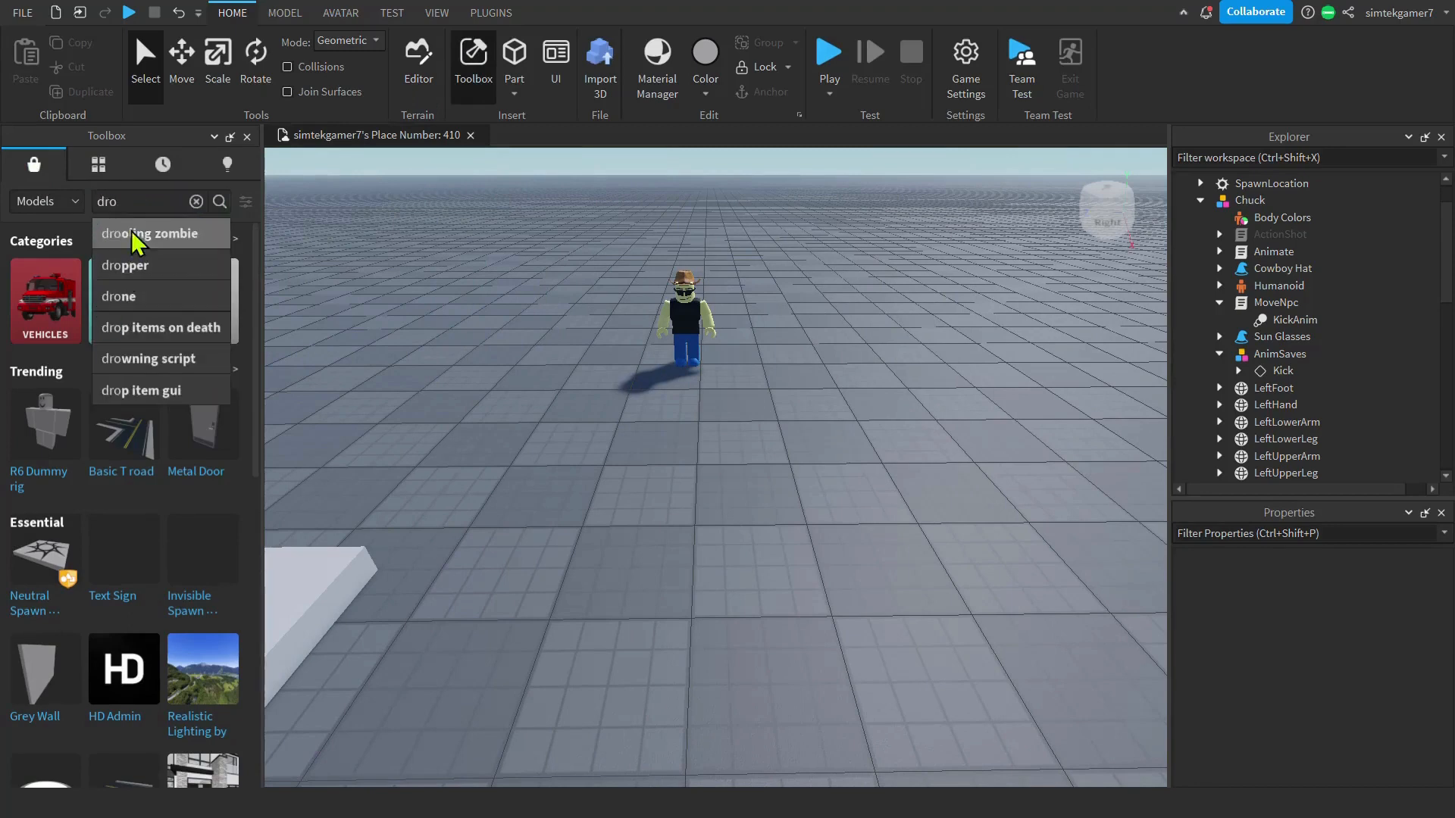
left_click(160, 232)
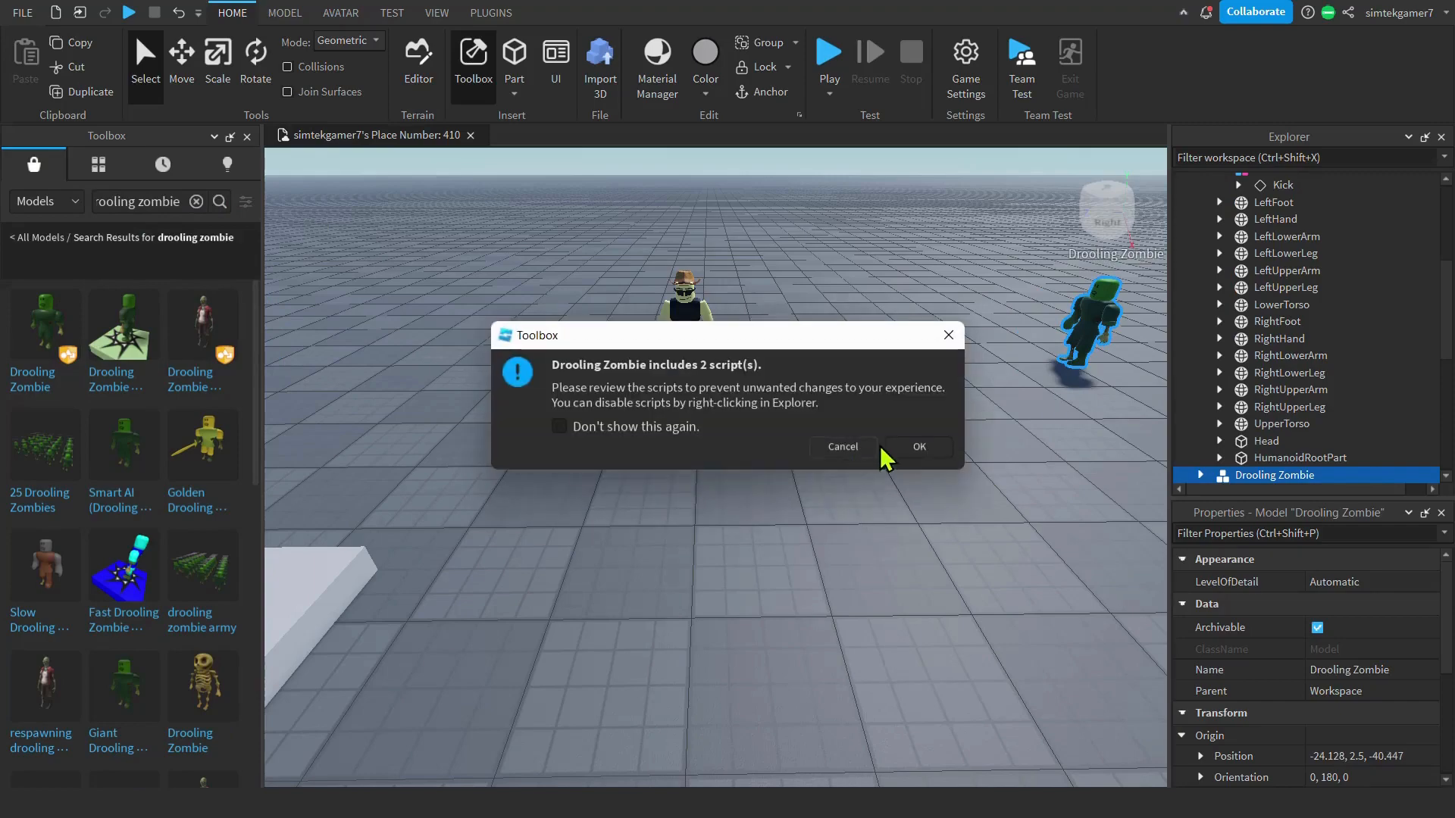
left_click(917, 446)
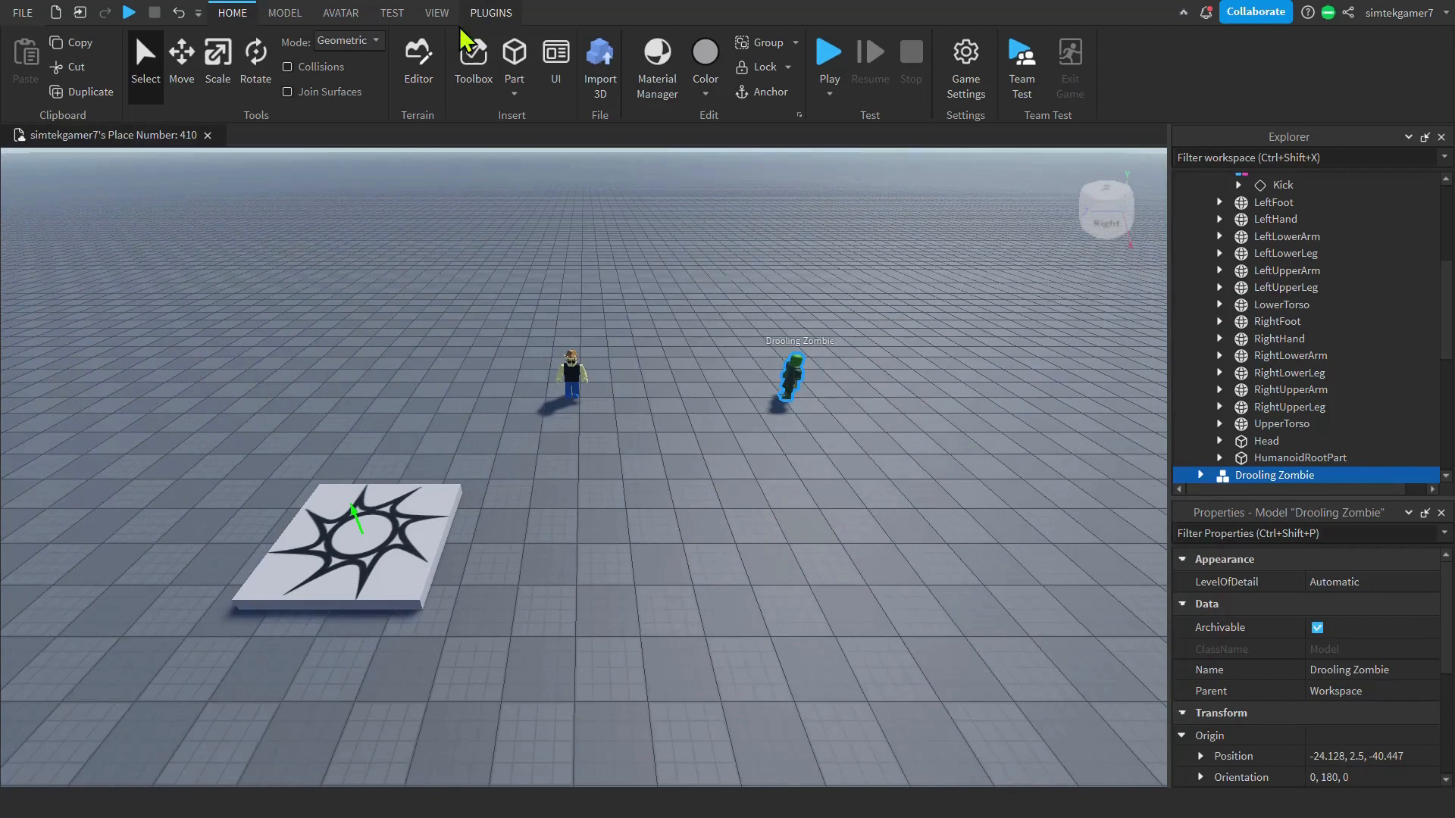
Build an R6 Dummy rig with the Rig Builder, then collapse Chuck in Explorer.
left_click(340, 12)
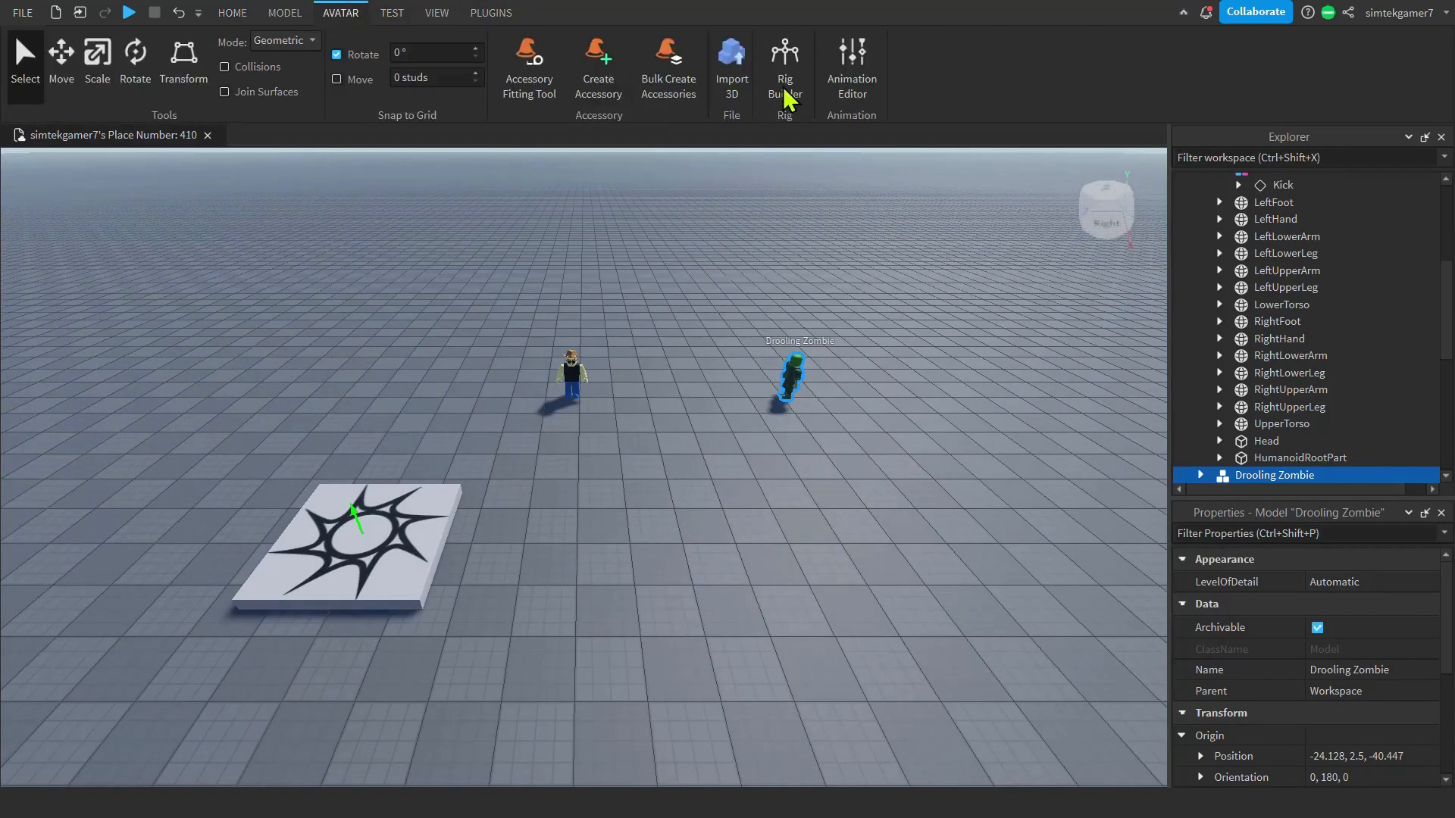
left_click(784, 61)
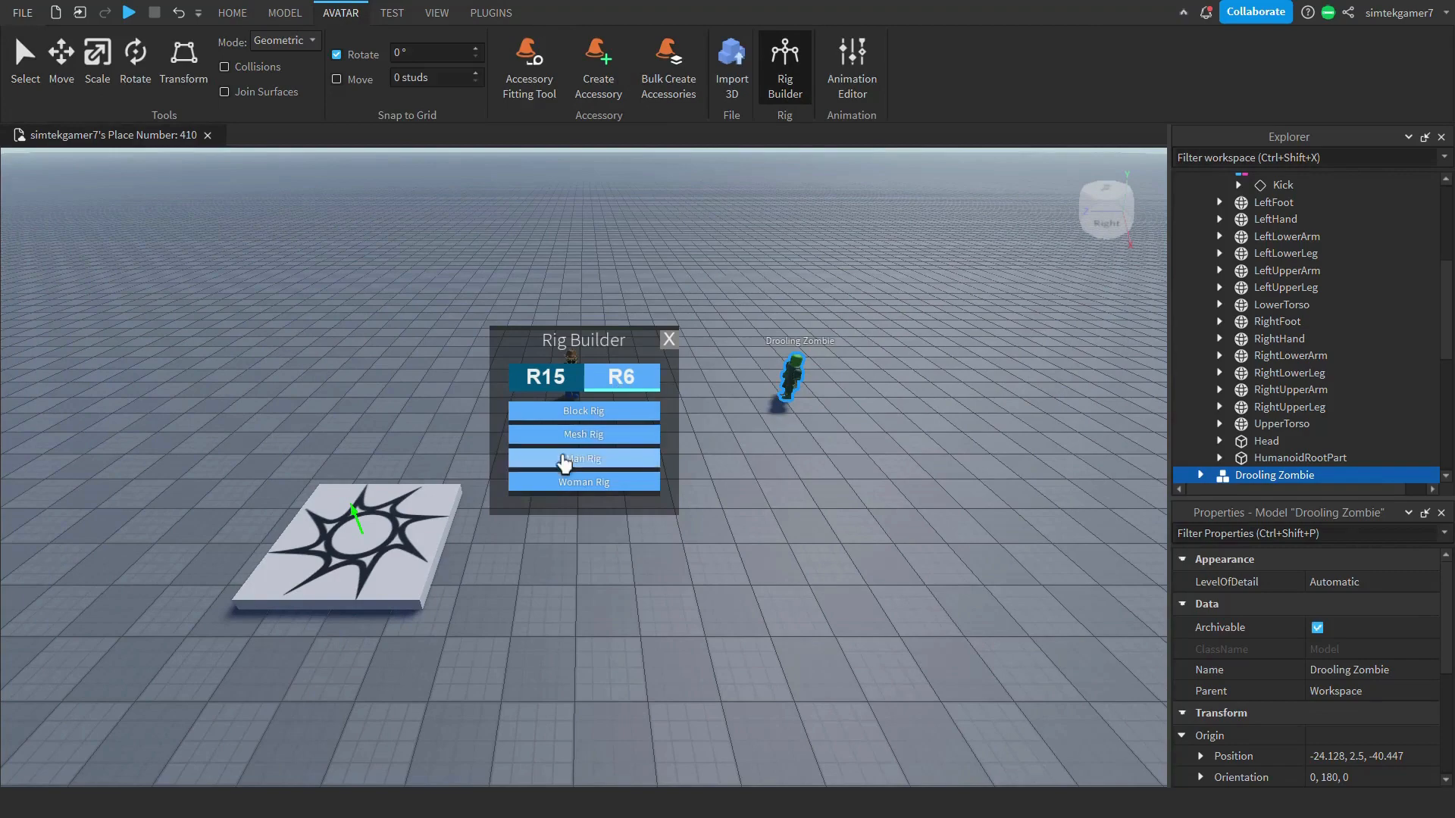
left_click(583, 458)
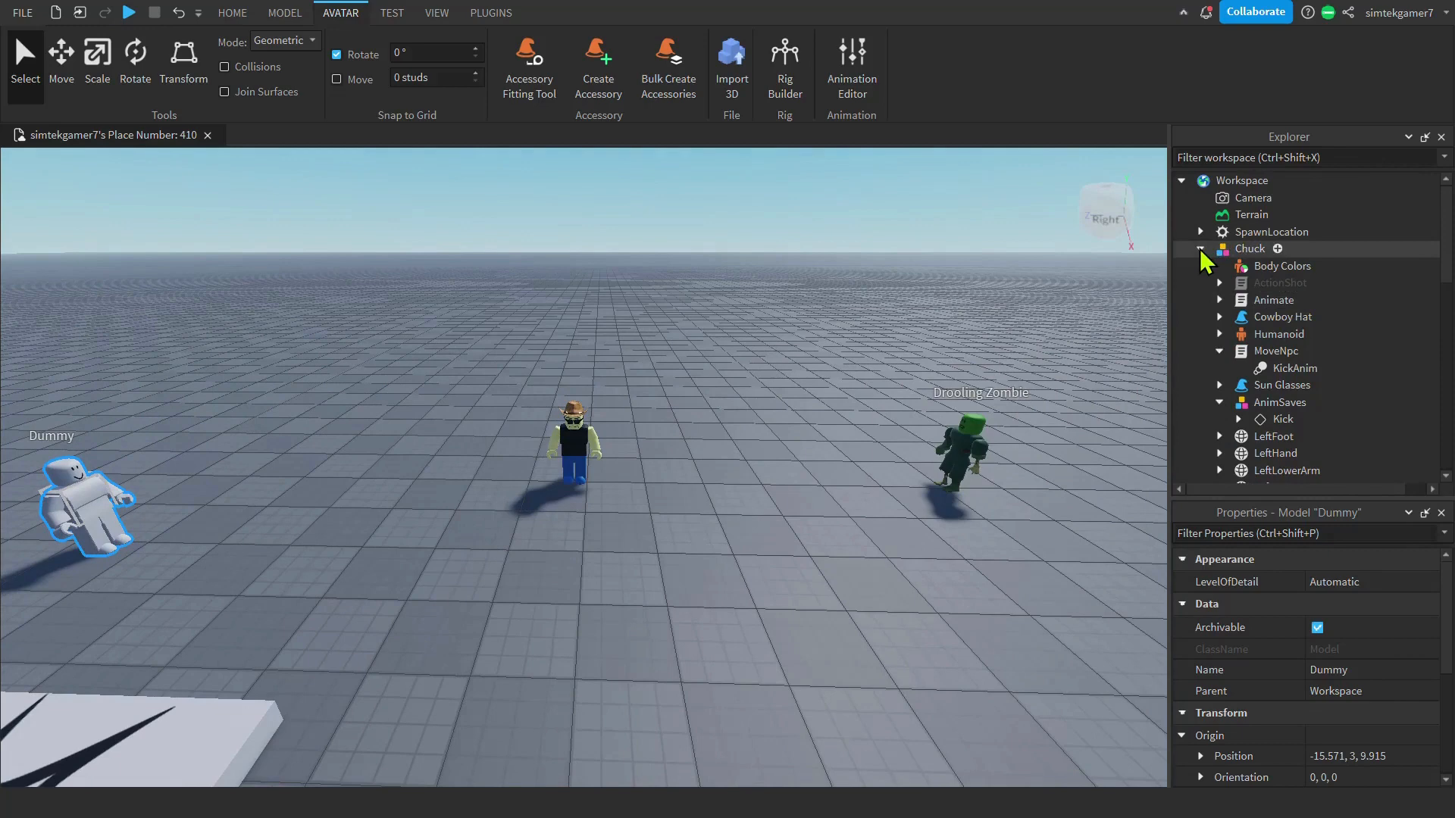
left_click(1201, 248)
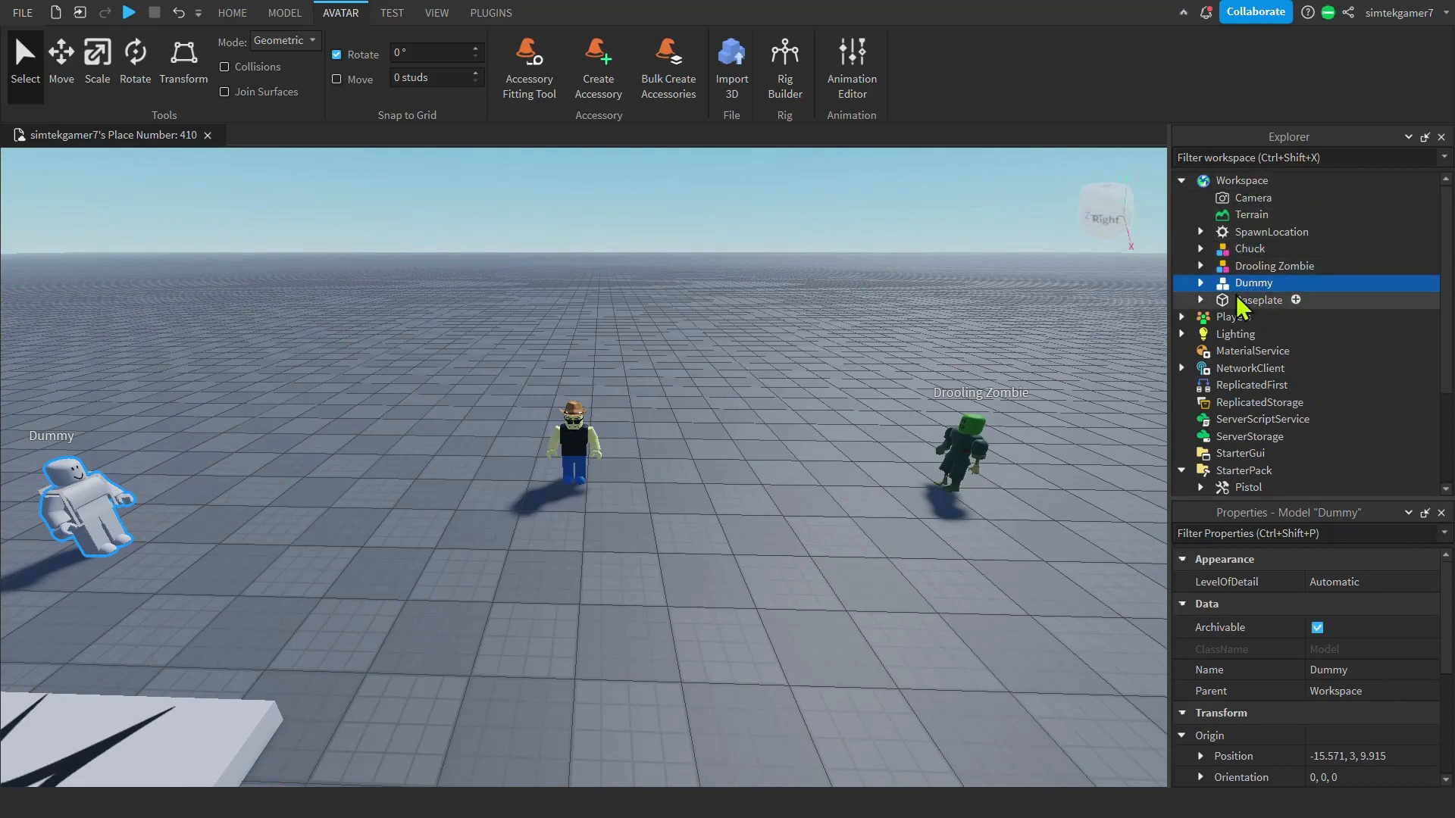
mouse_move(824, 380)
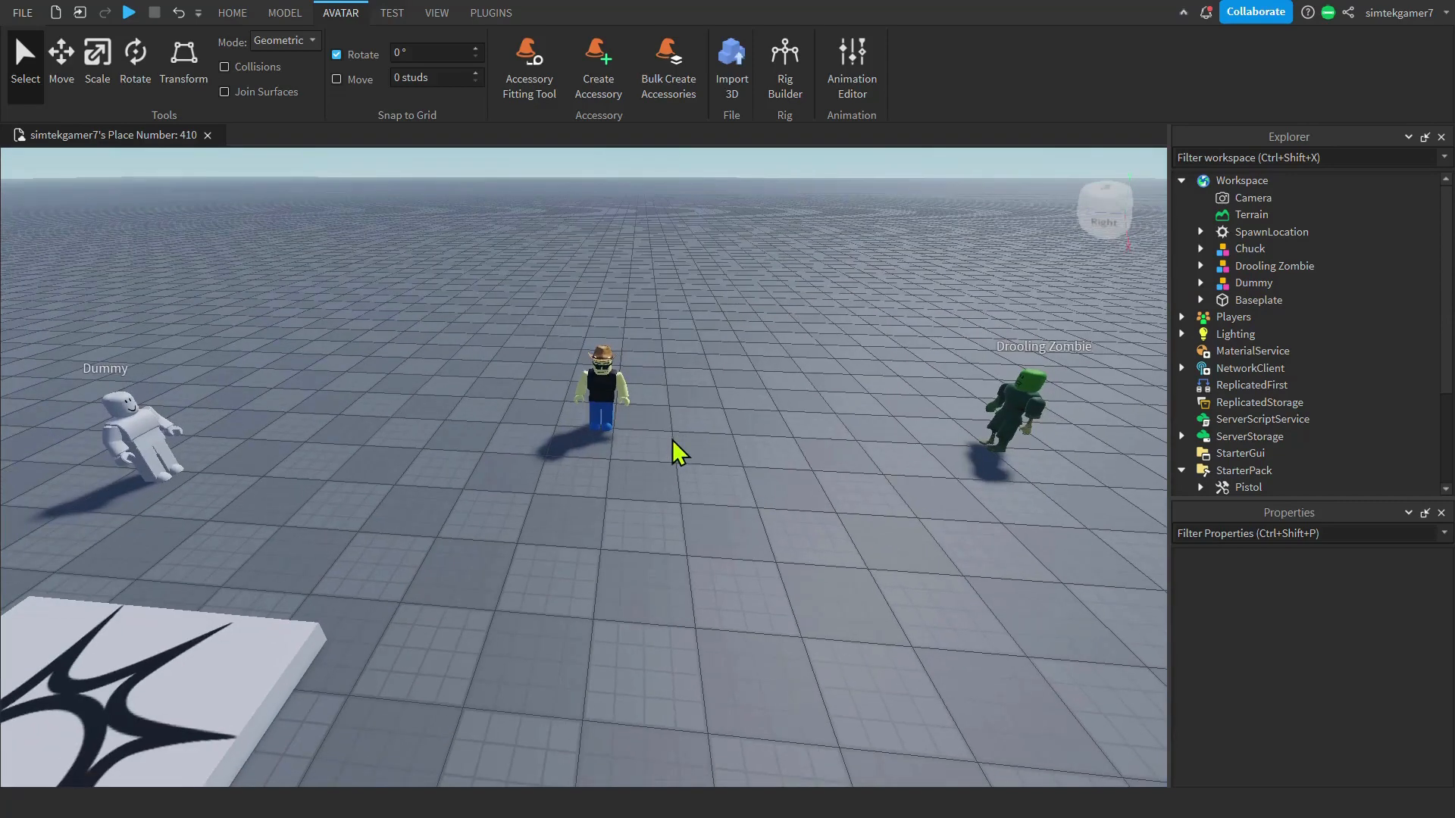
left_click(601, 394)
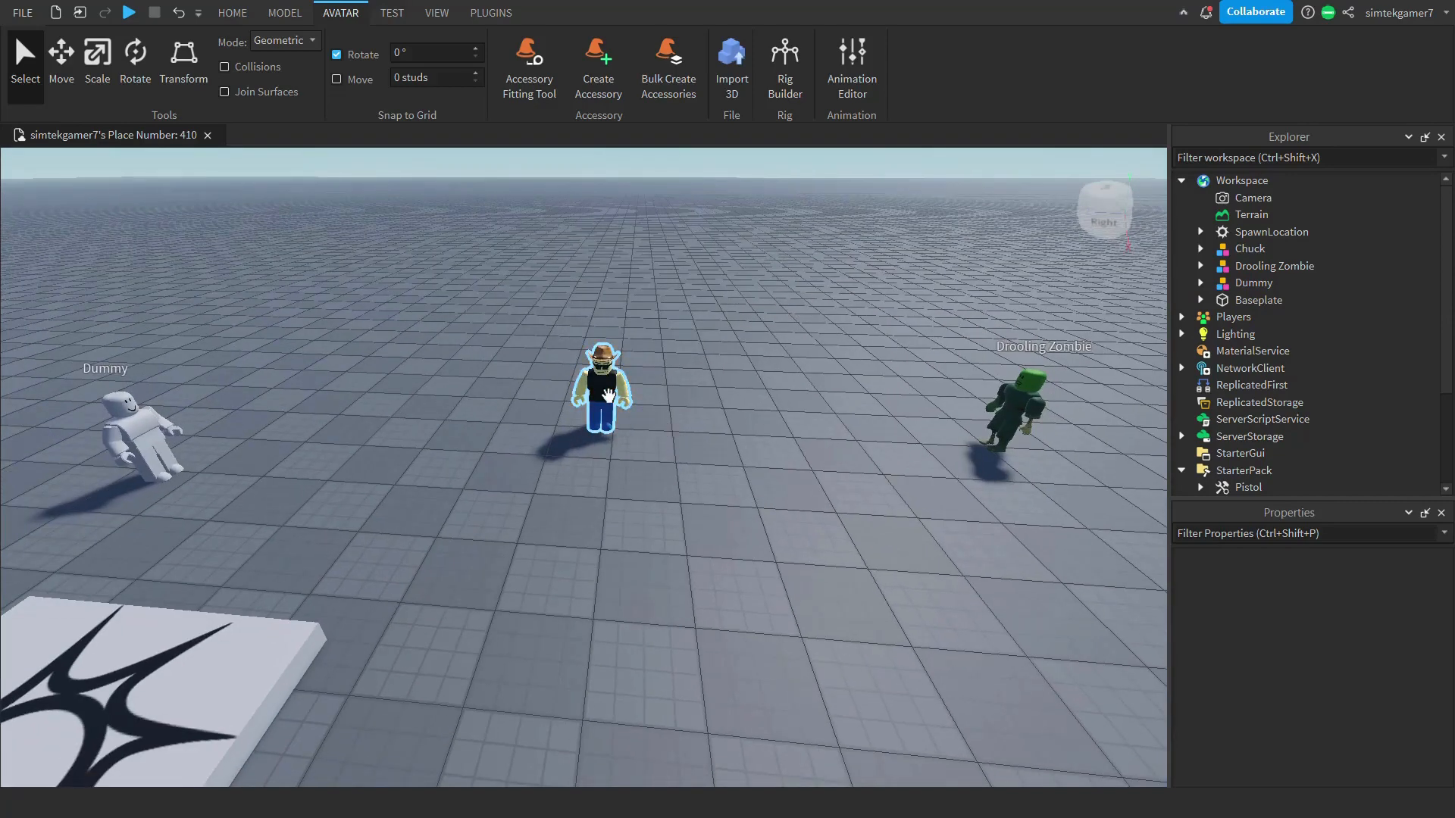
left_click(617, 529)
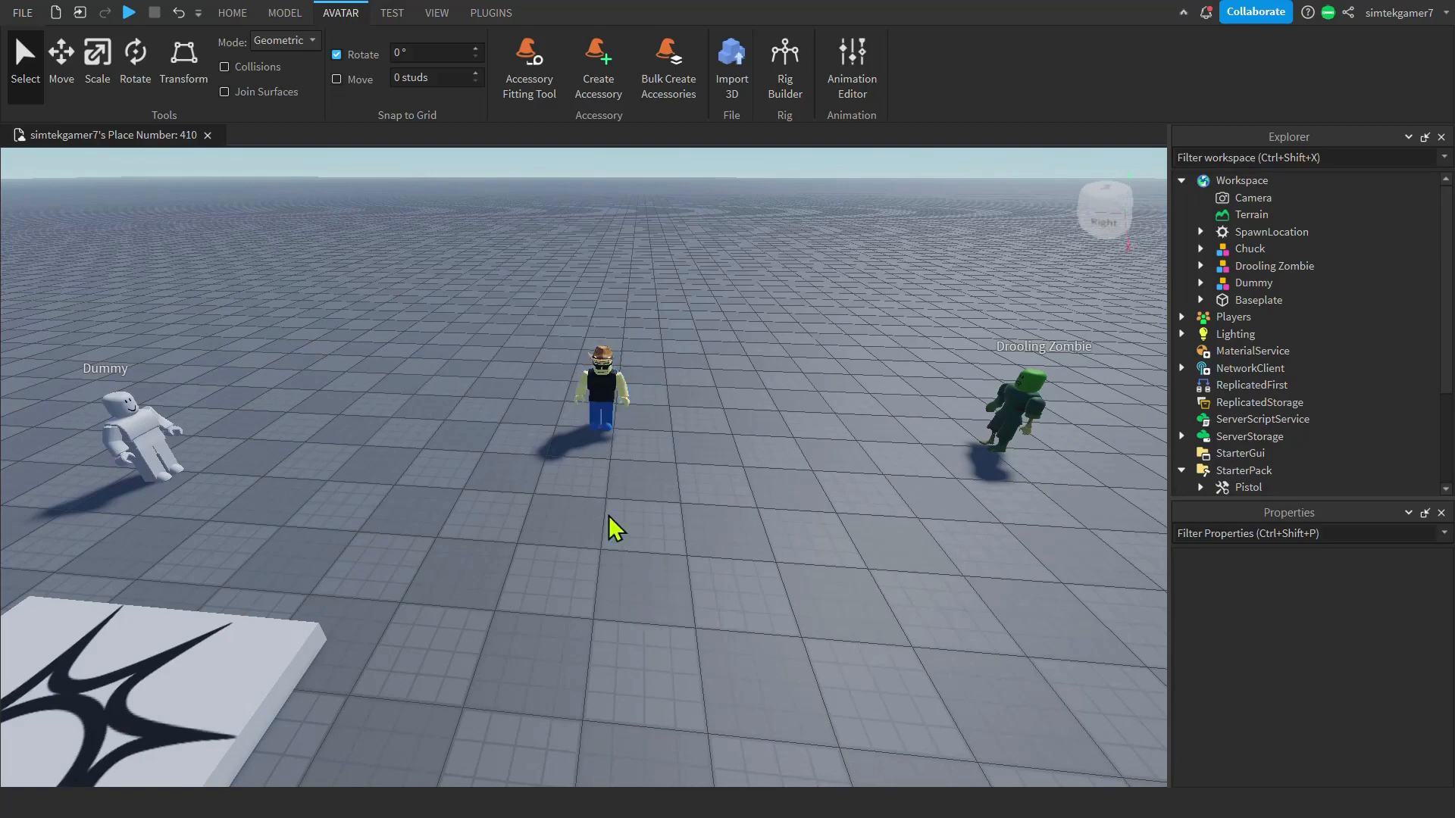
left_click(599, 385)
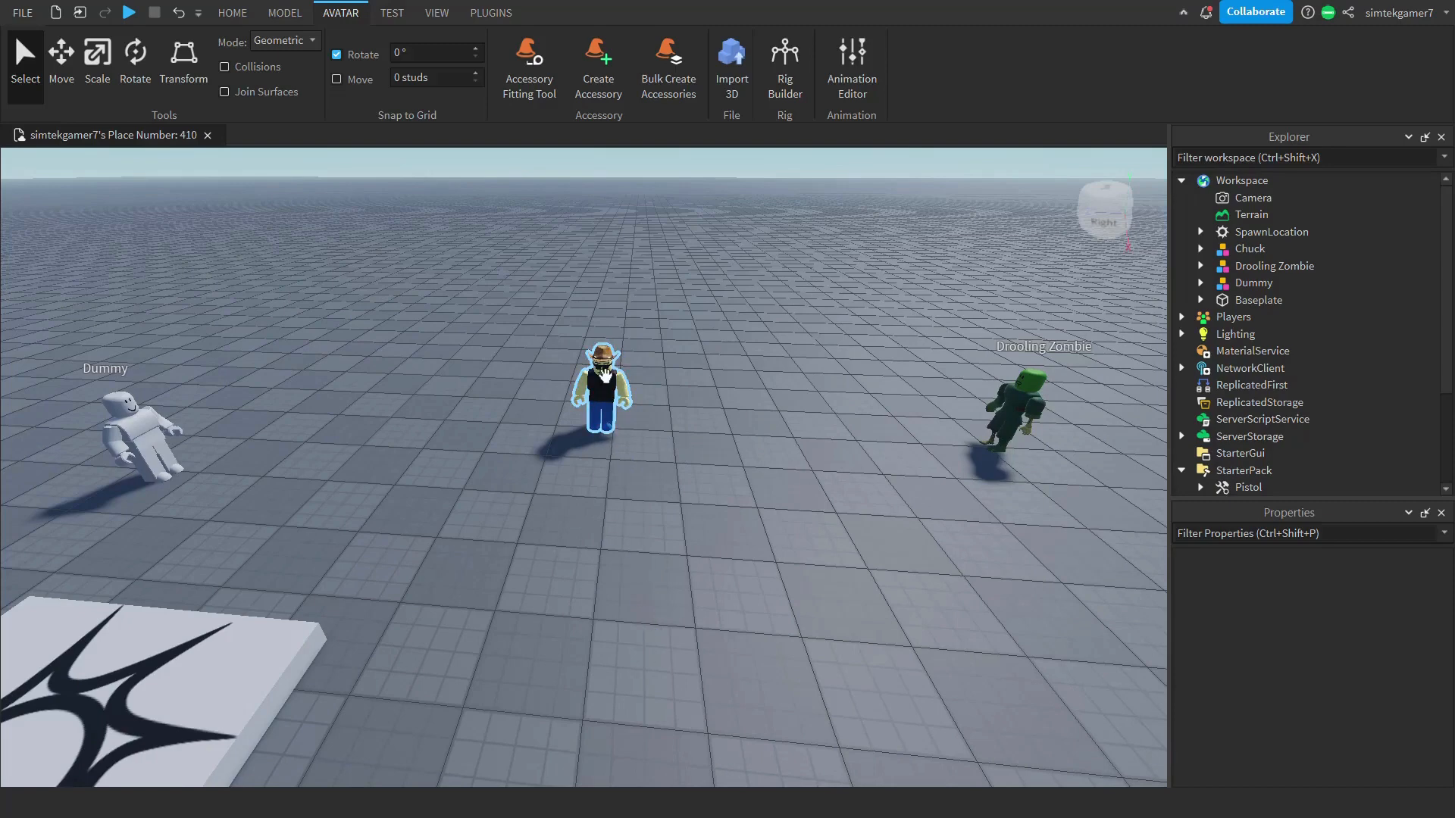
left_click(810, 322)
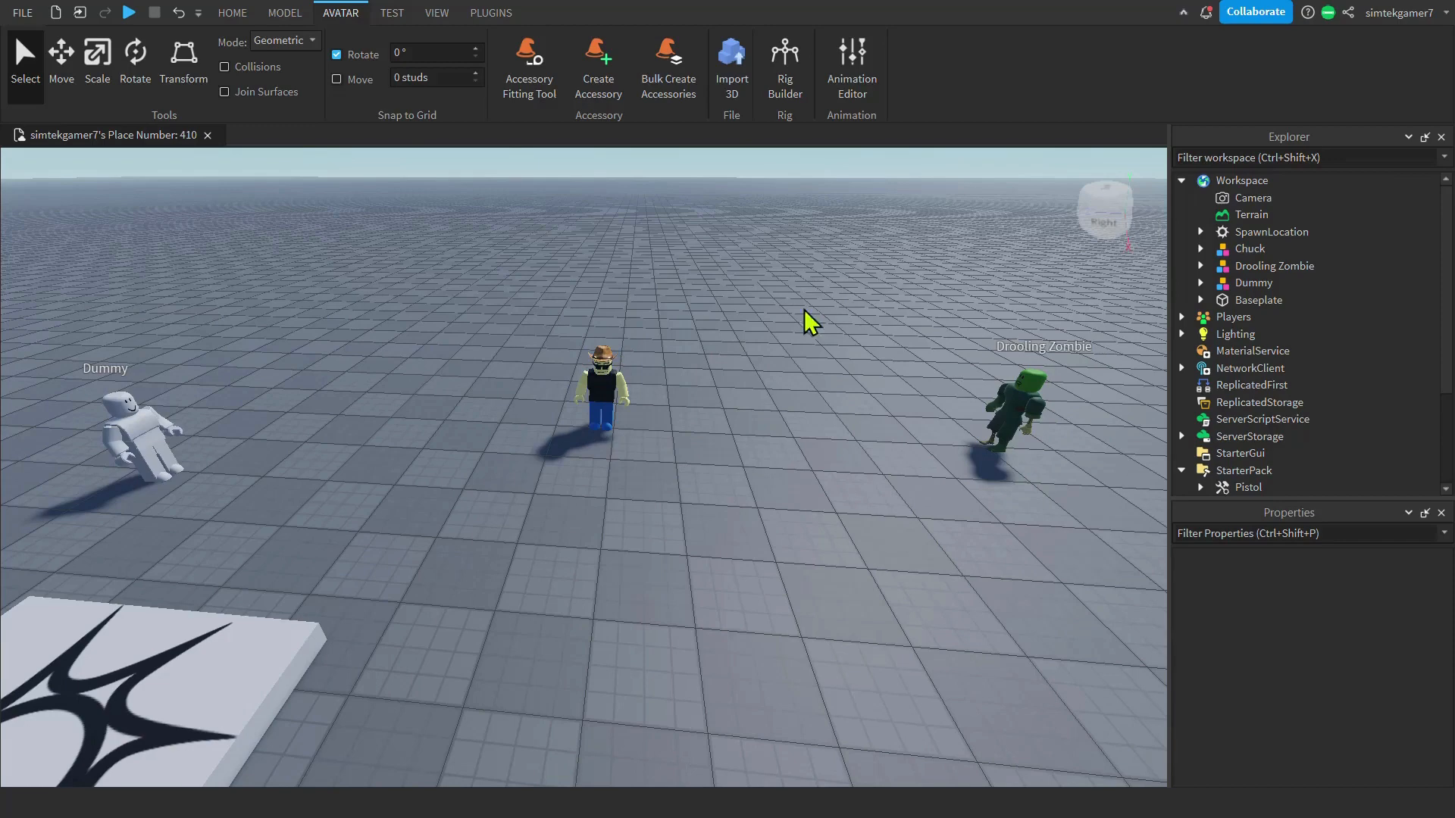
mouse_move(837, 322)
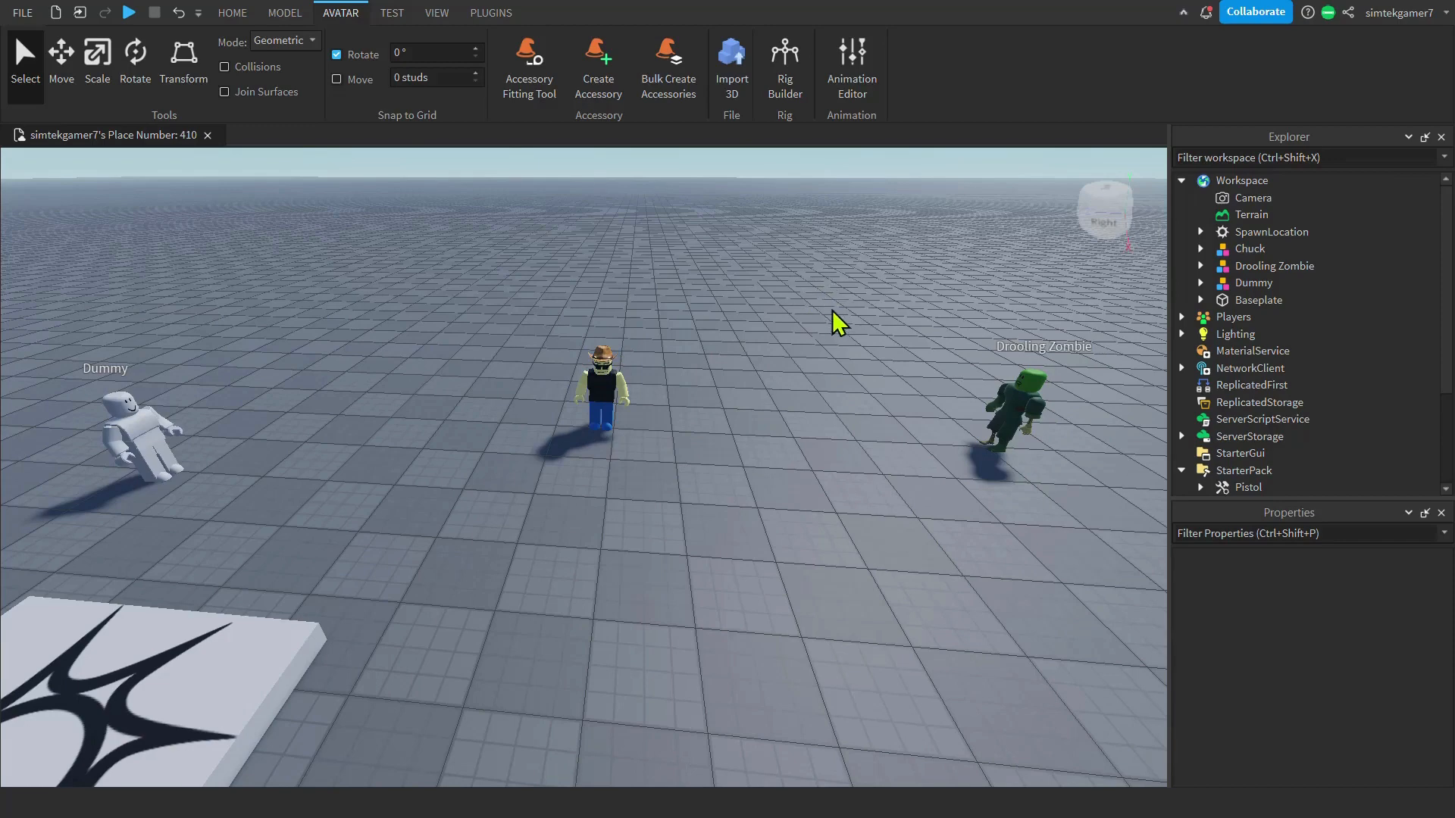
mouse_move(1009, 66)
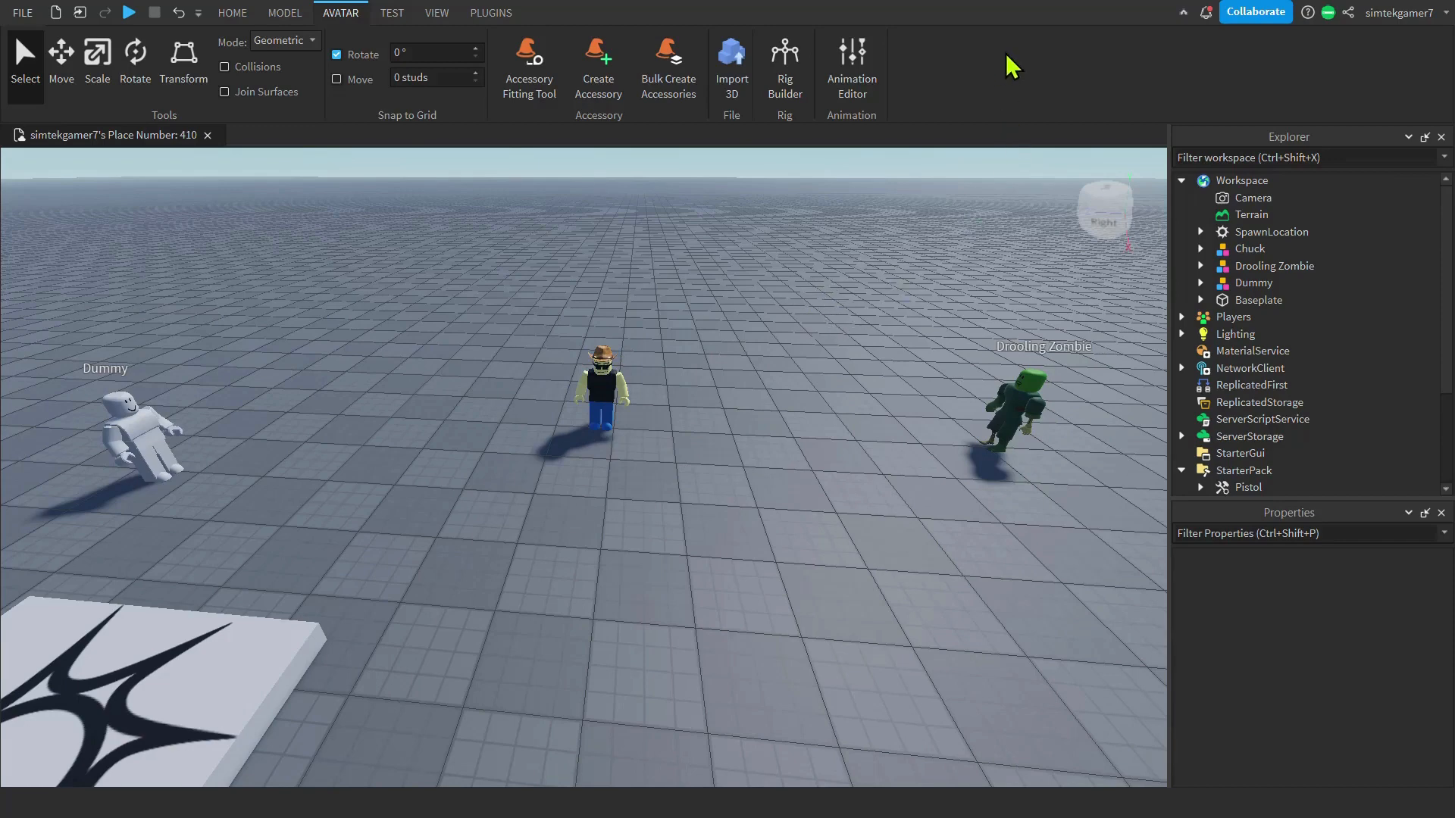
mouse_move(972, 65)
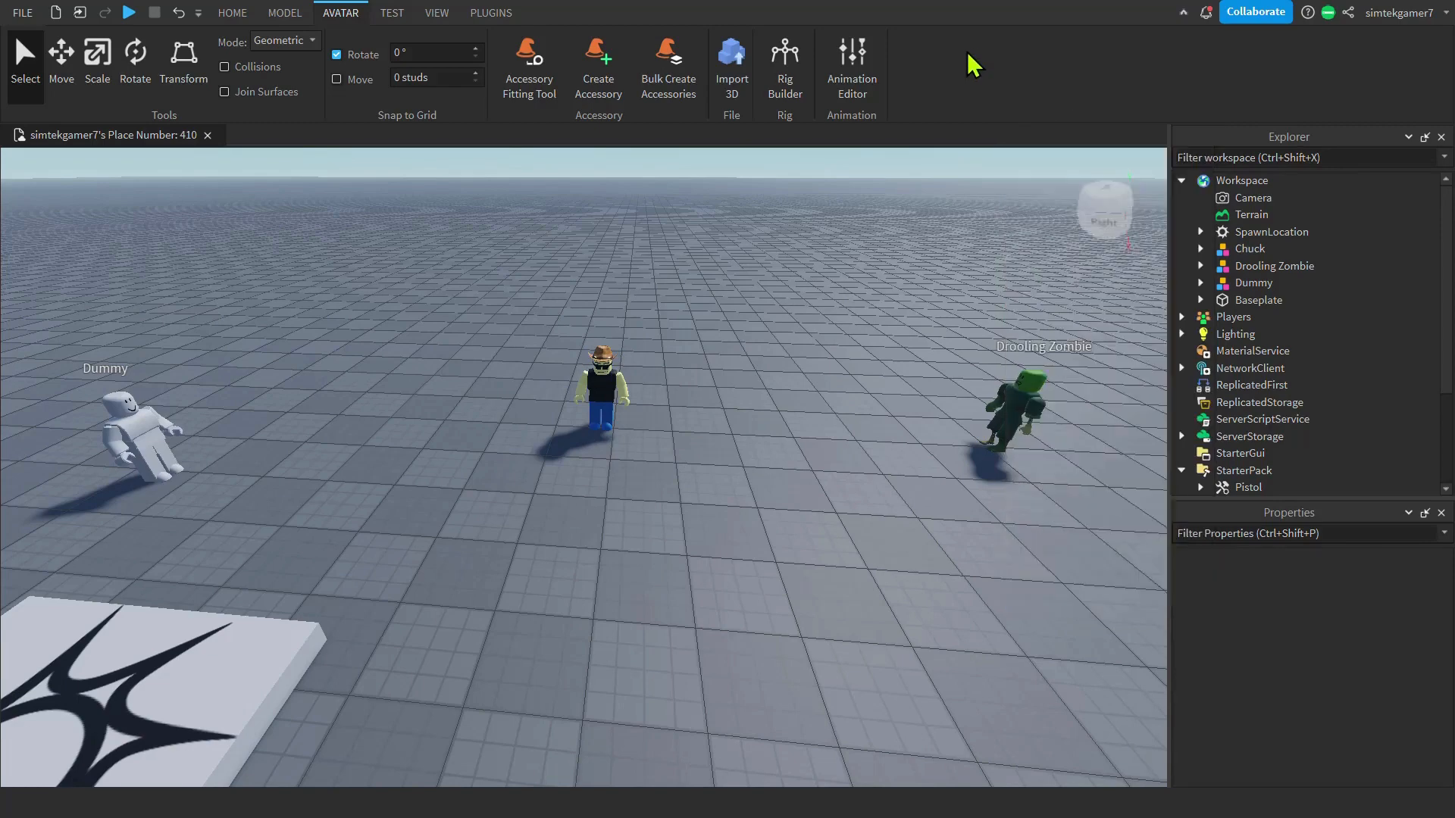
Open the TagEditor window from the VIEW tab's window list.
left_click(437, 12)
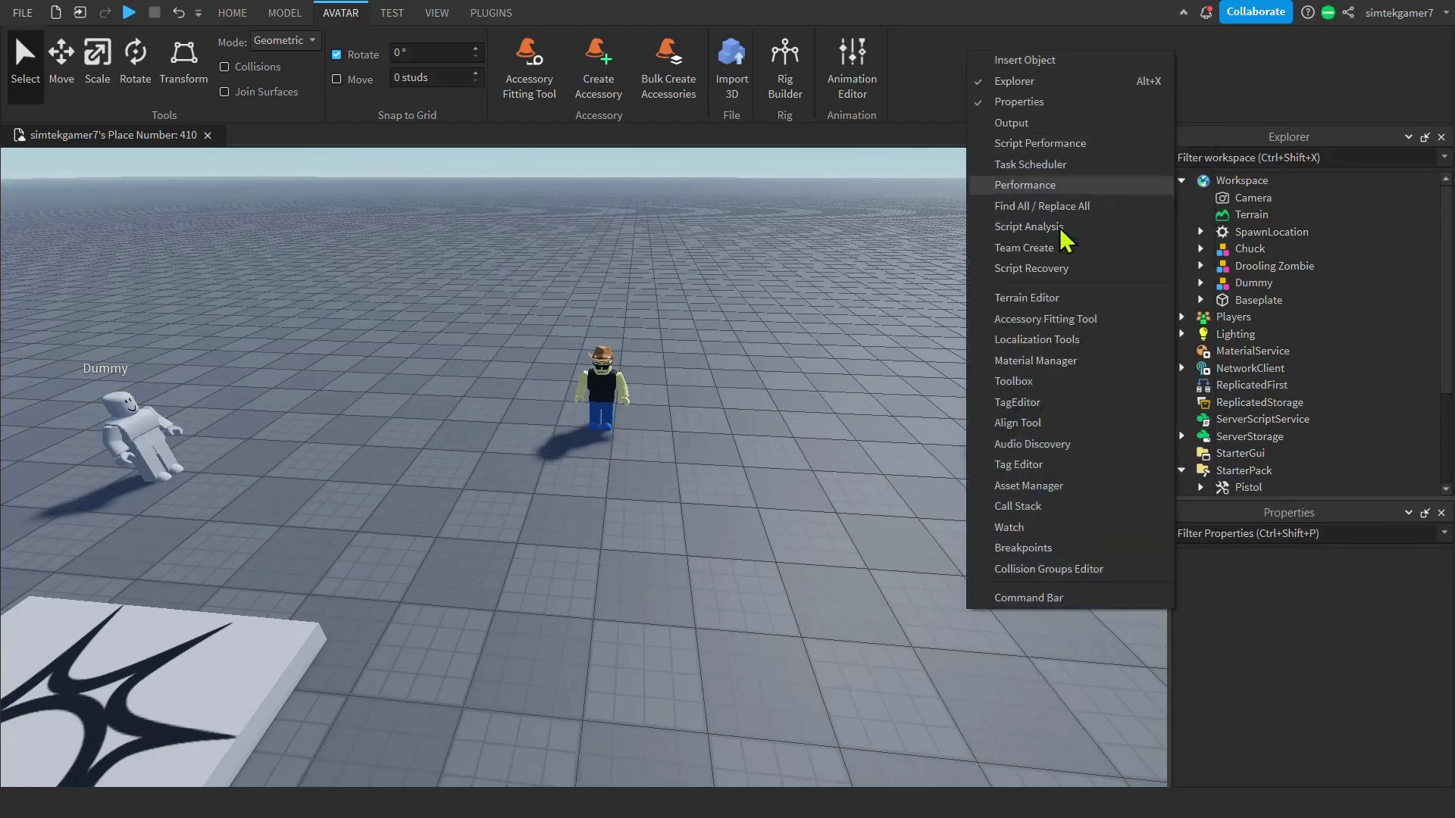
mouse_move(1025, 401)
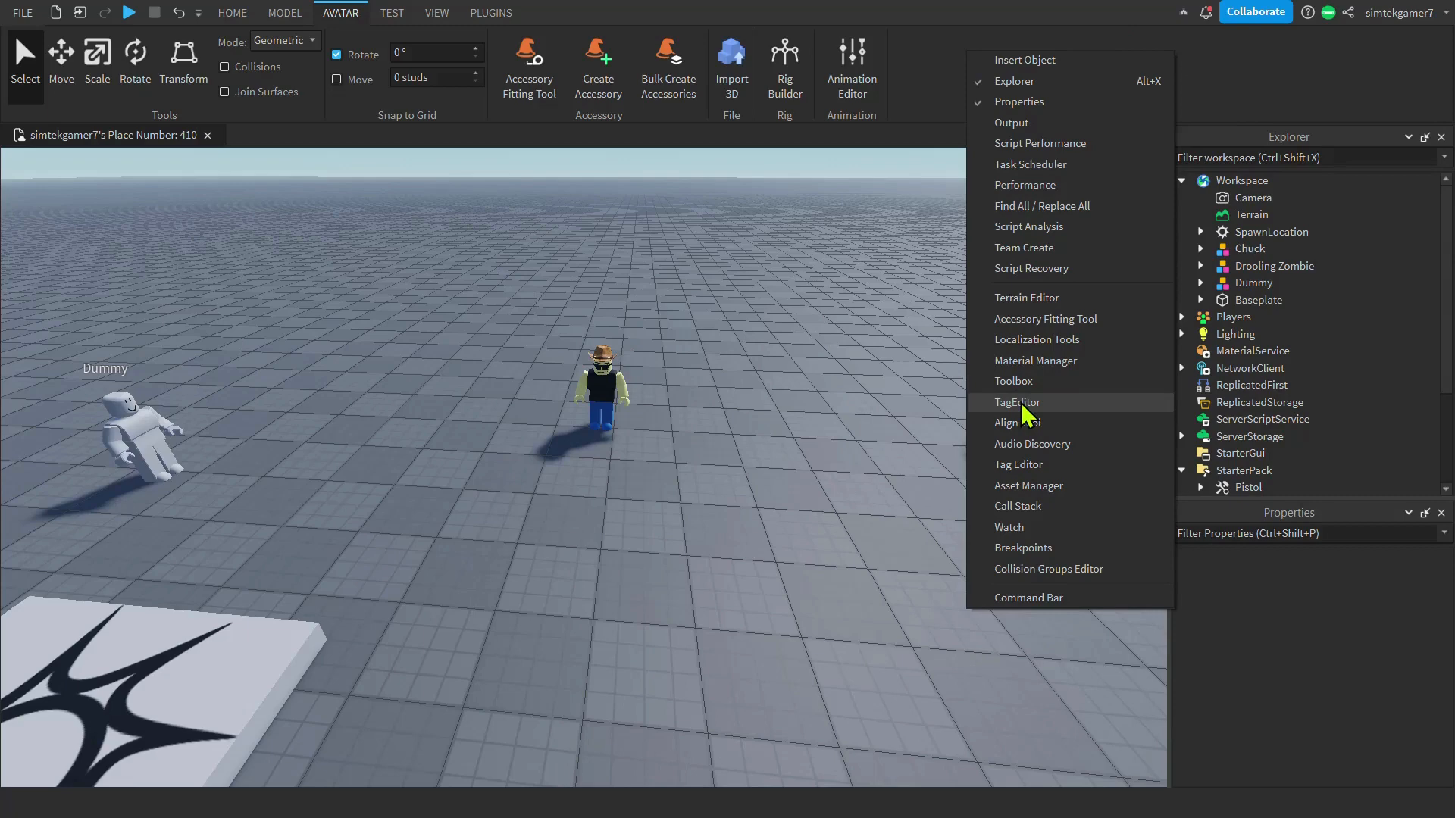
left_click(1017, 401)
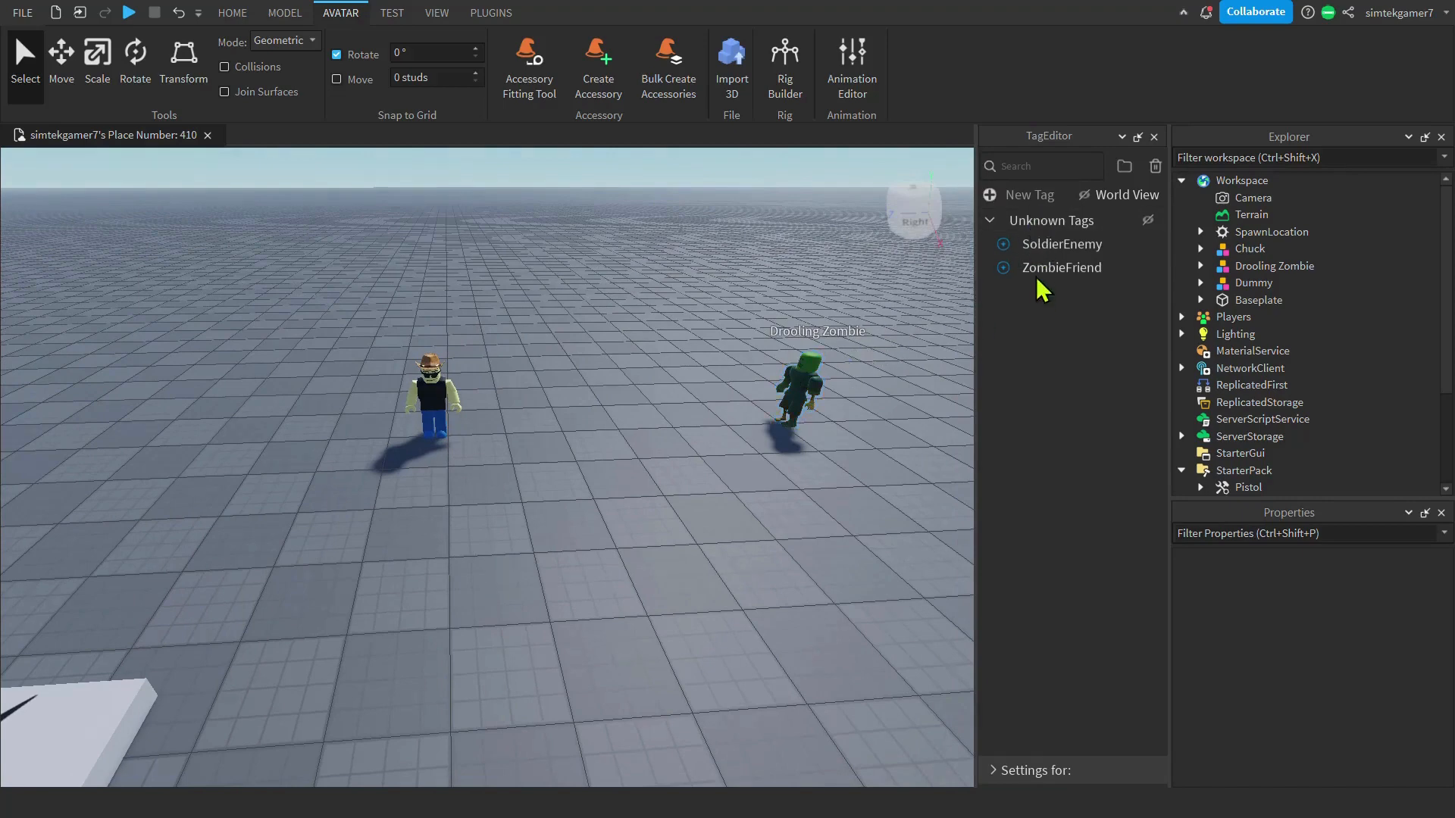
mouse_move(1035, 257)
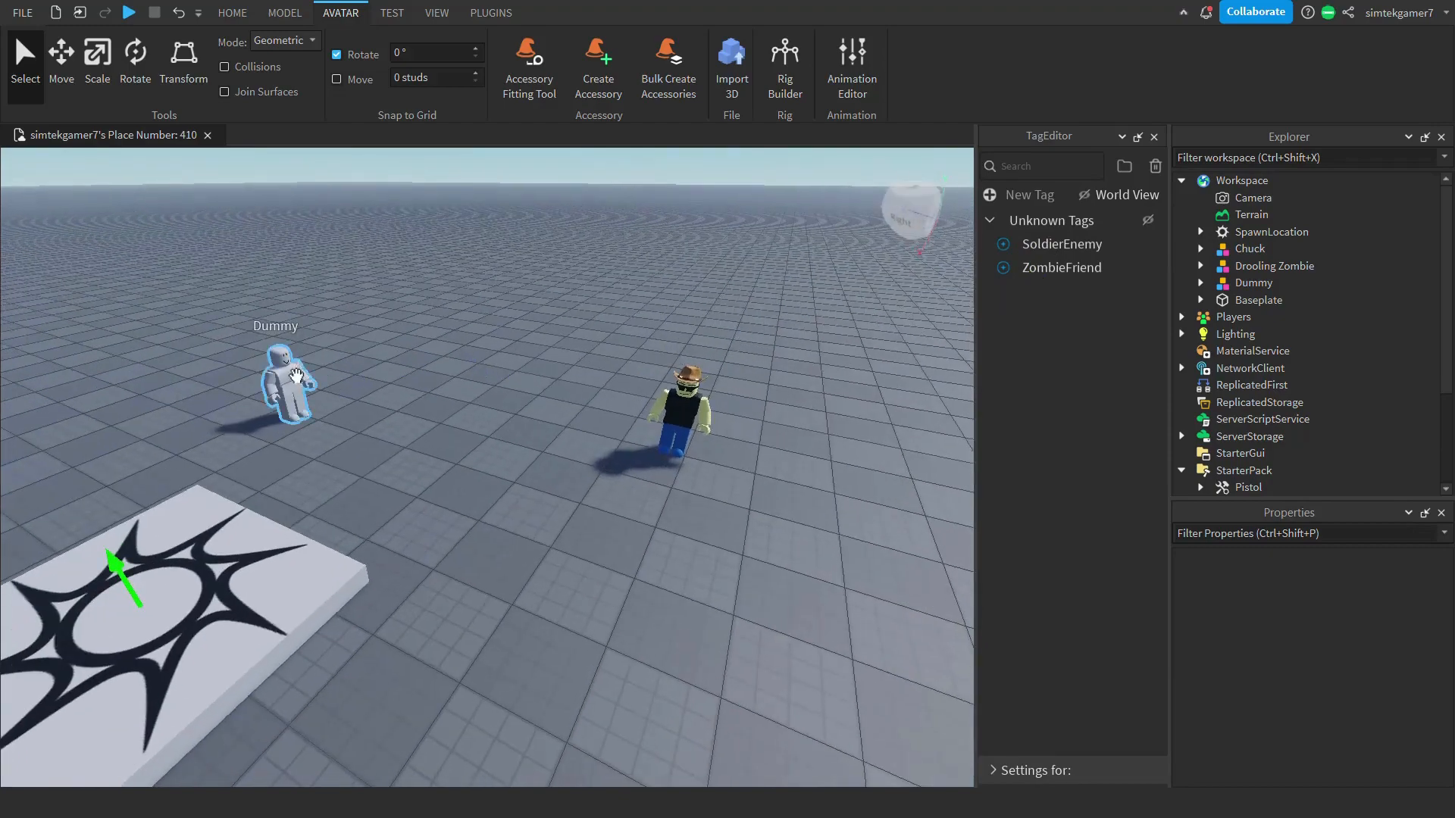
Select the Dummy rig so it can be tagged.
left_click(1251, 282)
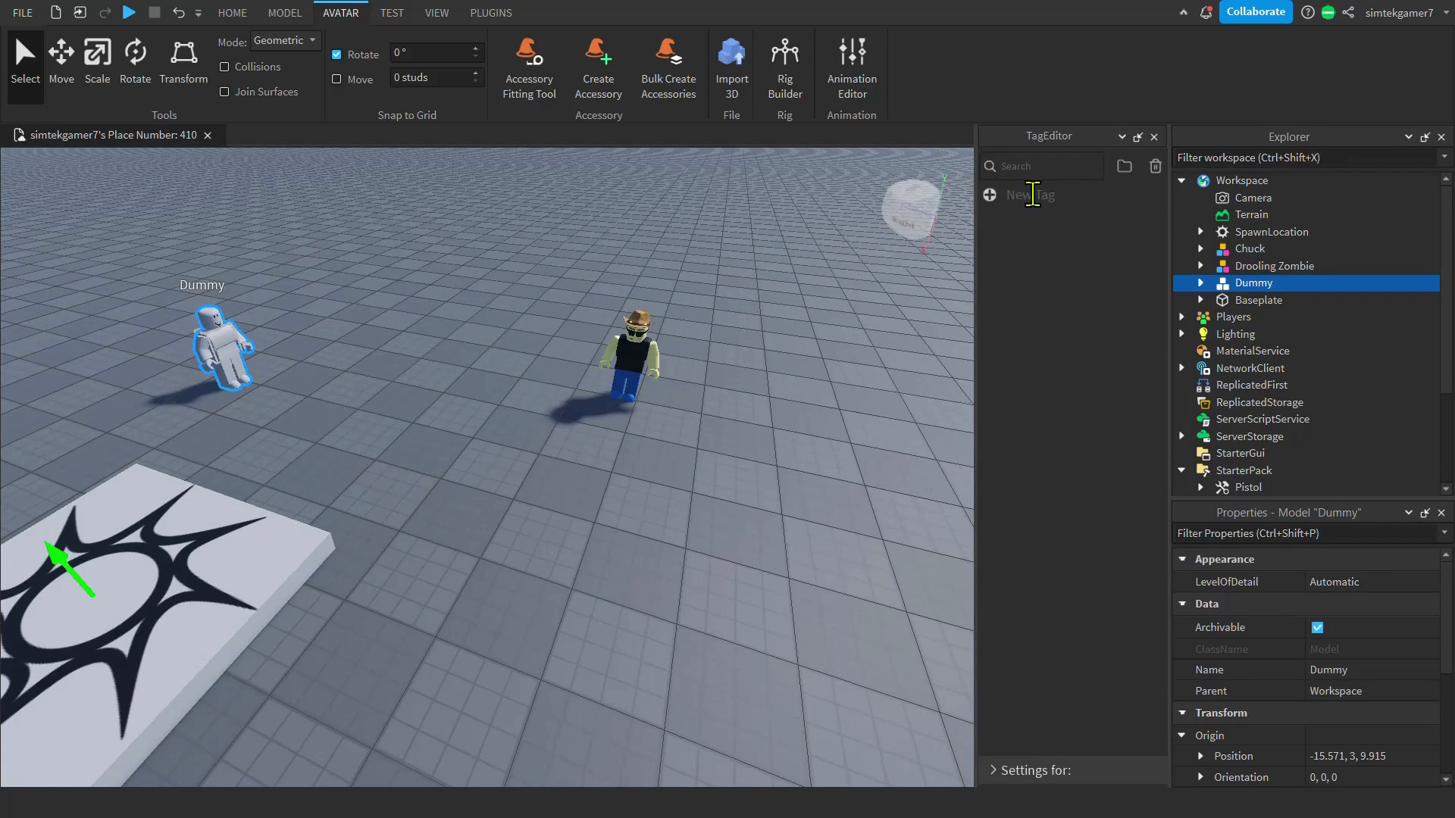
Create the ChuckTarget tag and apply it to both the Dummy and the Drooling Zombie.
type("ChuckTarget")
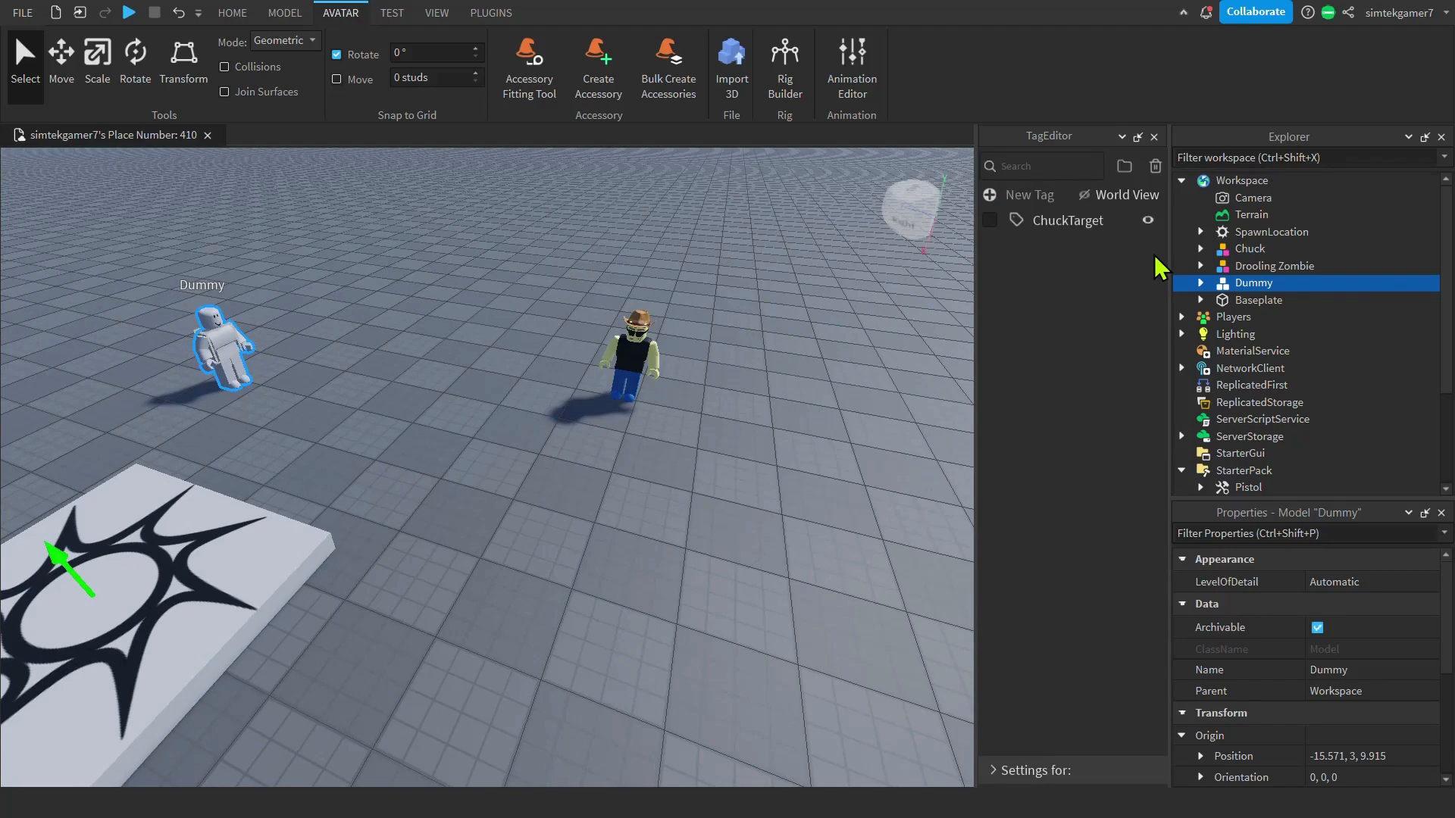
mouse_move(1264, 293)
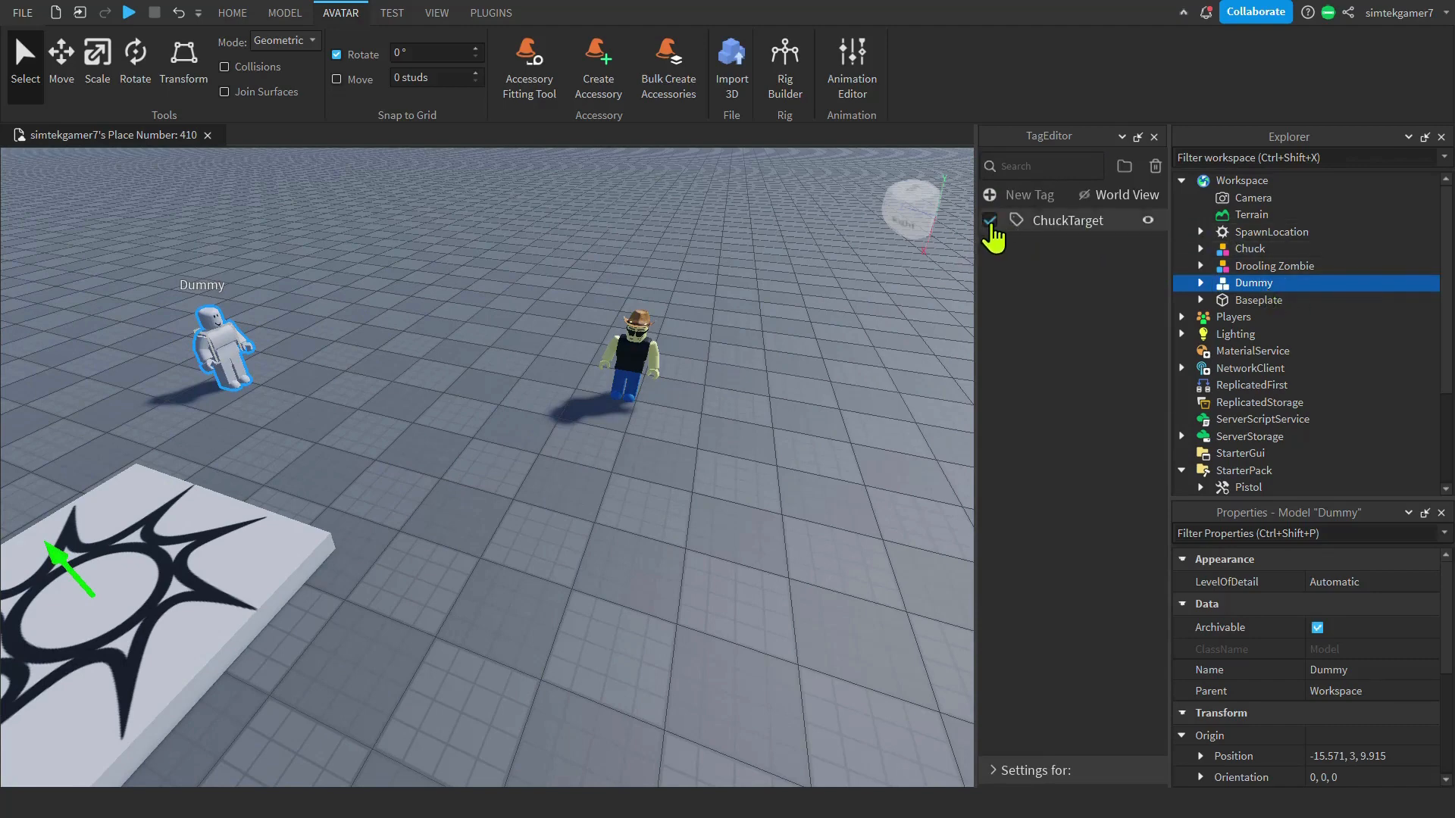
left_click(990, 220)
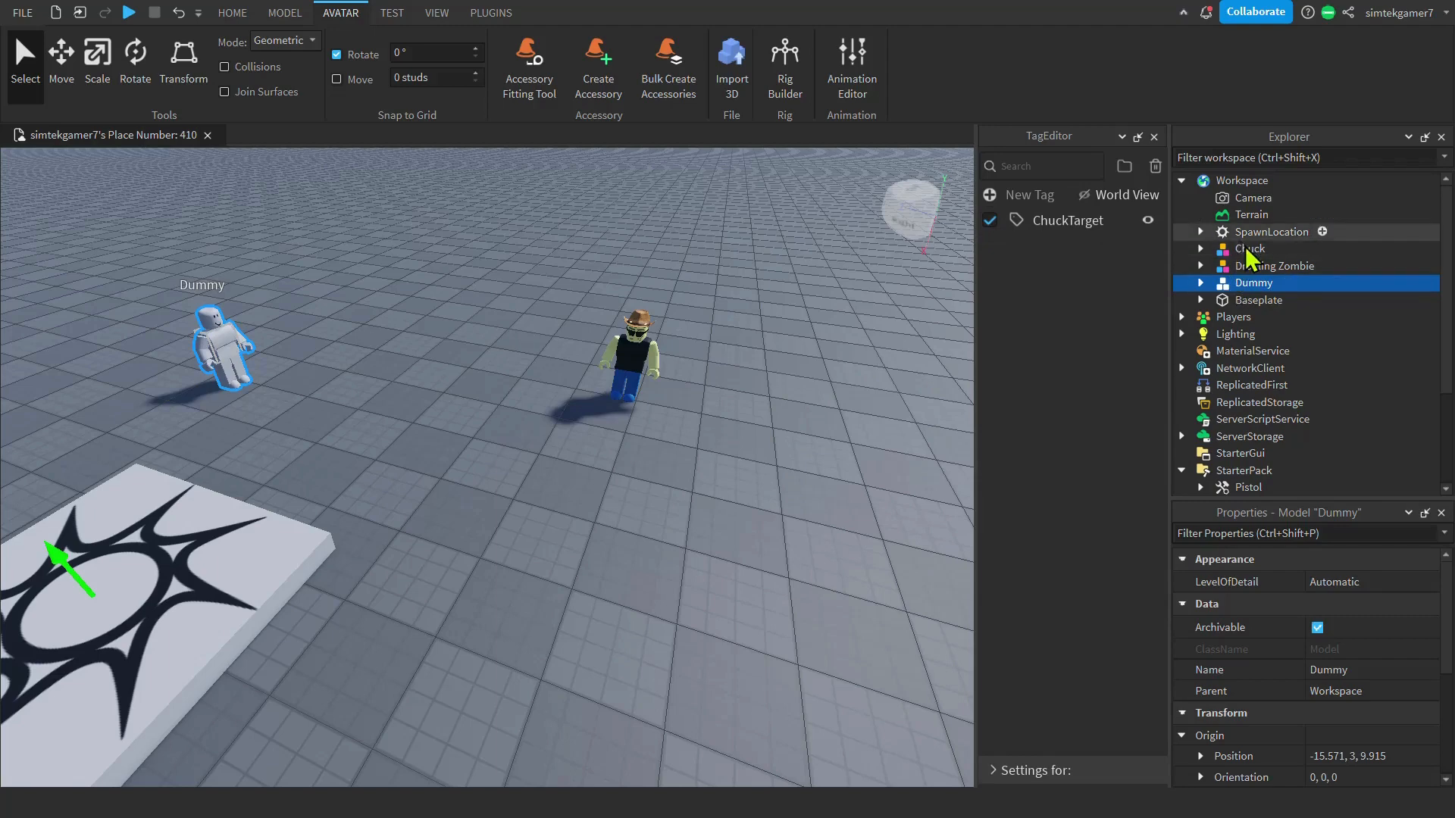
left_click(1273, 266)
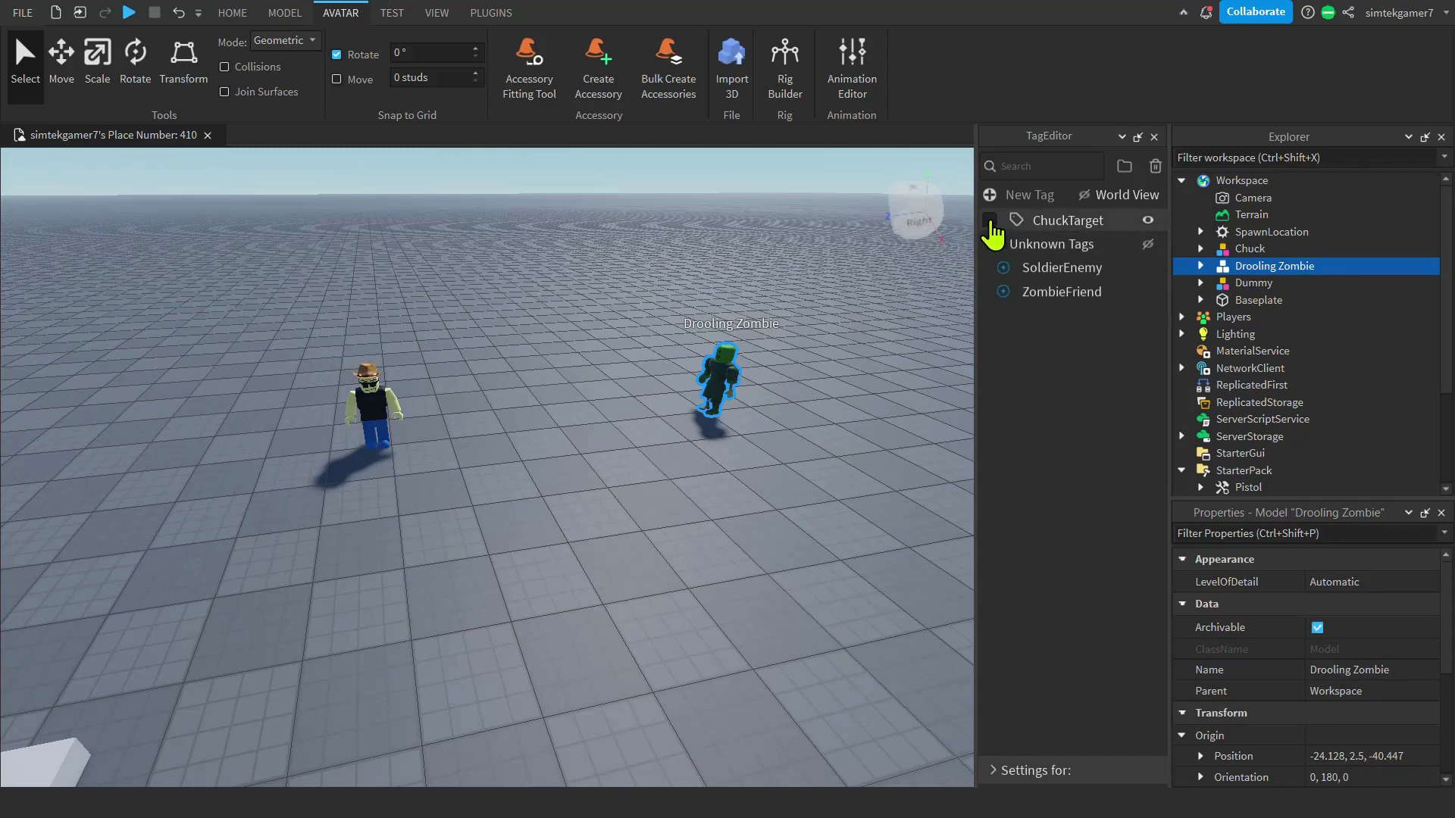
left_click(991, 219)
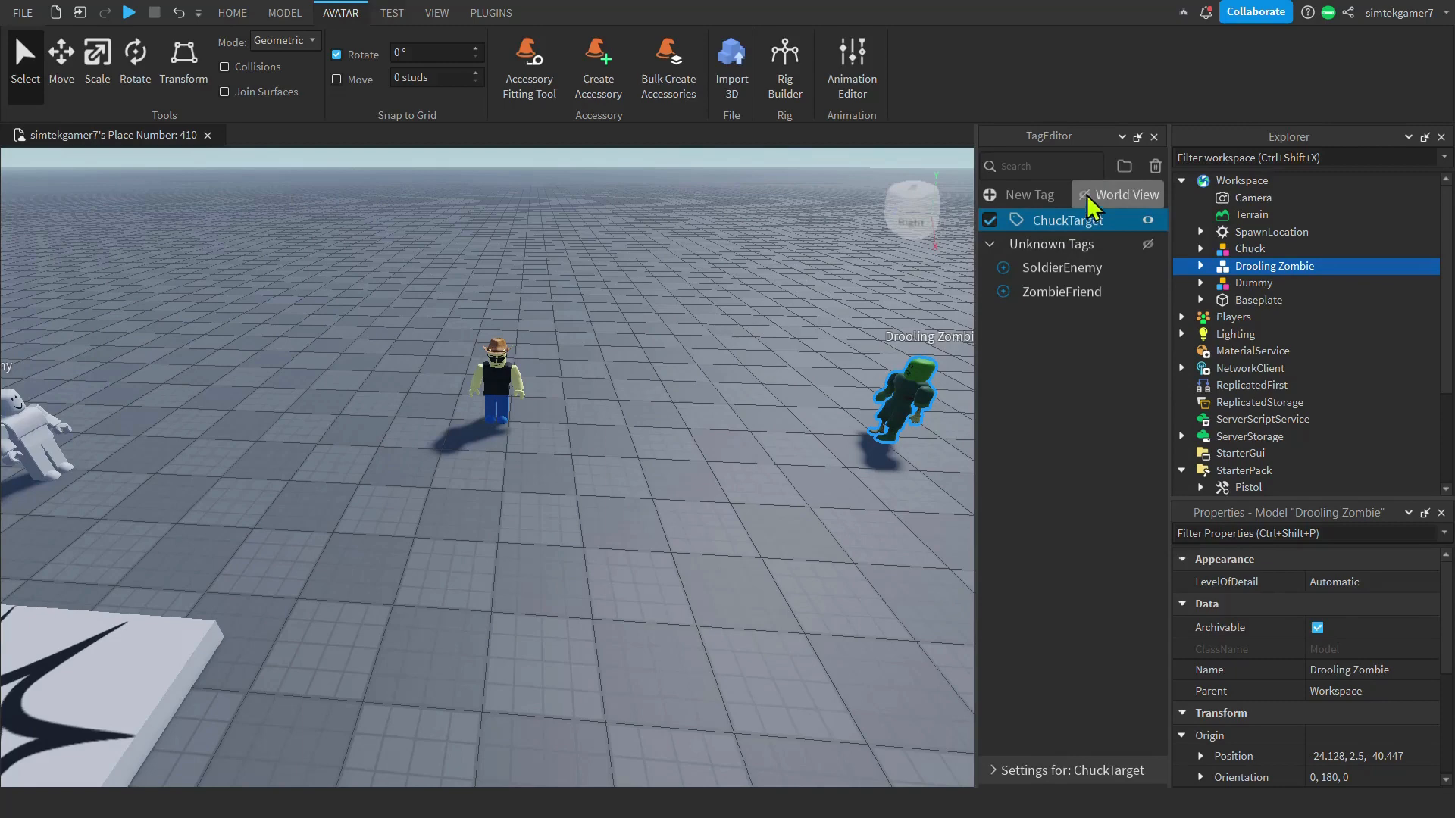
mouse_move(1162, 148)
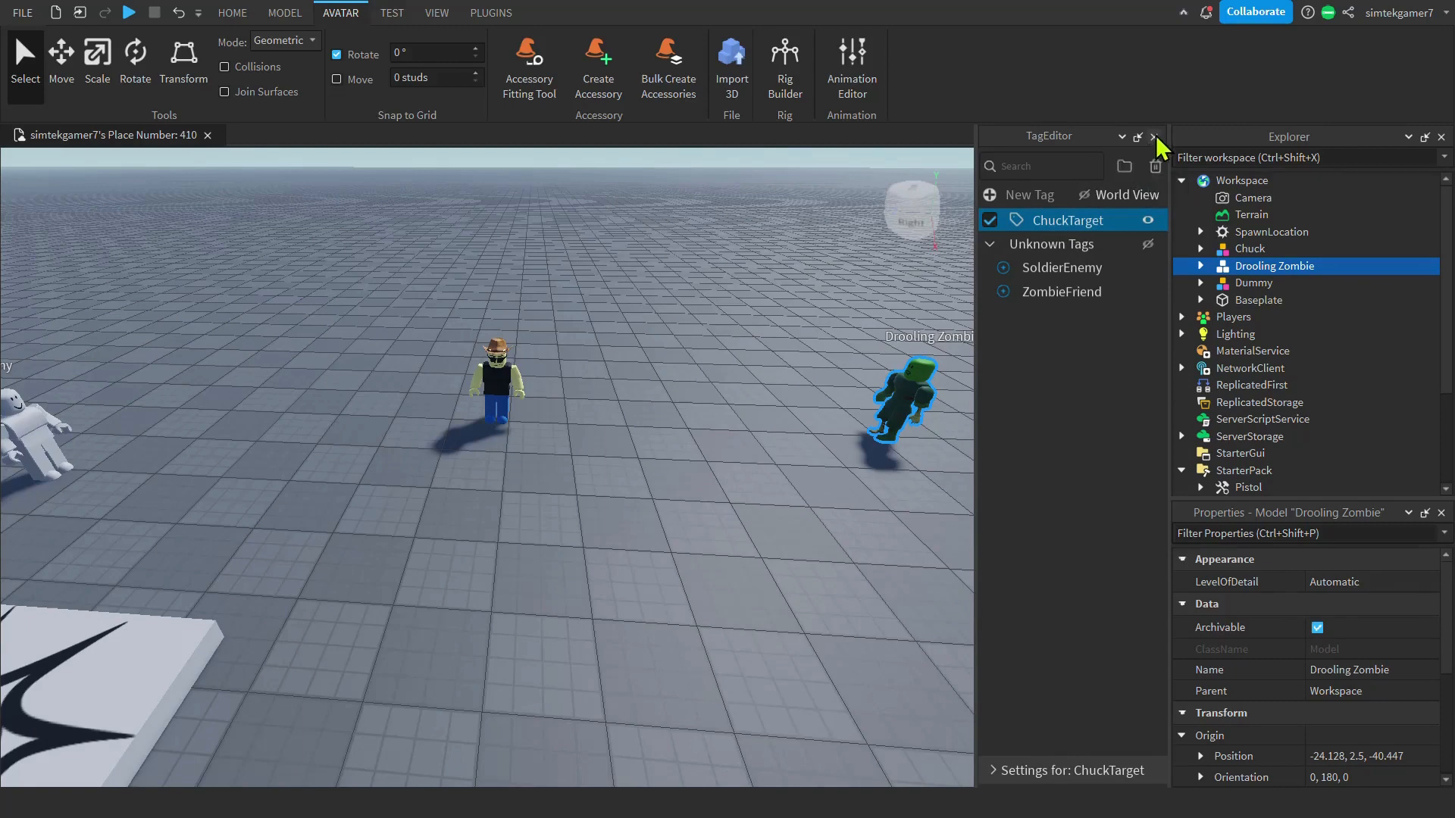
Close the Tag Editor, open Chuck's MoveNpc script, and review knockBack and findNearestChar.
left_click(1154, 136)
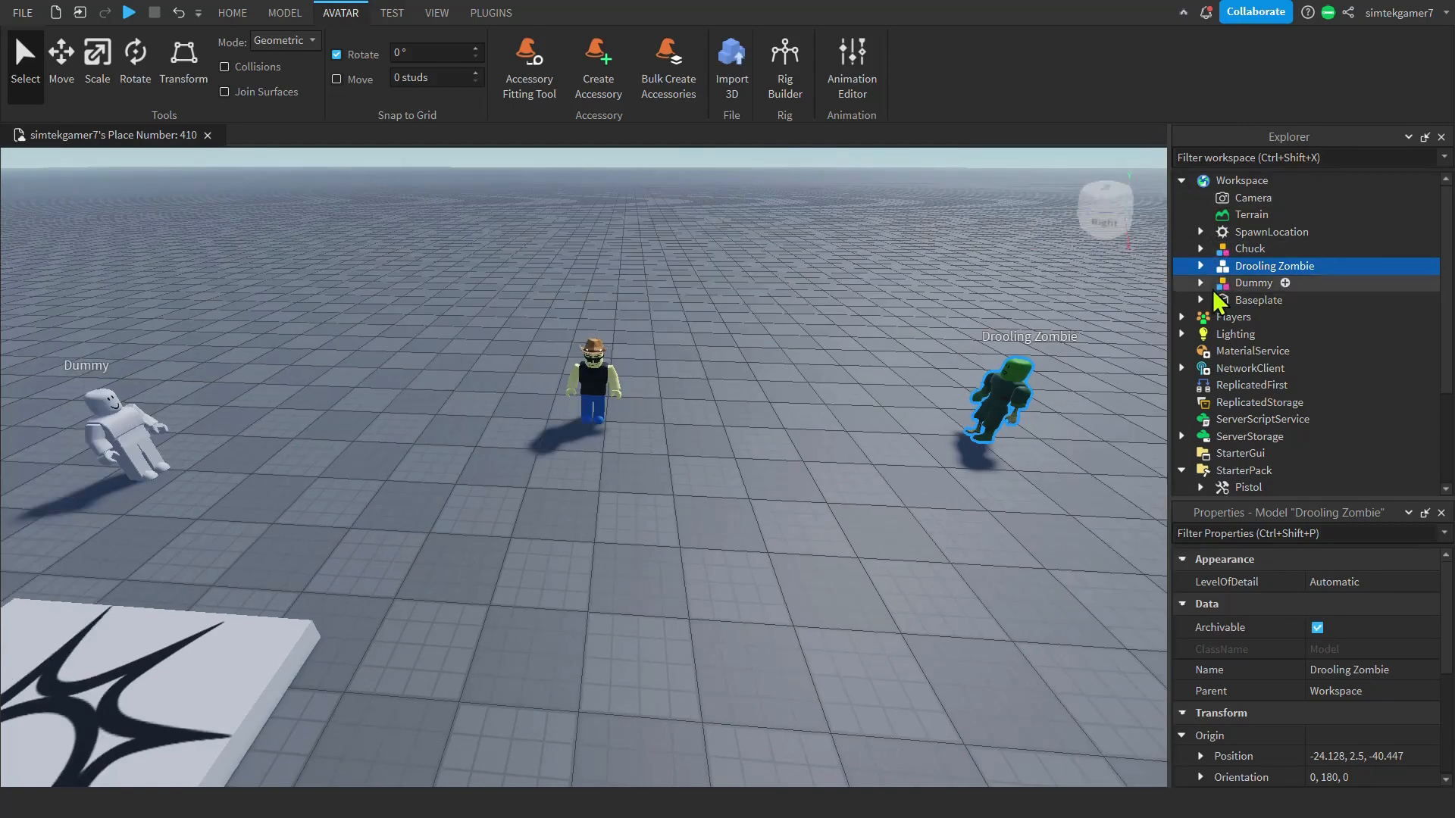
left_click(1201, 249)
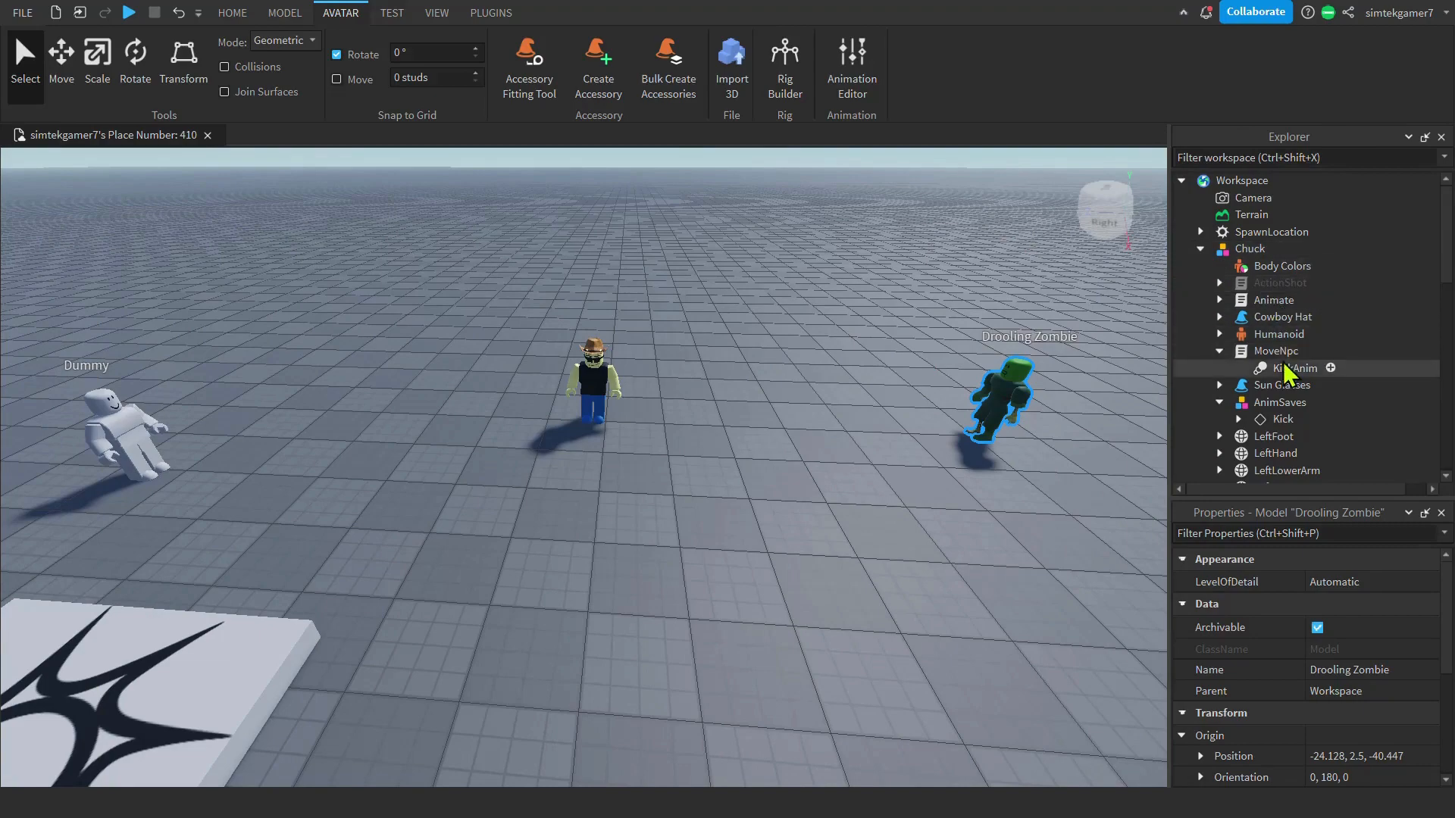
double_click(1278, 351)
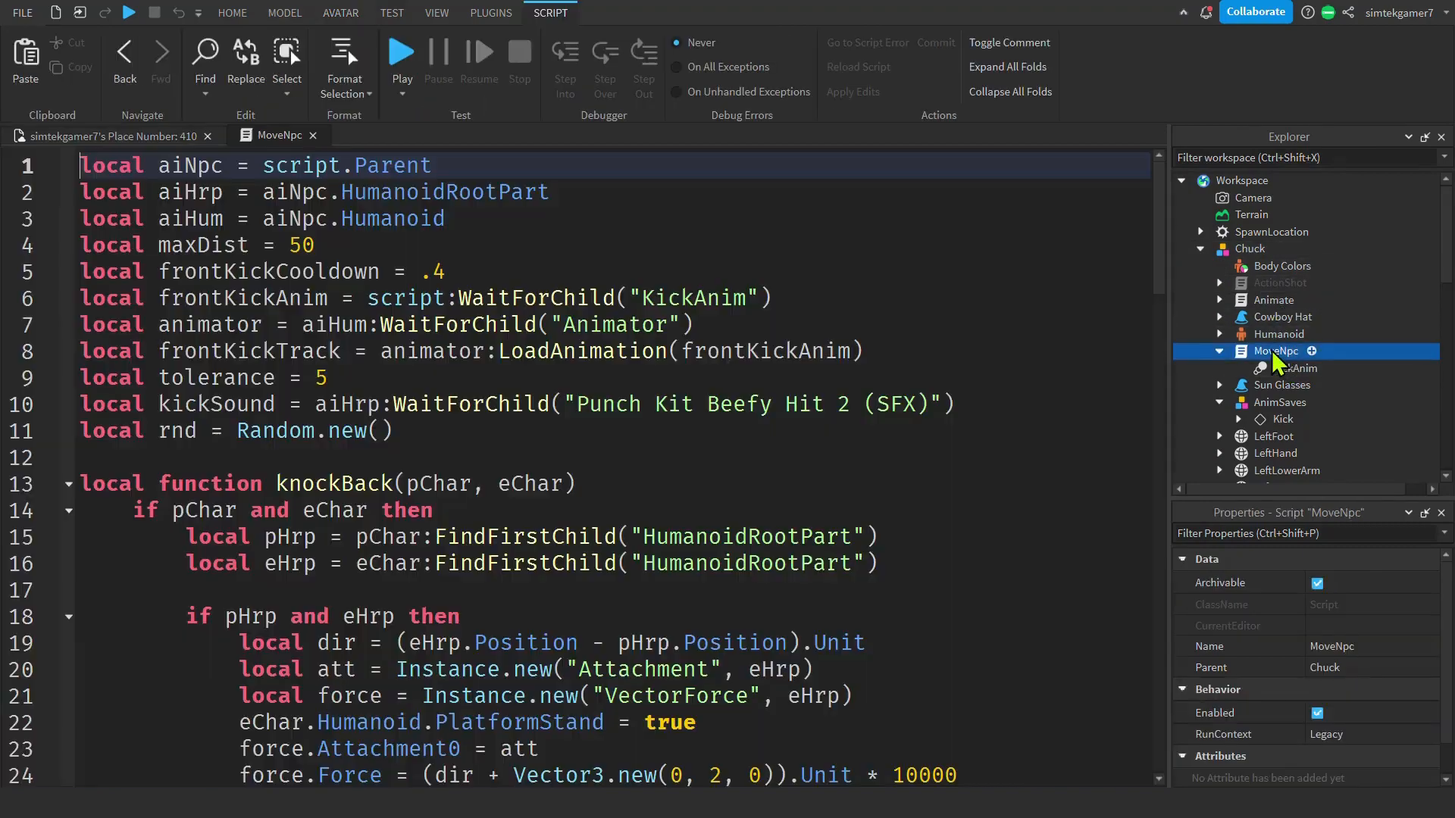
scroll("down", 3)
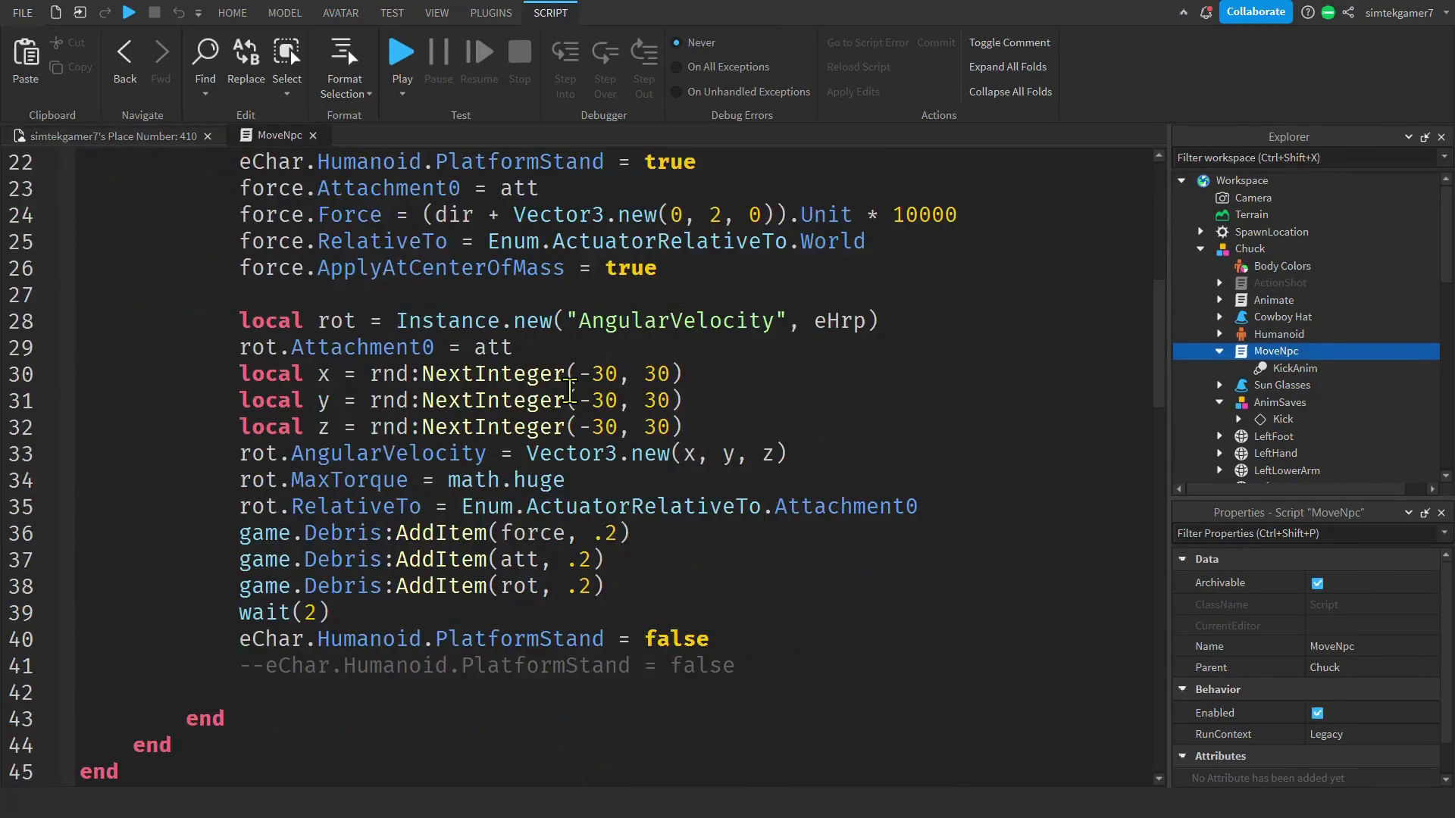
scroll("down", 3)
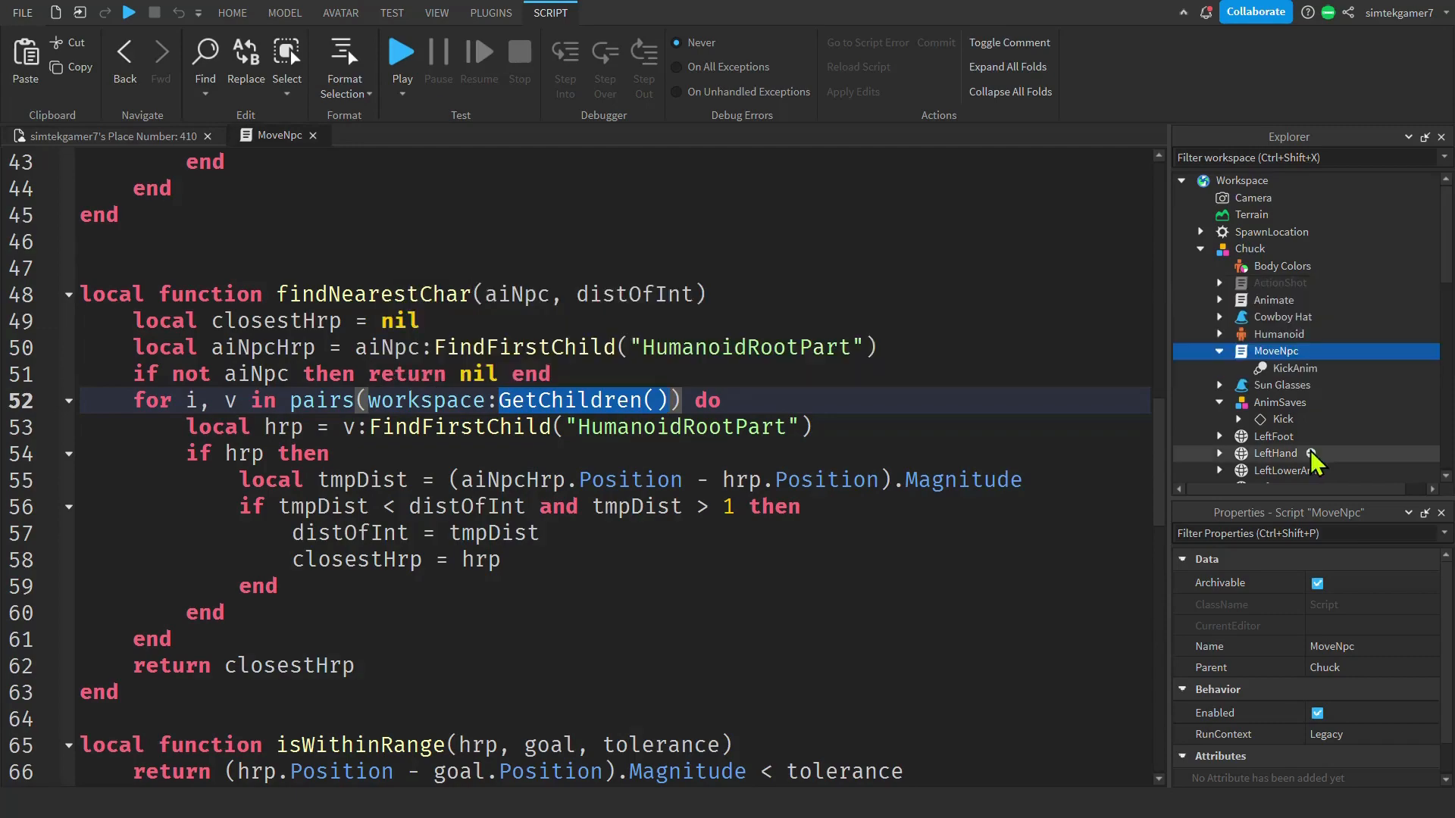
mouse_move(483, 322)
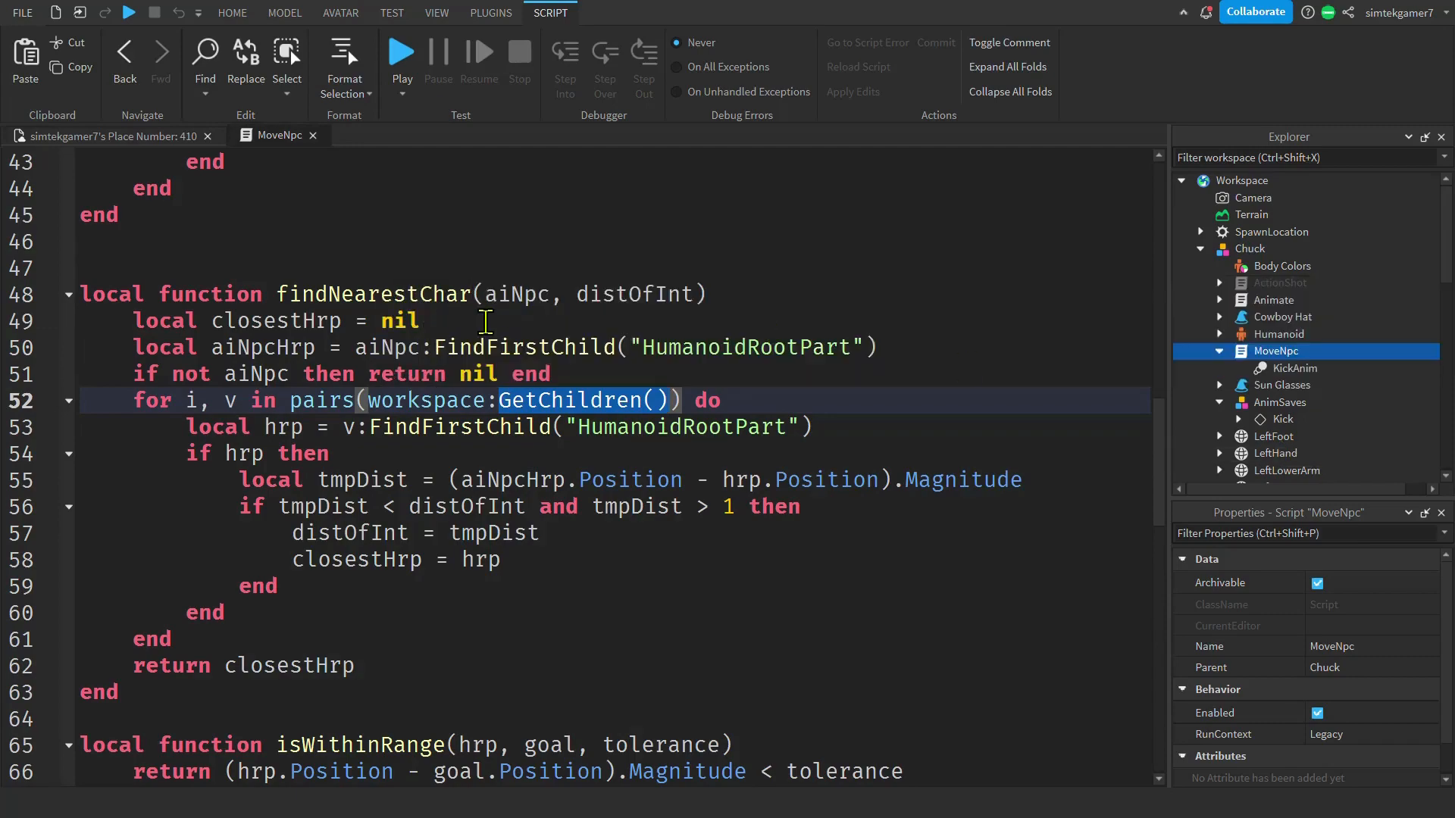
scroll("up", 3)
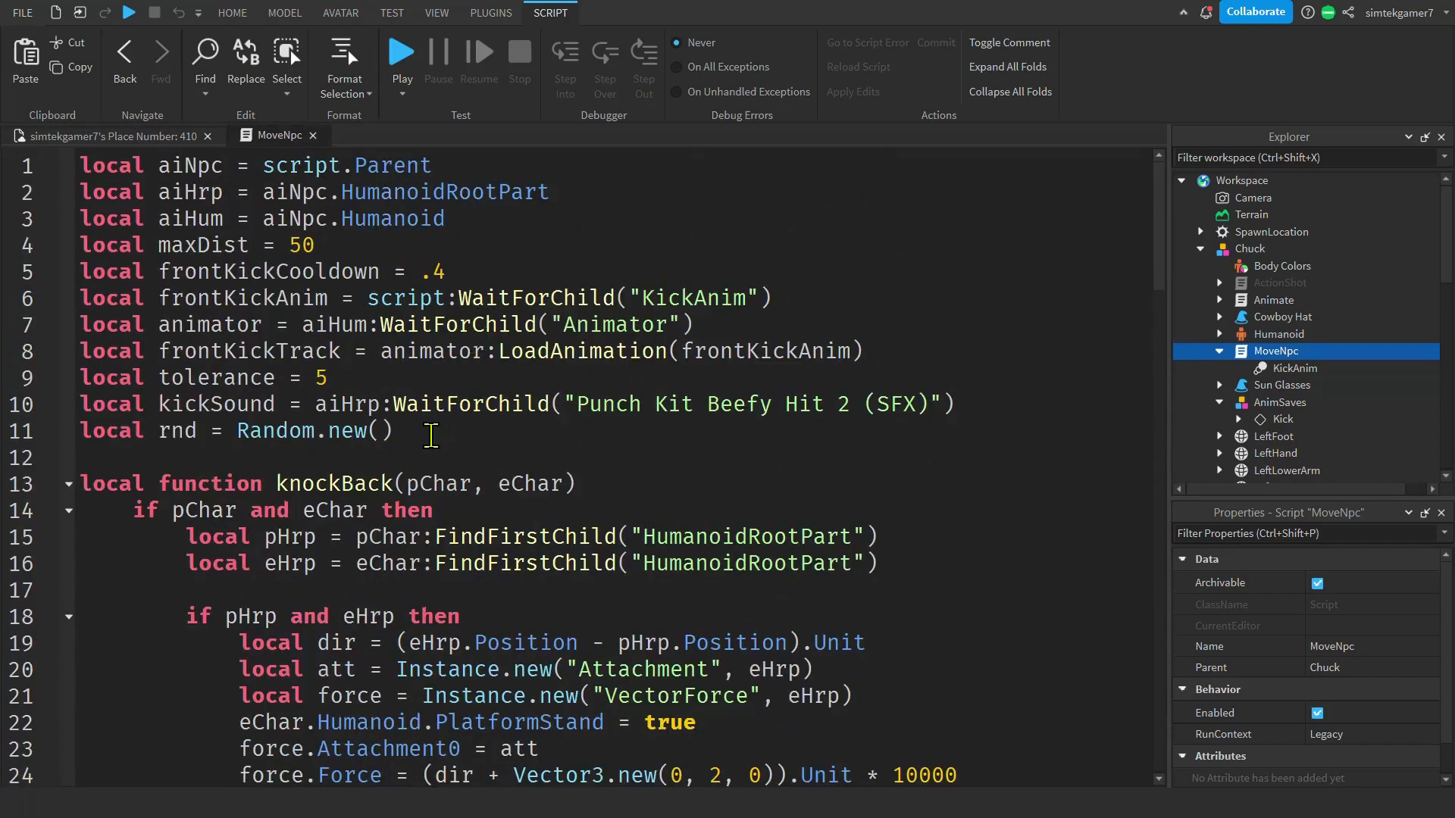
Add local cs = game:GetService("CollectionService") after line 11 of MoveNpc.
key("Return")
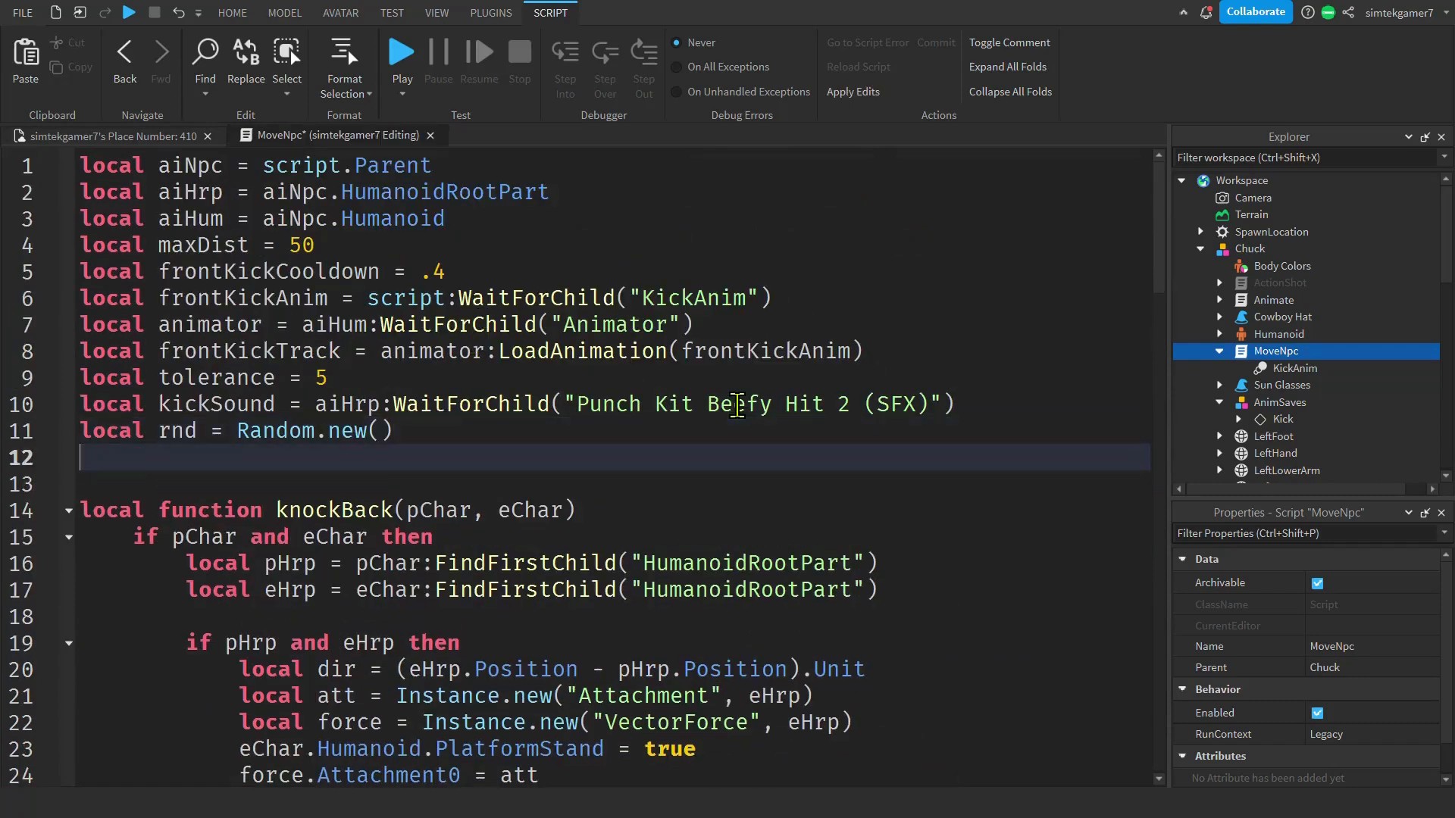
type("local")
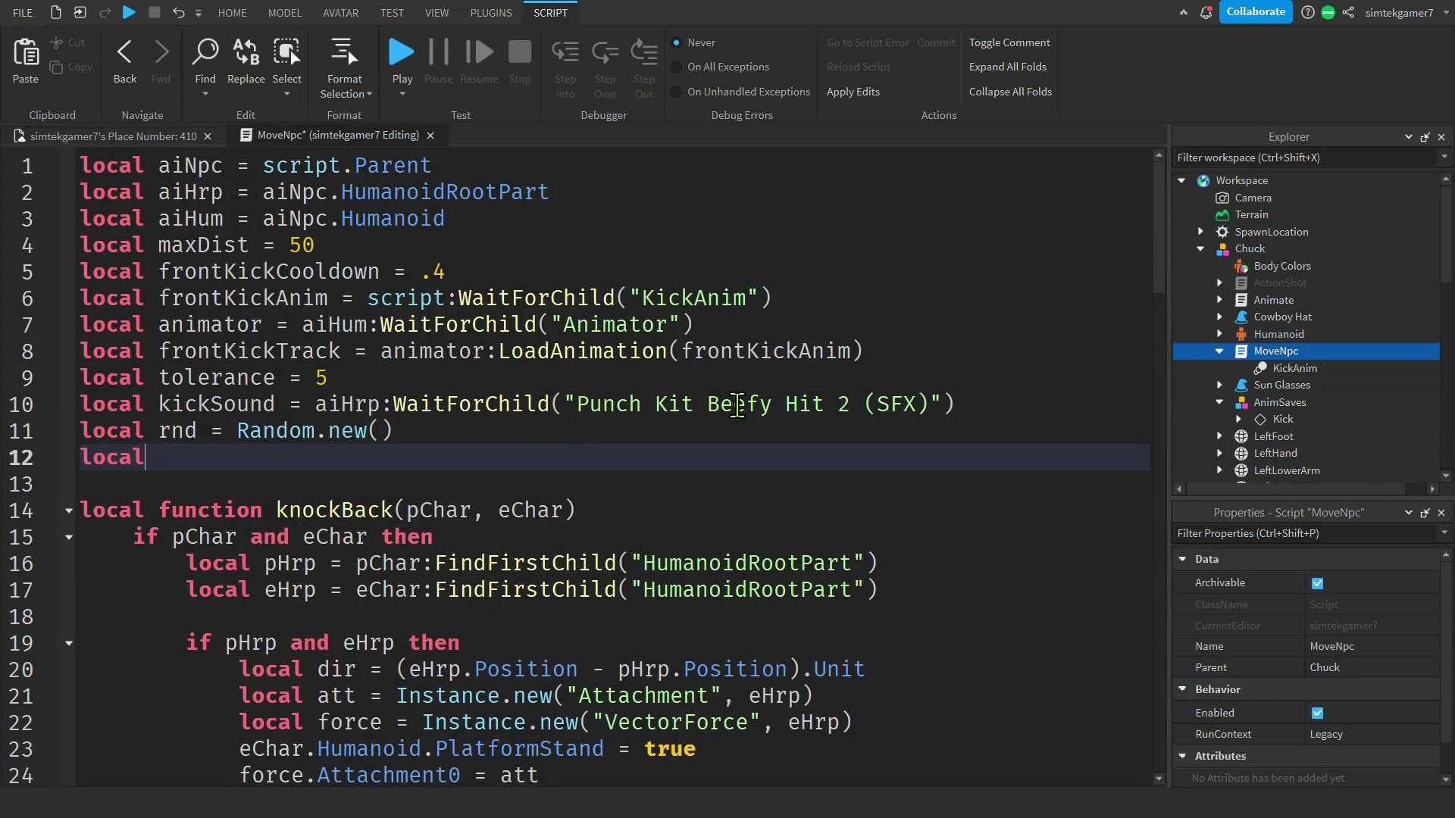
type("cs")
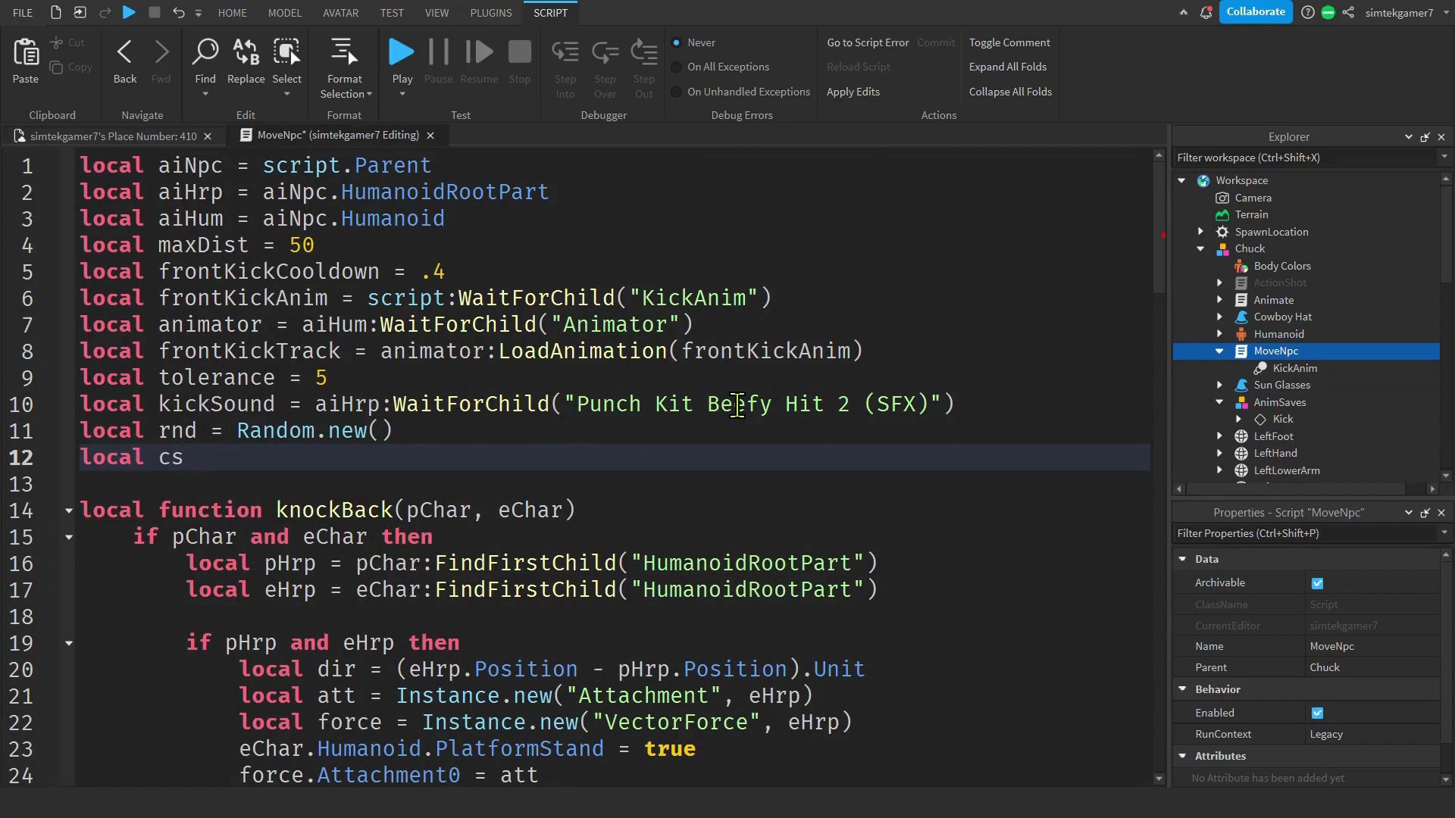
type("=")
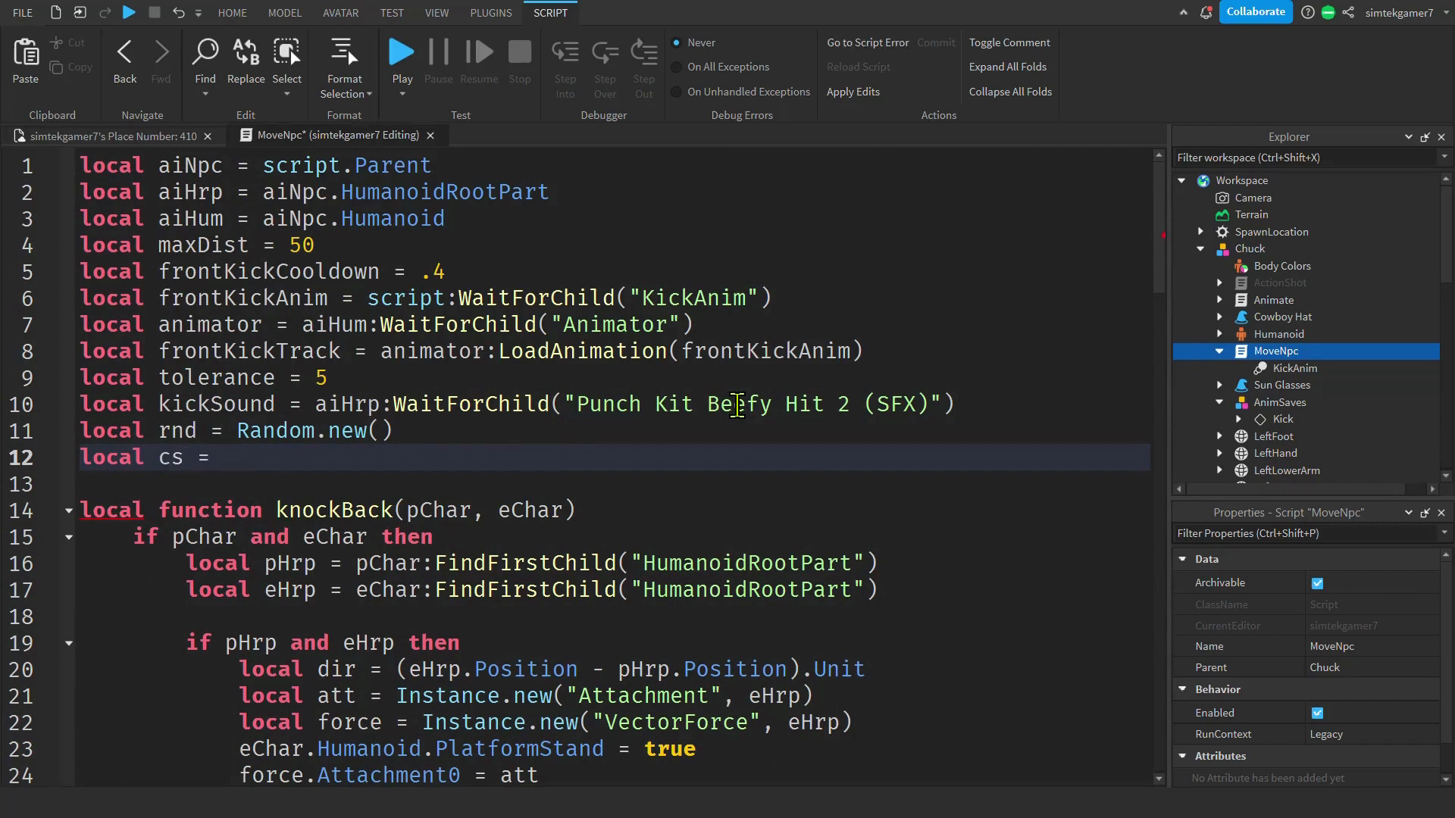
type("game:GetService(\"CollectionService")
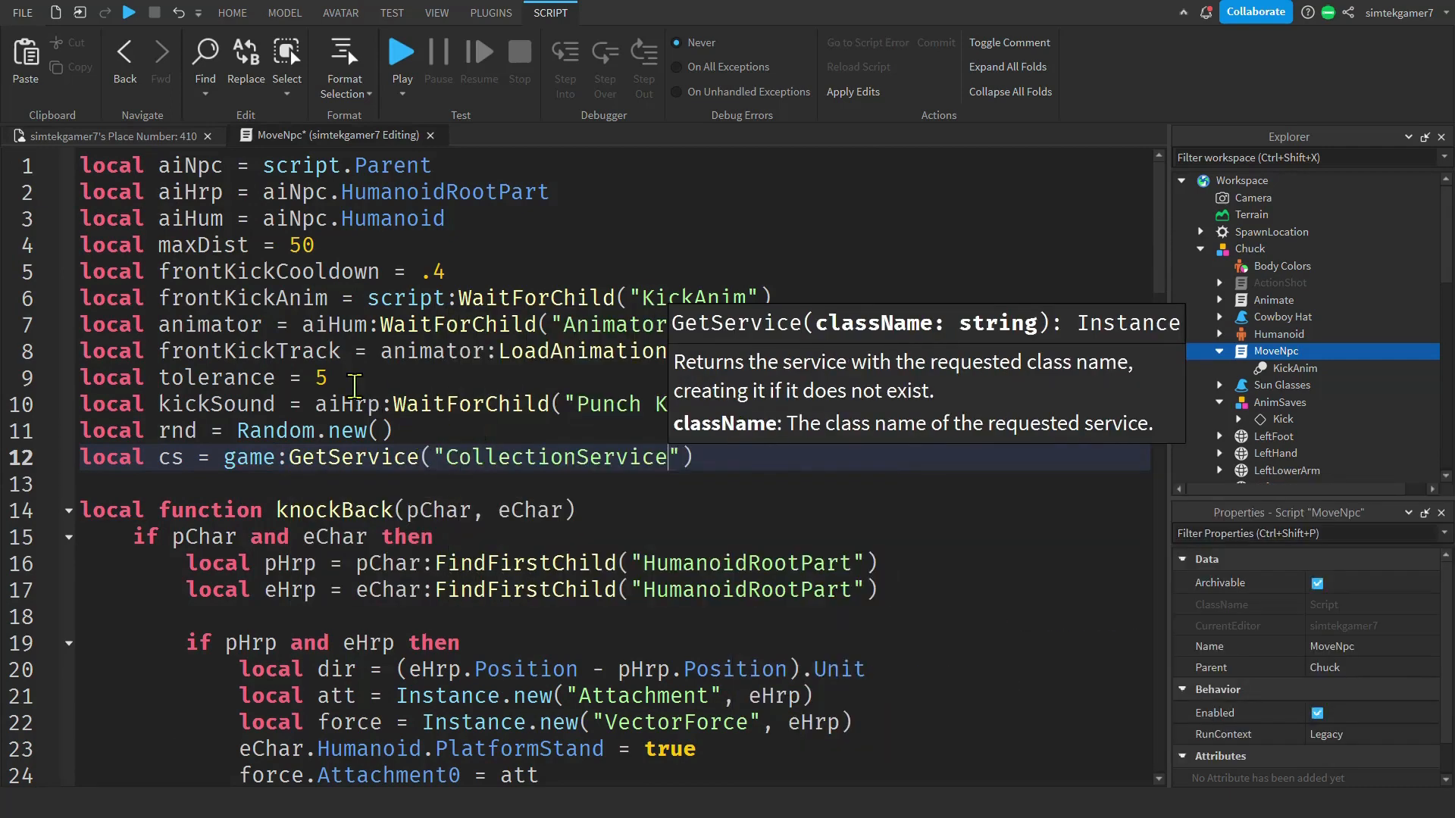
scroll("down", 3)
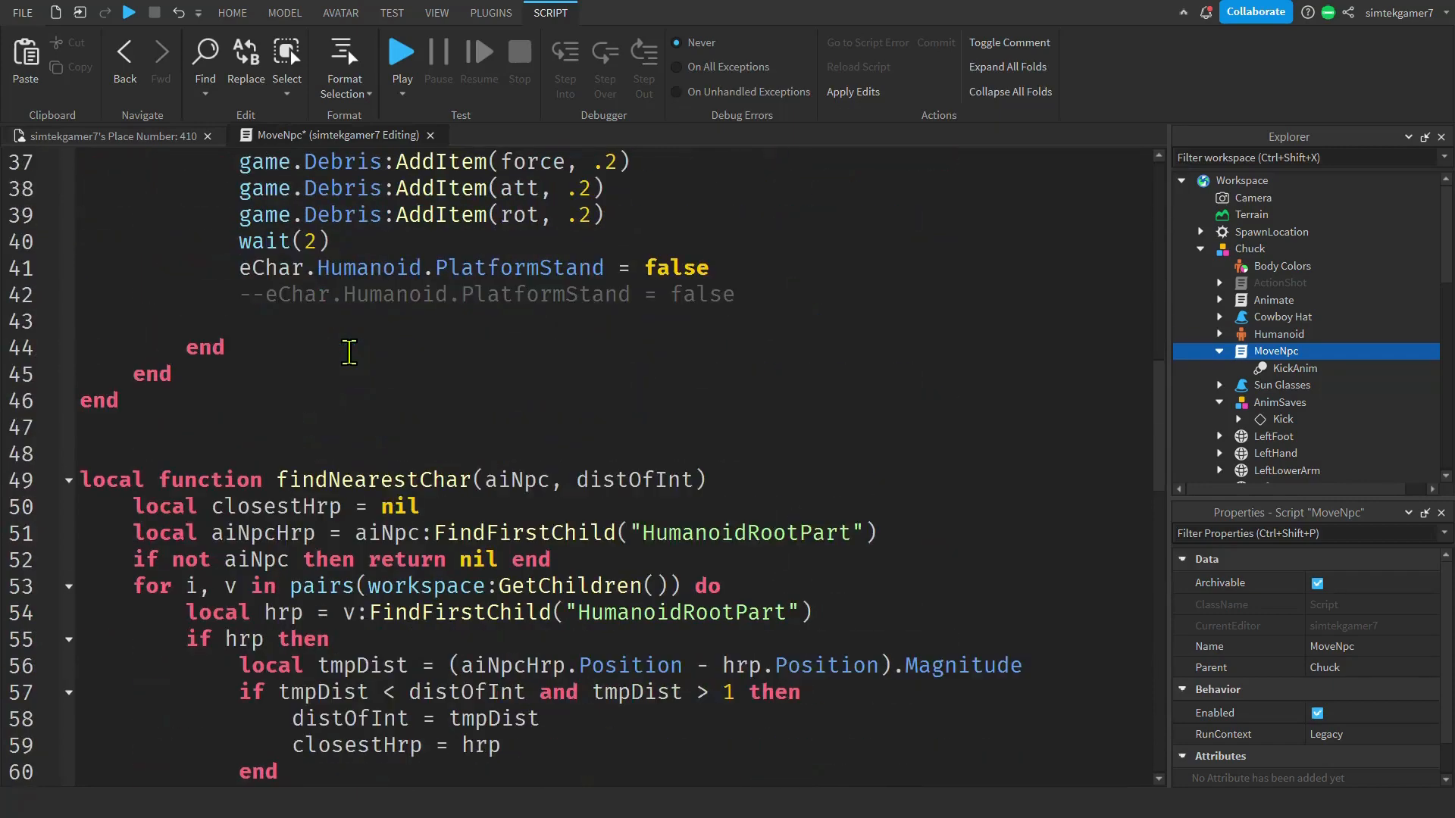
scroll("down", 3)
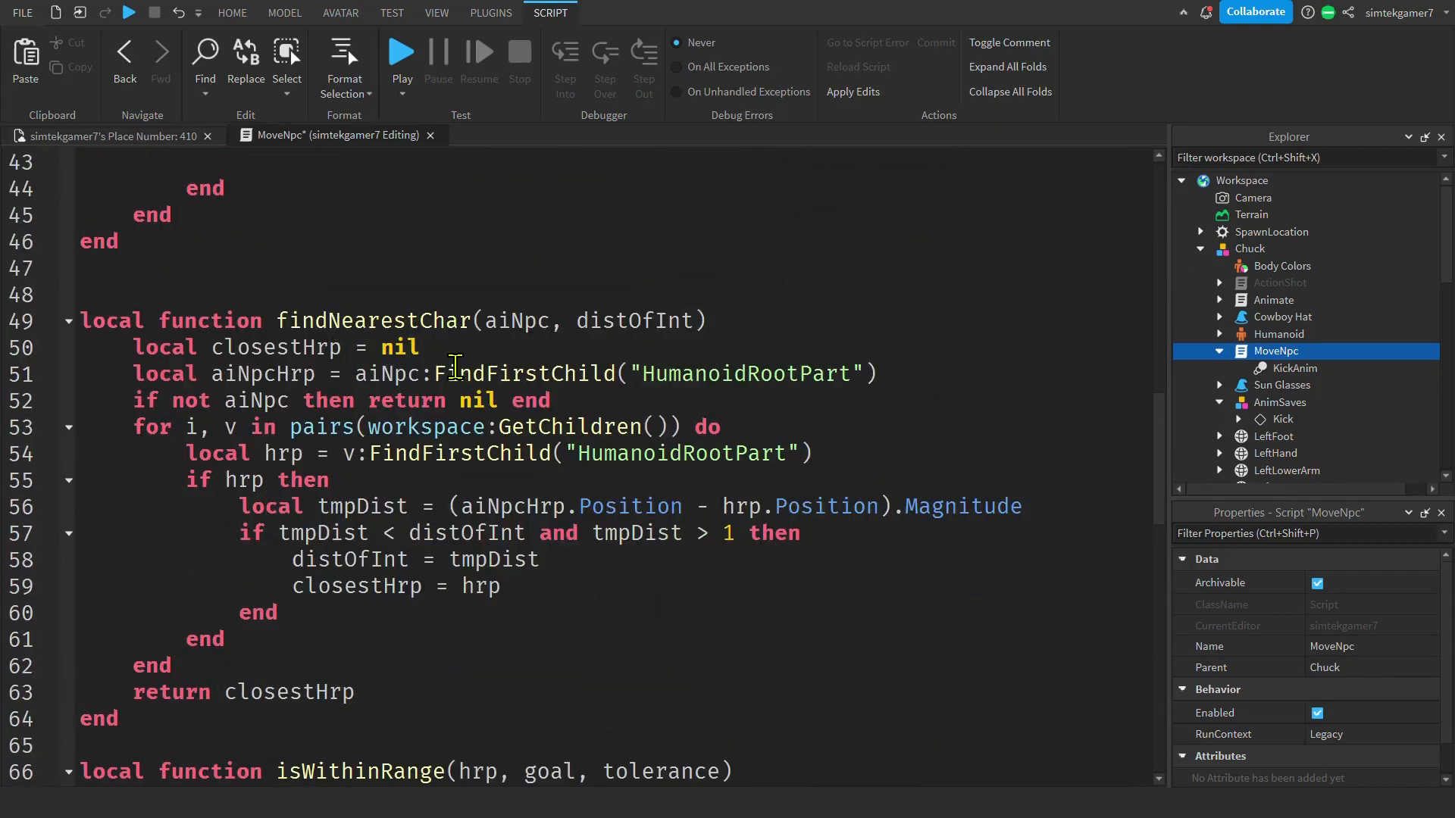
scroll("down", 3)
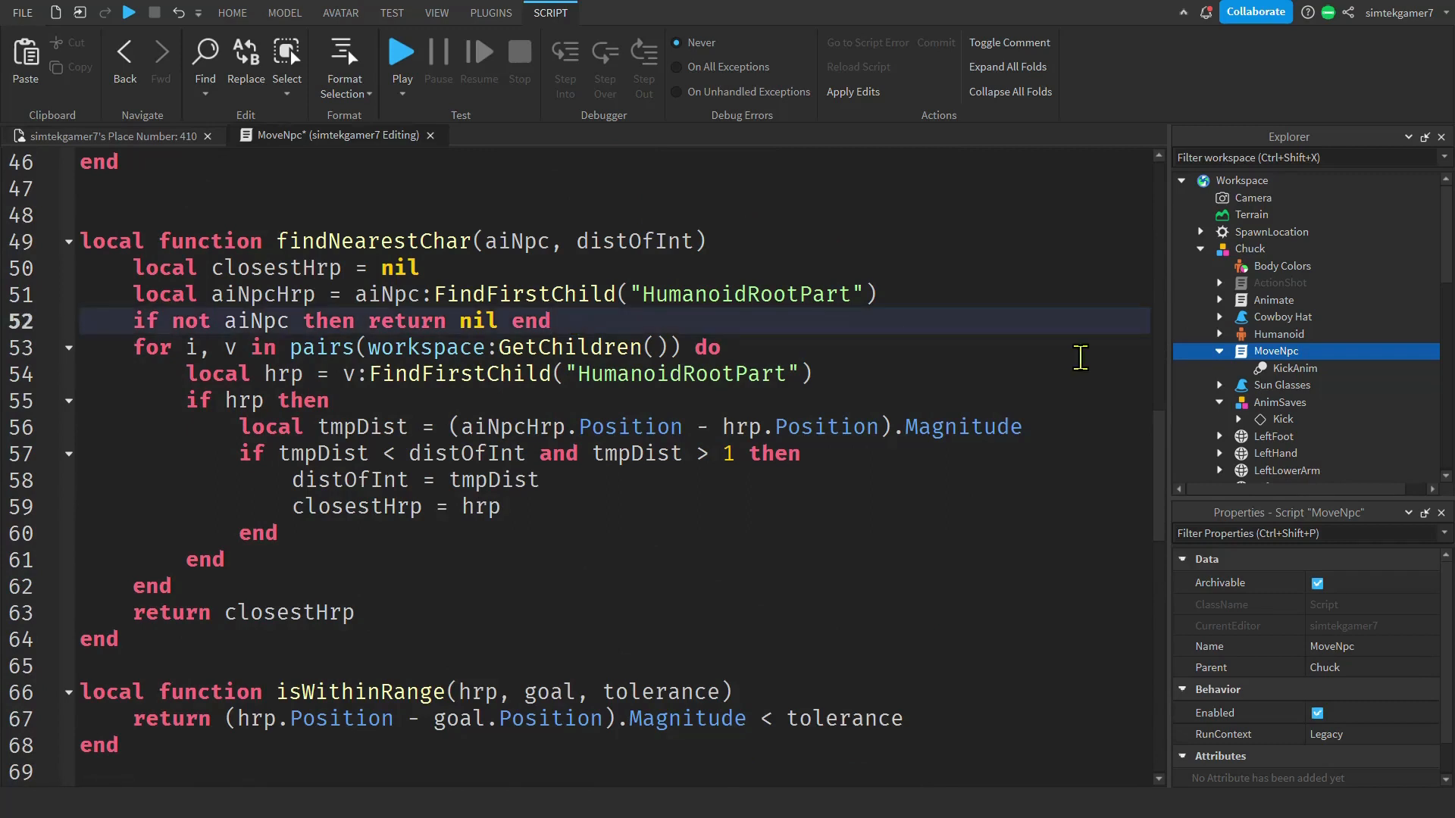
Add local targets = cs:GetTagged("ChuckTarget") and loop over targets instead of workspace:GetChildren().
key("Enter")
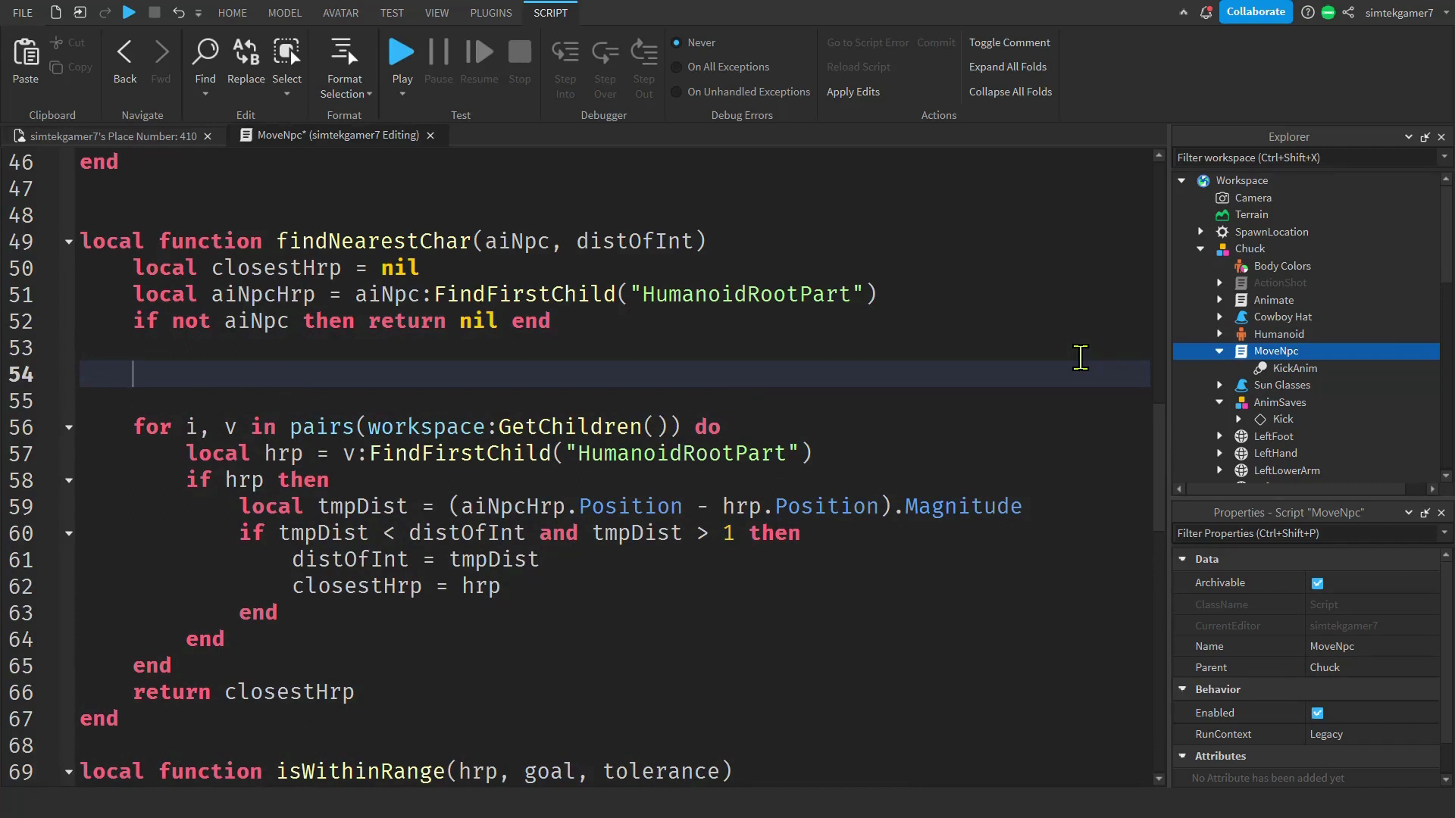
mouse_move(969, 326)
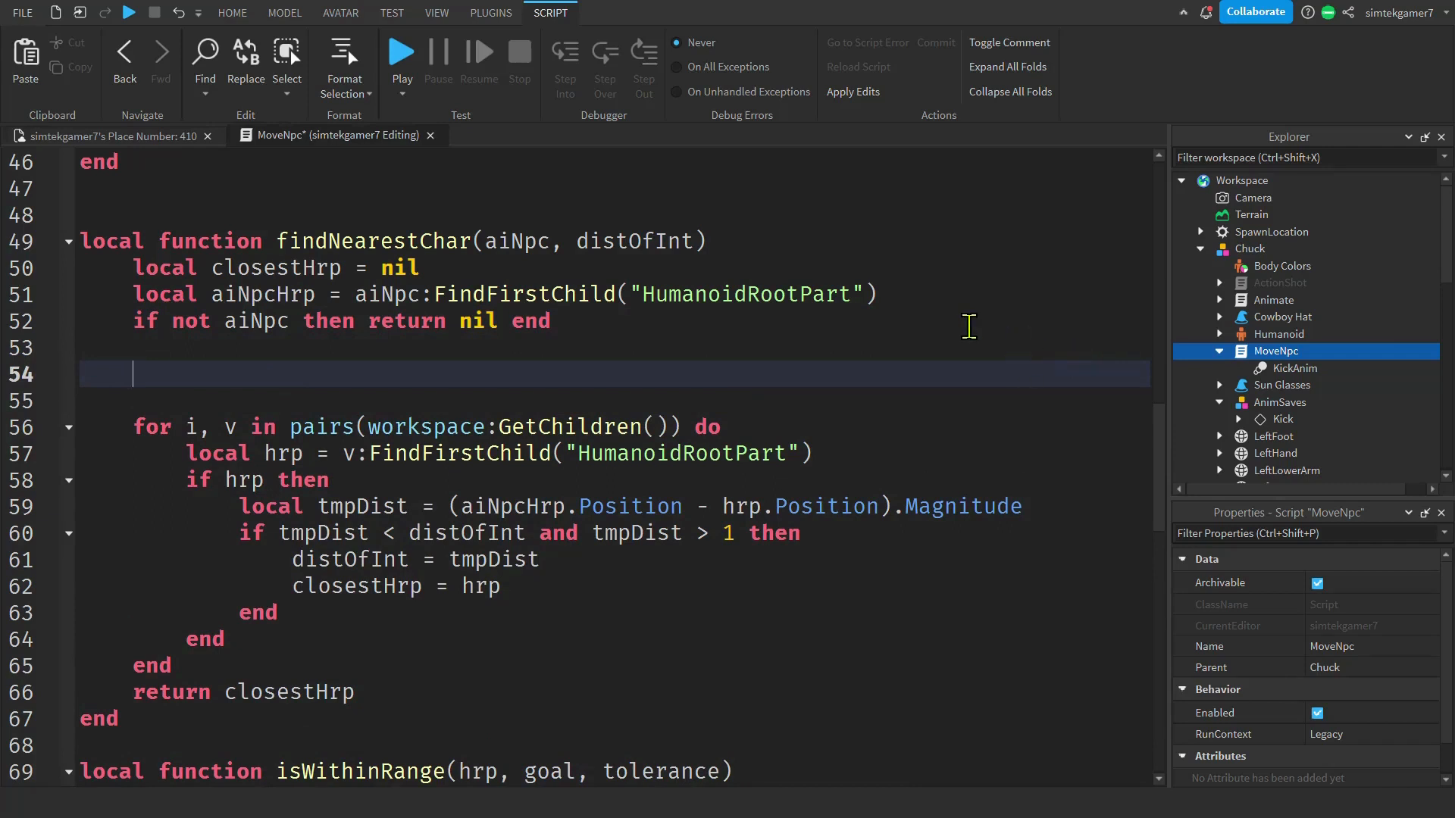
type("local t")
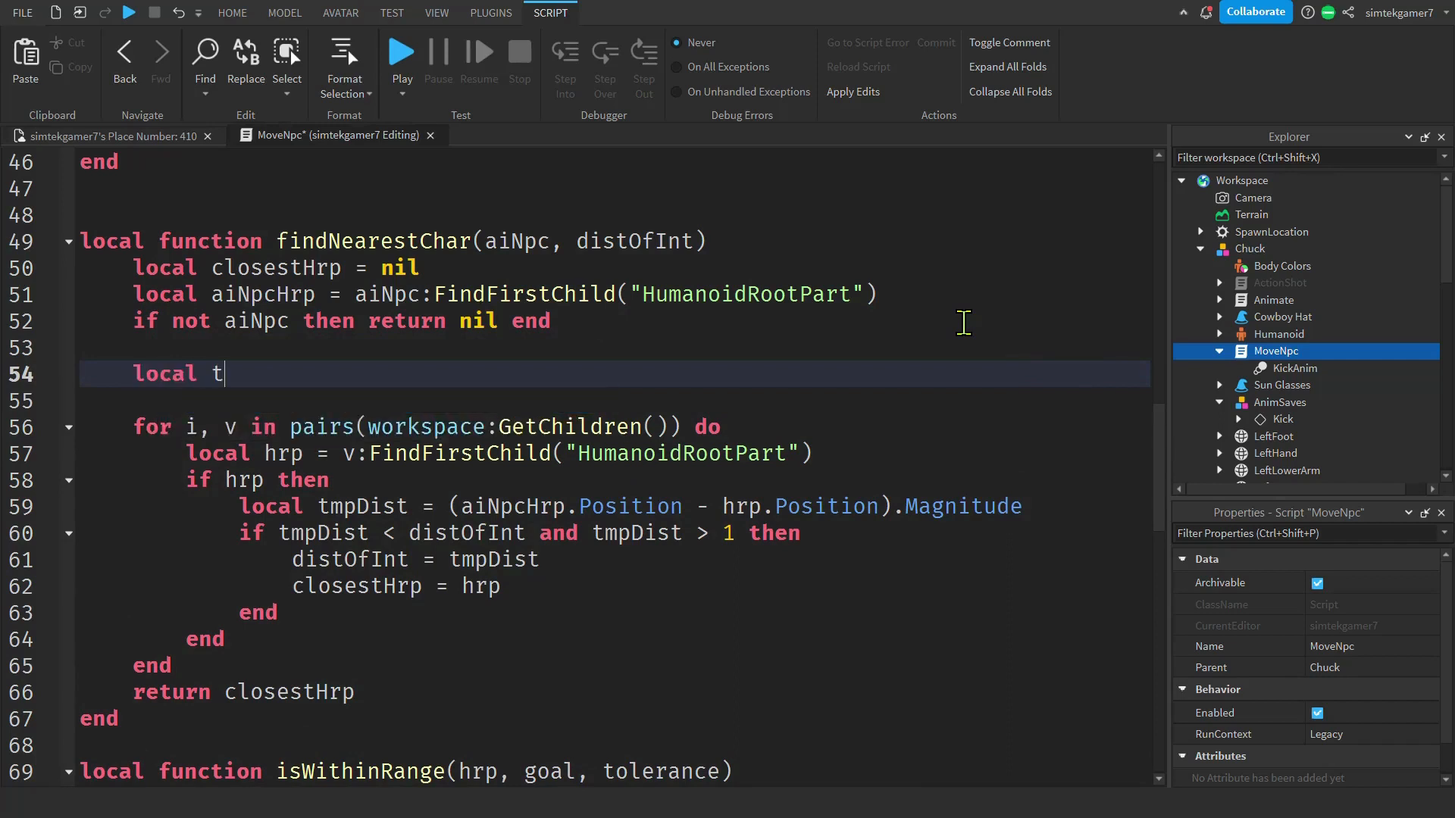
type("argets =")
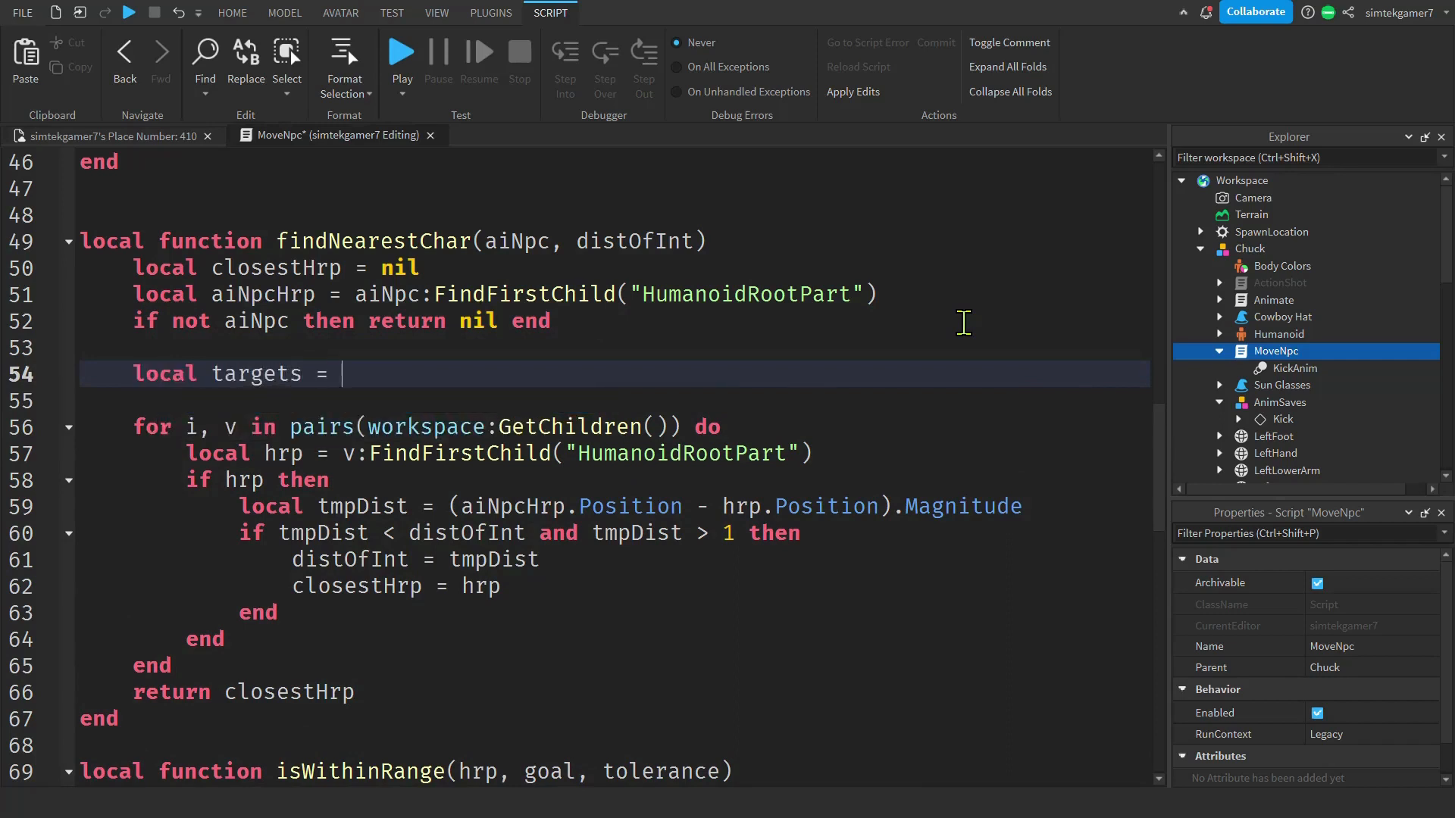
type("cs")
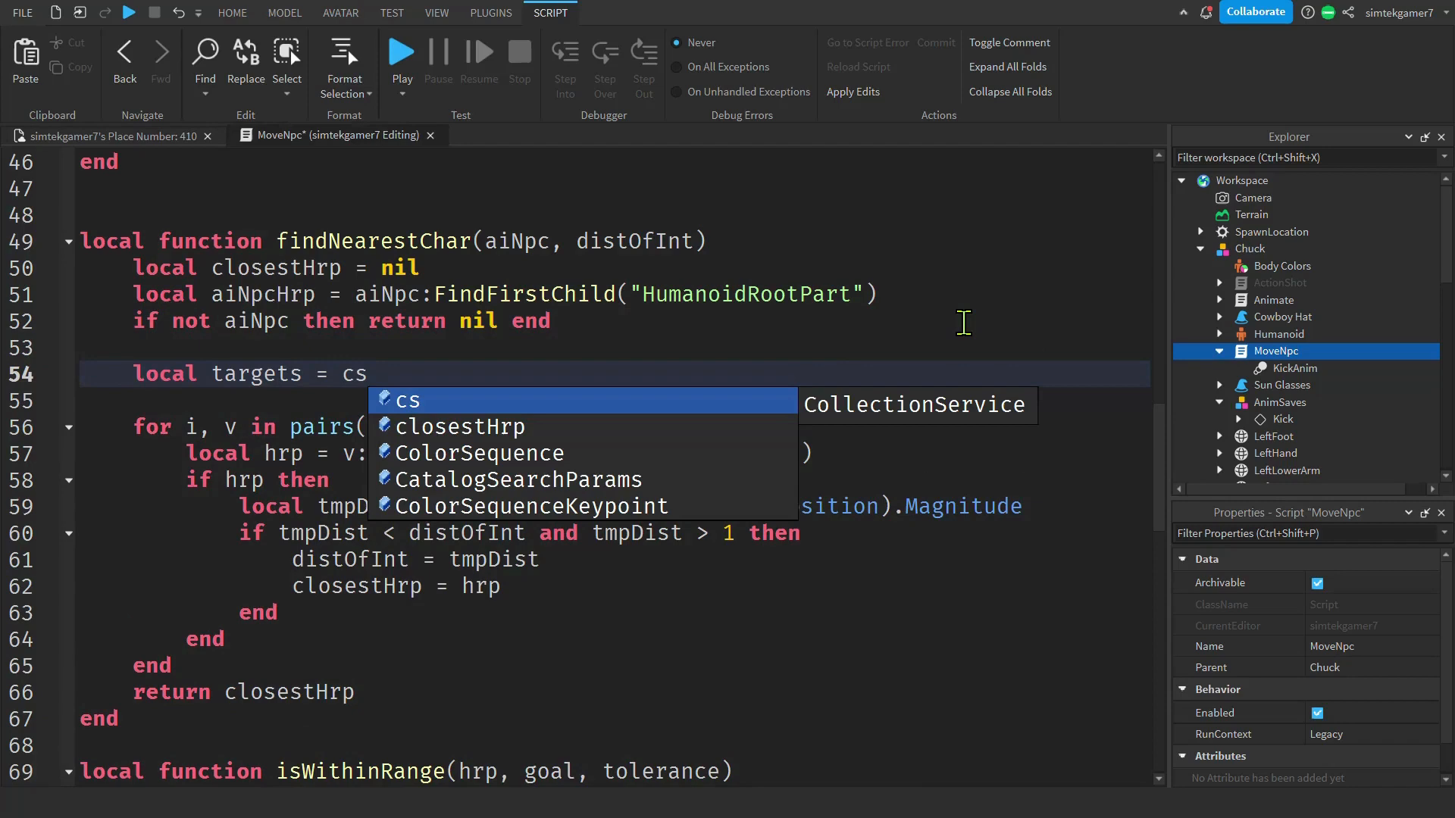
type(":")
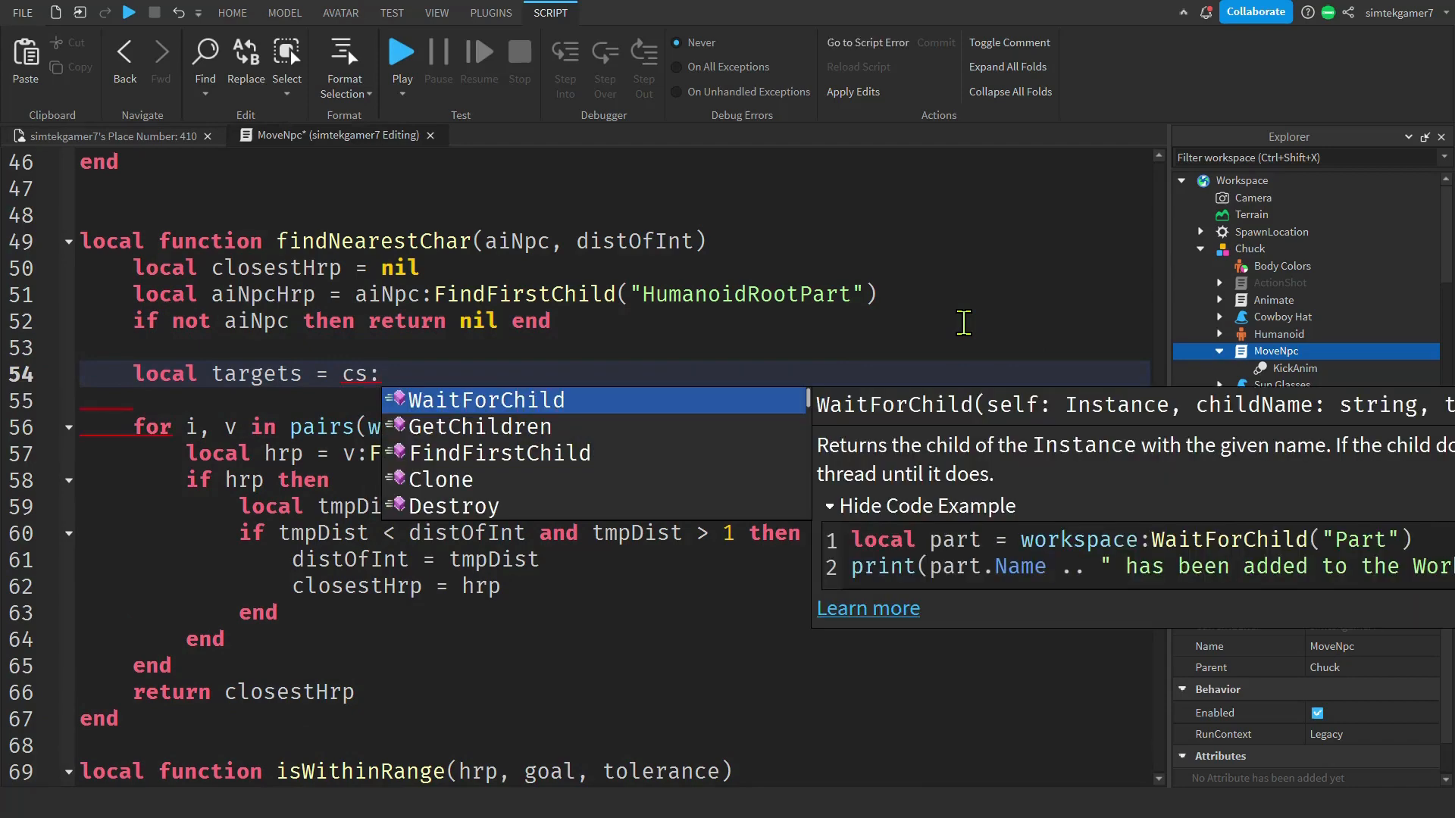
type("GetT")
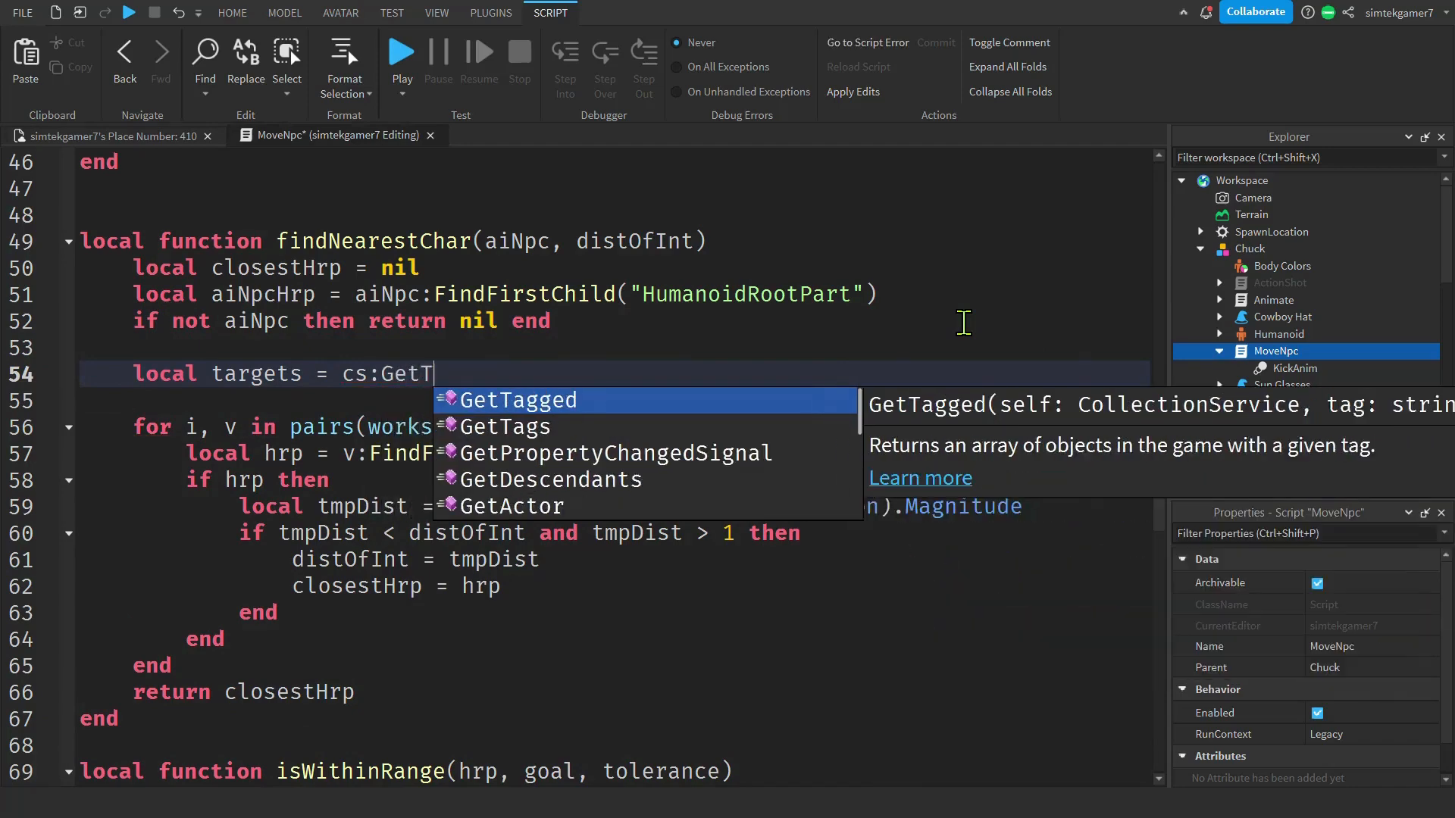
type("a")
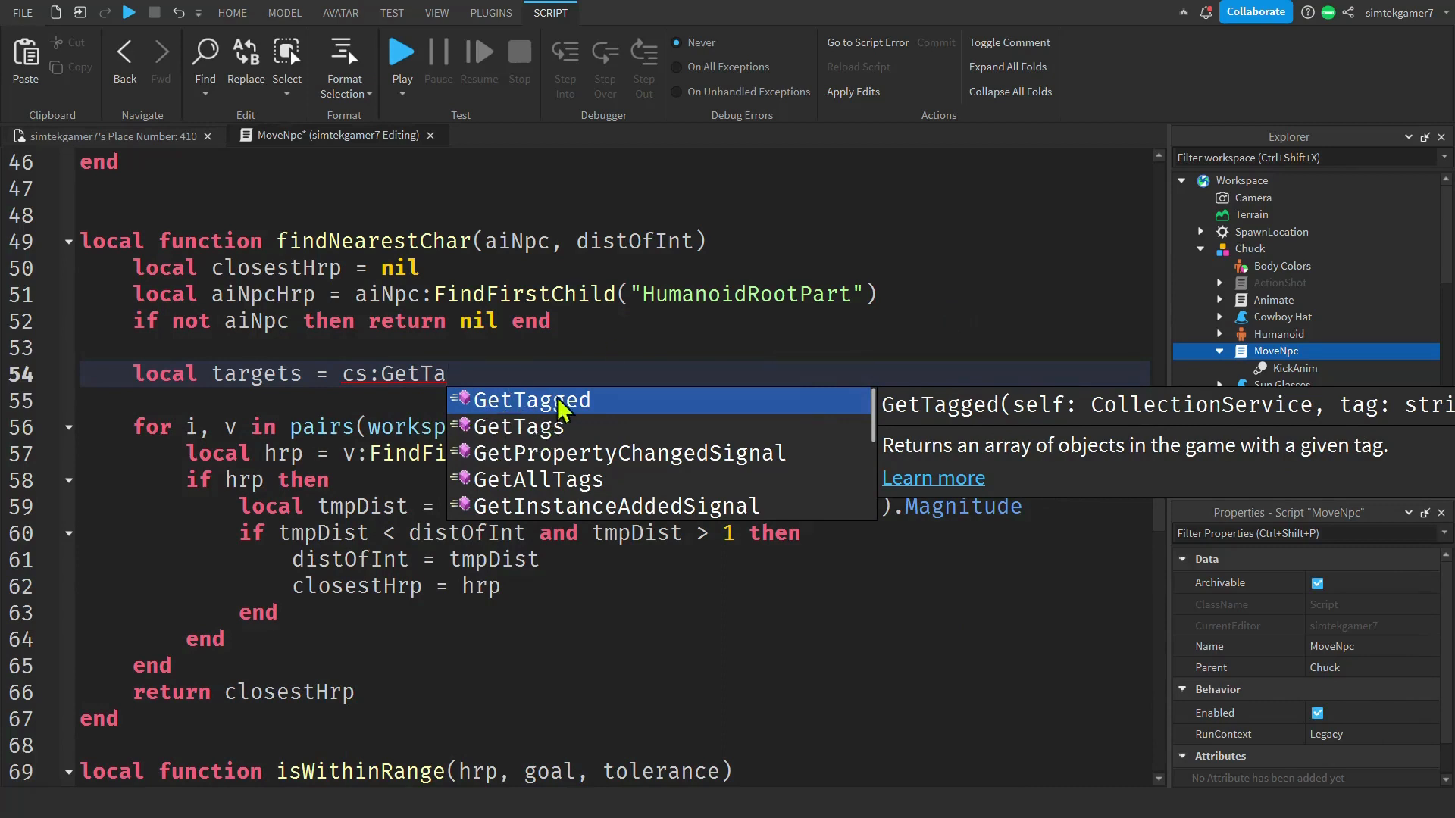
mouse_move(559, 343)
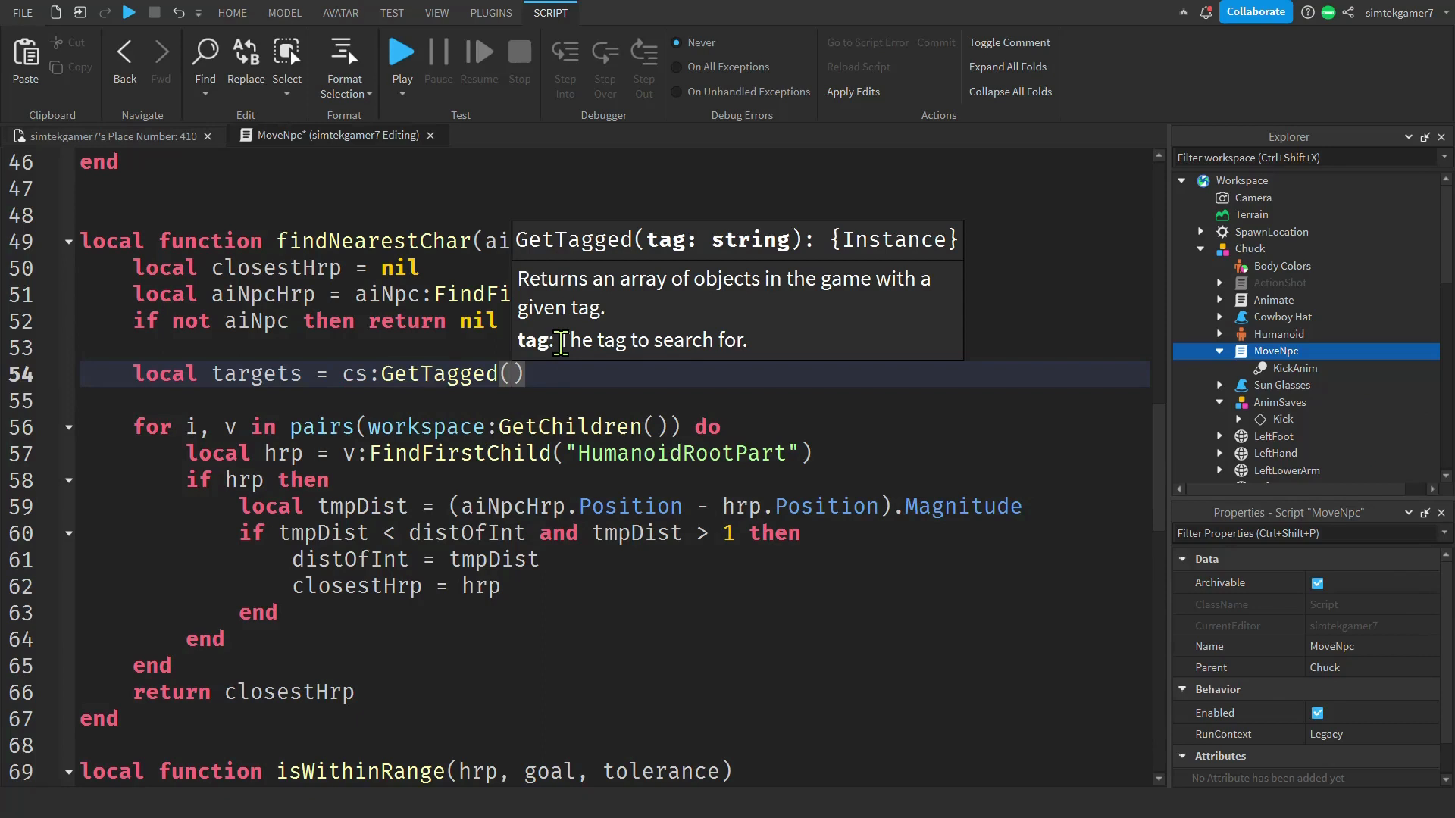
type("\"Chu")
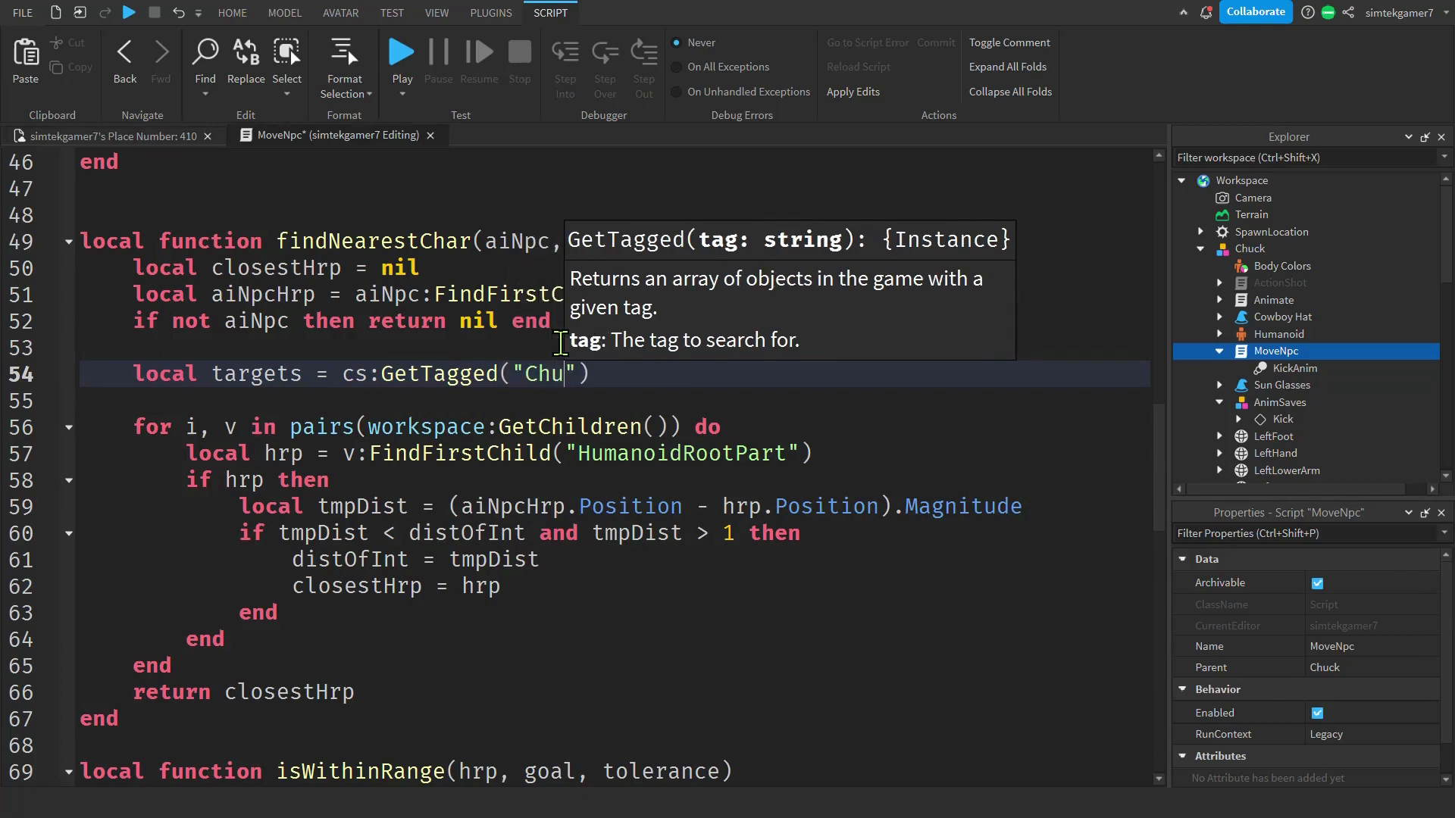
type("ckTa")
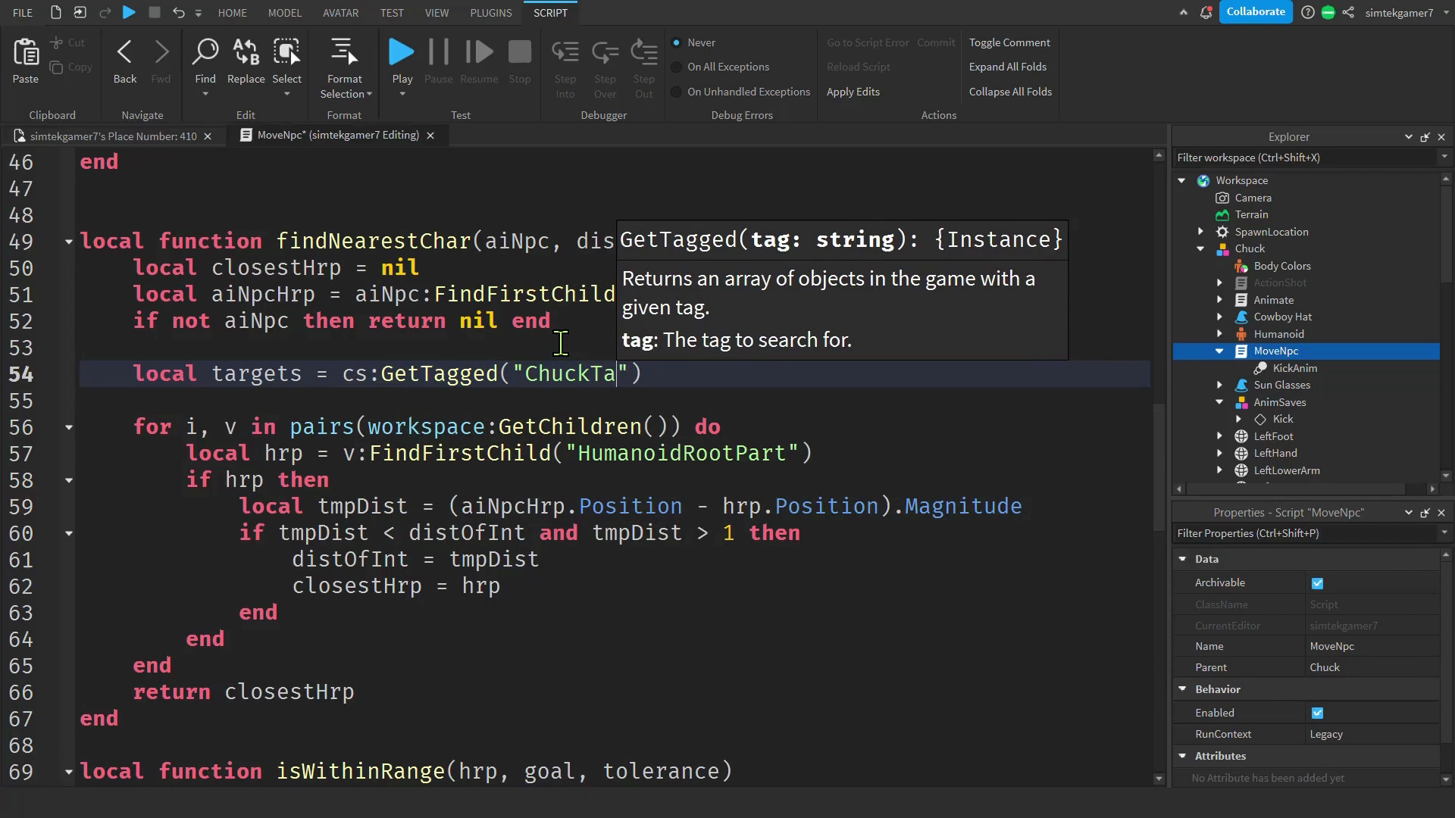
type("rgets = cs:")
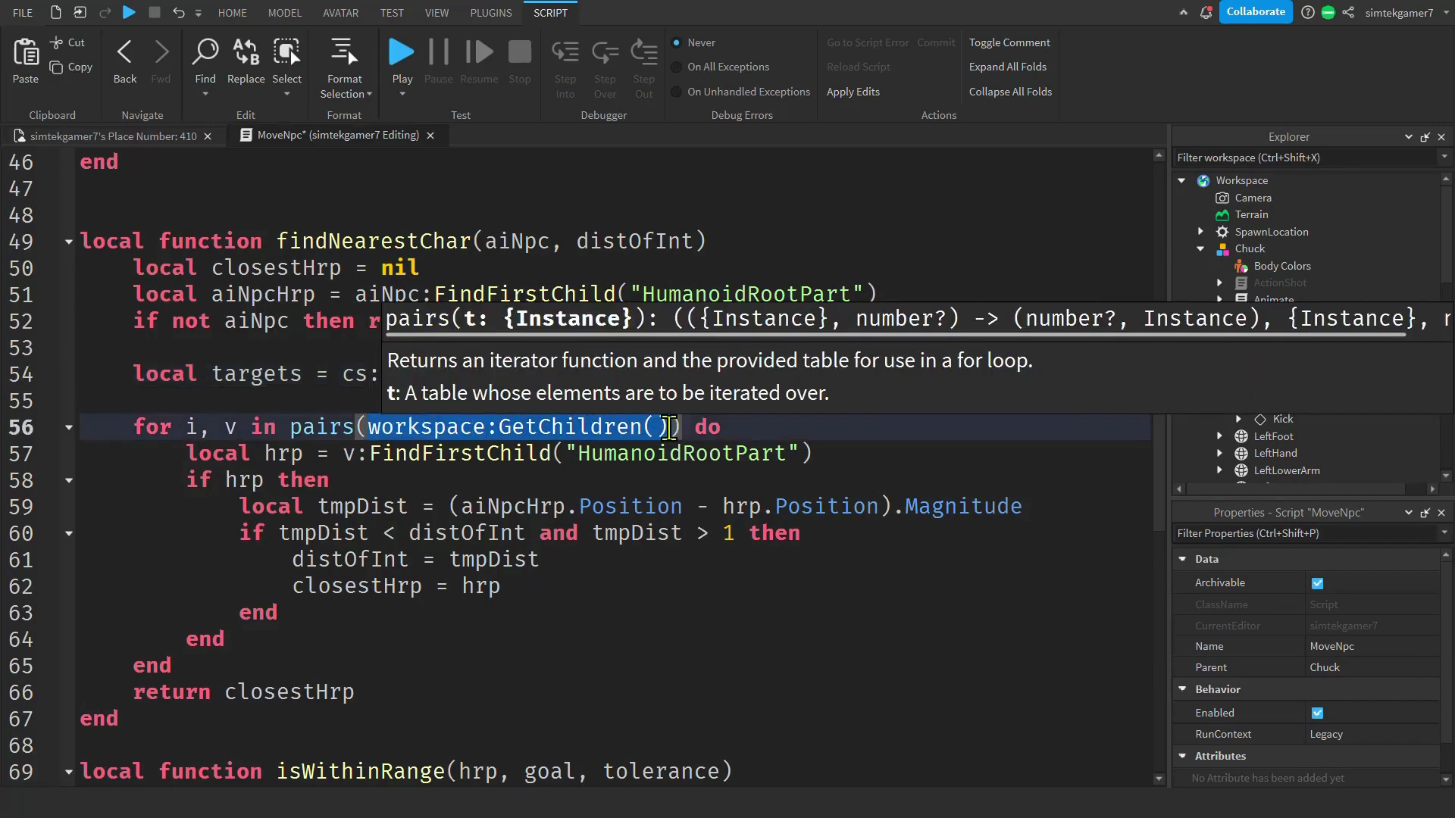
type("targets")
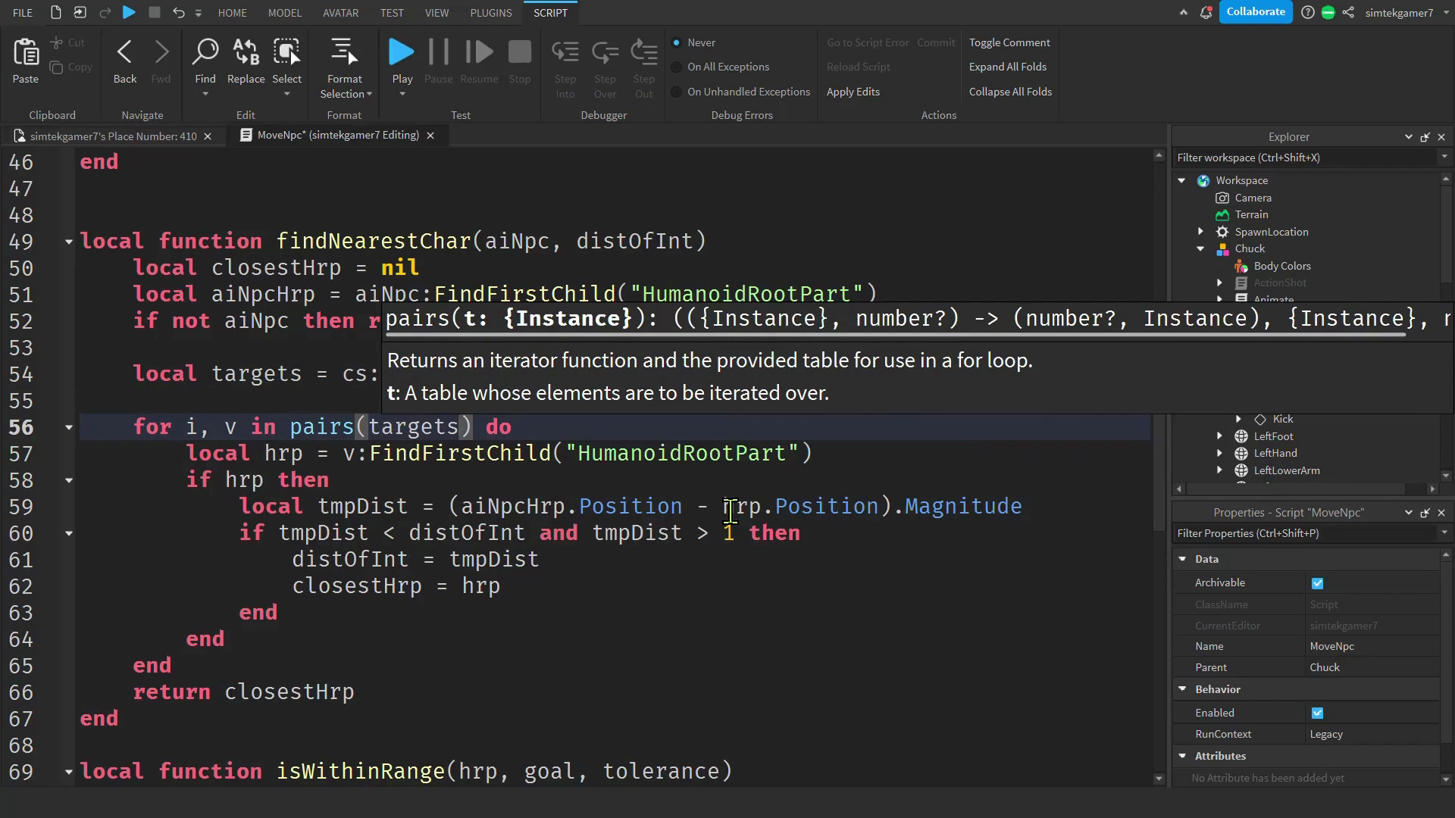
double_click(255, 373)
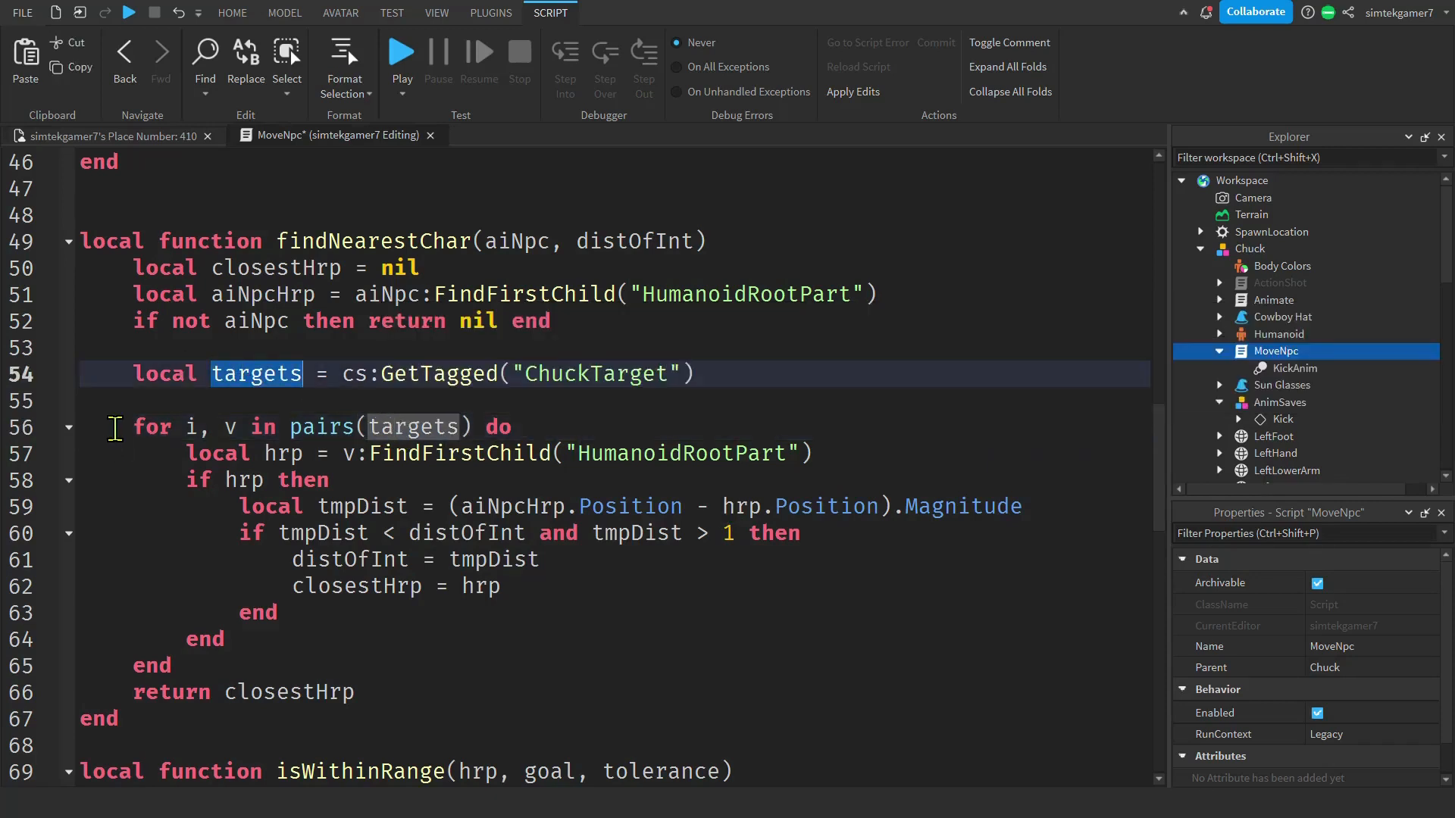
mouse_move(336, 505)
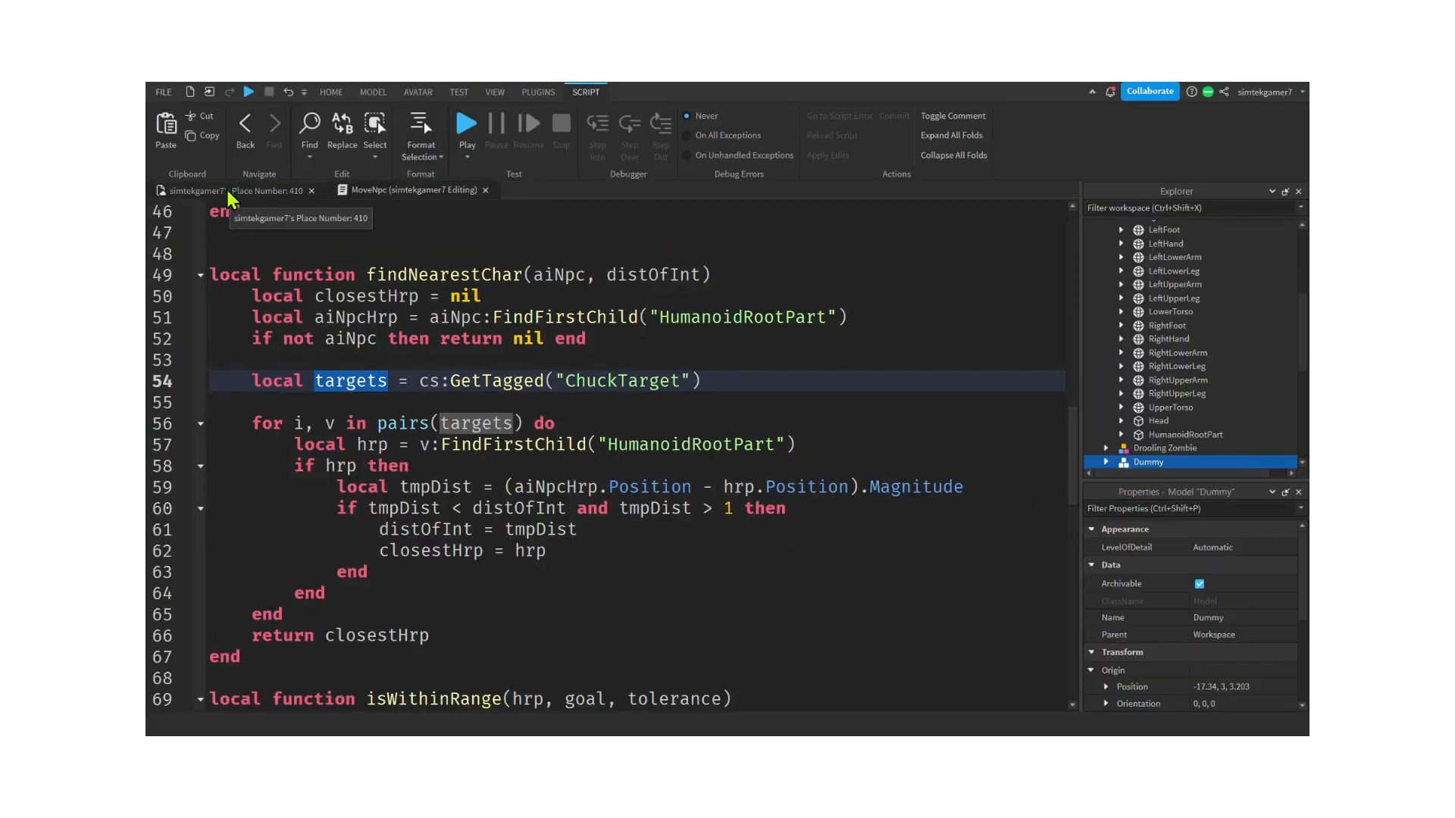
In the place view, select Dummy > HumanoidRootPart and uncheck Anchored.
left_click(417, 91)
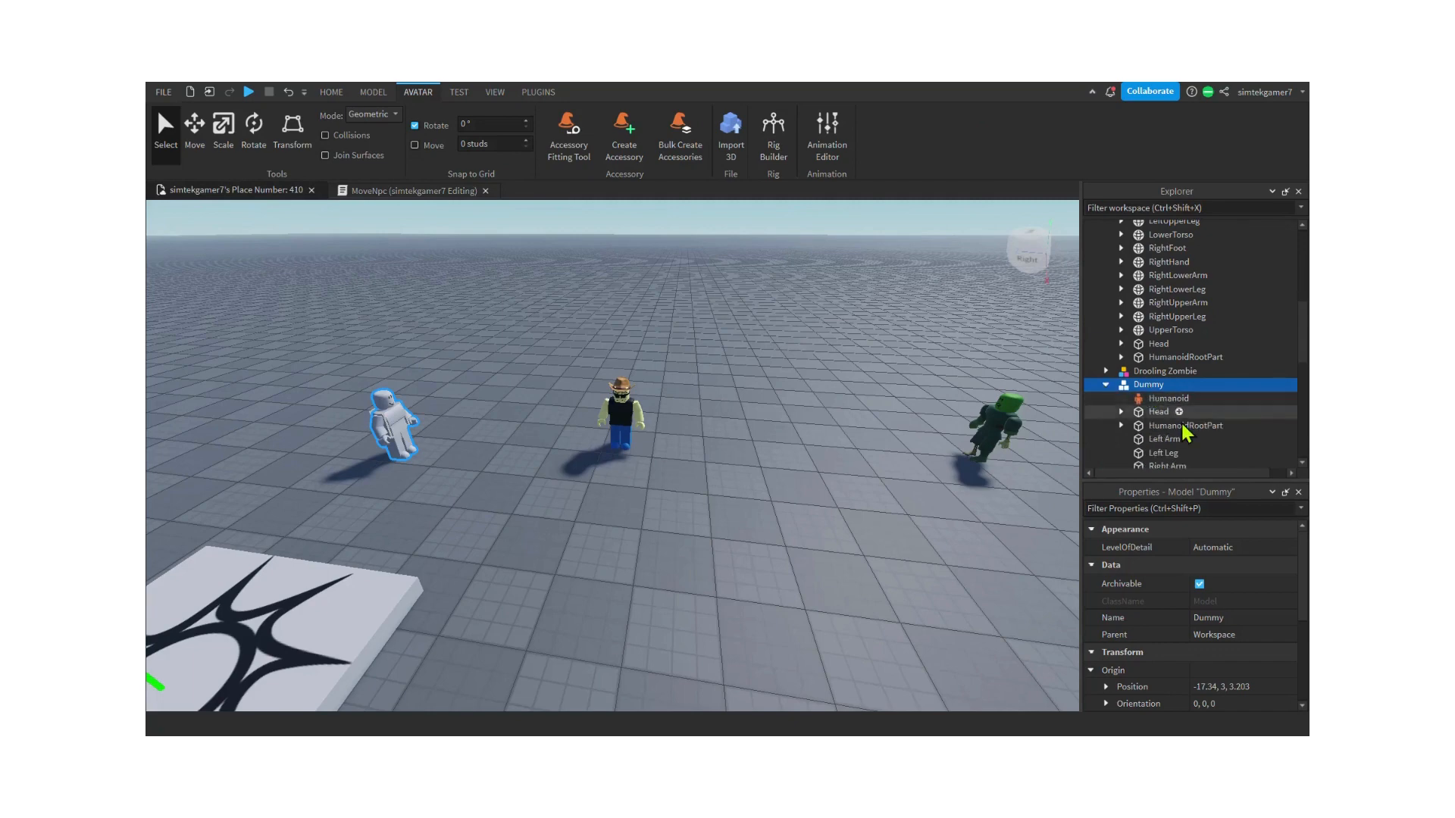
left_click(1186, 425)
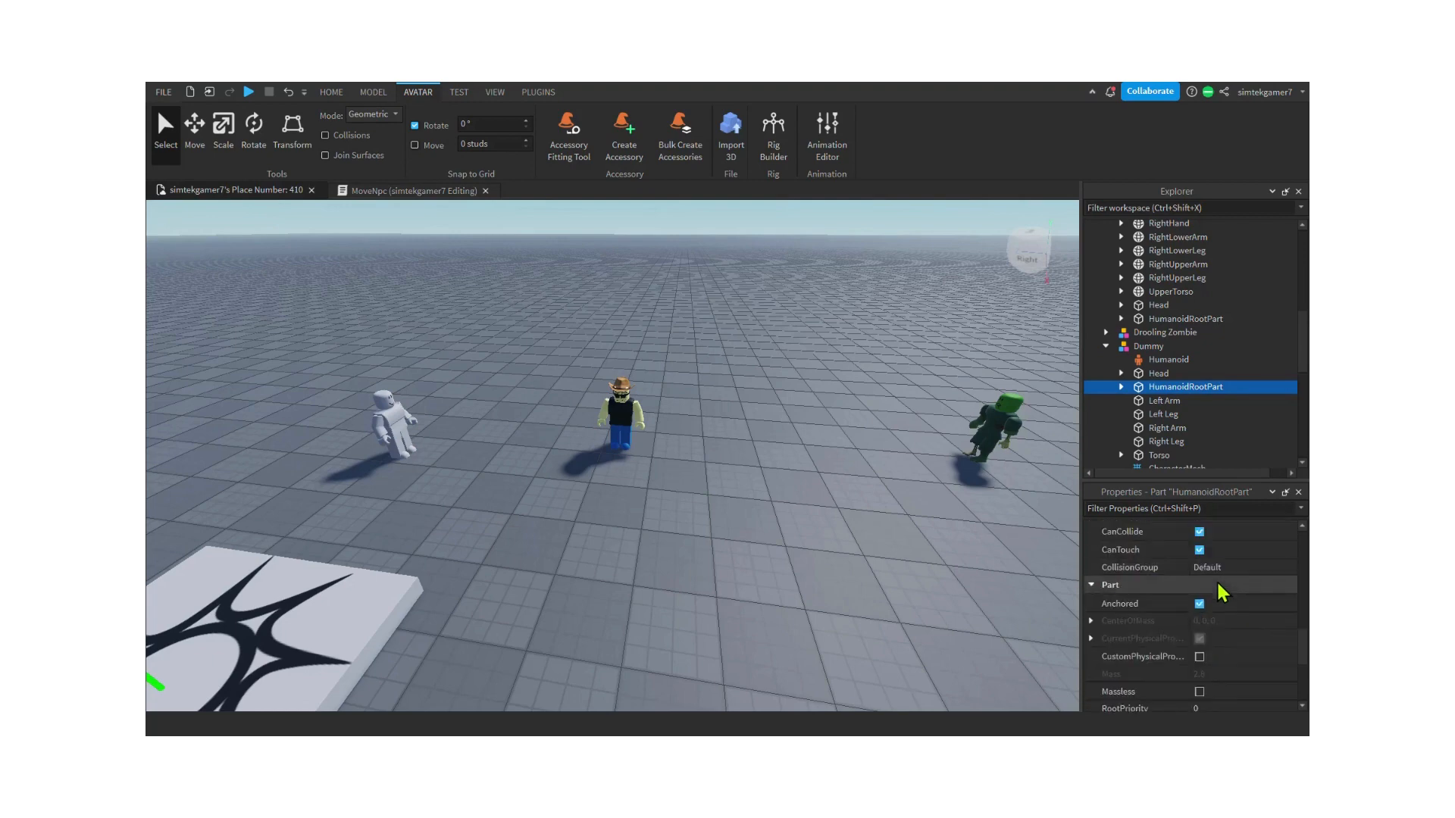
left_click(1199, 603)
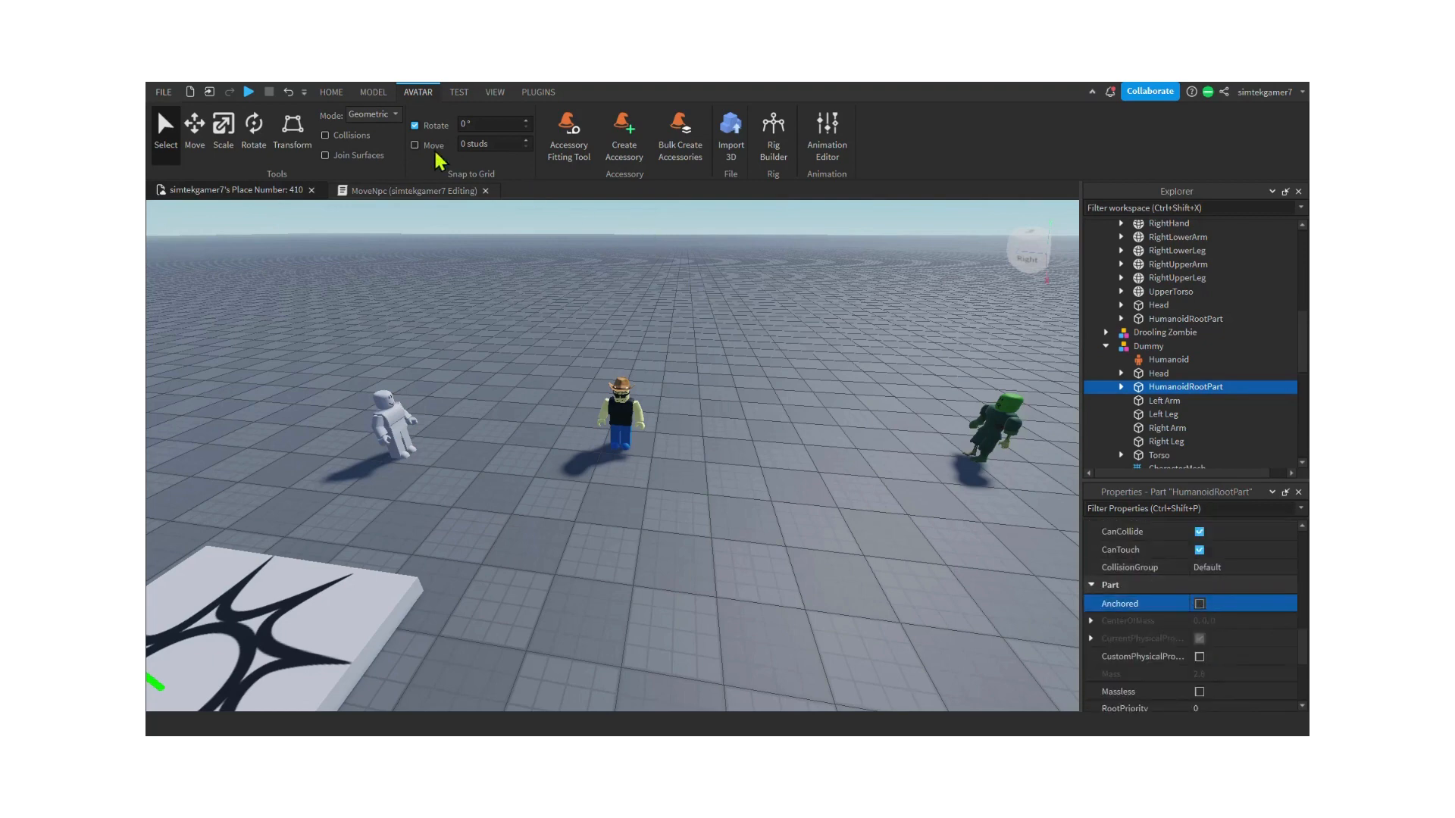
Start and stop a playtest, then open StarterPack > Pistol > Damage beside MoveNpc.
left_click(620, 418)
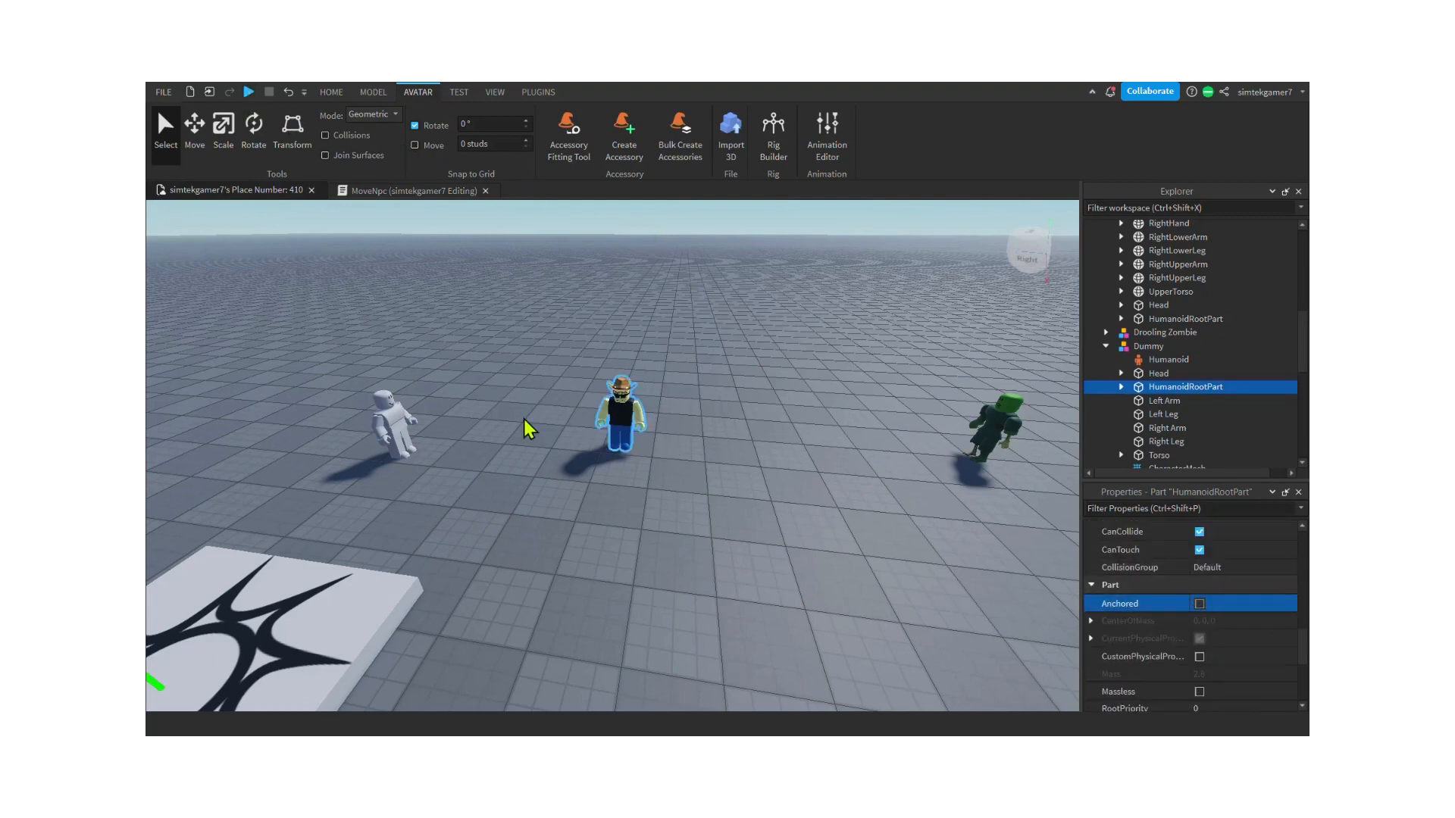
left_click(248, 91)
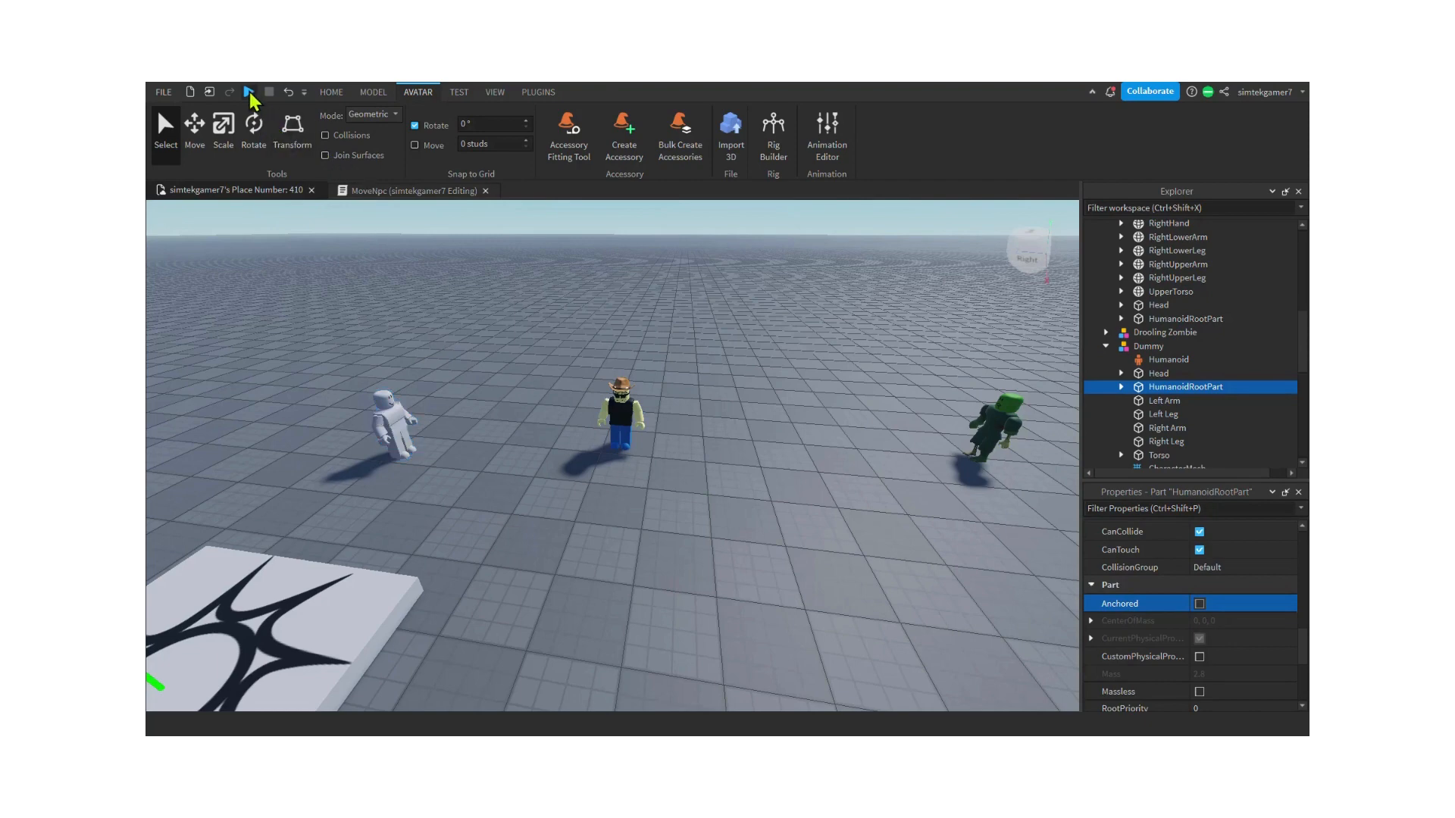
left_click(248, 91)
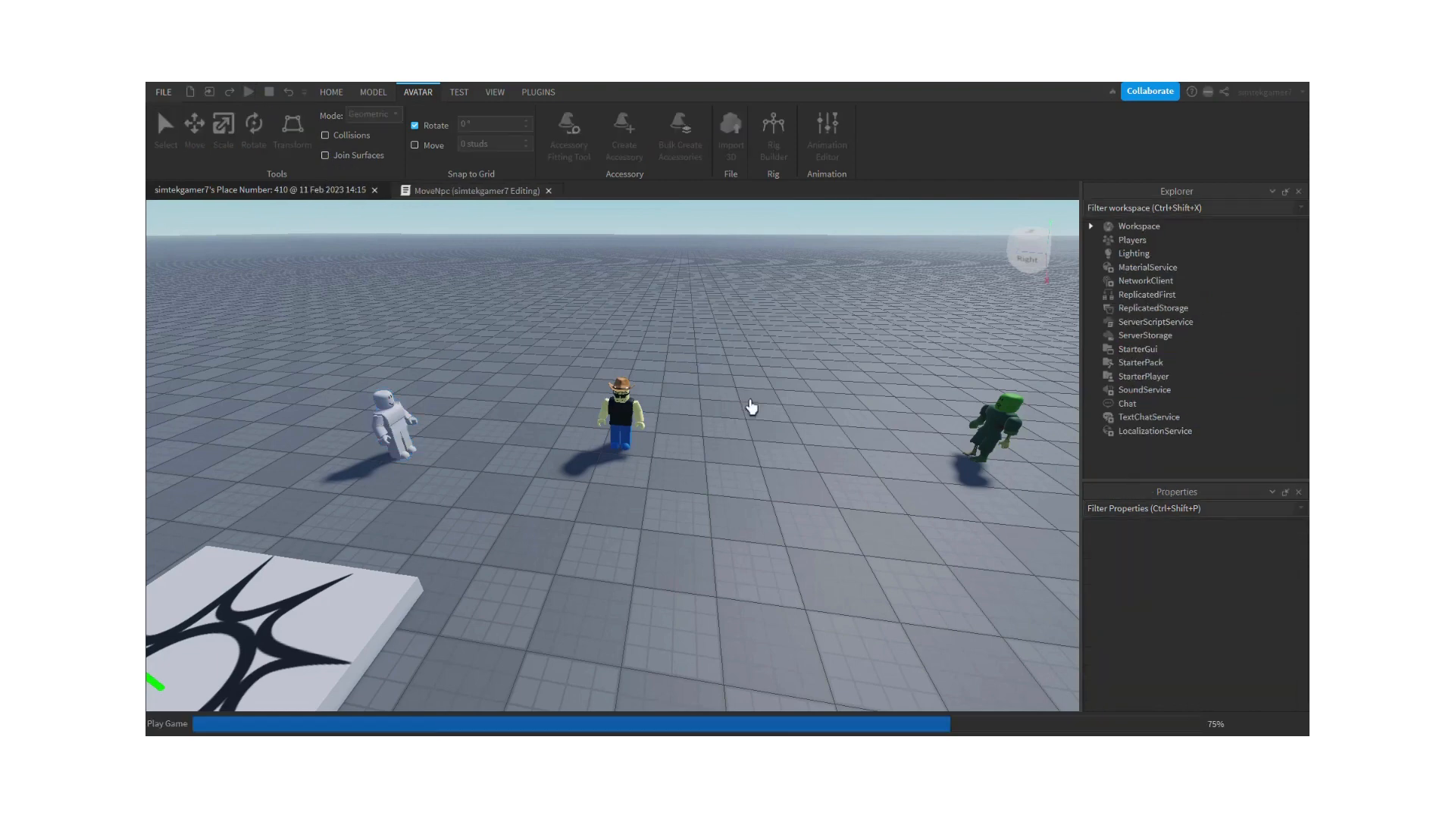
left_click(248, 92)
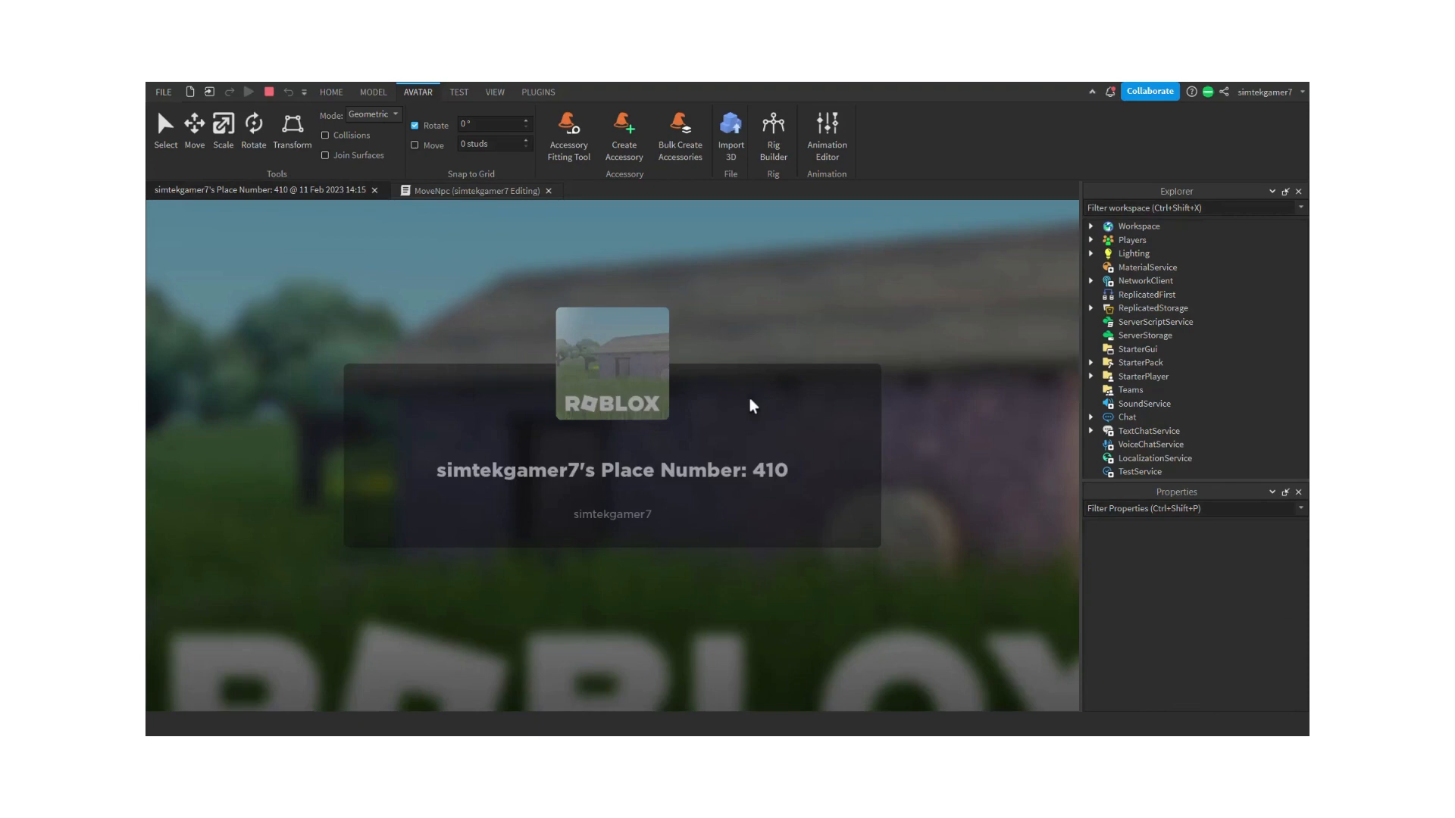
left_click(248, 92)
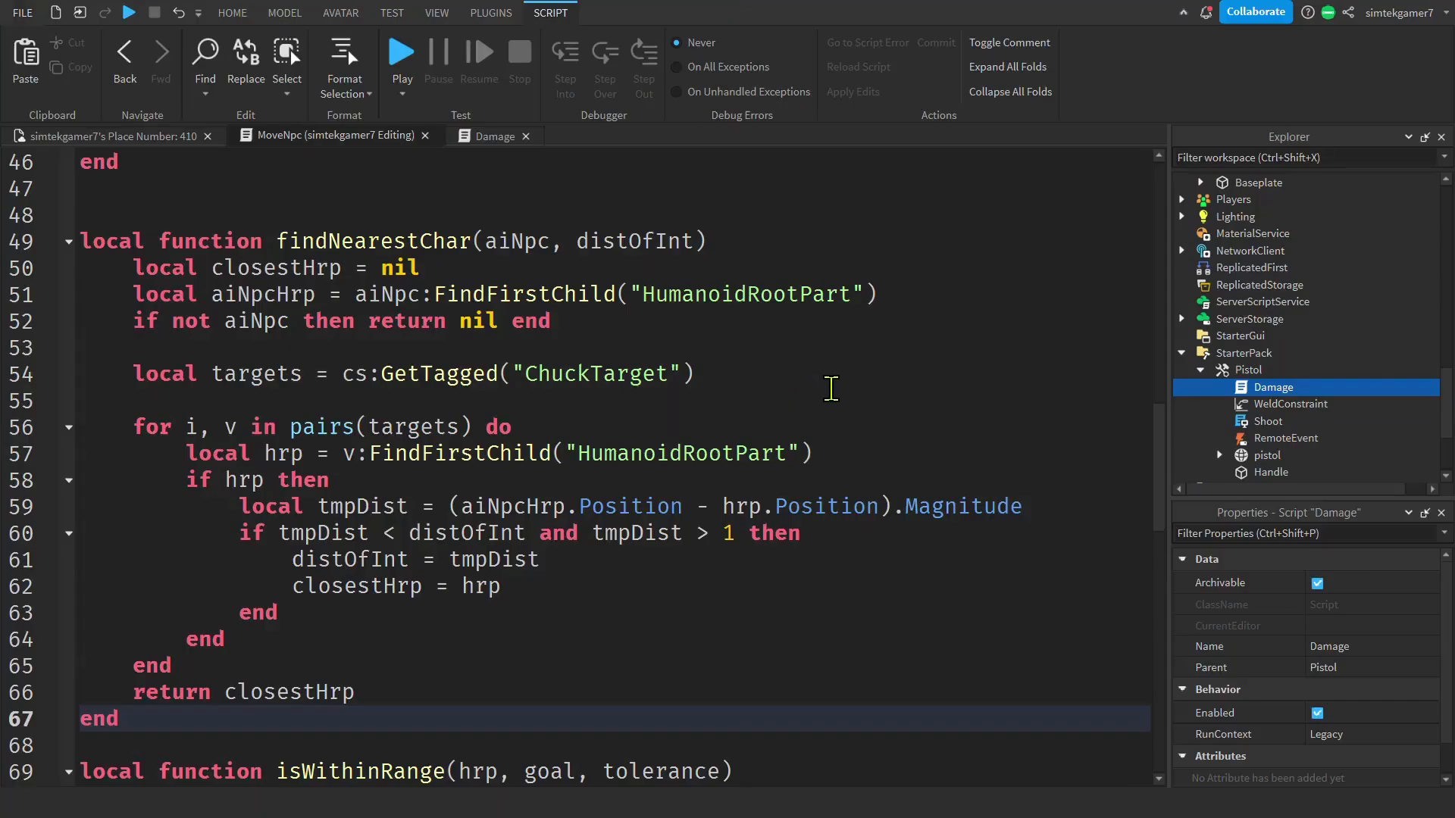
mouse_move(297, 153)
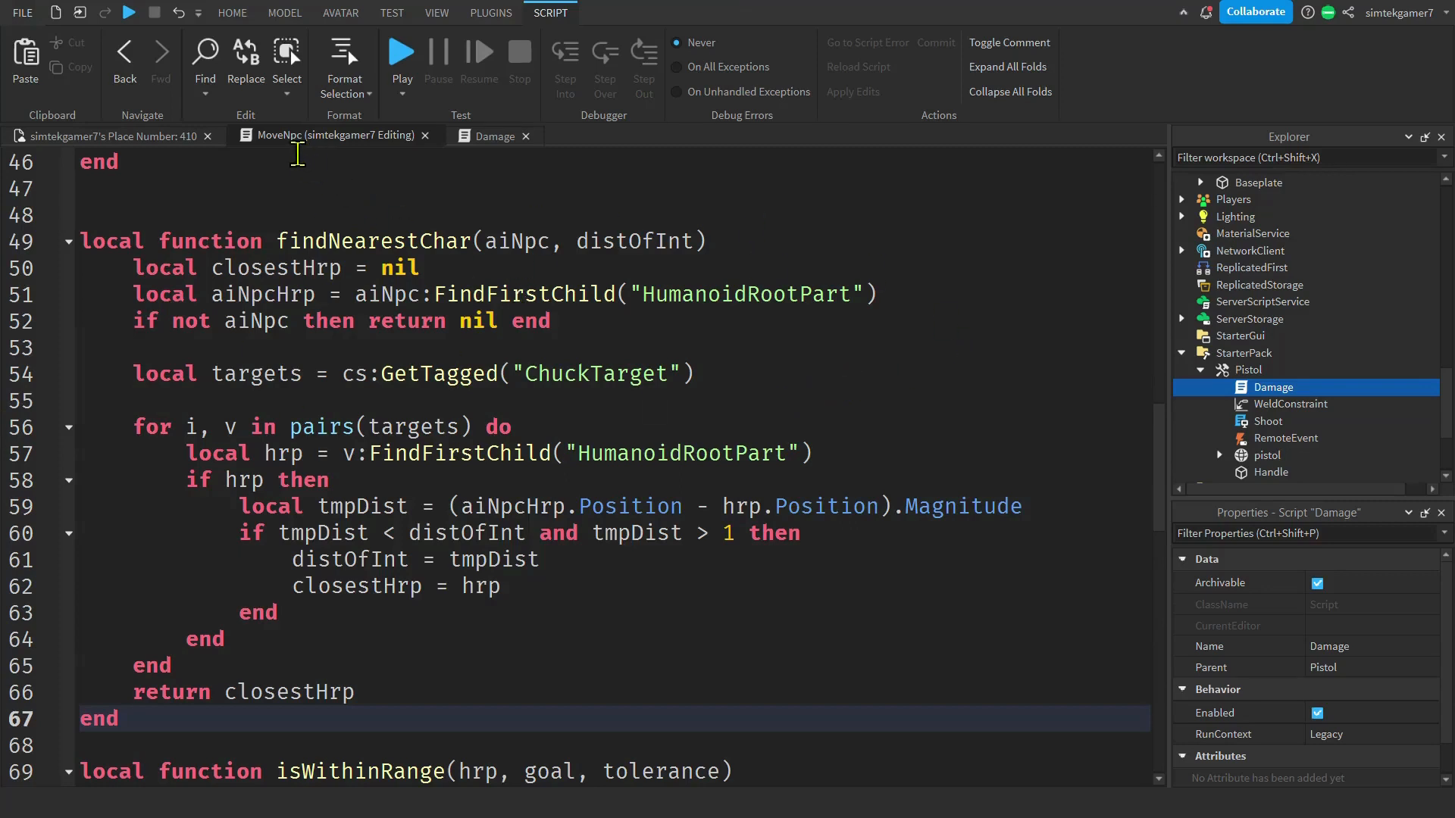
mouse_move(325, 144)
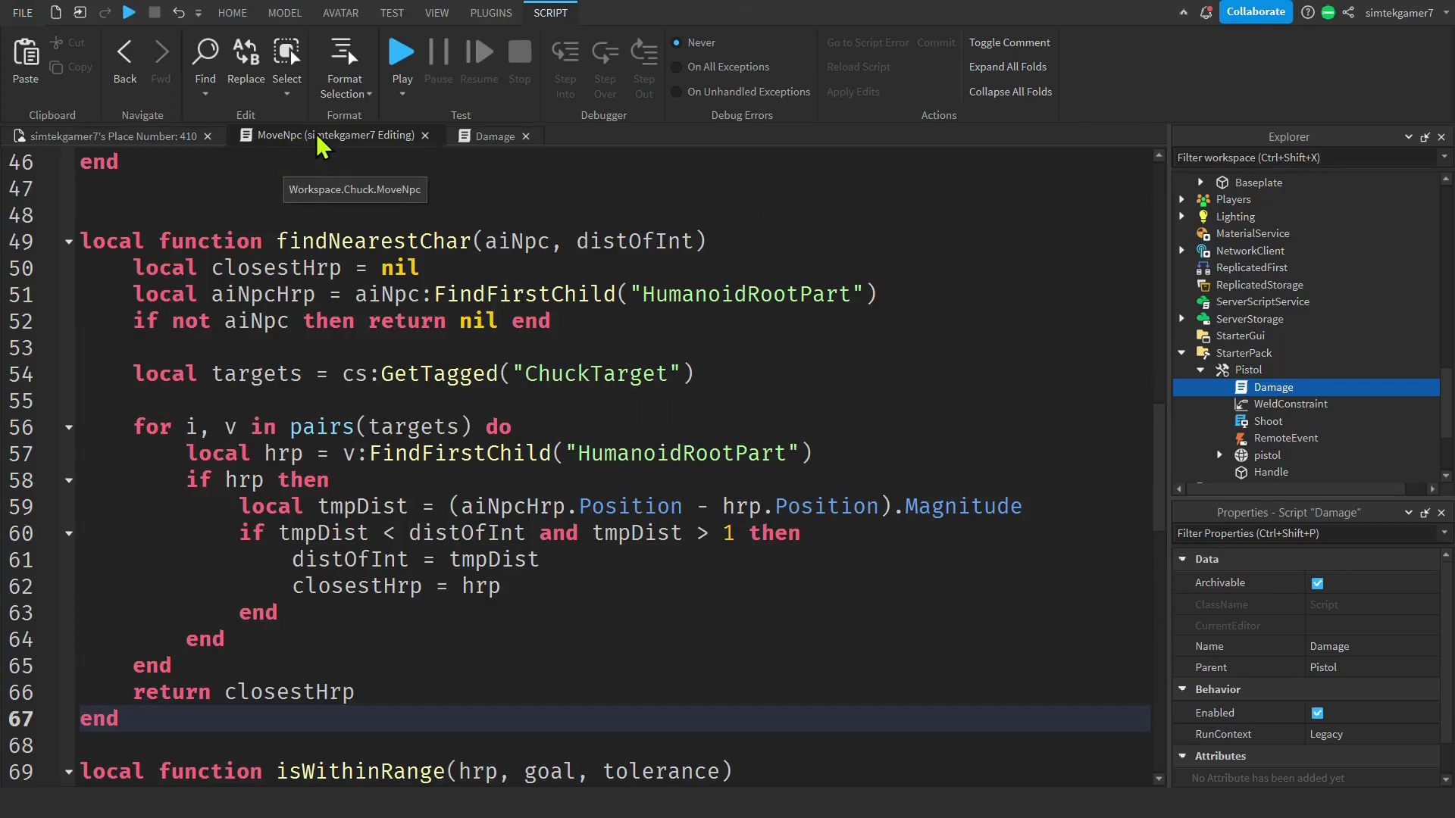
mouse_move(674, 206)
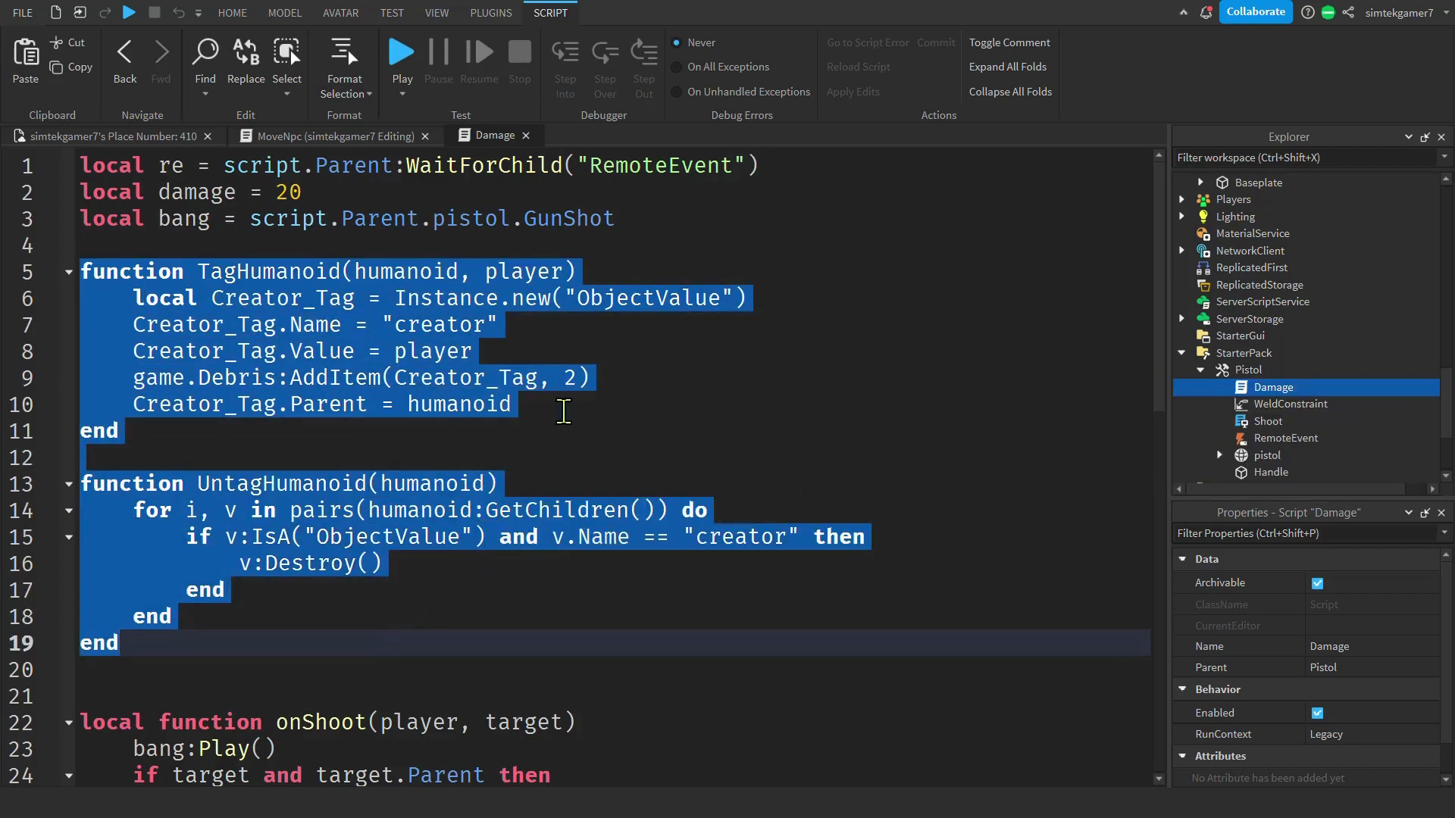
mouse_move(610, 360)
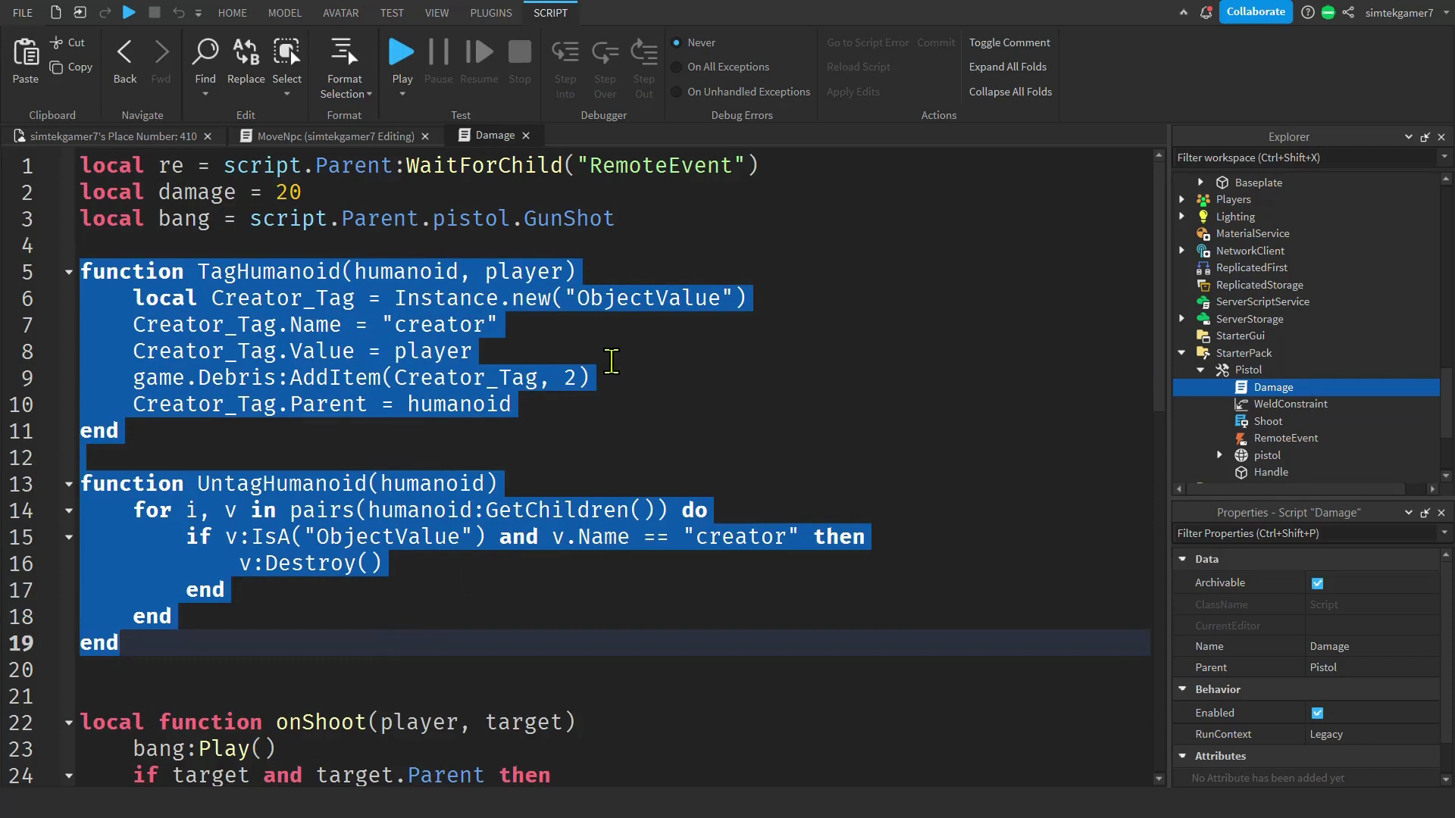
scroll("down", 3)
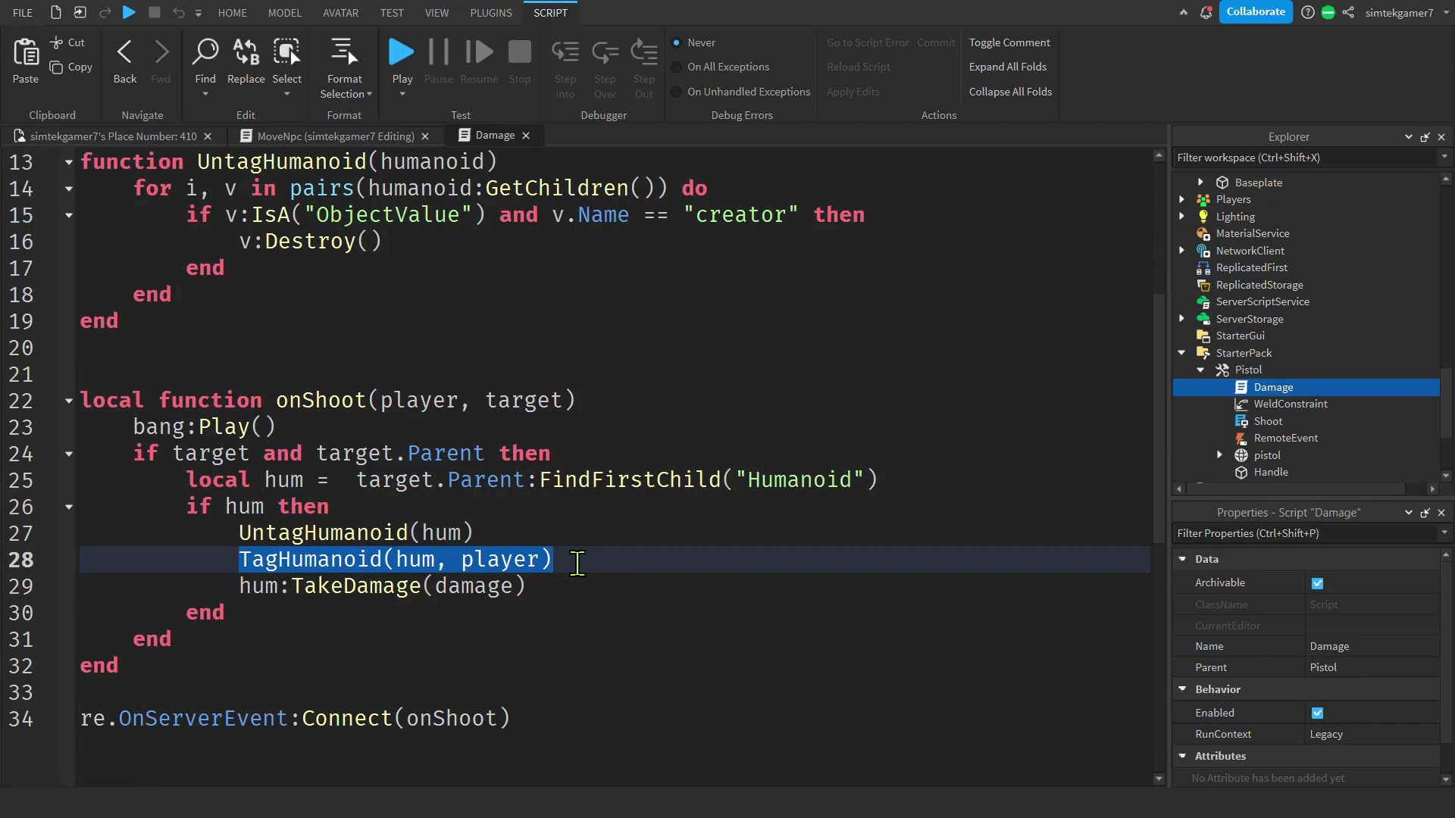
scroll("up", 3)
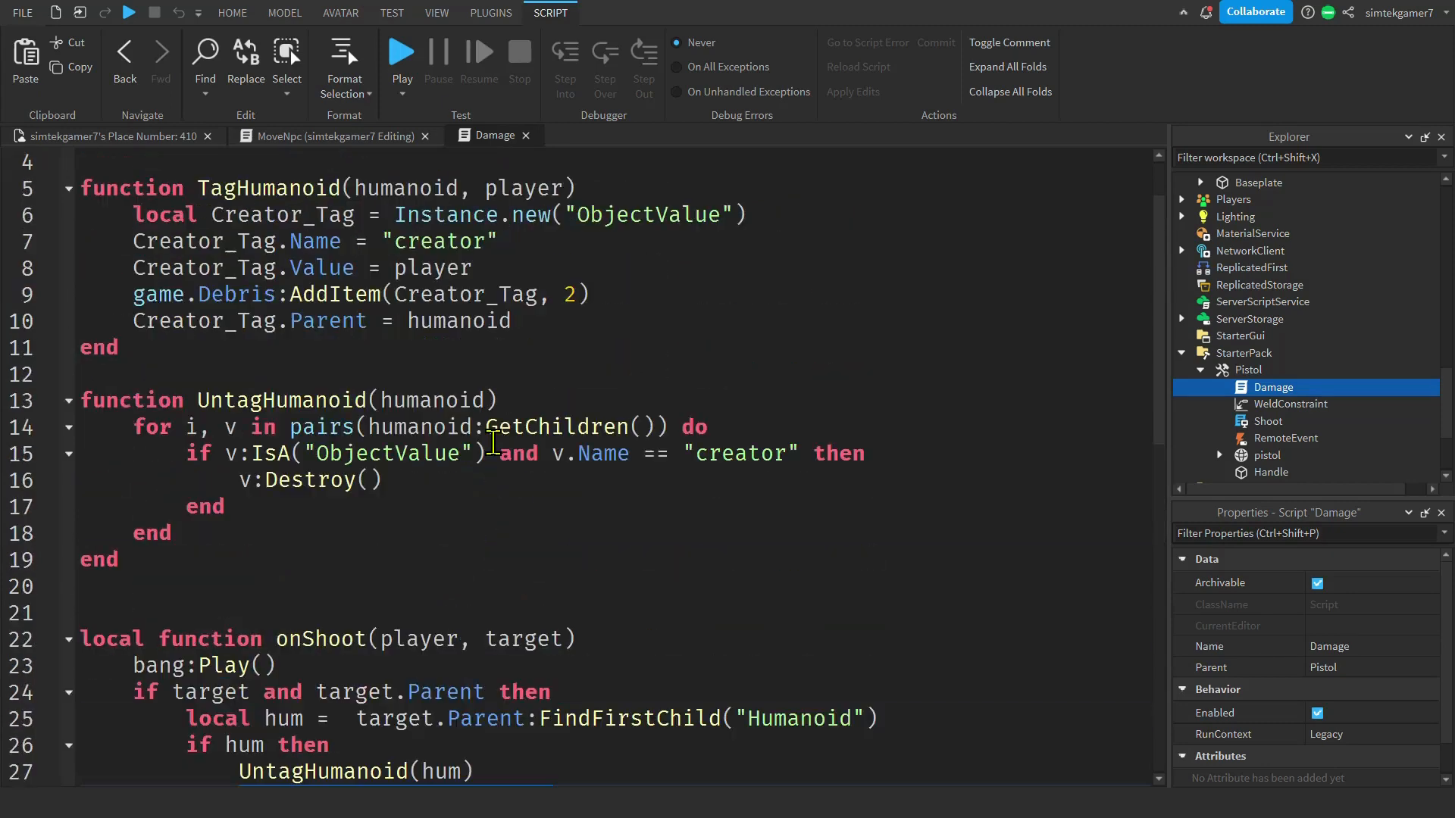
left_click(584, 294)
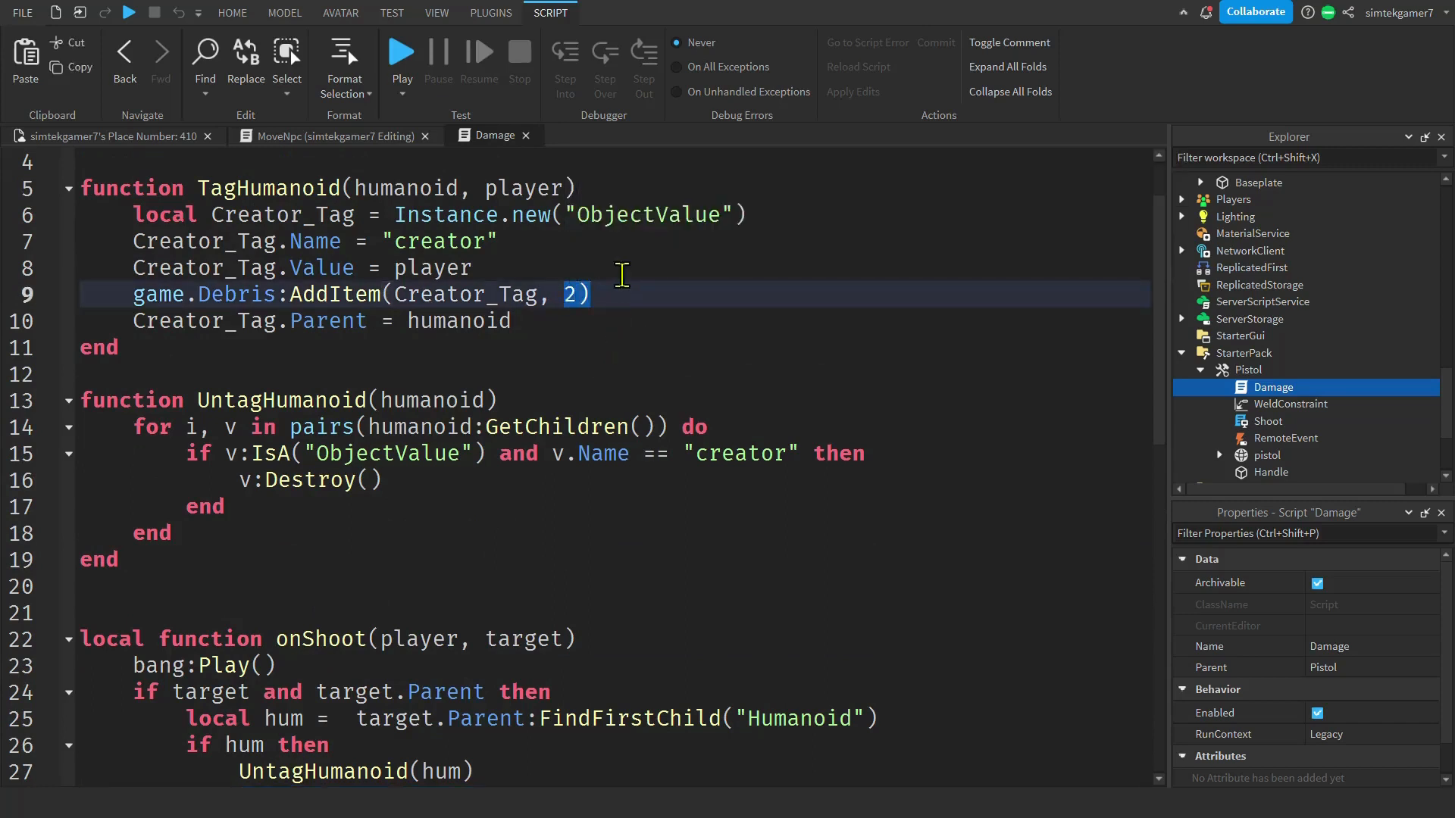
double_click(437, 241)
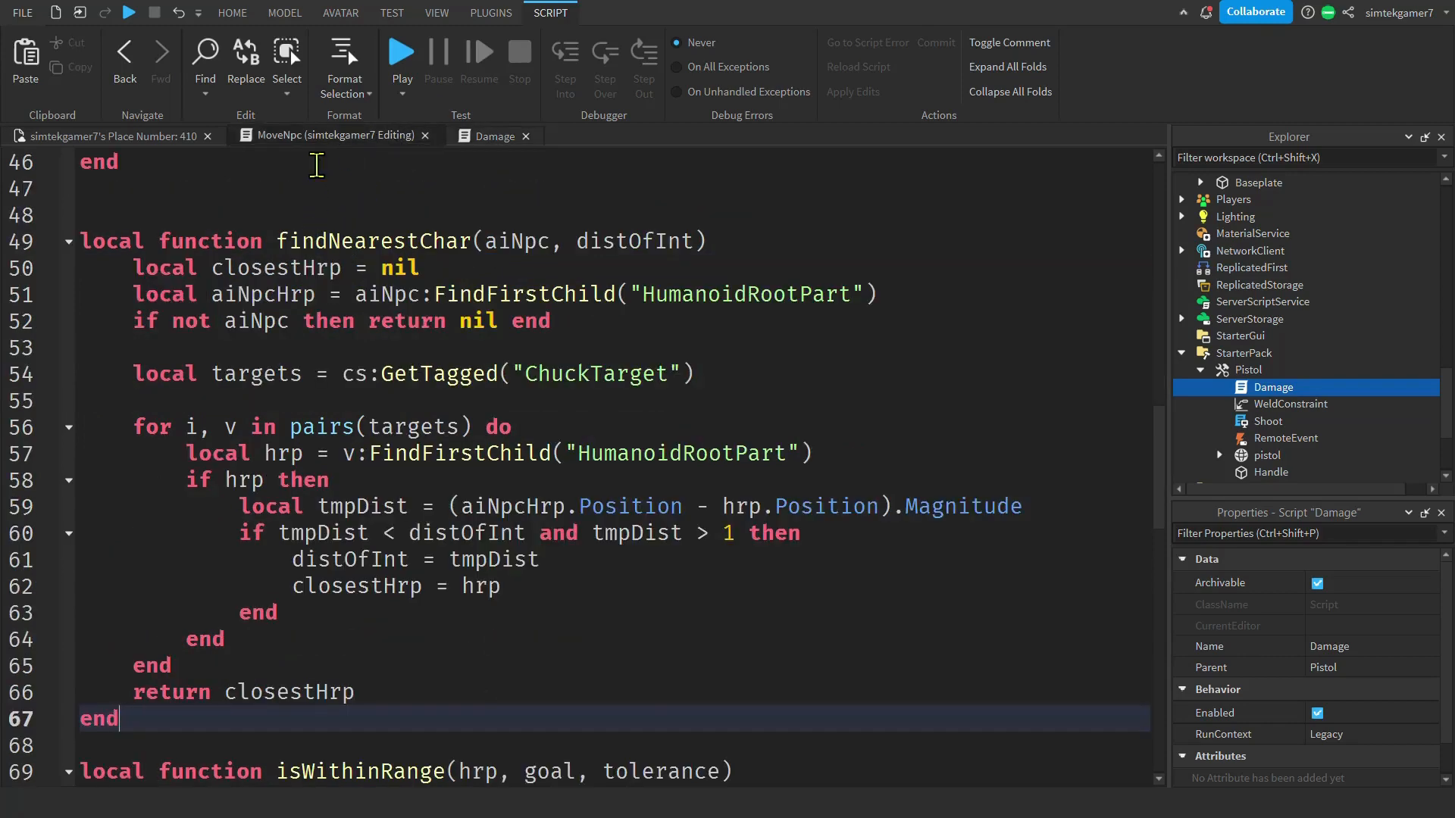
mouse_move(323, 136)
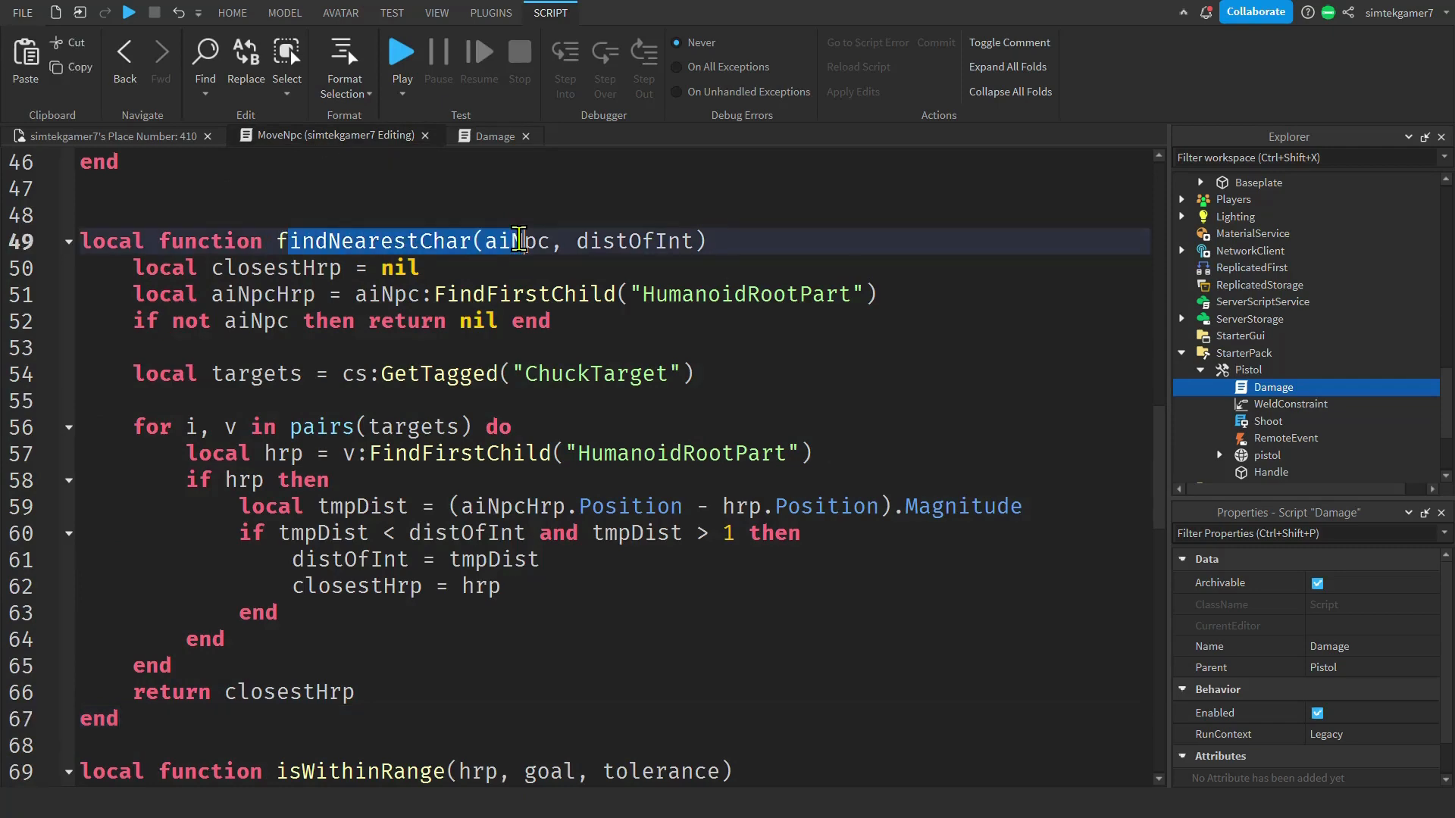
Below findNearestChar, connect a handler to aiHum.HealthChanged.
scroll("down", 3)
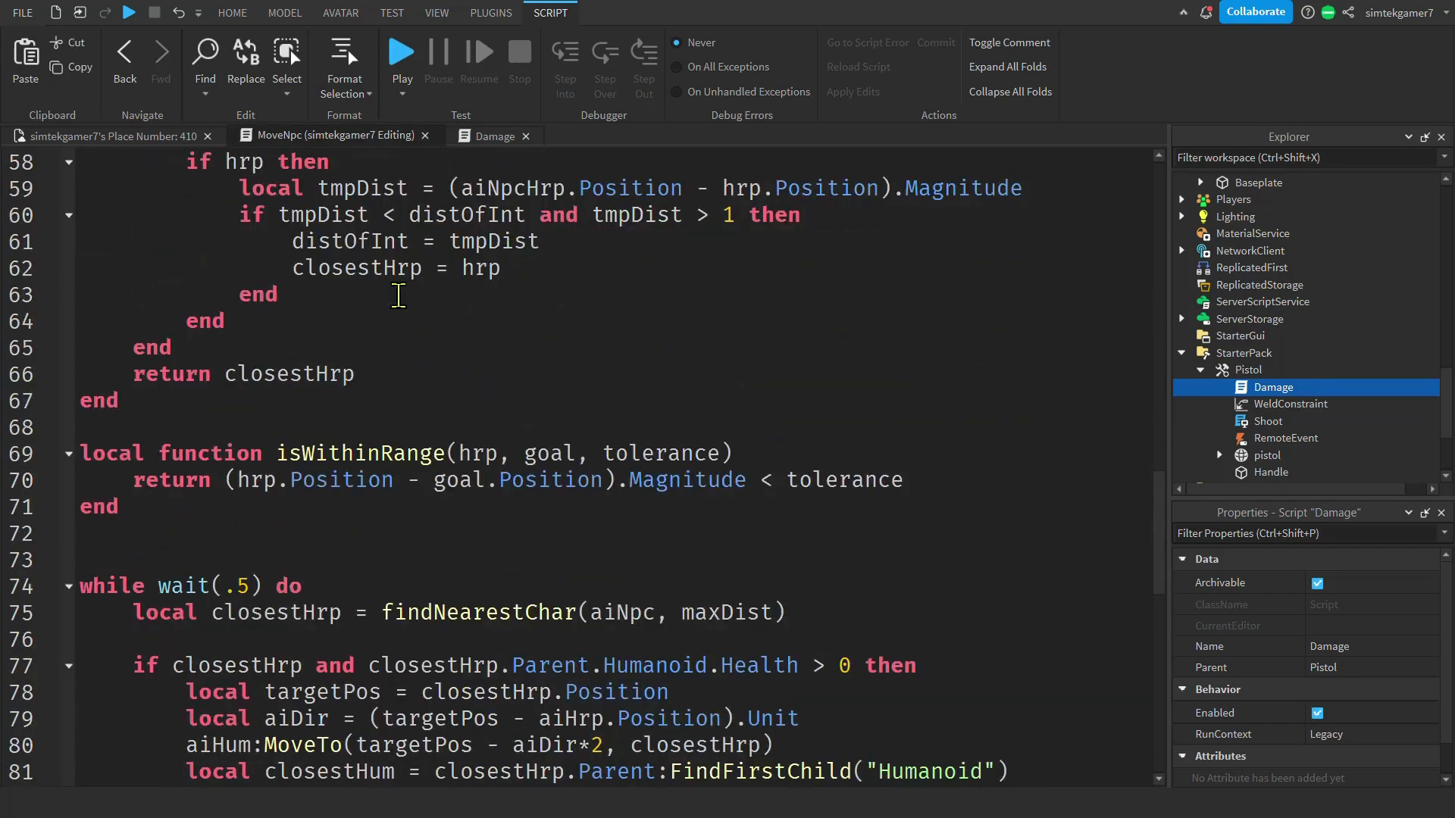
key("Enter")
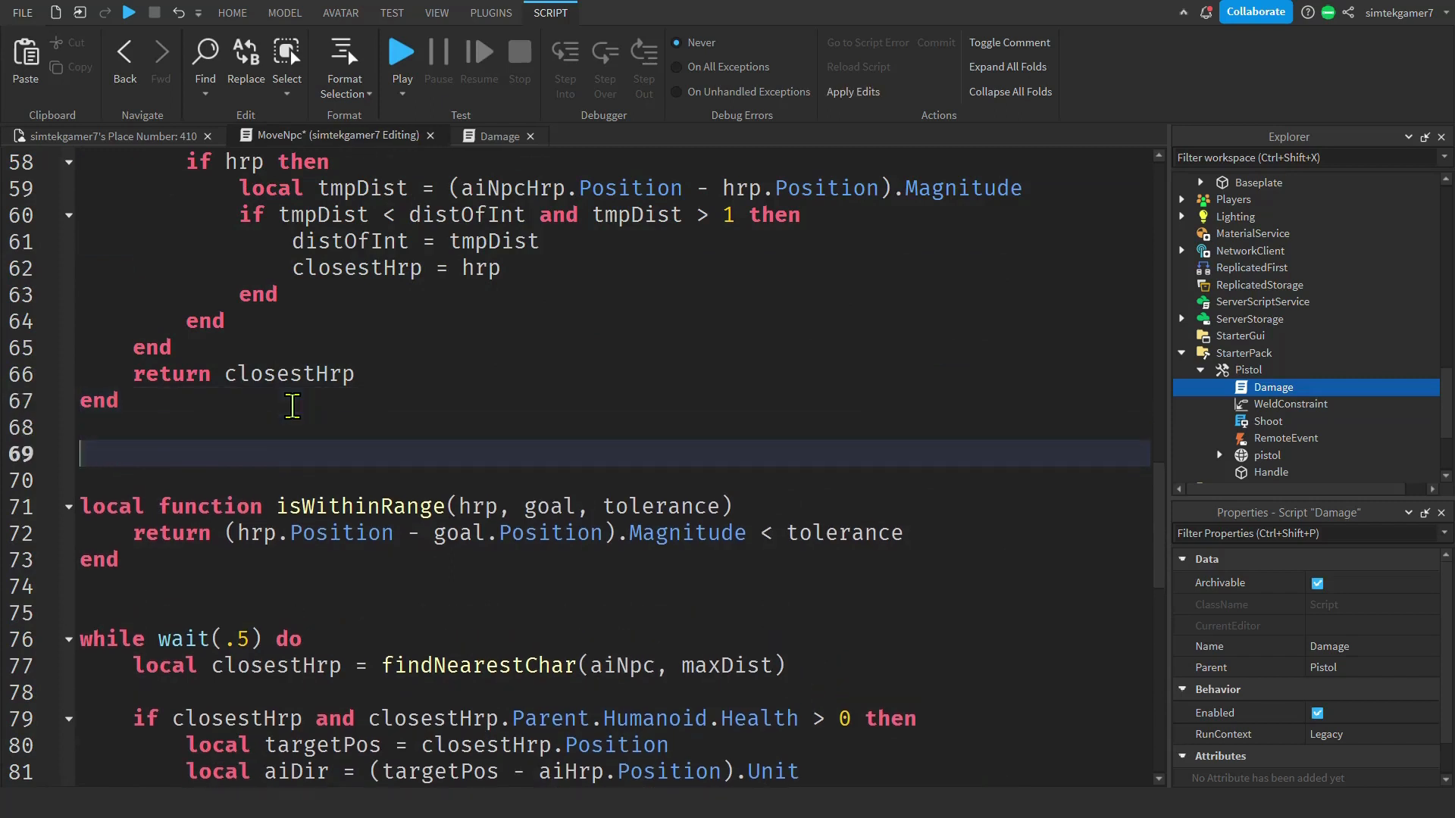
type("a")
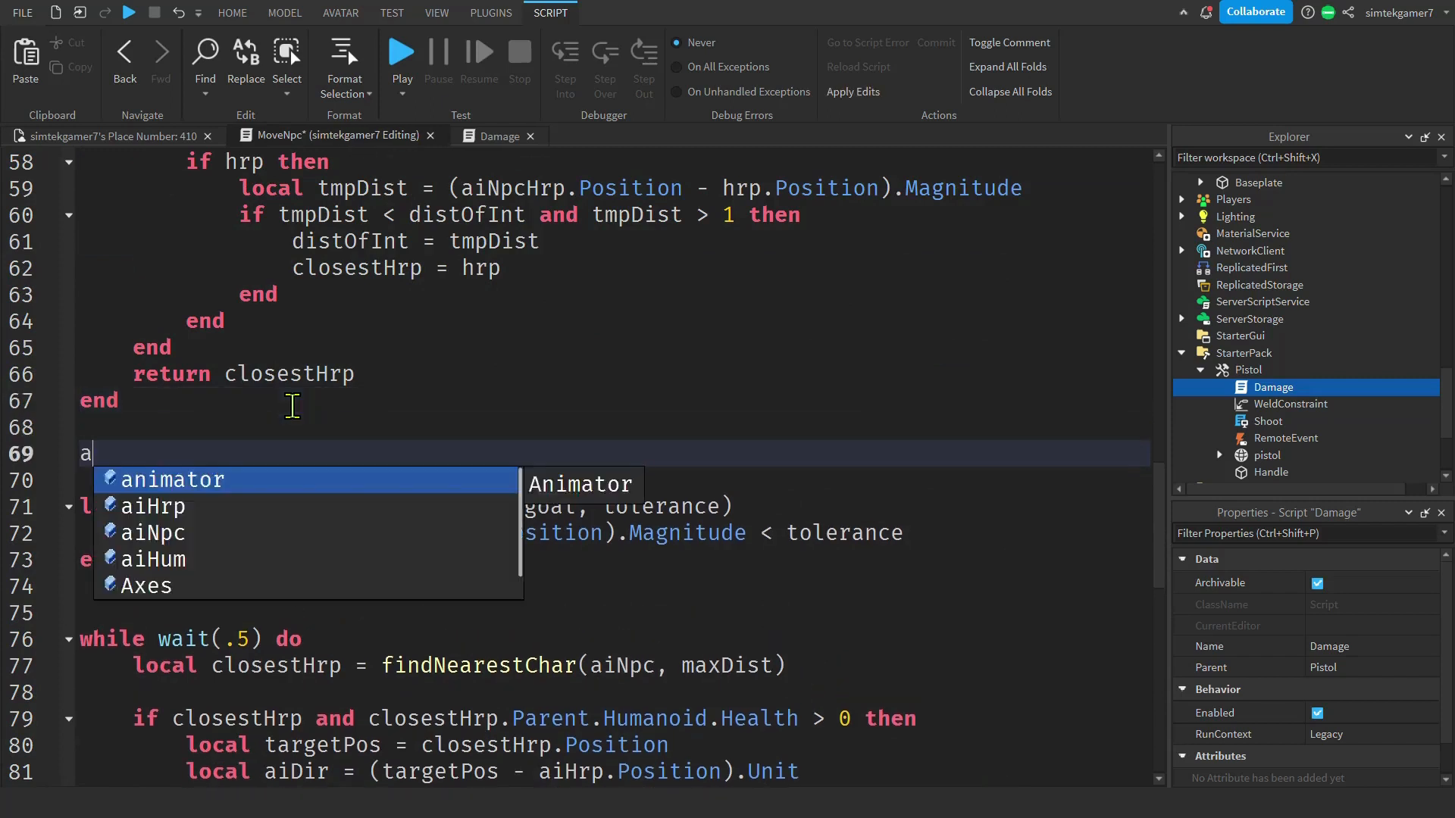
type("iHum")
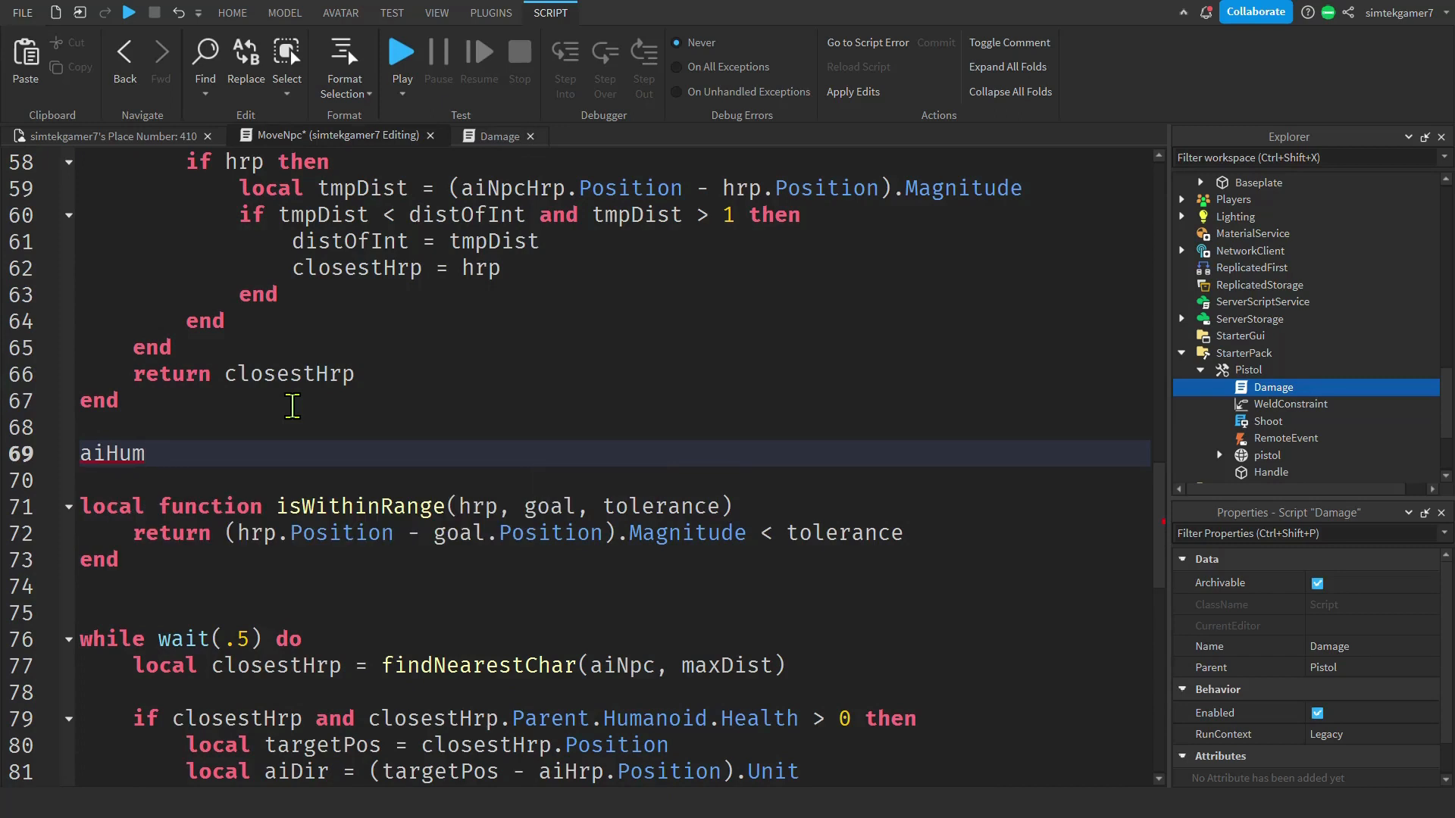
type(".HealthChanged:Connect(function(")
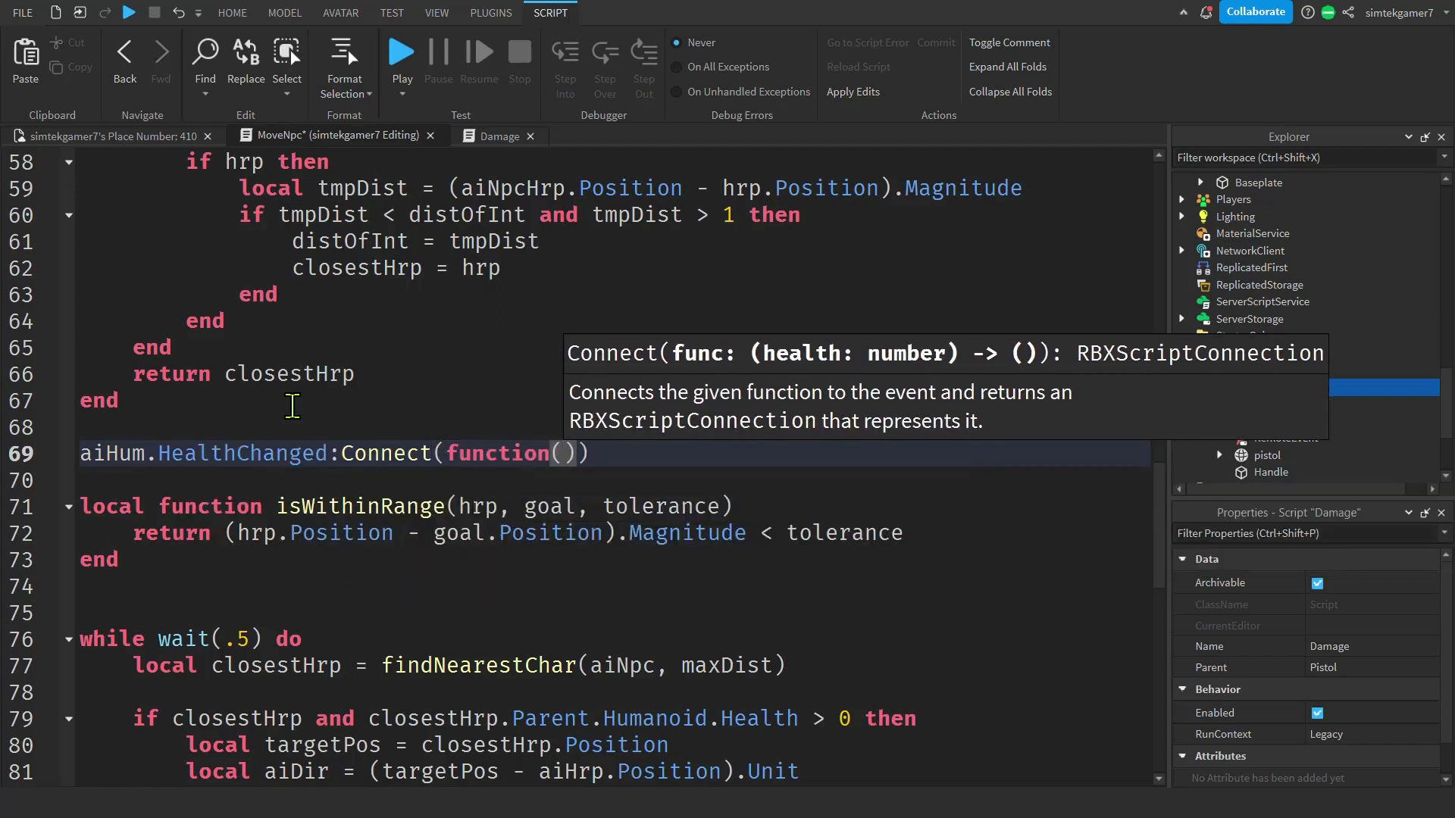
type("value")
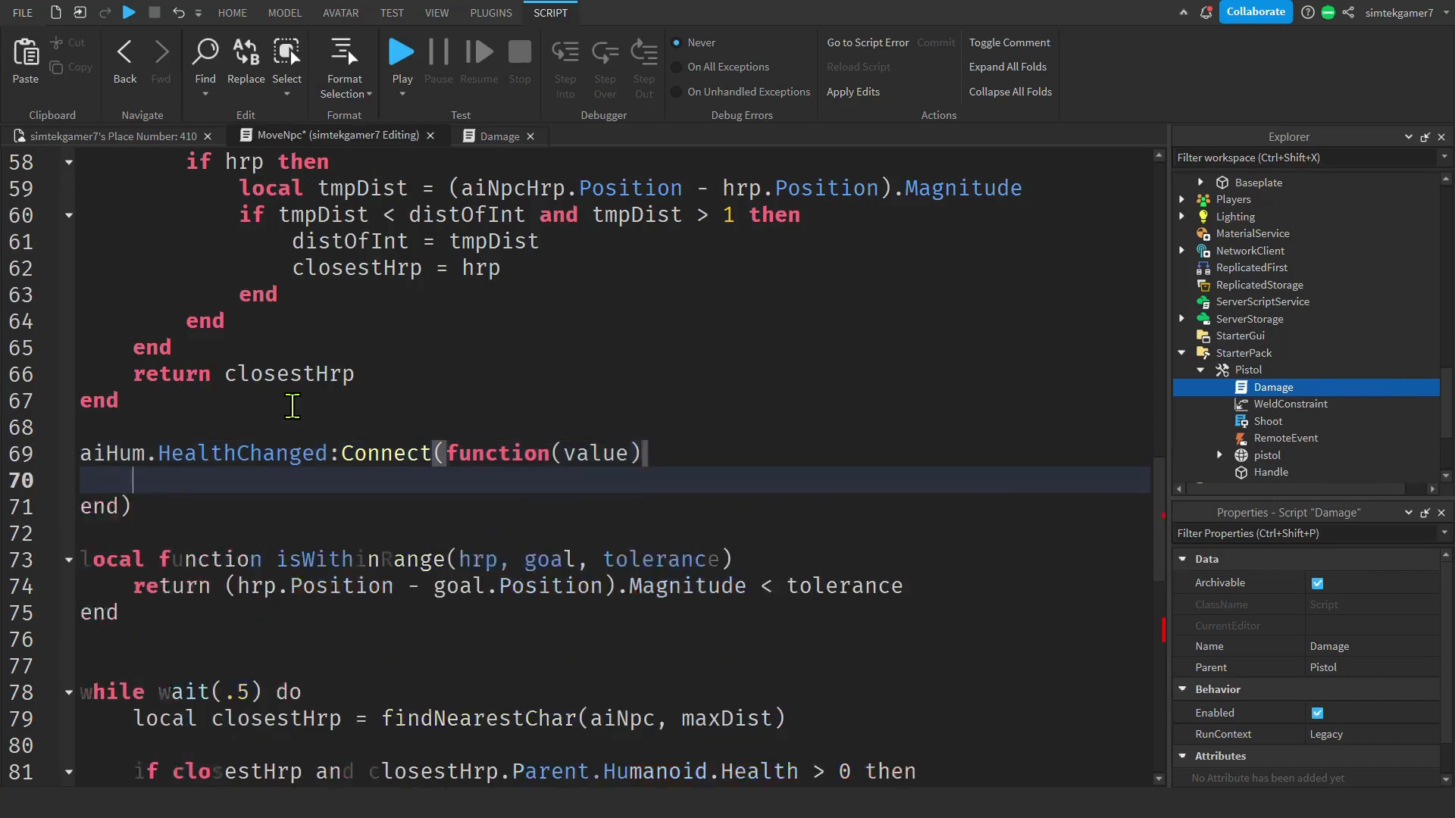
Inside the handler, add local ct = aiHum:FindFirstChild("creator").
scroll("down", 3)
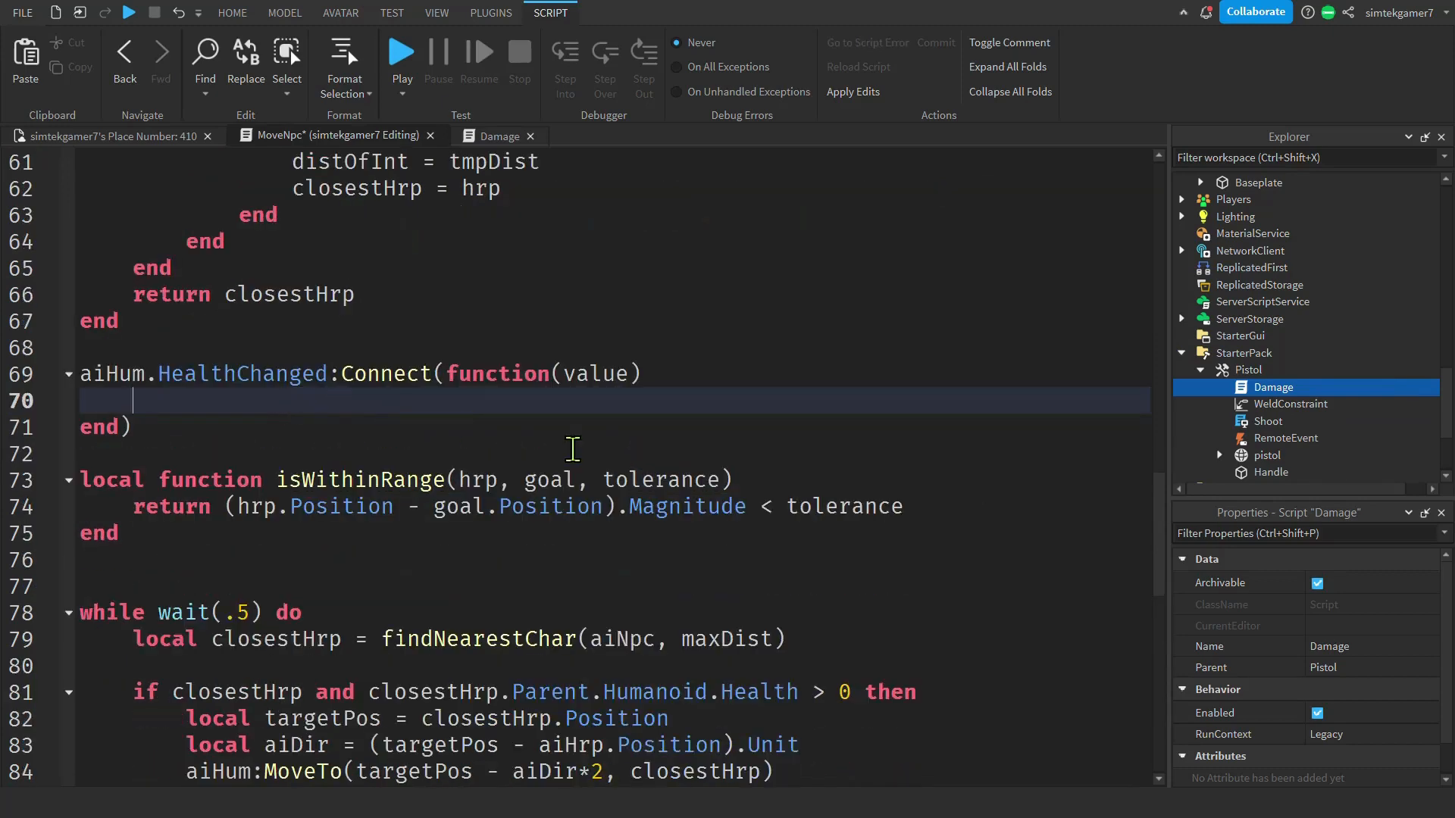
type("local ct =")
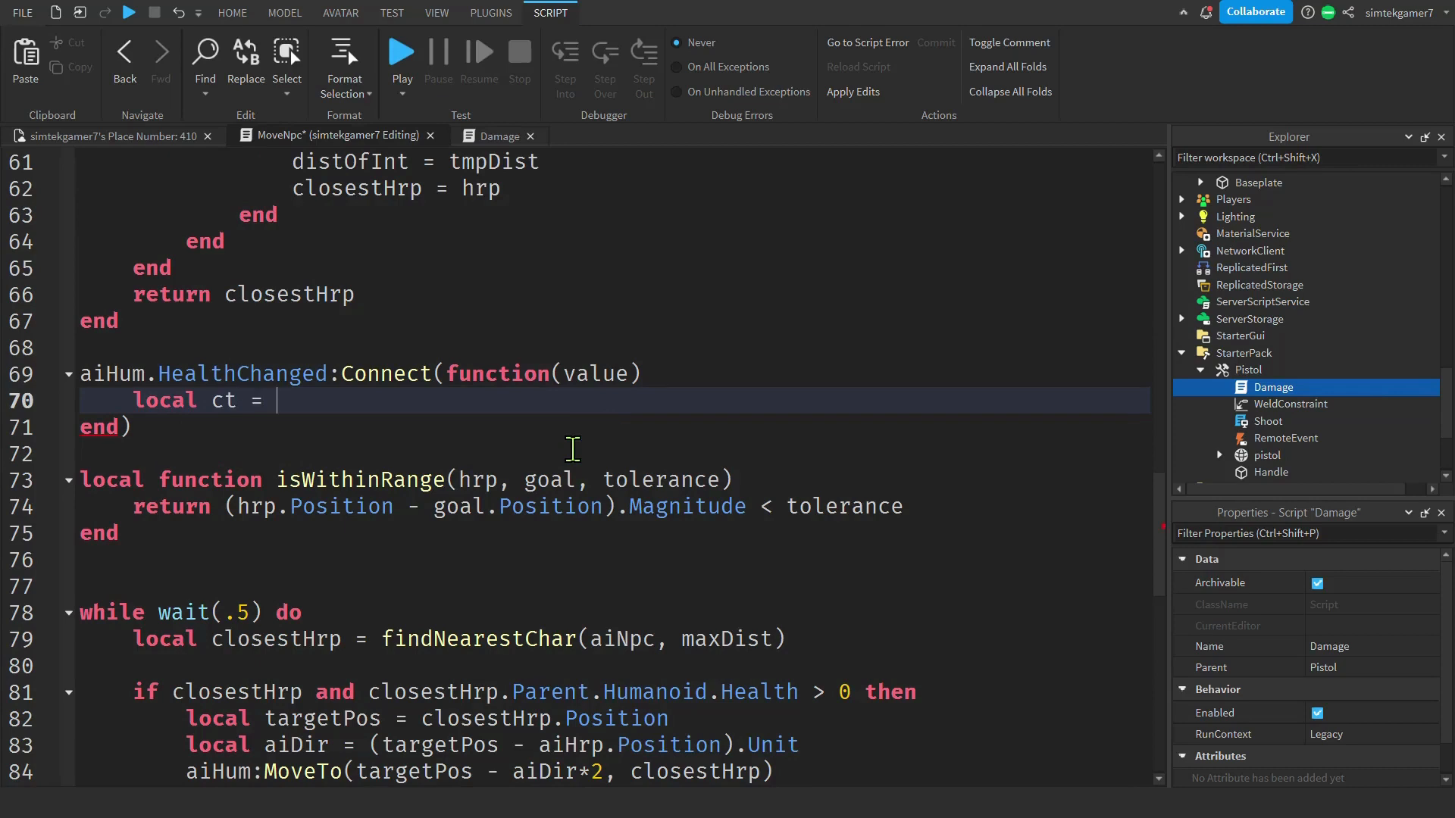
type("aiHum")
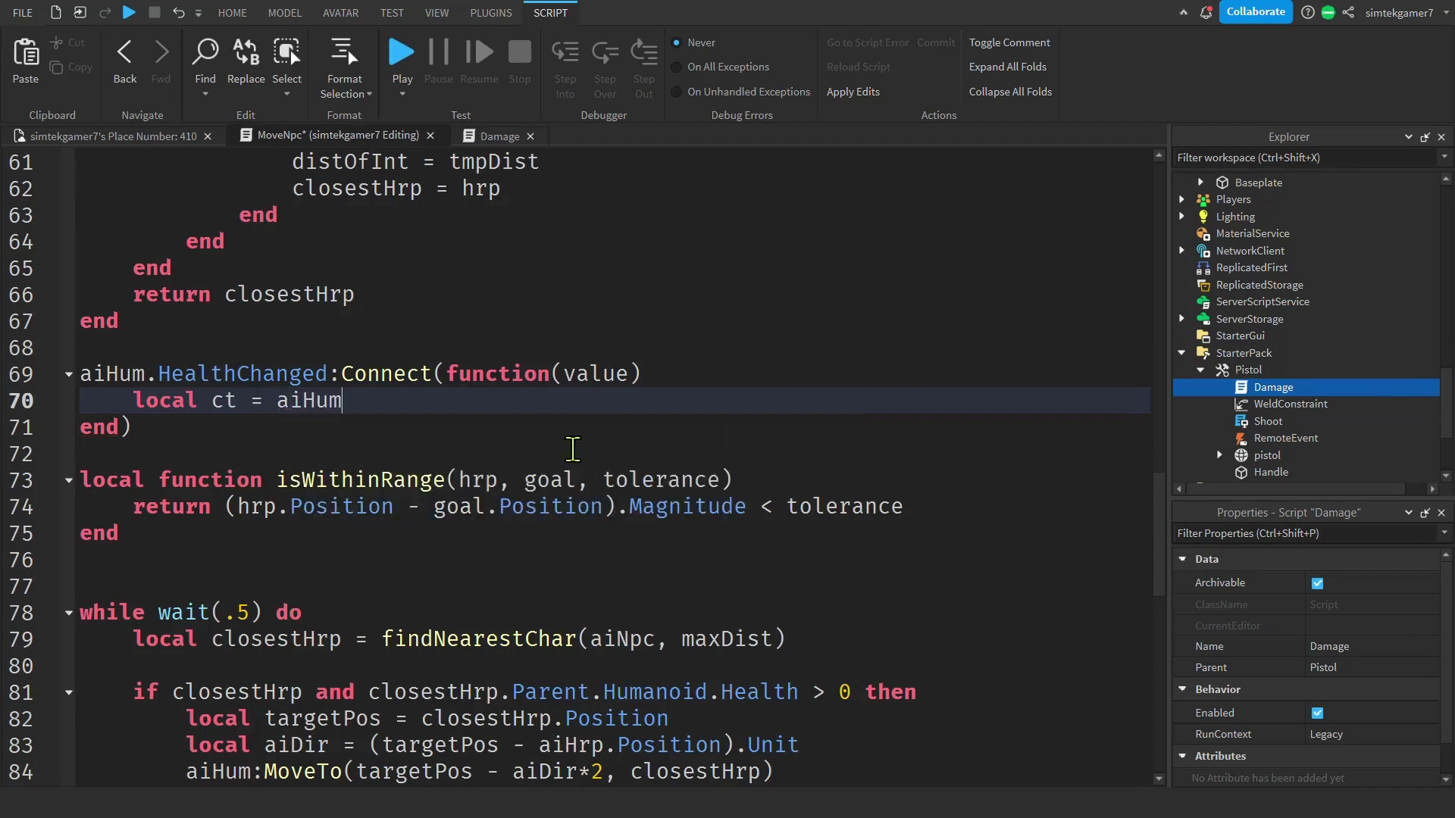
type("FindFirstChild(\"")
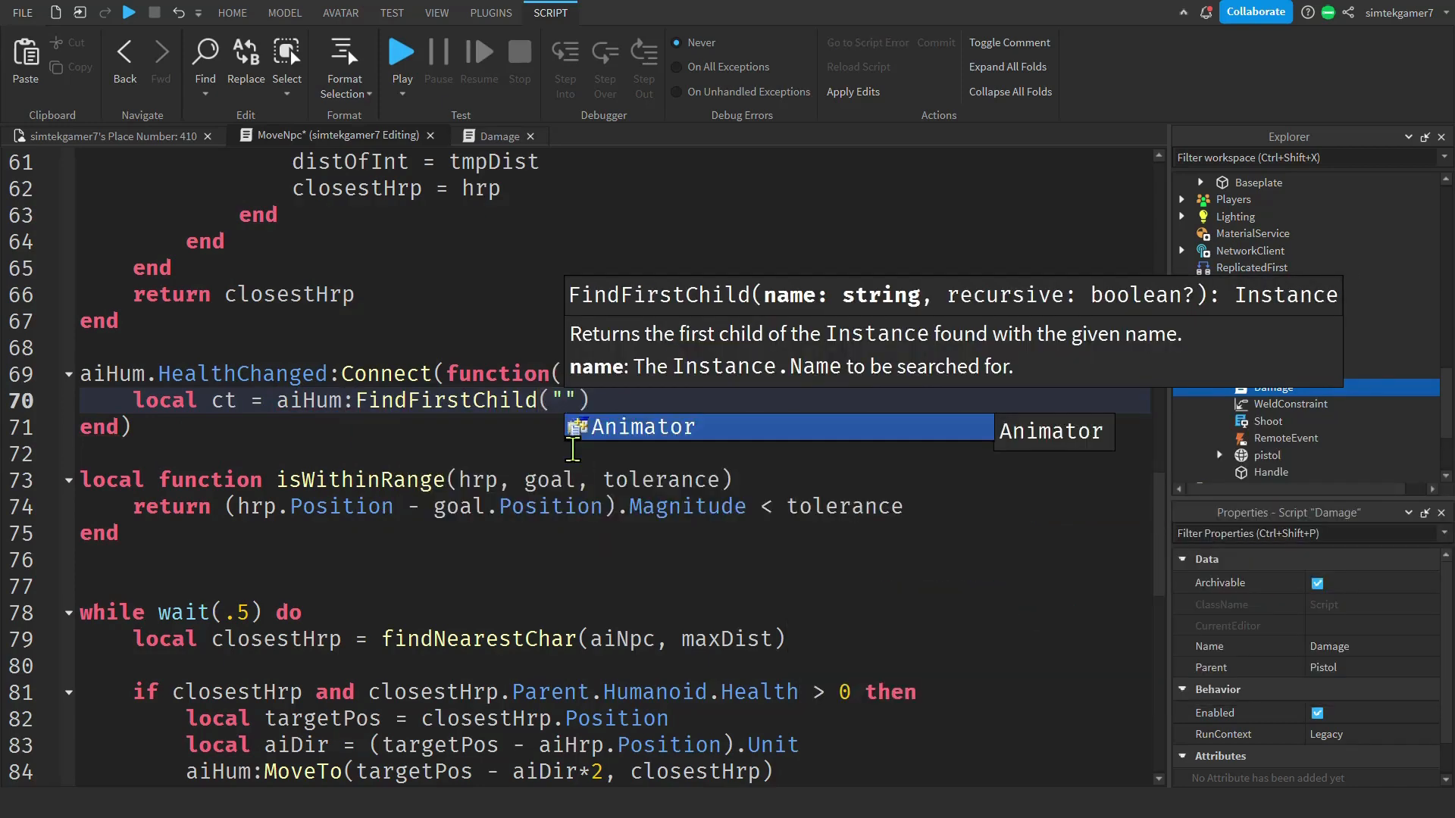
type("creator")
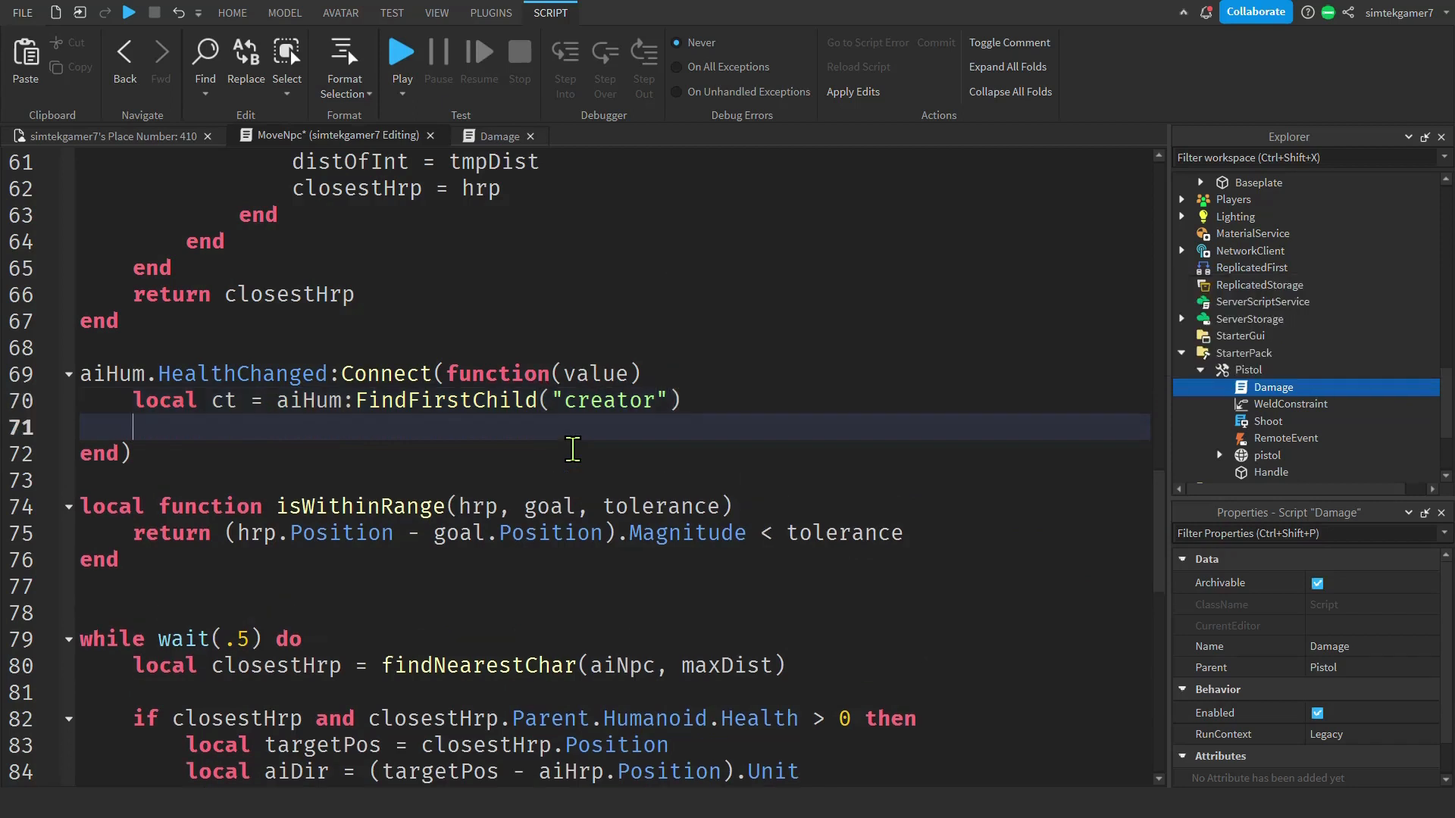
Add an if ct then block that sets player to ct.Value.
type("if ct")
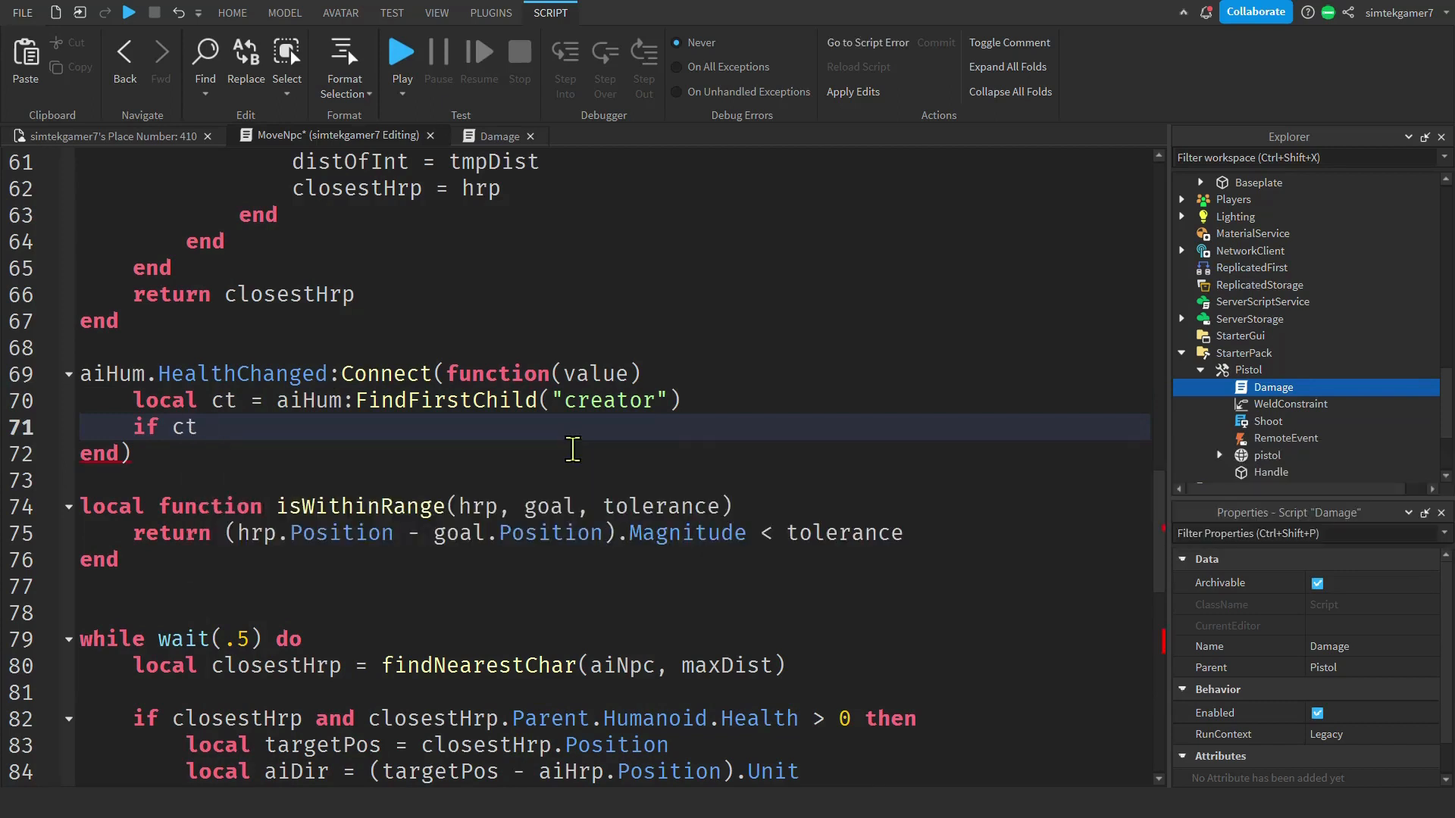
type("then")
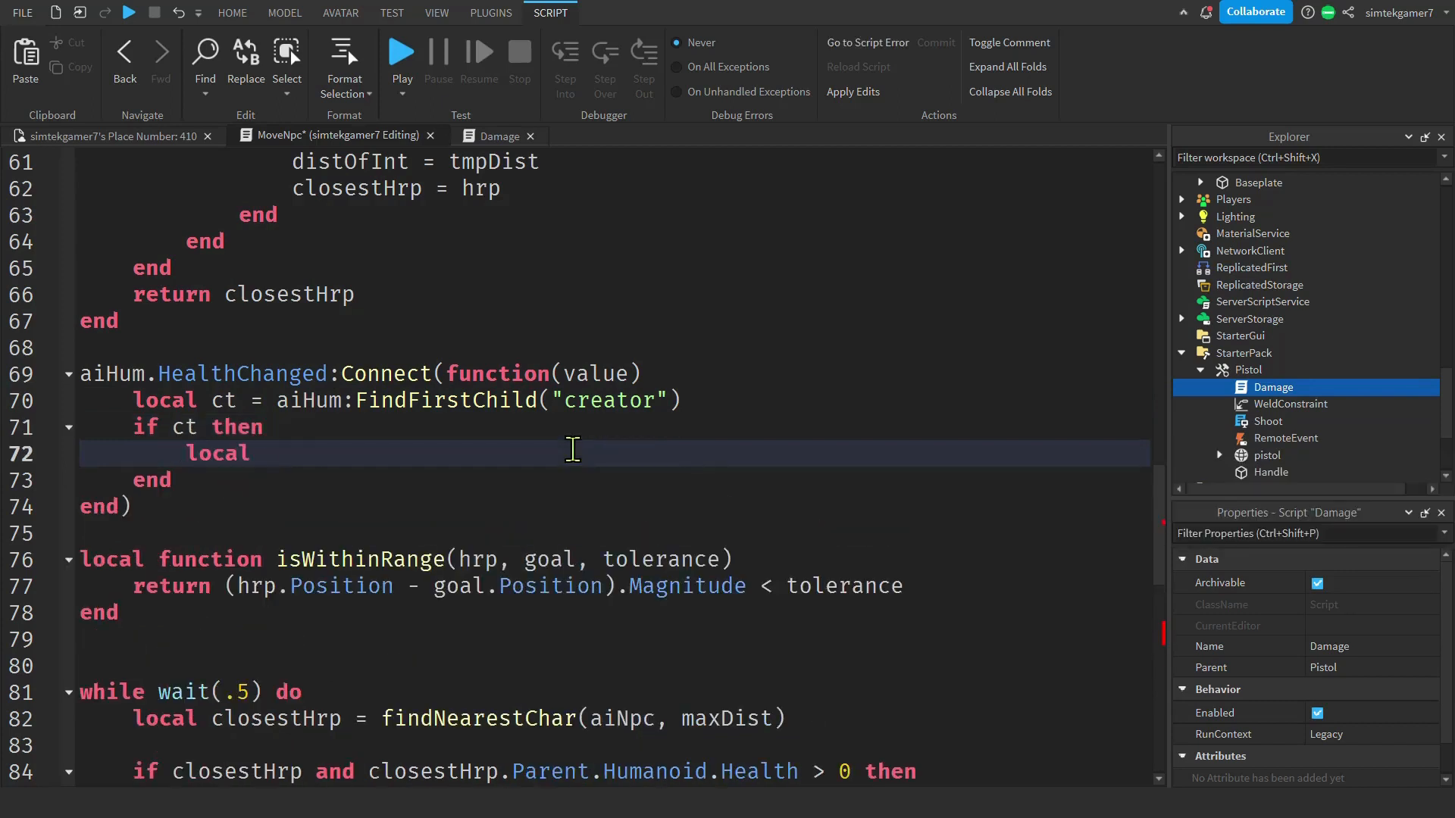
type("player =")
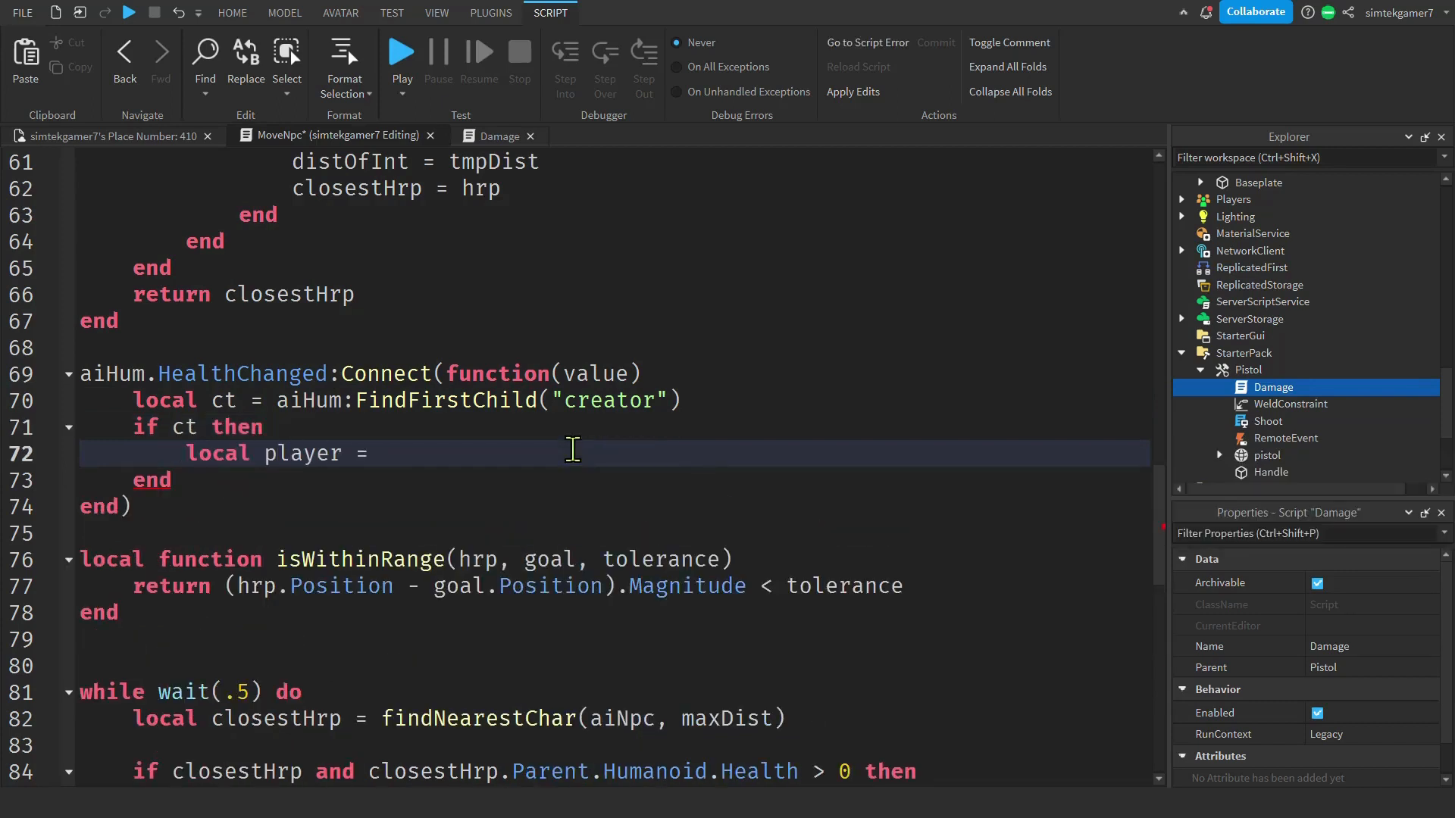
type("ct.Value")
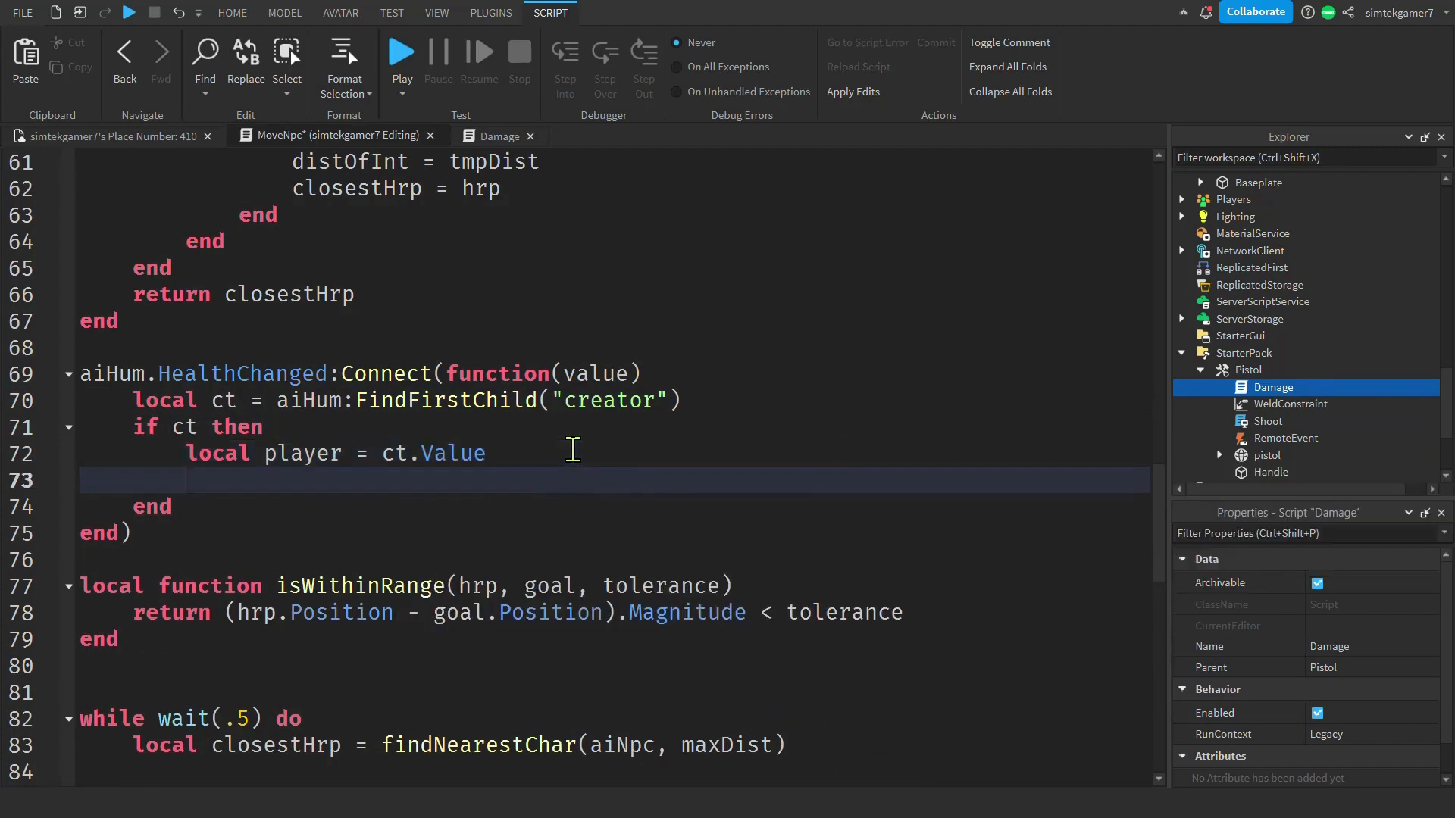
Add local char = player.Character or player.CharacterAdded:Wait() inside the block.
type("local")
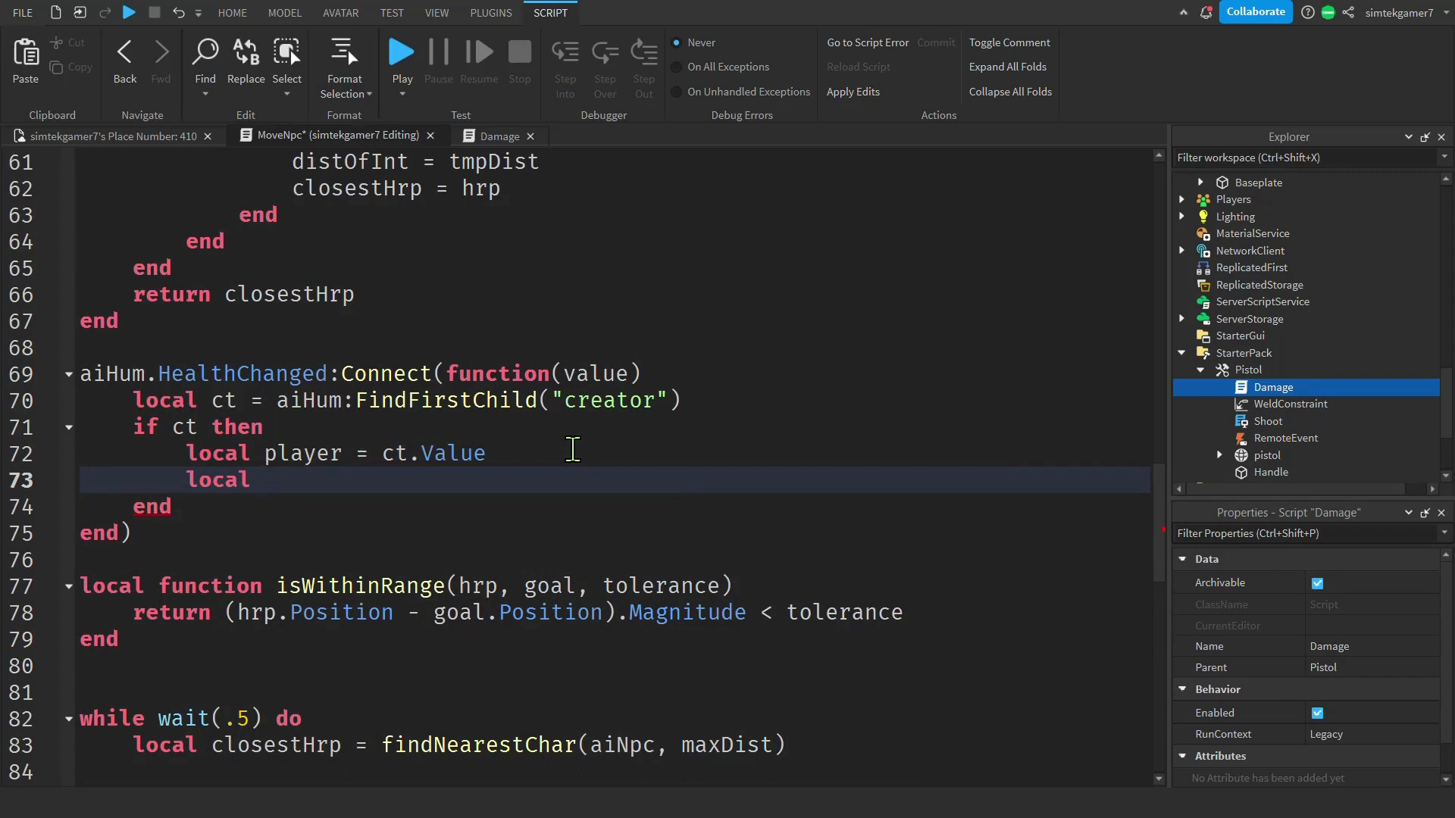
type("char =")
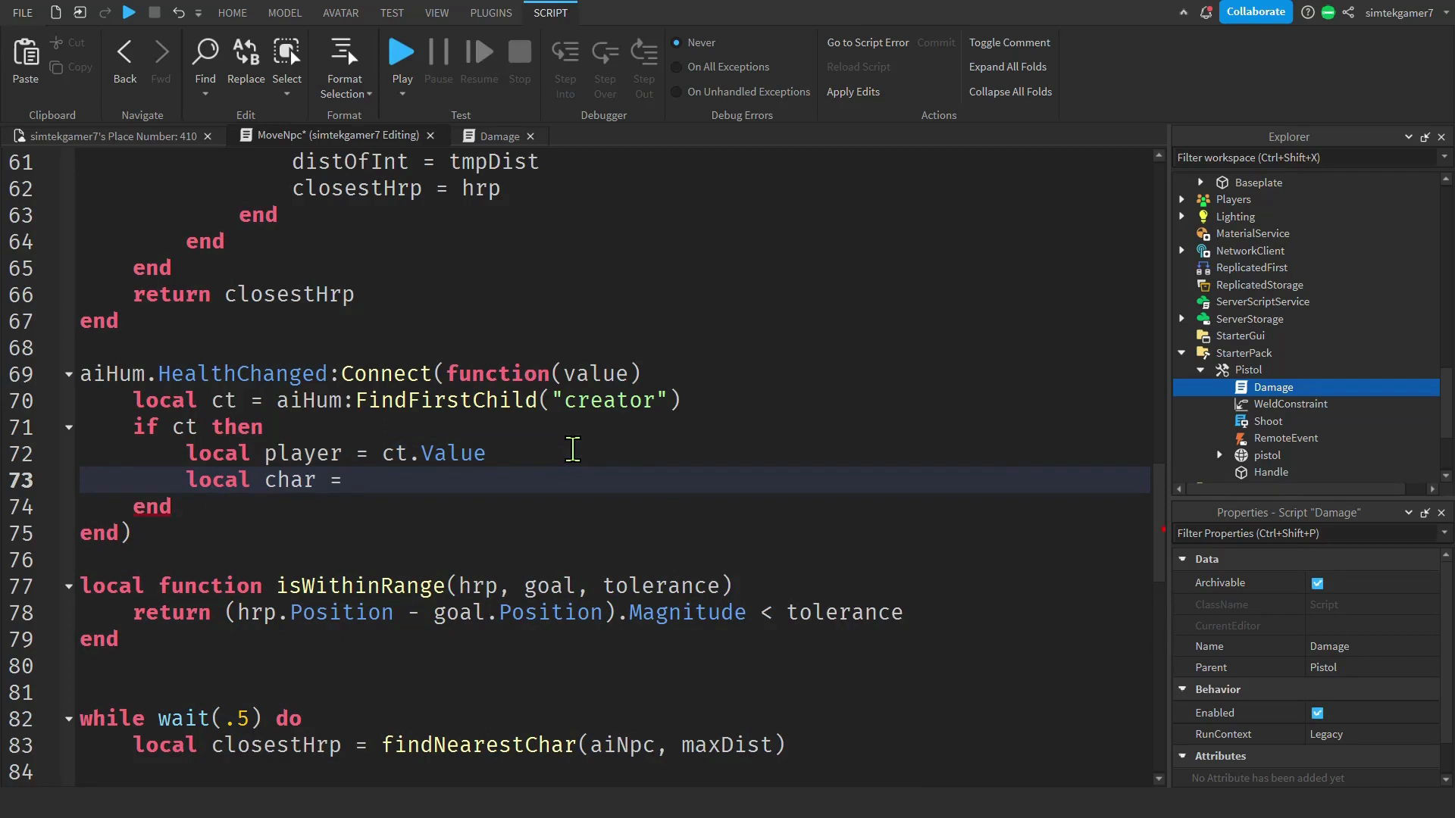
type("player.Chara")
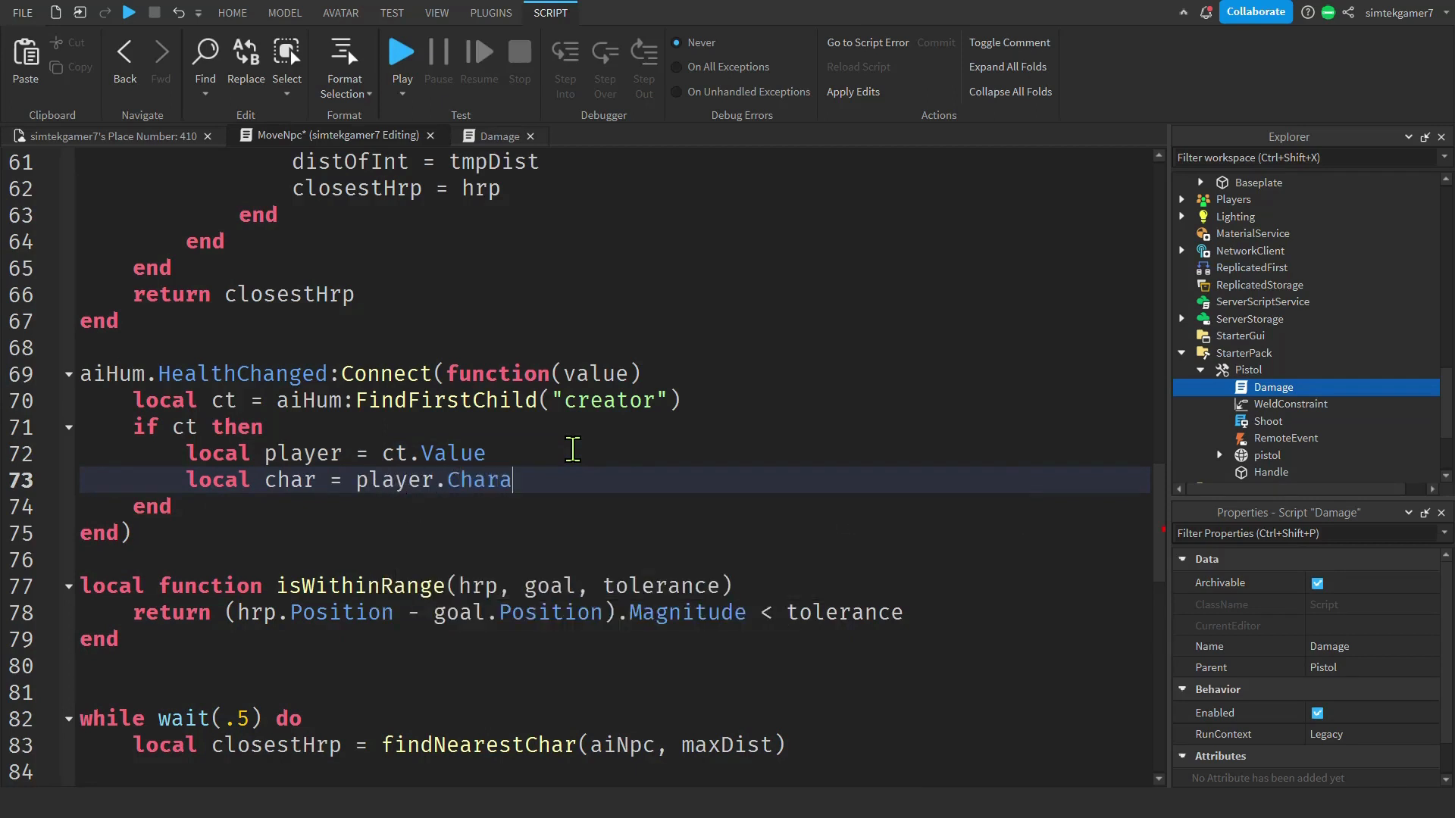
type("cter o")
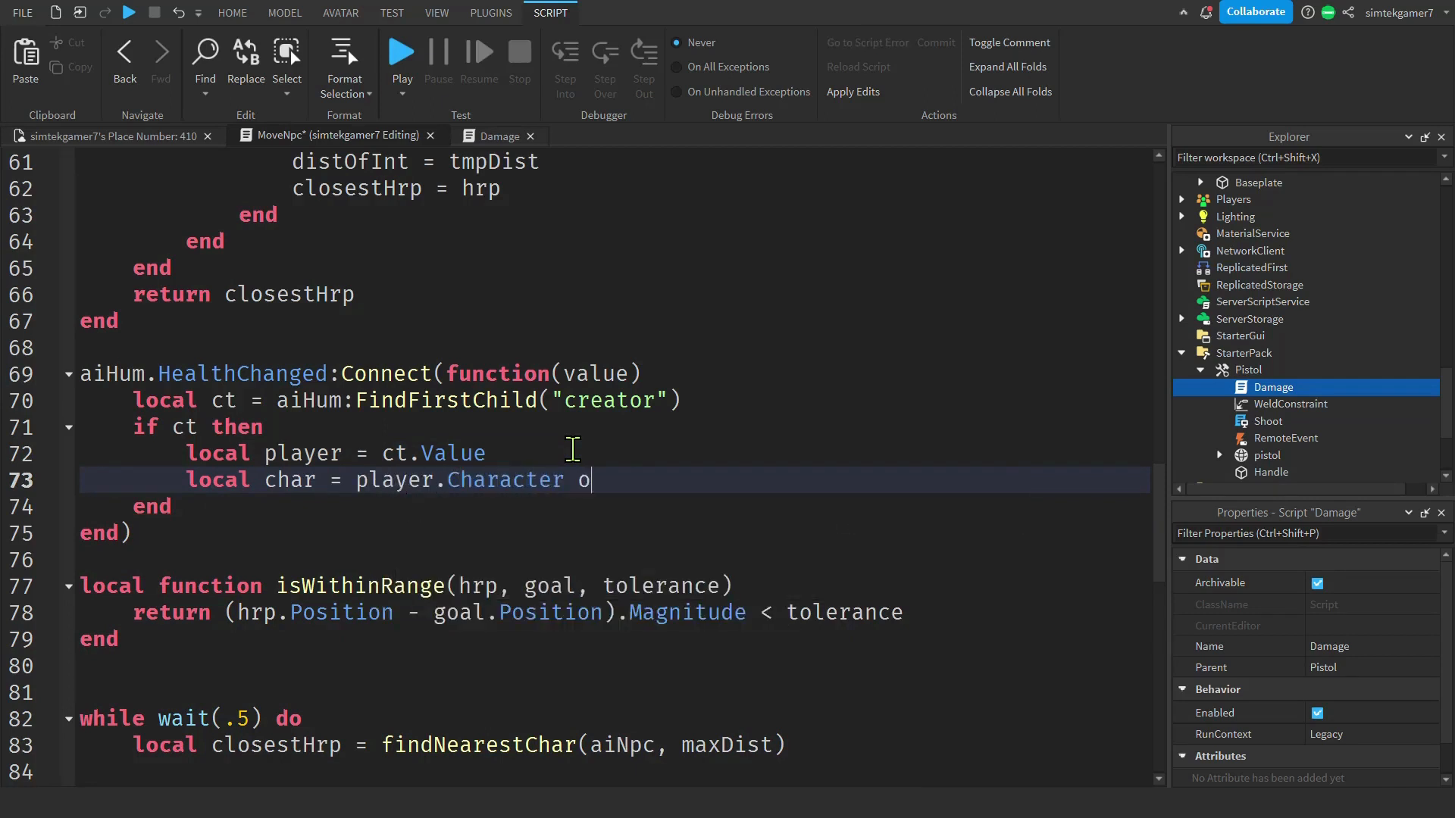
type("r player.")
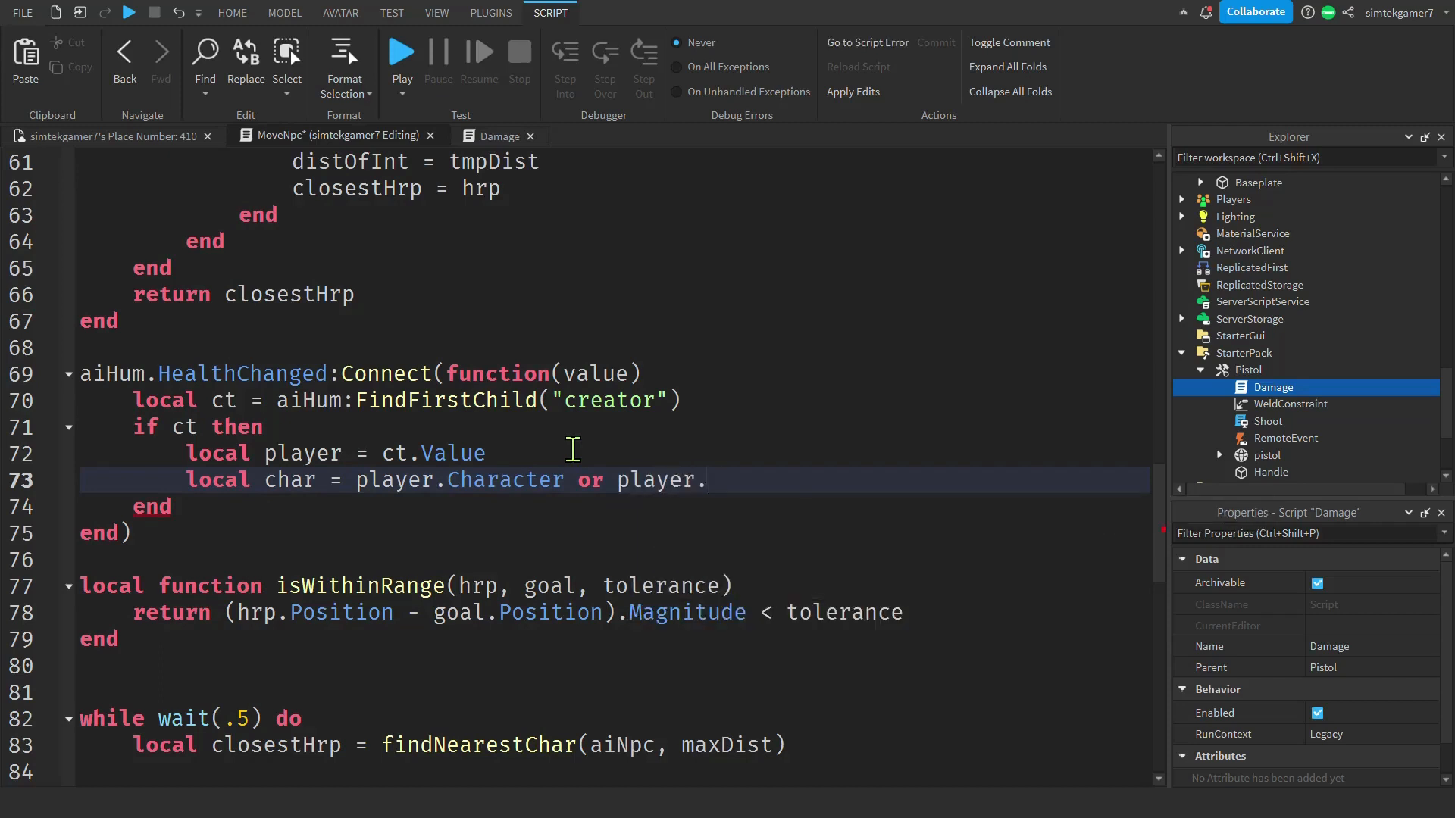
type("Character")
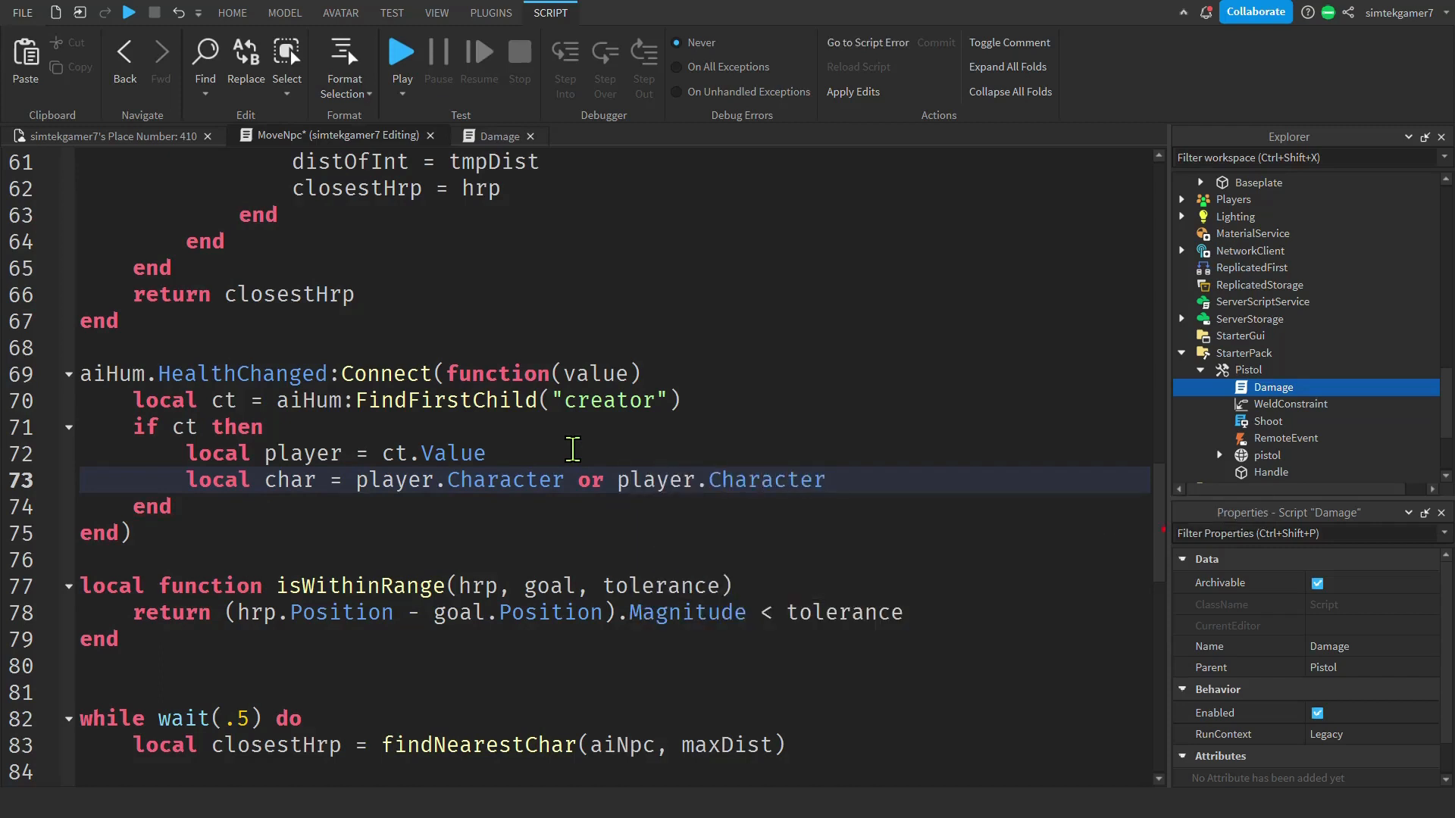
type("Added:Wait(")
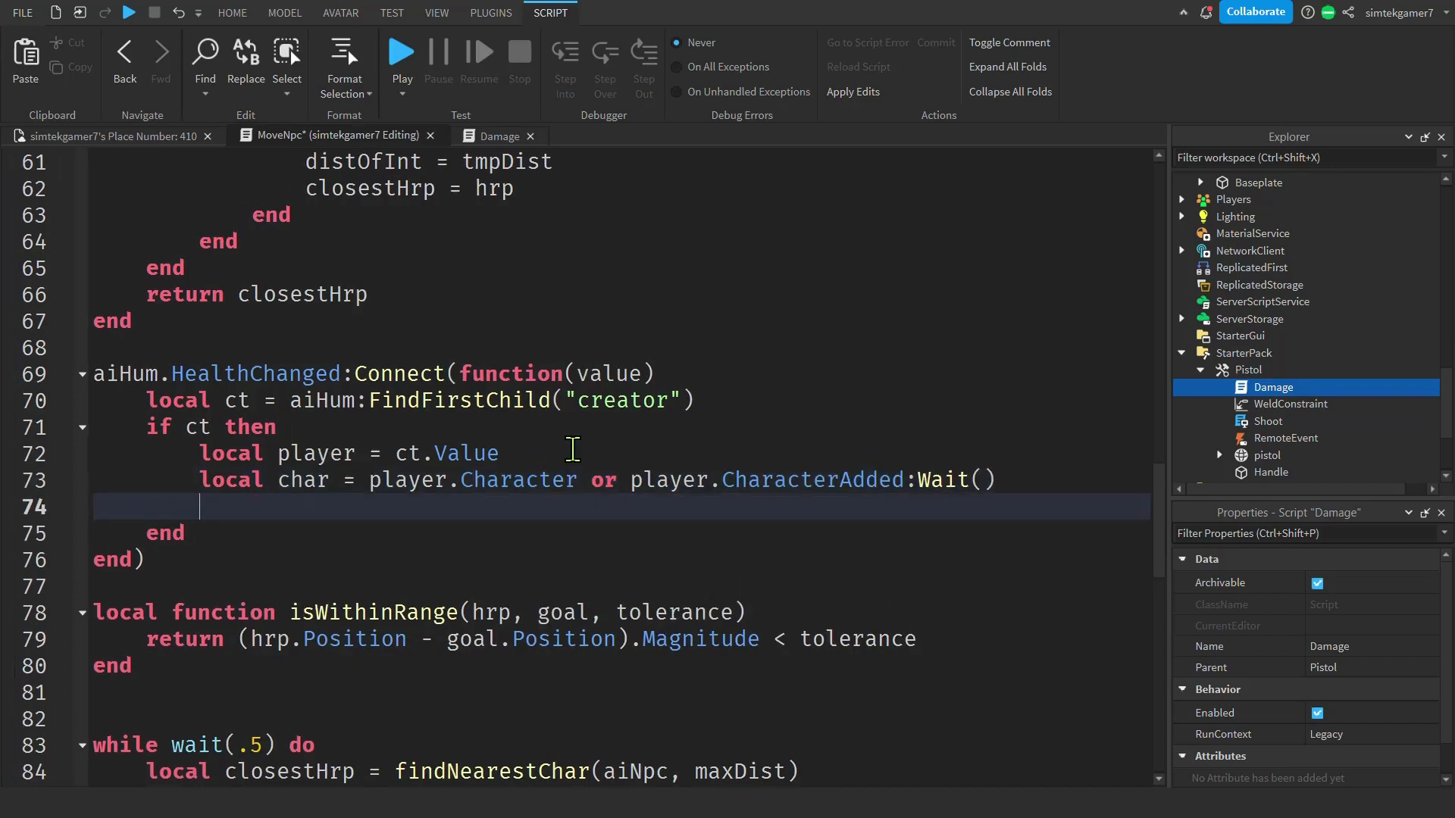
Add cs:AddTag(char, "ChuckTarget") inside the if ct block.
type("cs")
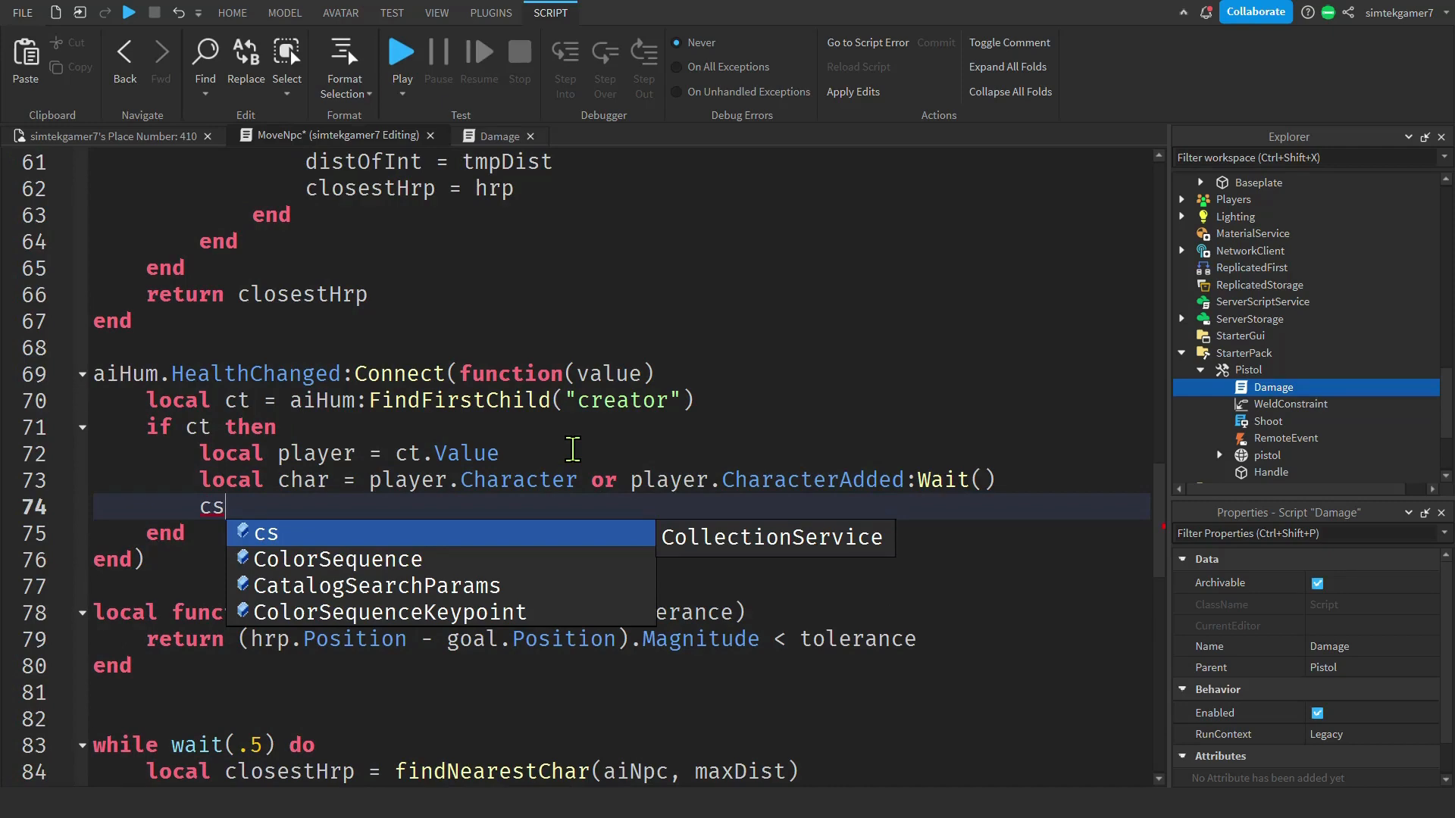
type(":")
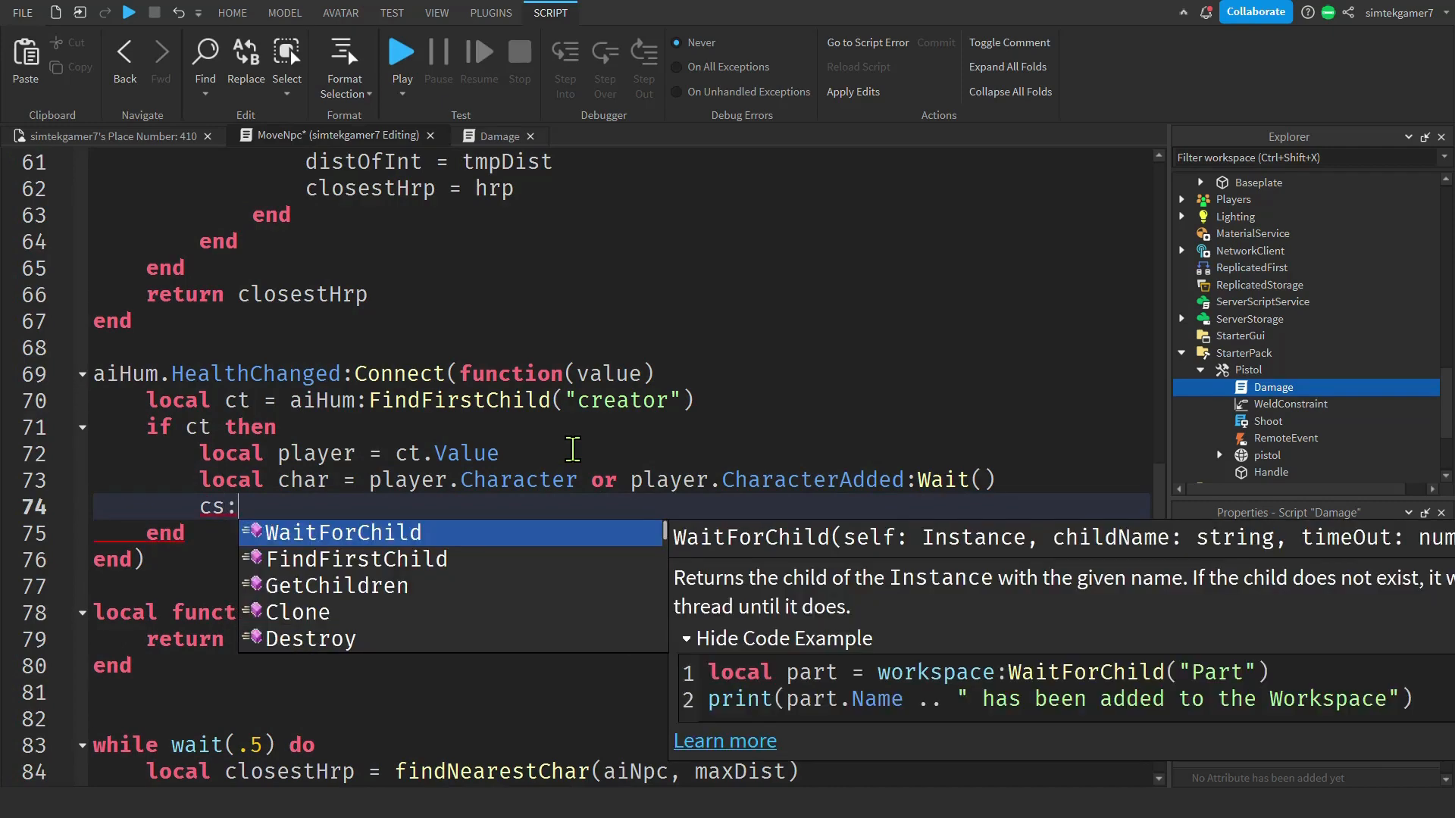
type("AddTag(char, \"")
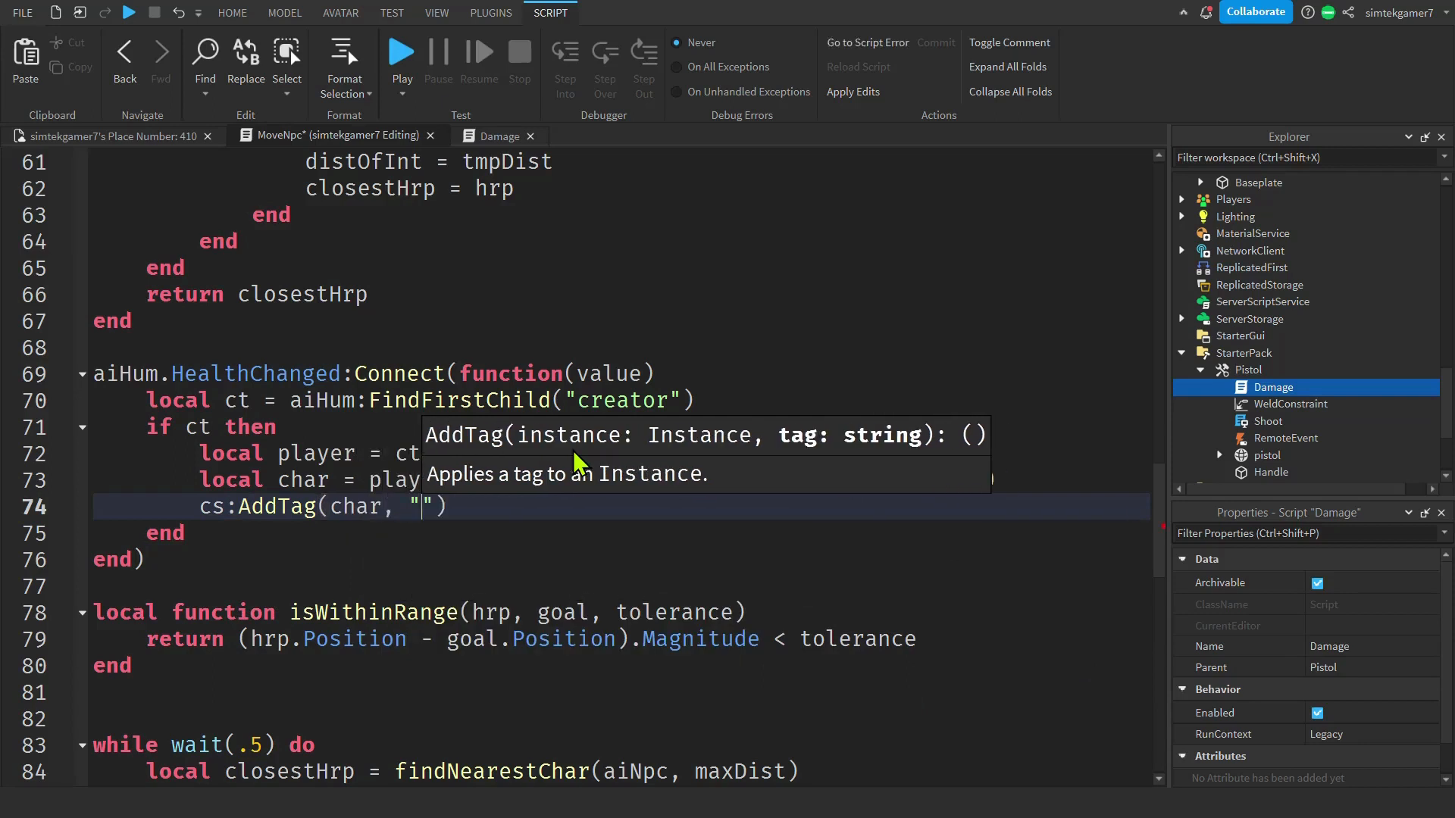
type("C")
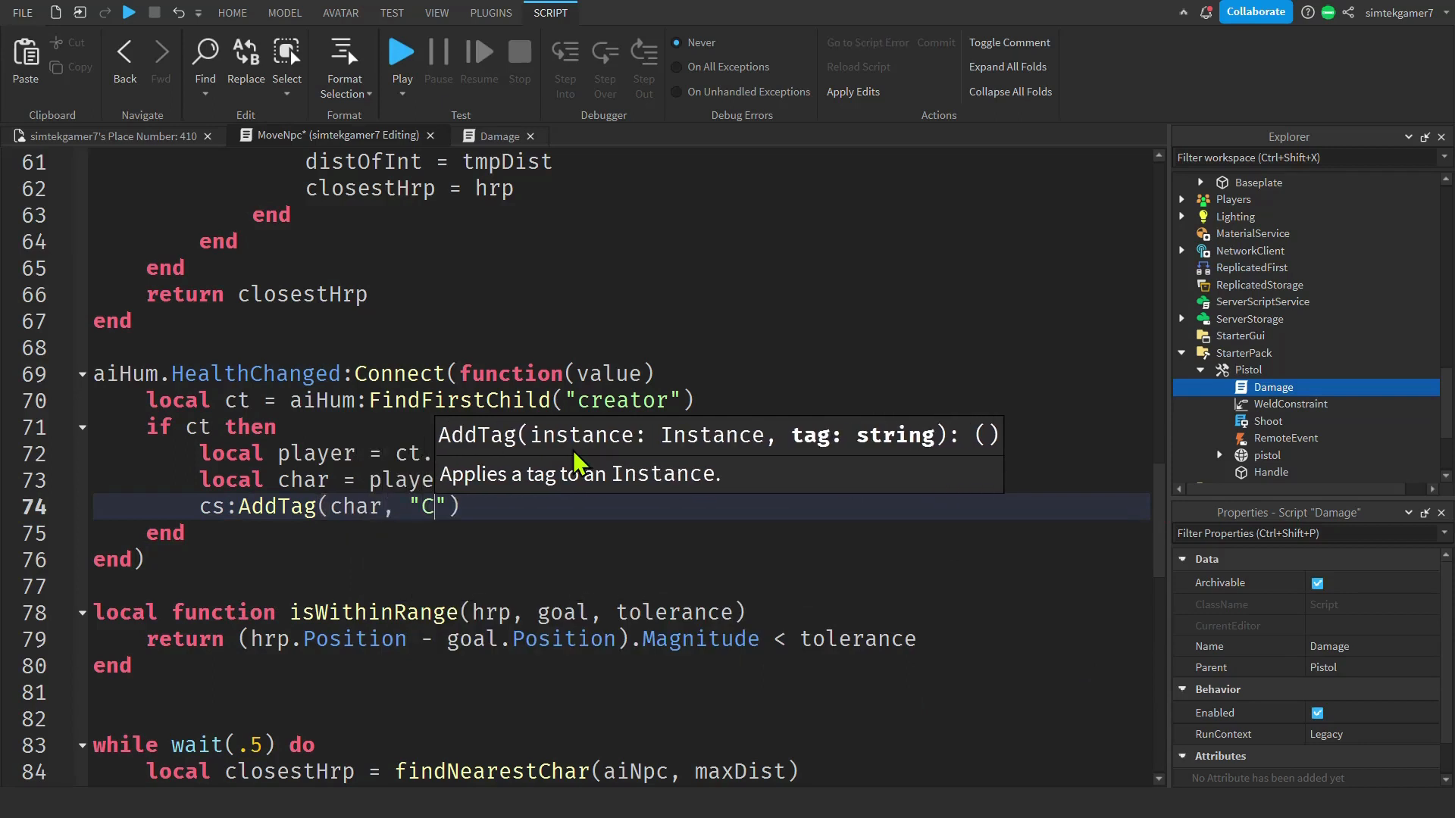
type("huck")
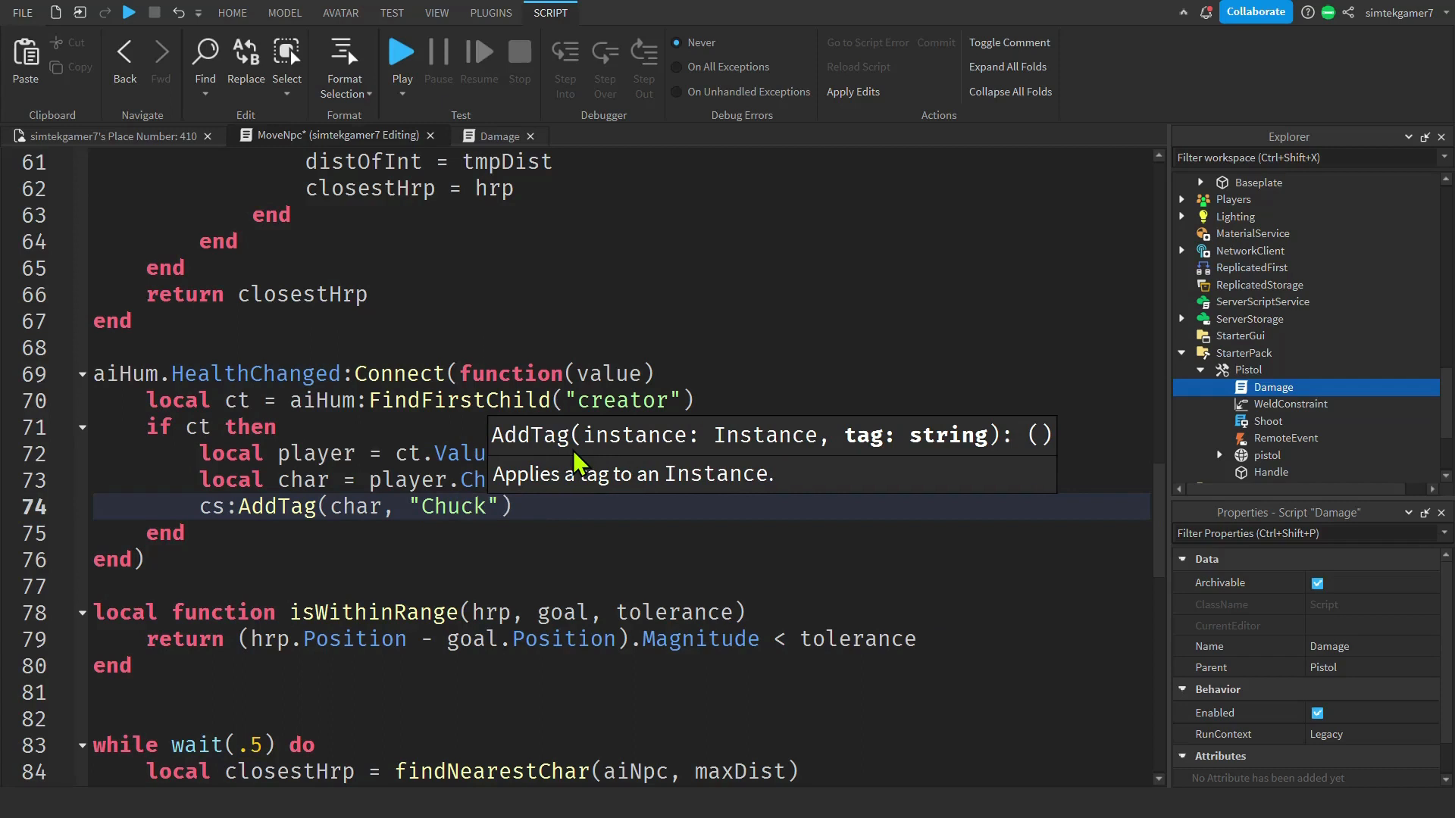
type("Ta")
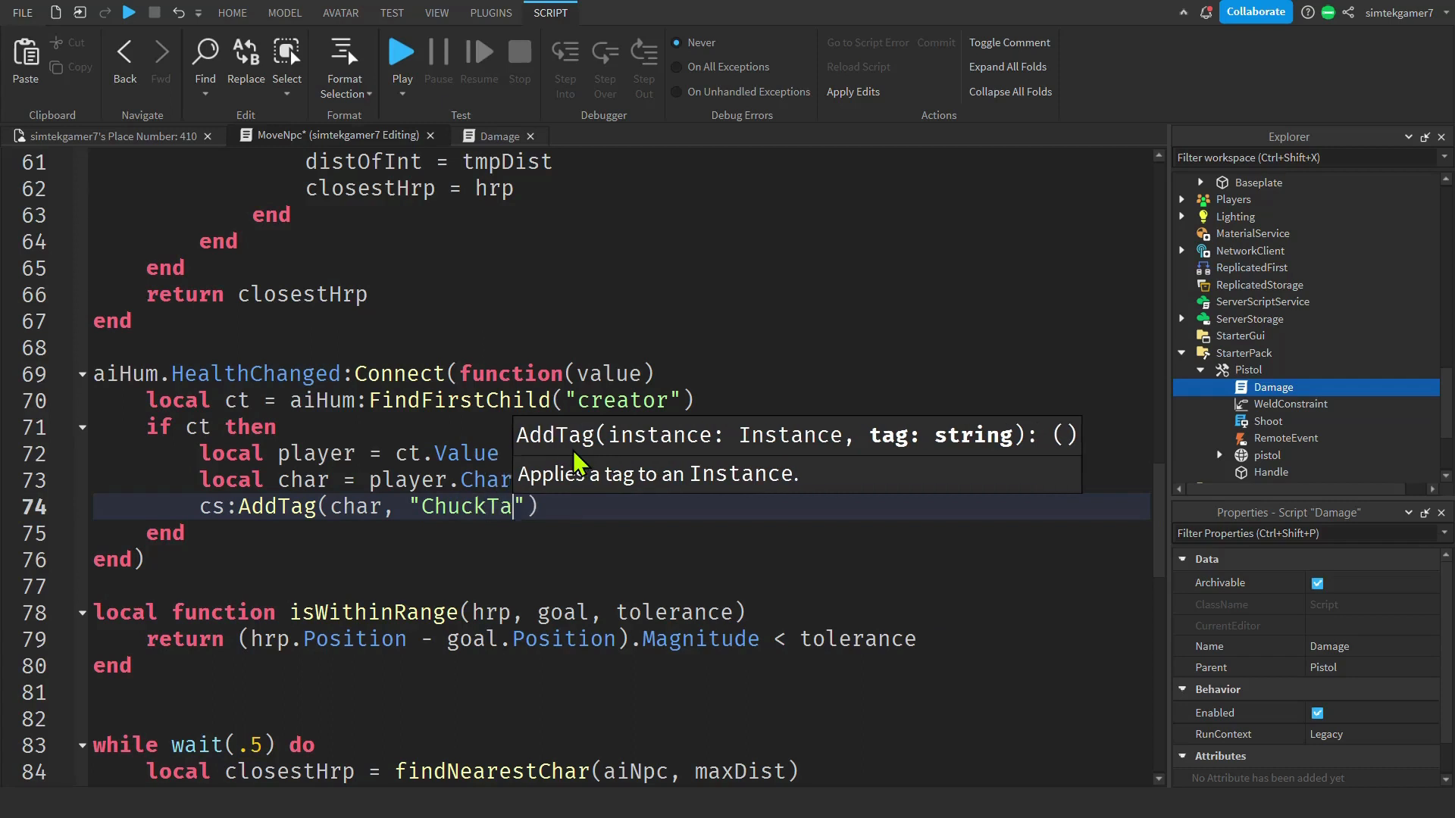
type("rget")
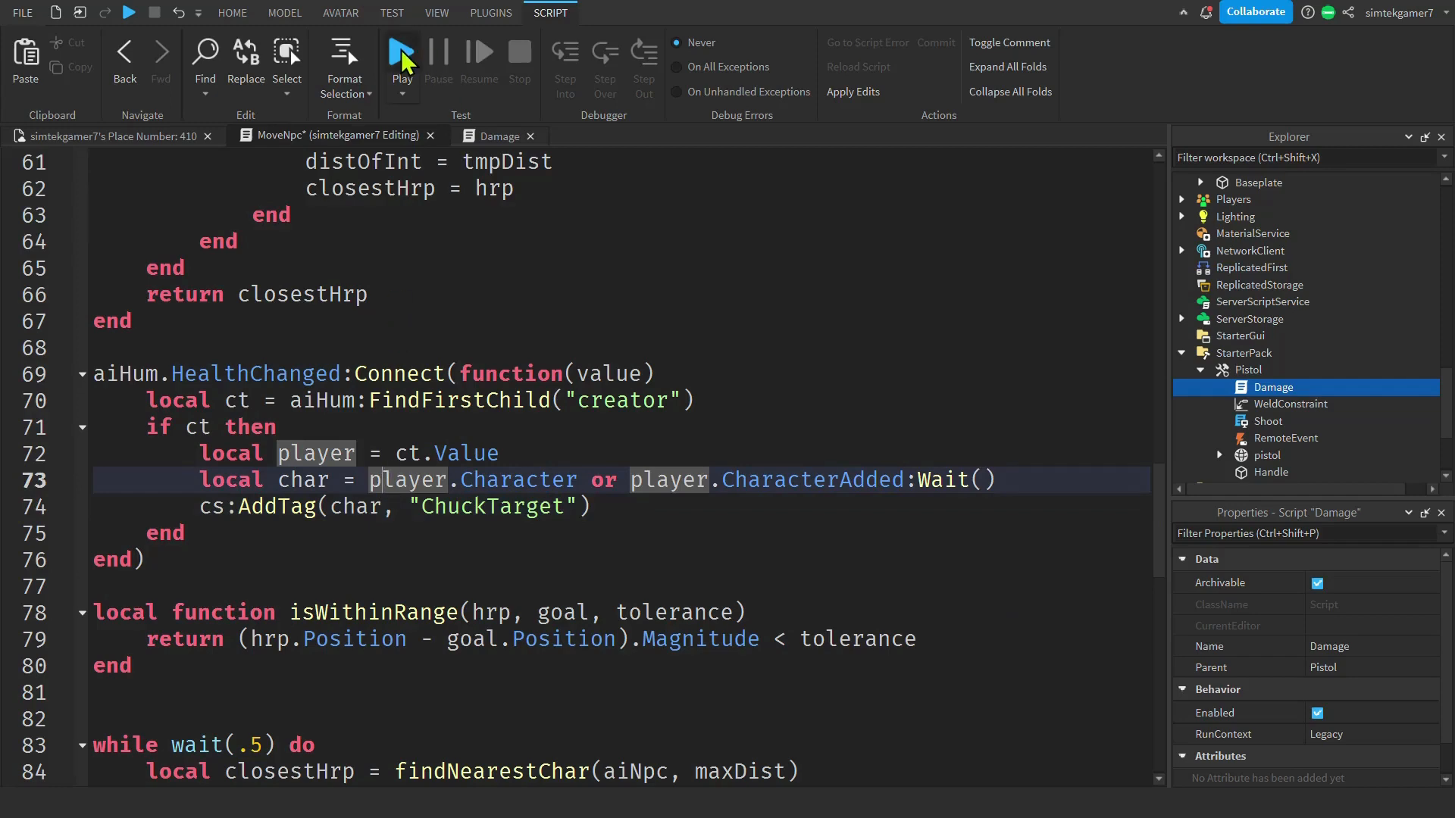
Start a playtest from the Script tab's Test group, spawning with the Pistol near the NPCs.
left_click(401, 51)
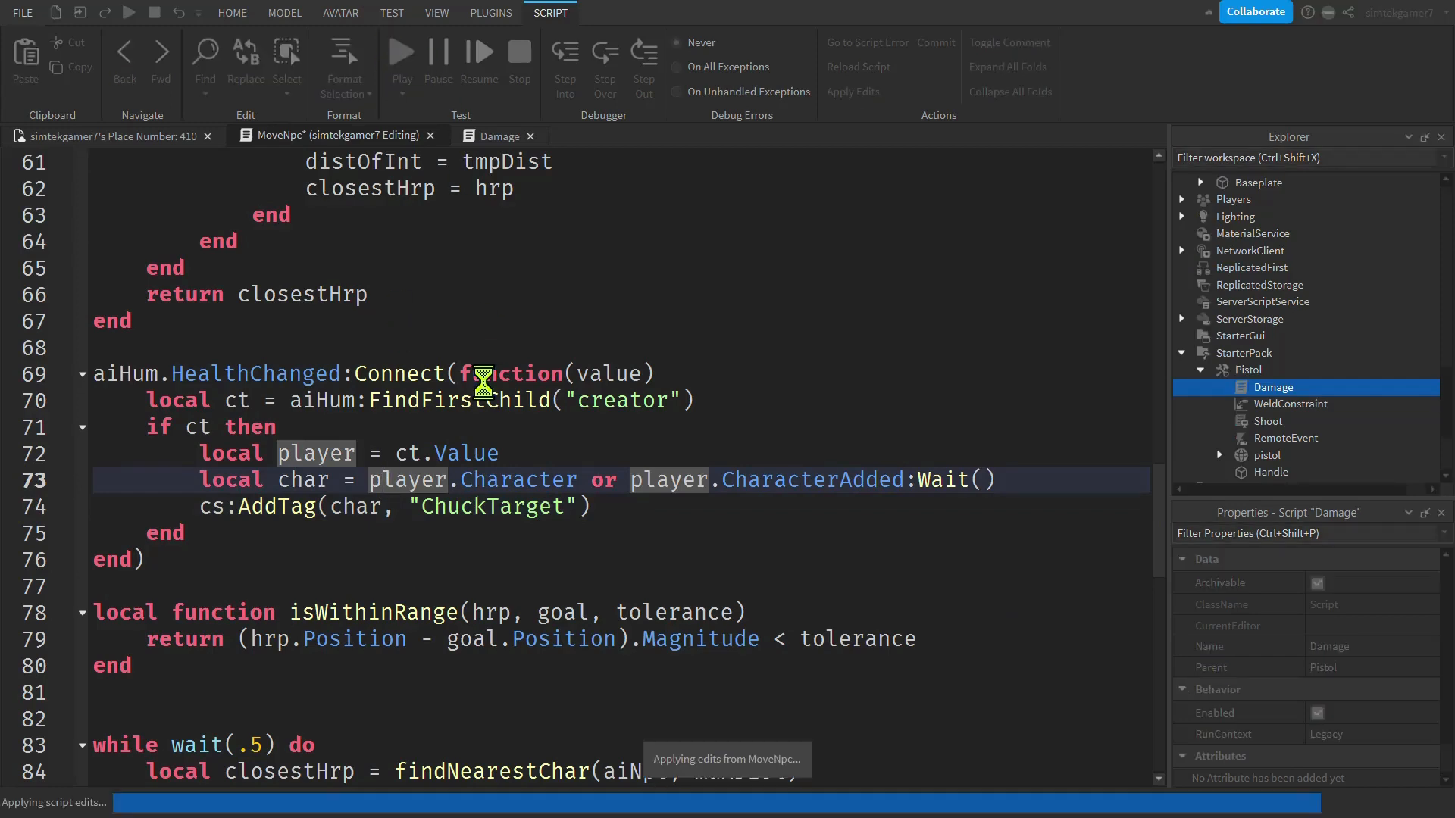
left_click(437, 12)
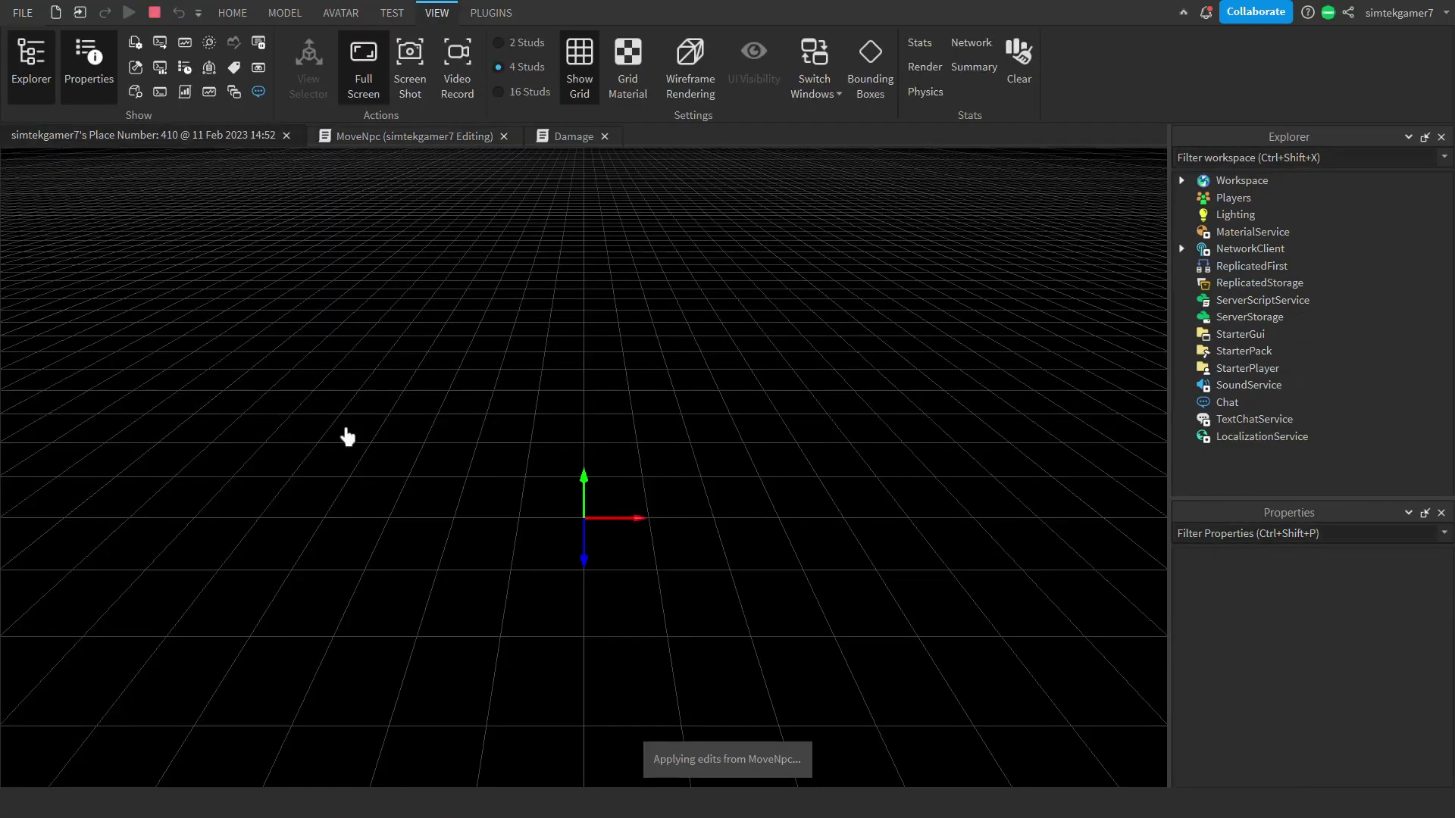
left_click(128, 13)
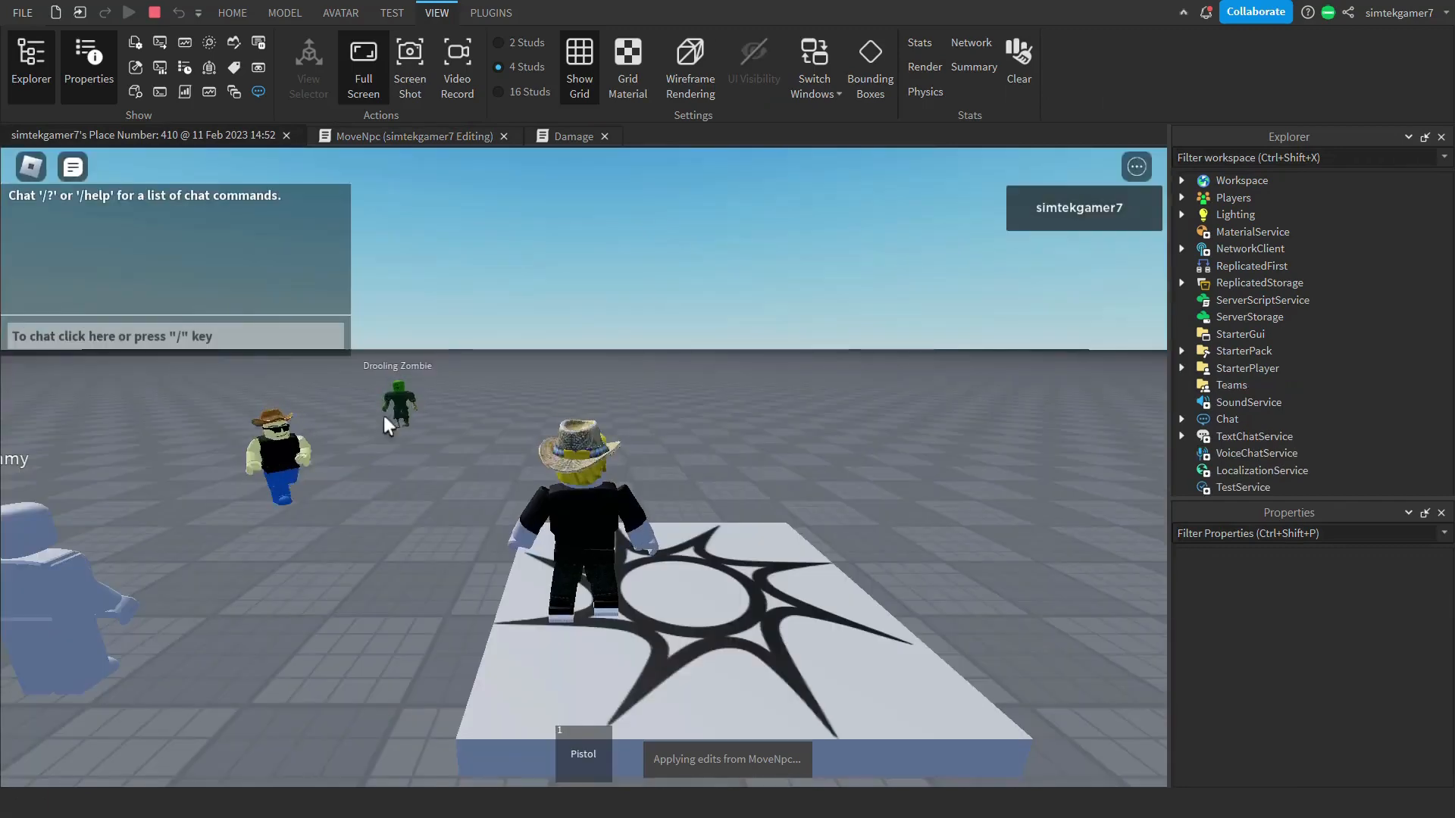